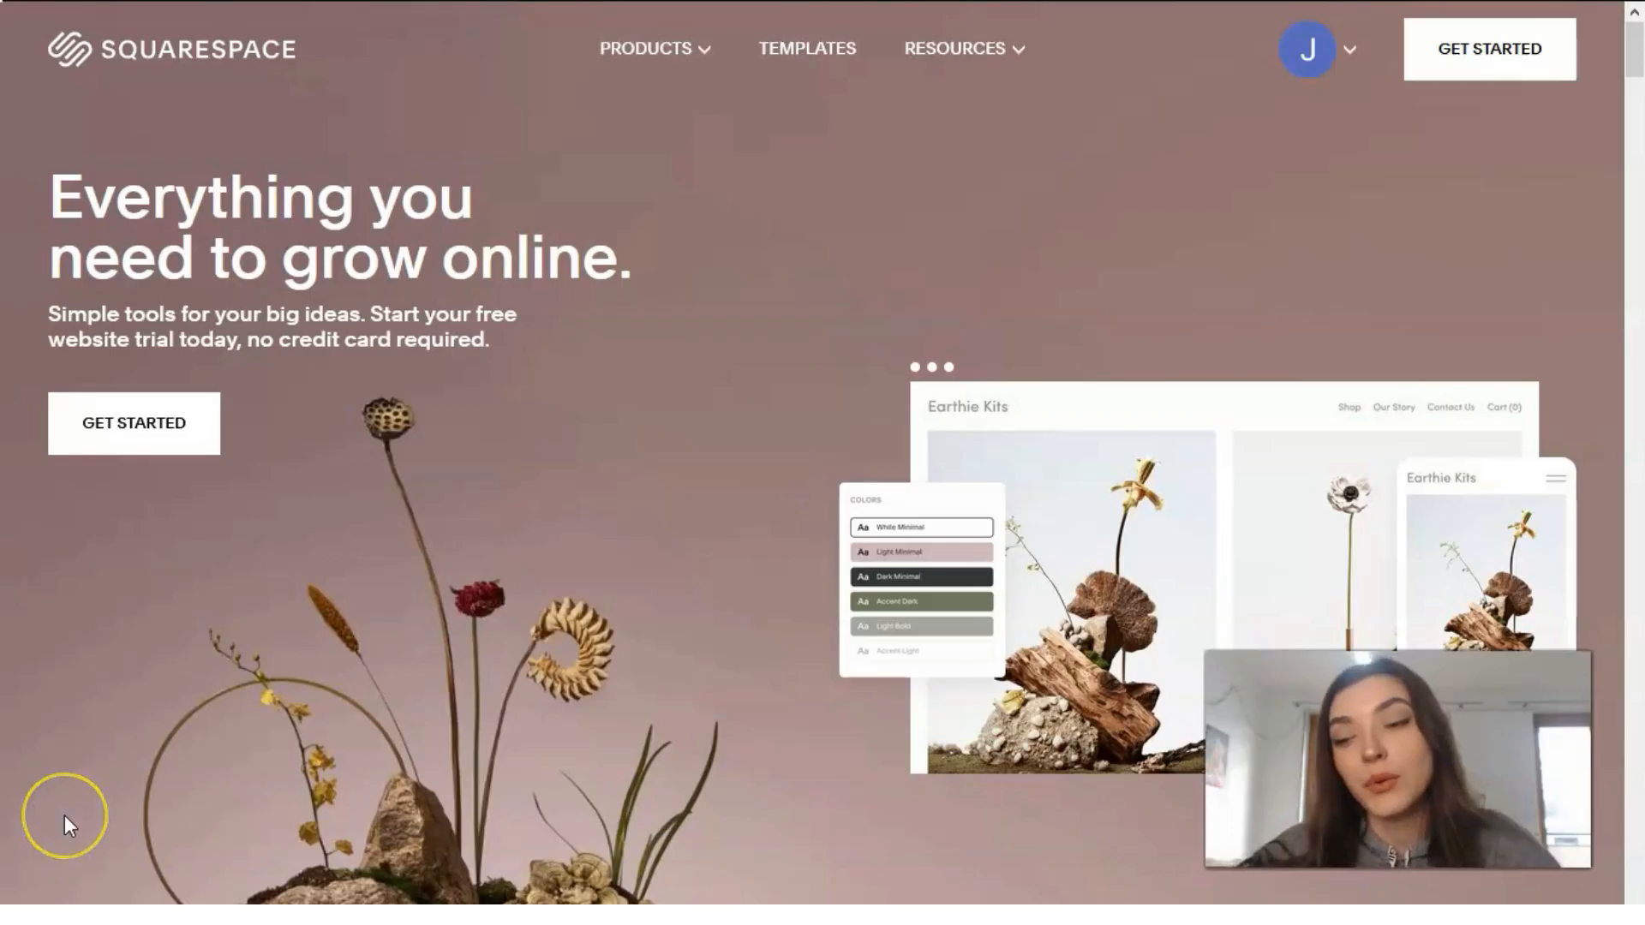
mouse_move(68, 823)
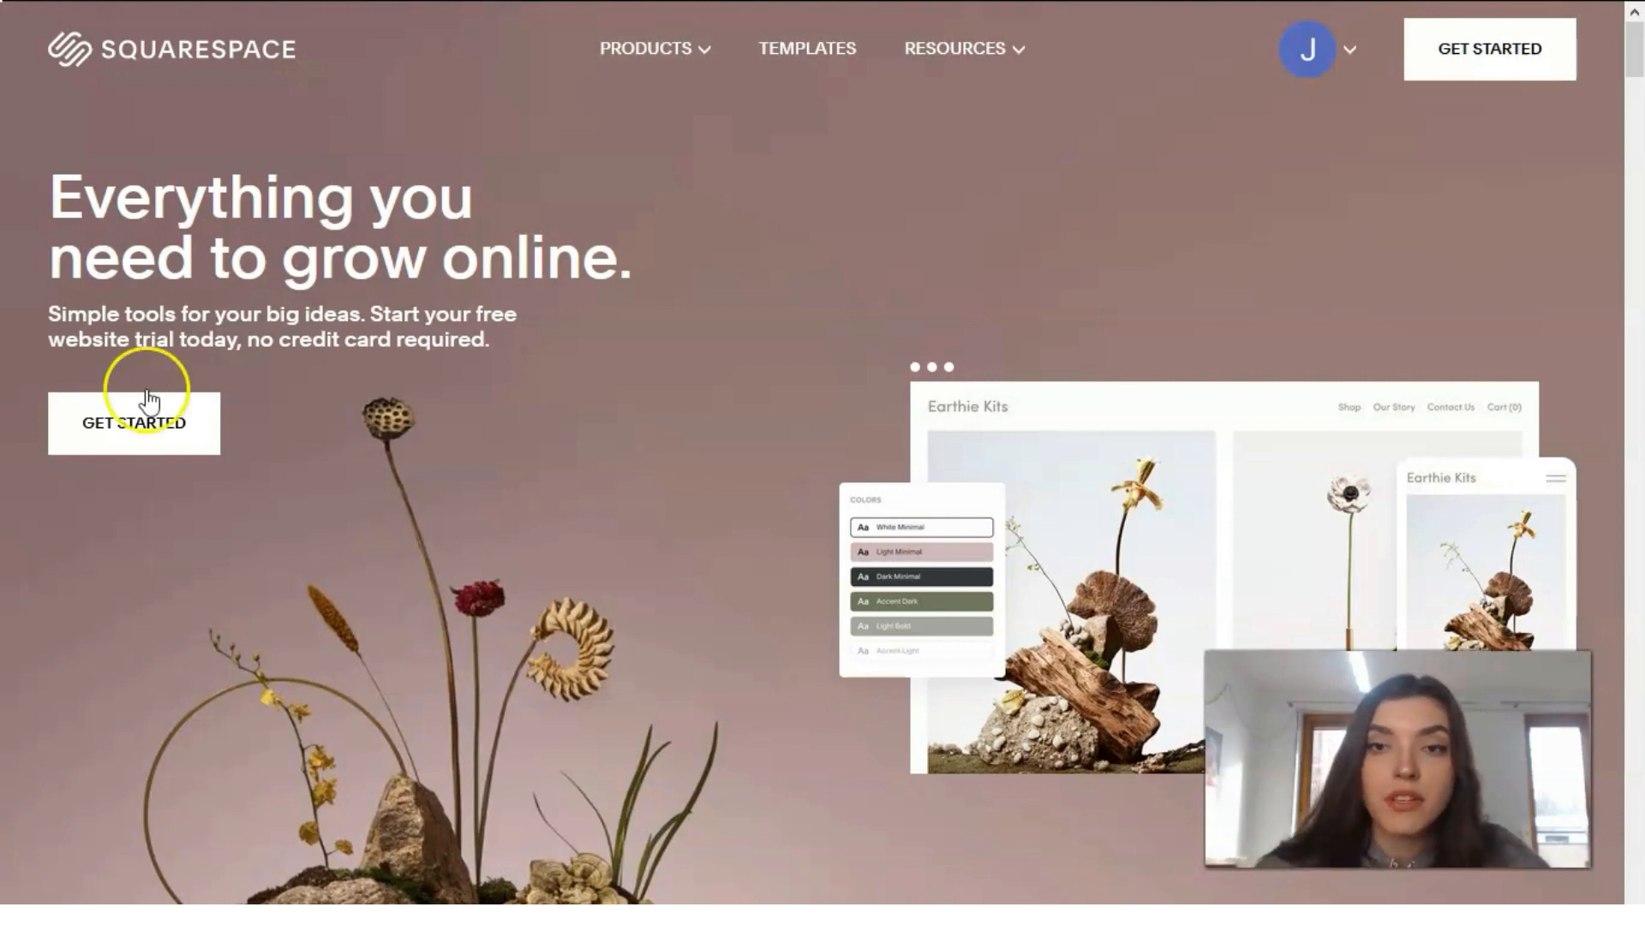
mouse_move(809, 95)
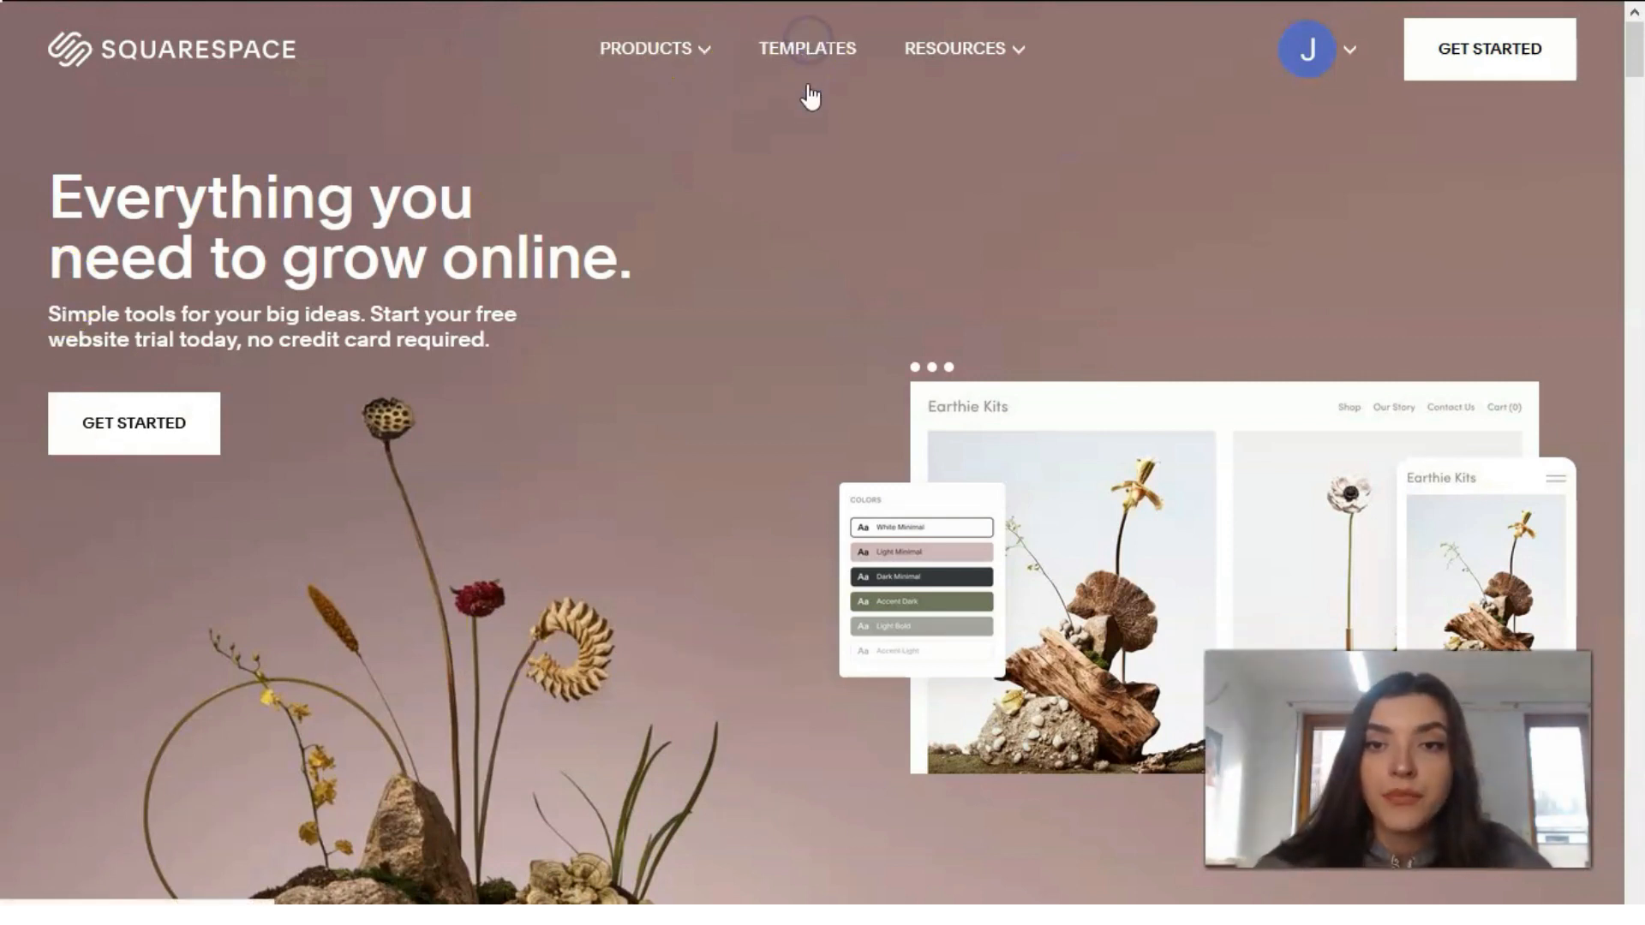
Open the Templates gallery and filter it to Popular Designs.
click(807, 48)
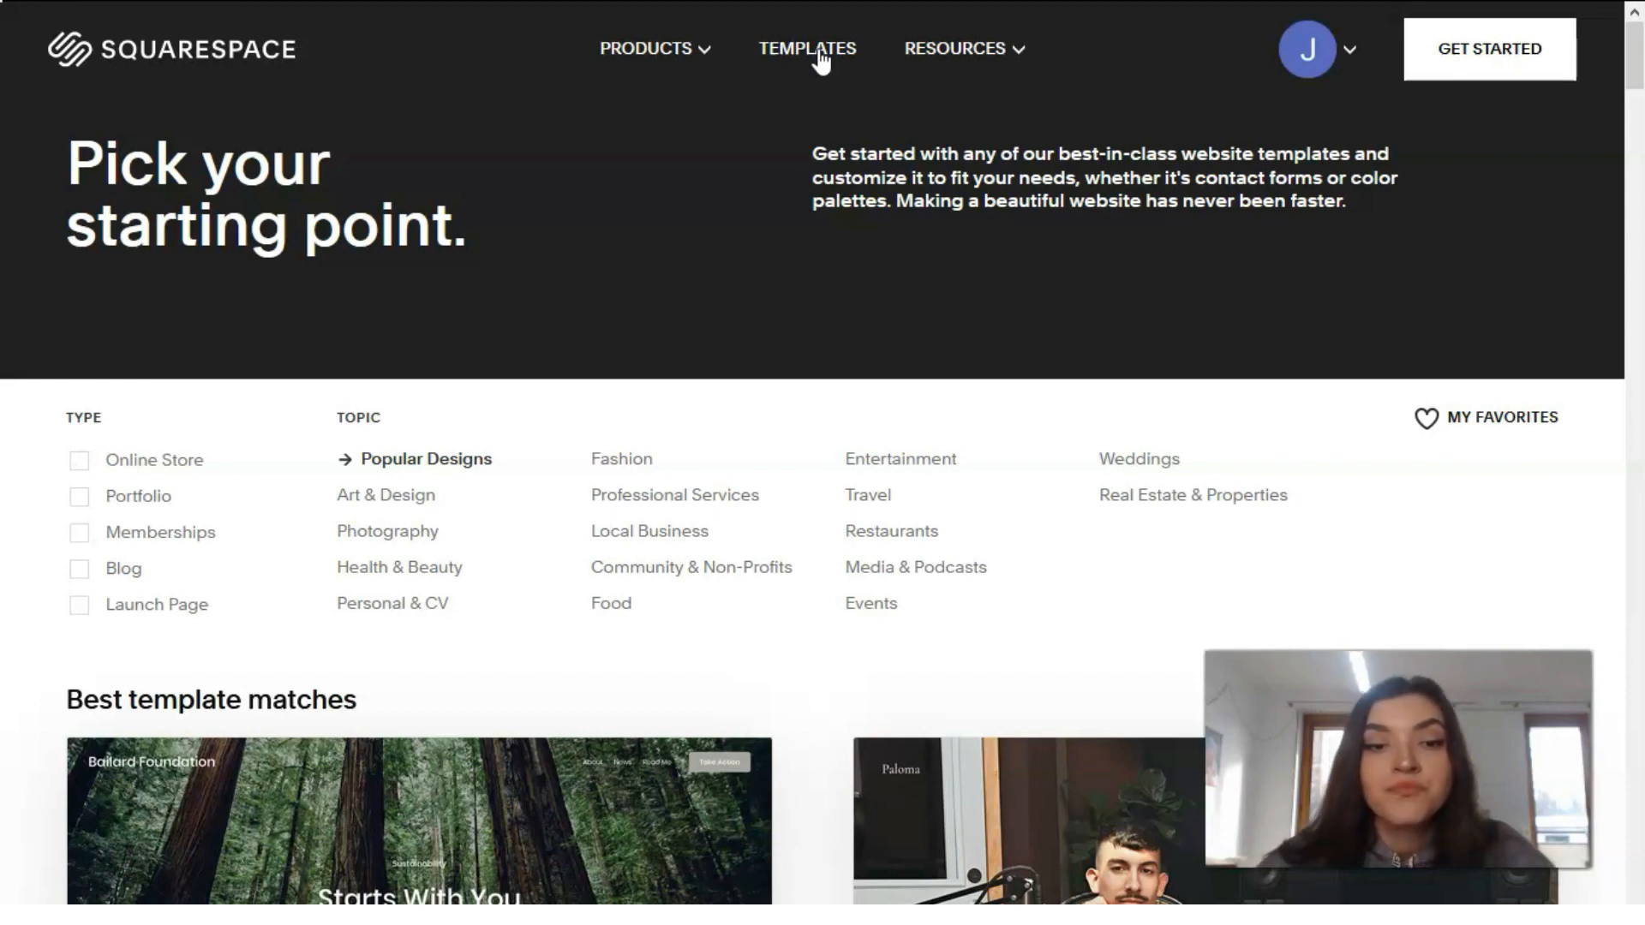
scroll(down, 3)
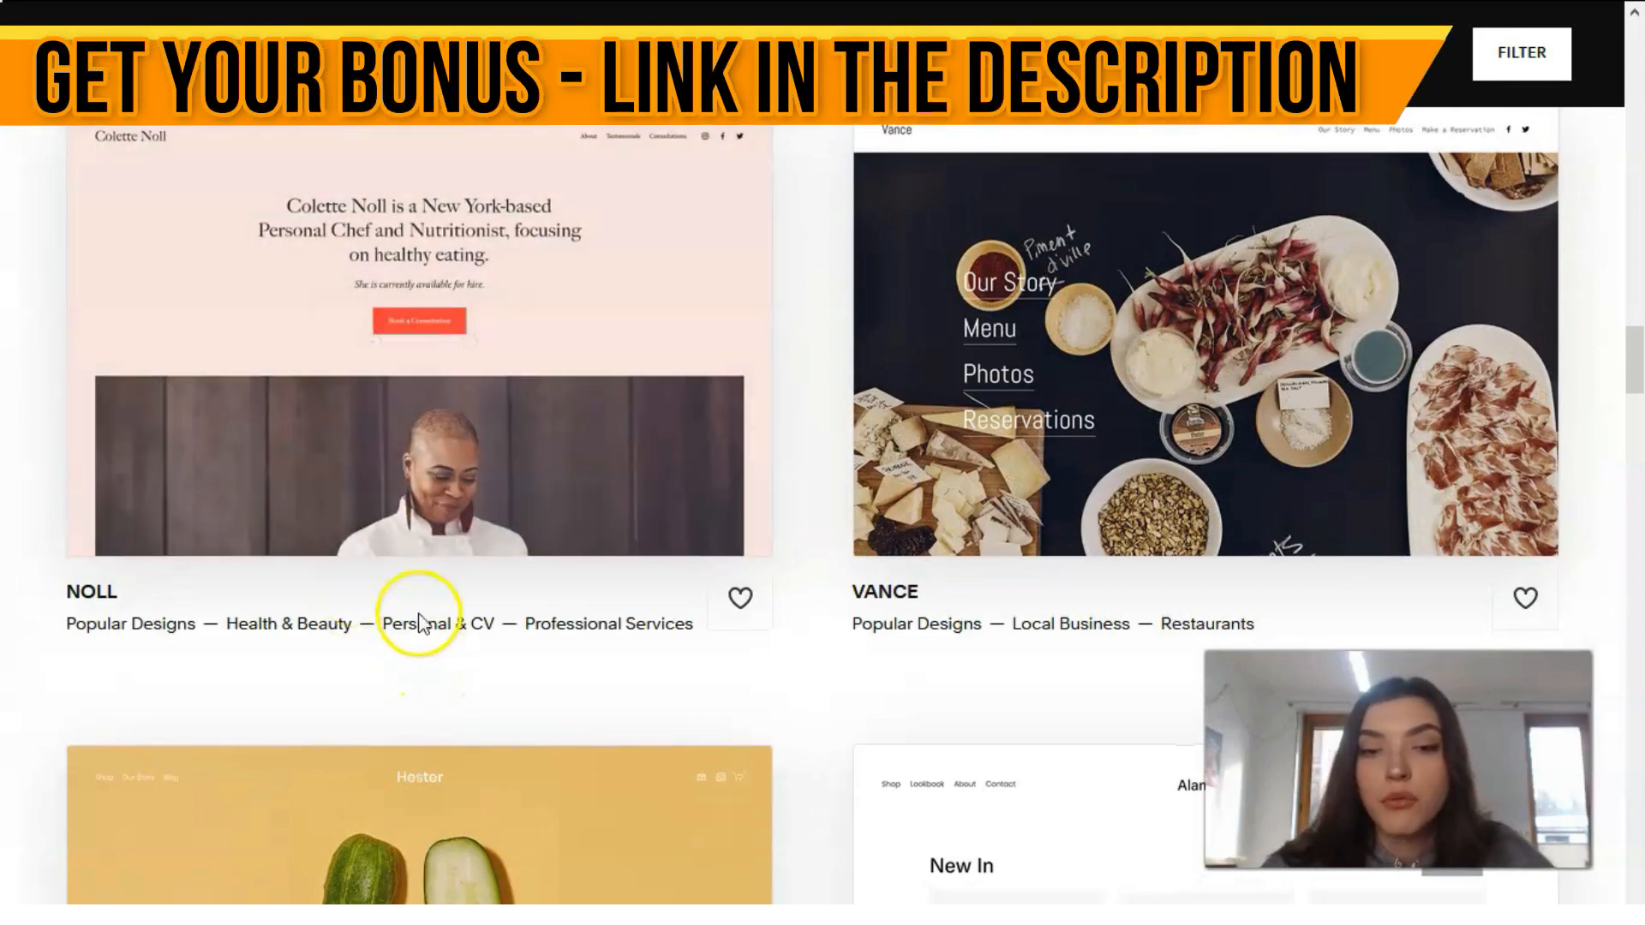
scroll(down, 3)
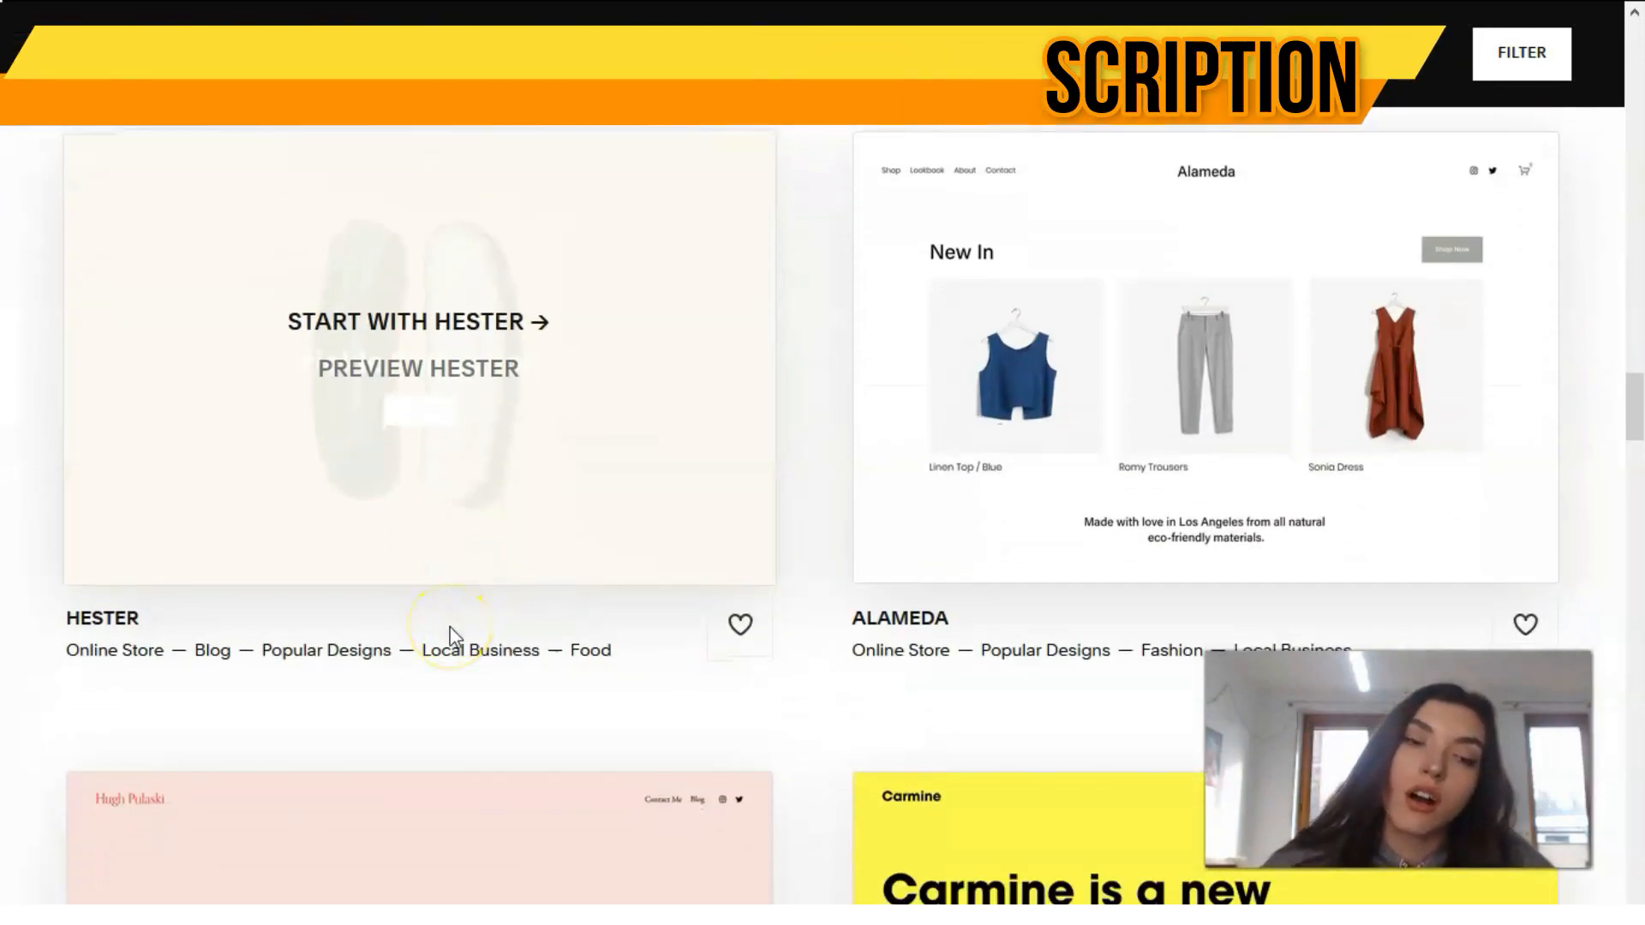
click(326, 650)
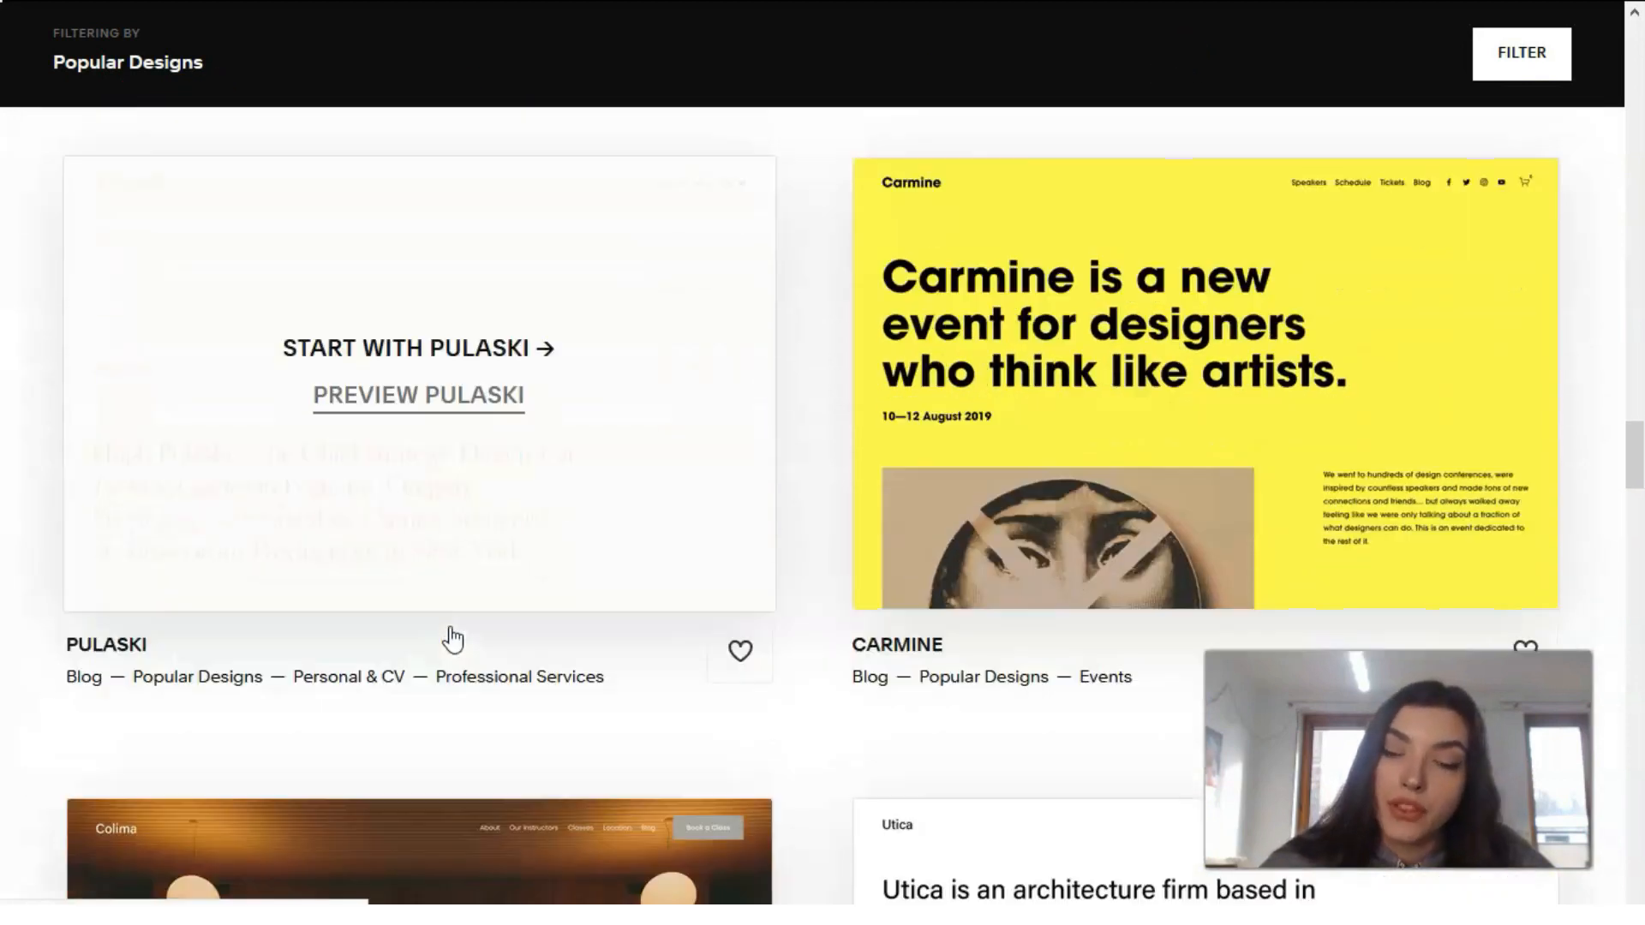
Scroll the Popular Designs list past Stanton and Lusaka to the Novo template card.
scroll(down, 3)
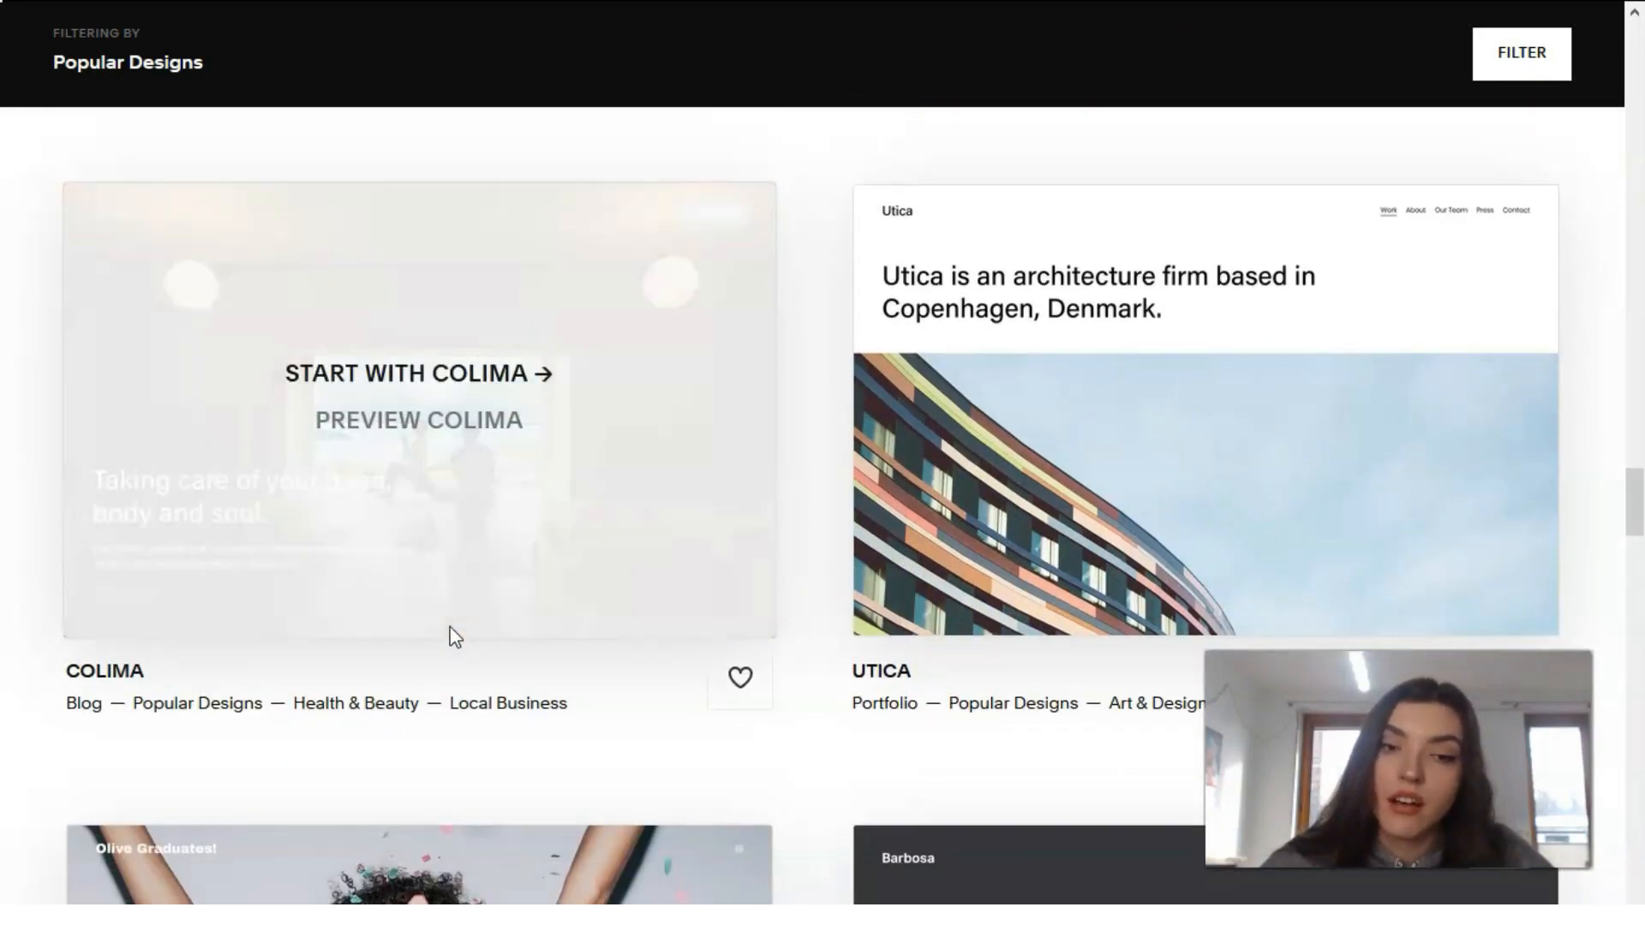
scroll(down, 3)
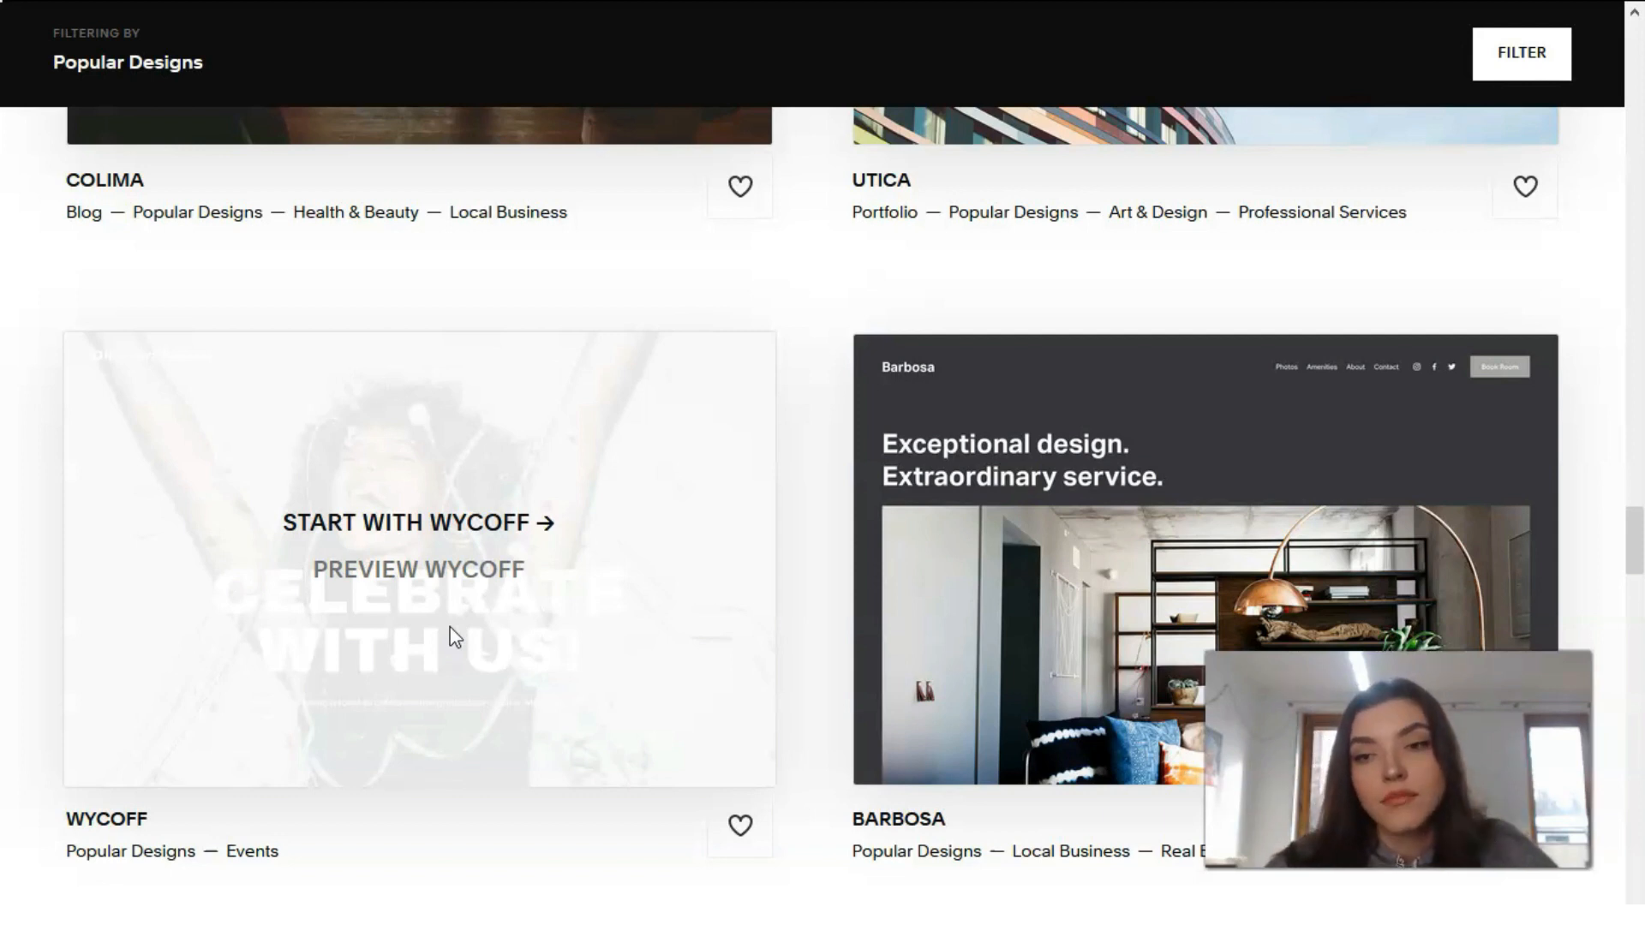
mouse_move(542, 616)
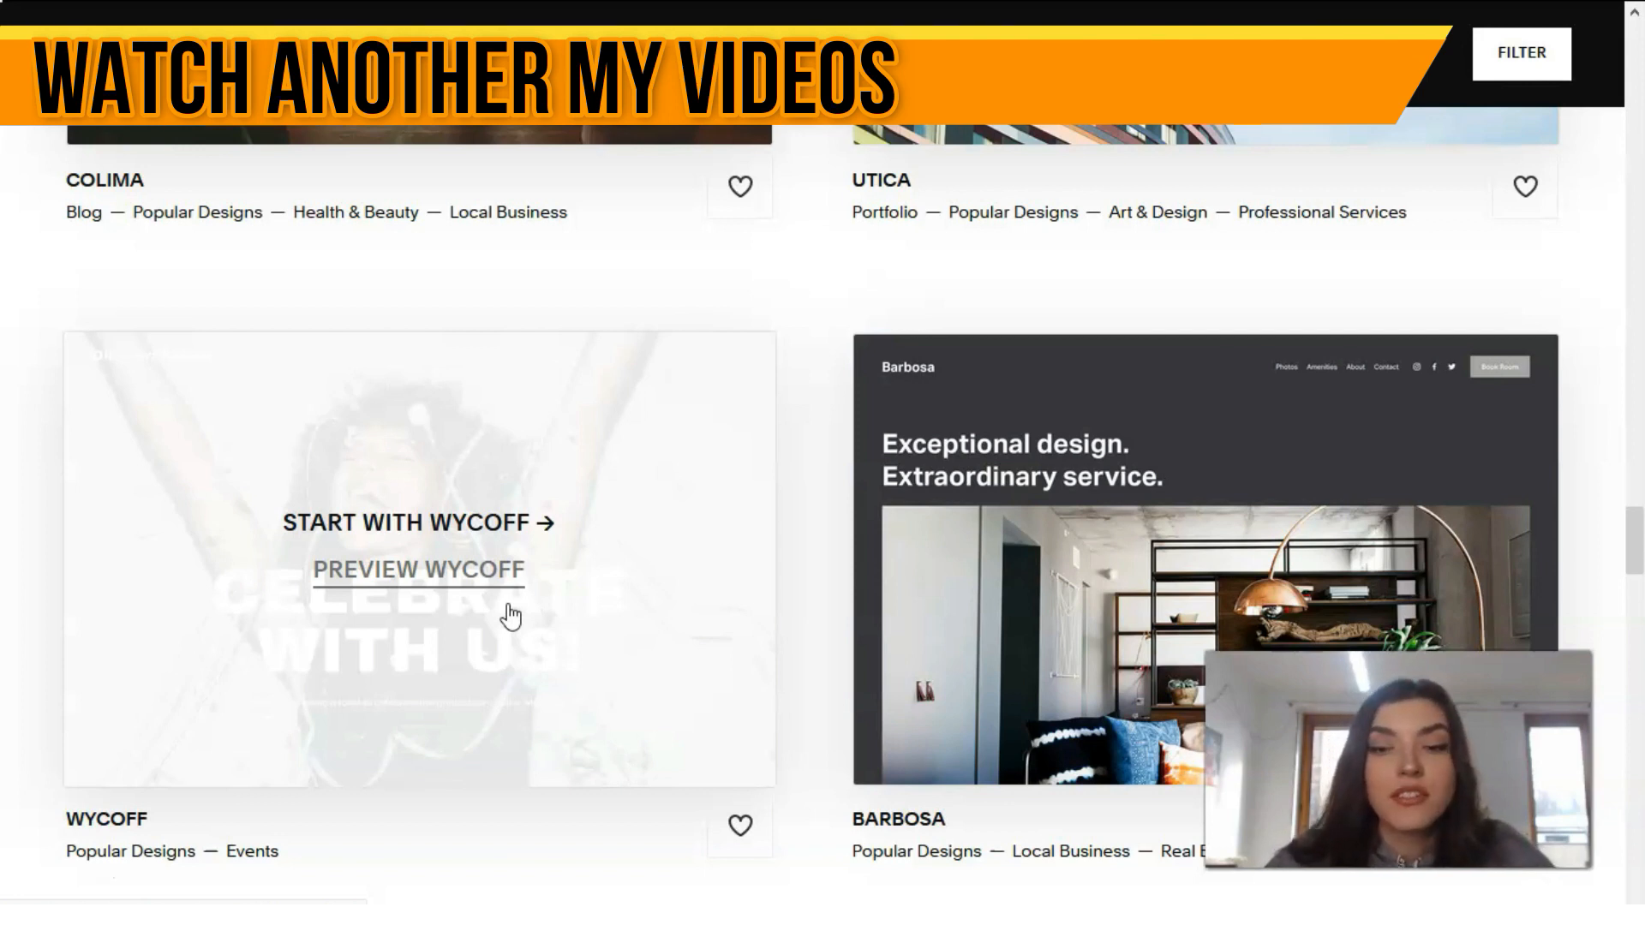
scroll(down, 3)
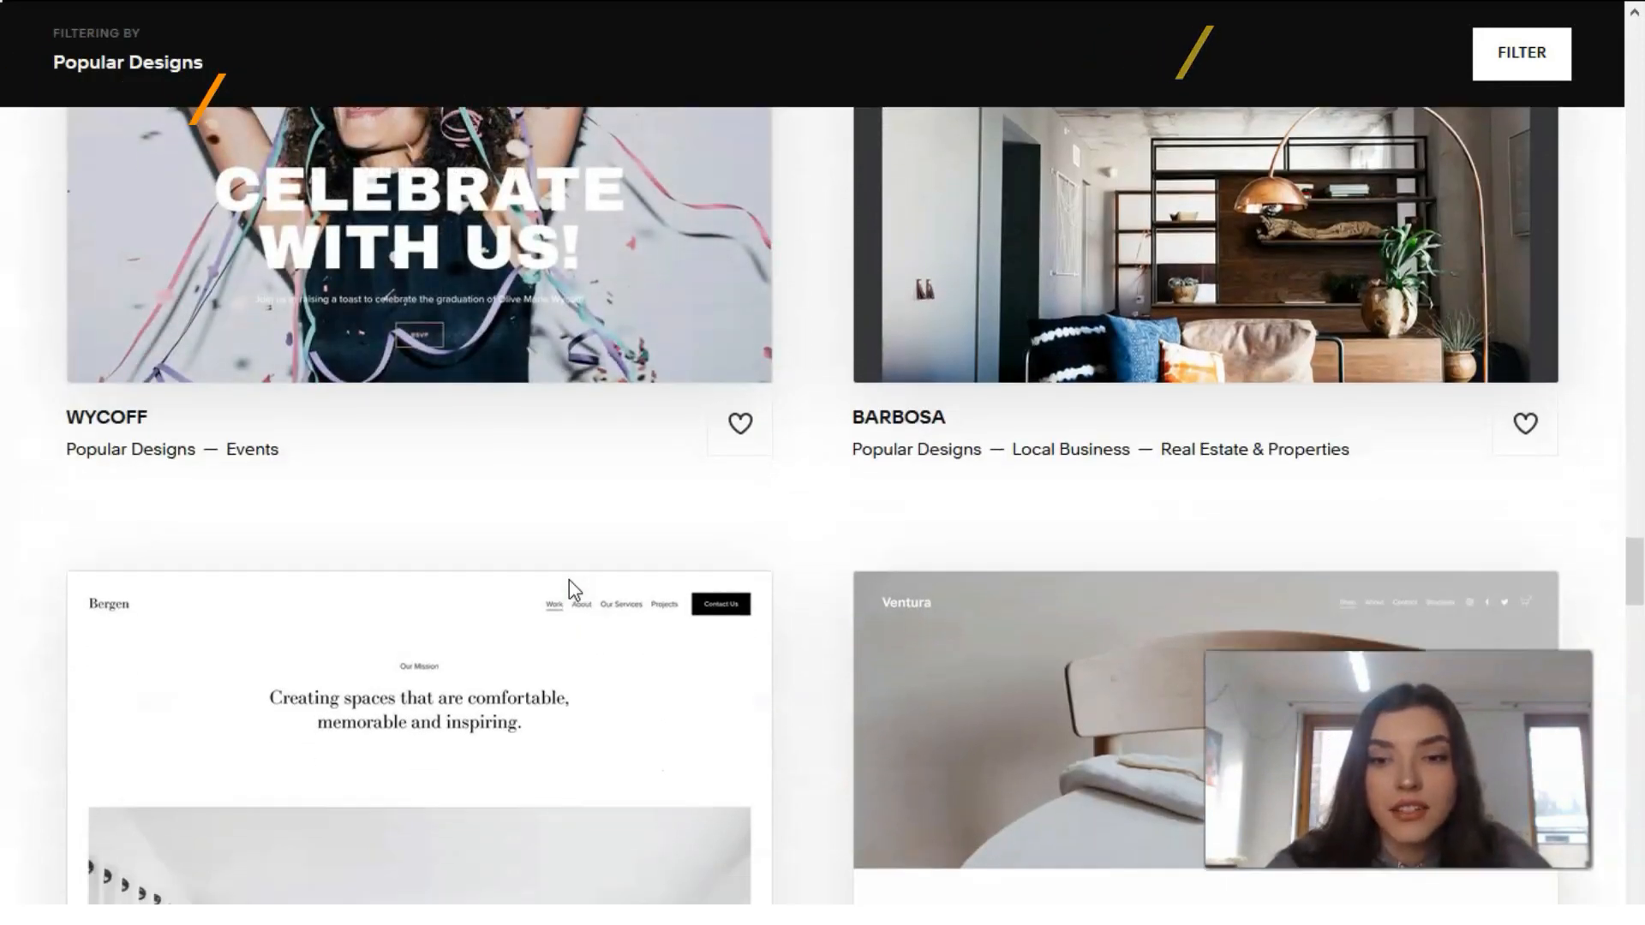
scroll(down, 3)
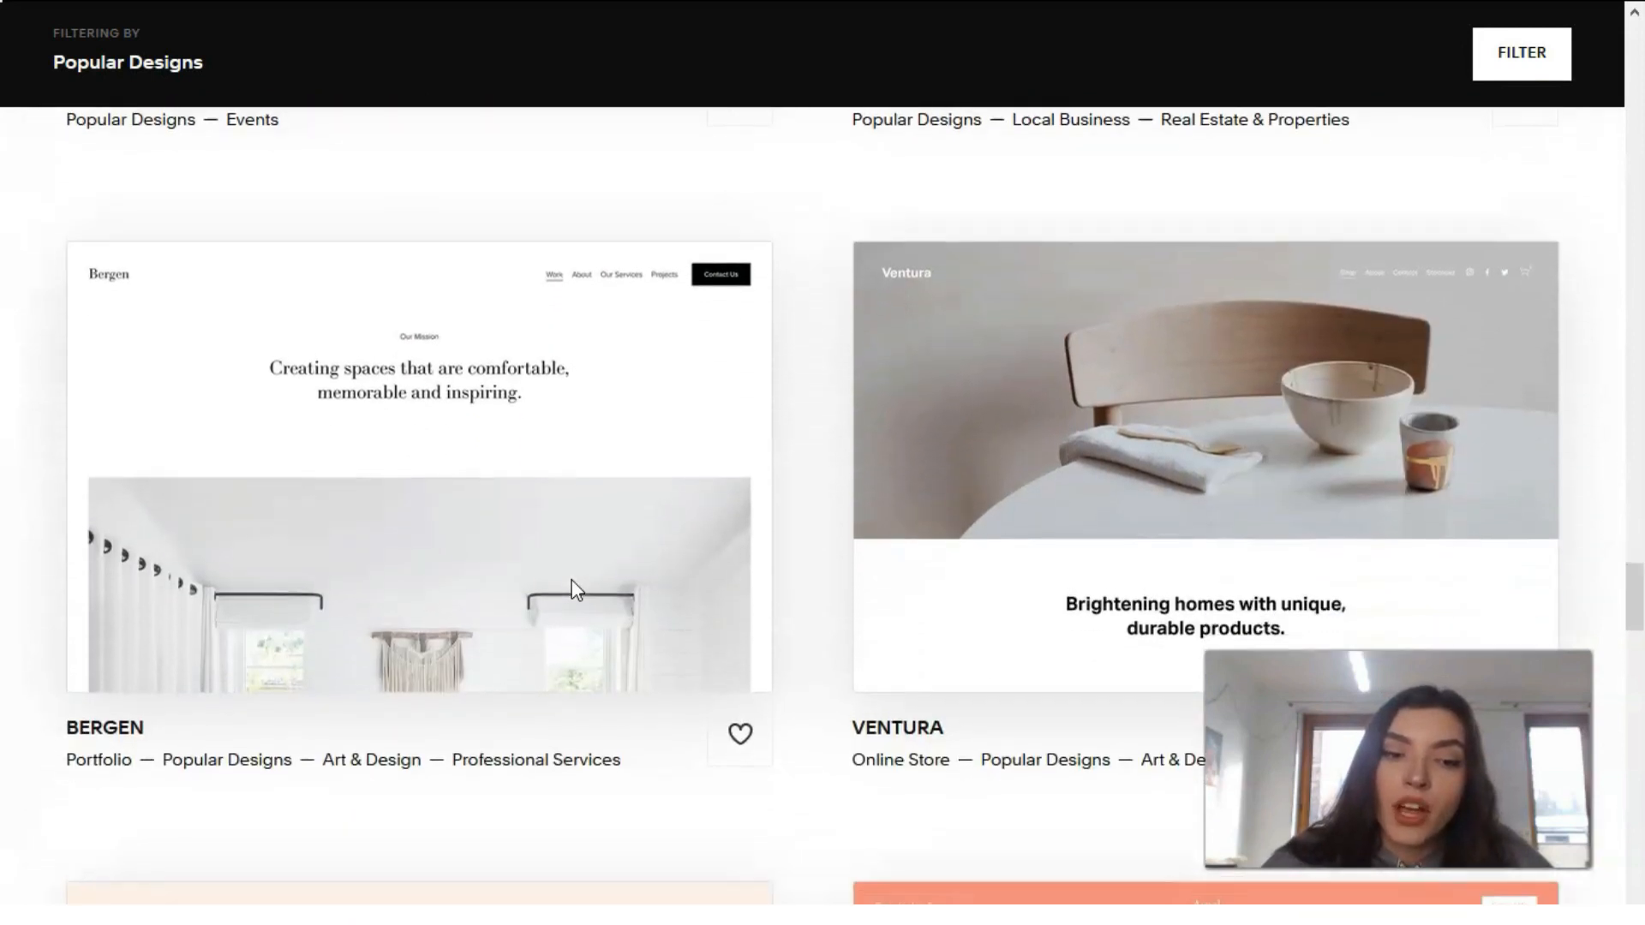
scroll(down, 3)
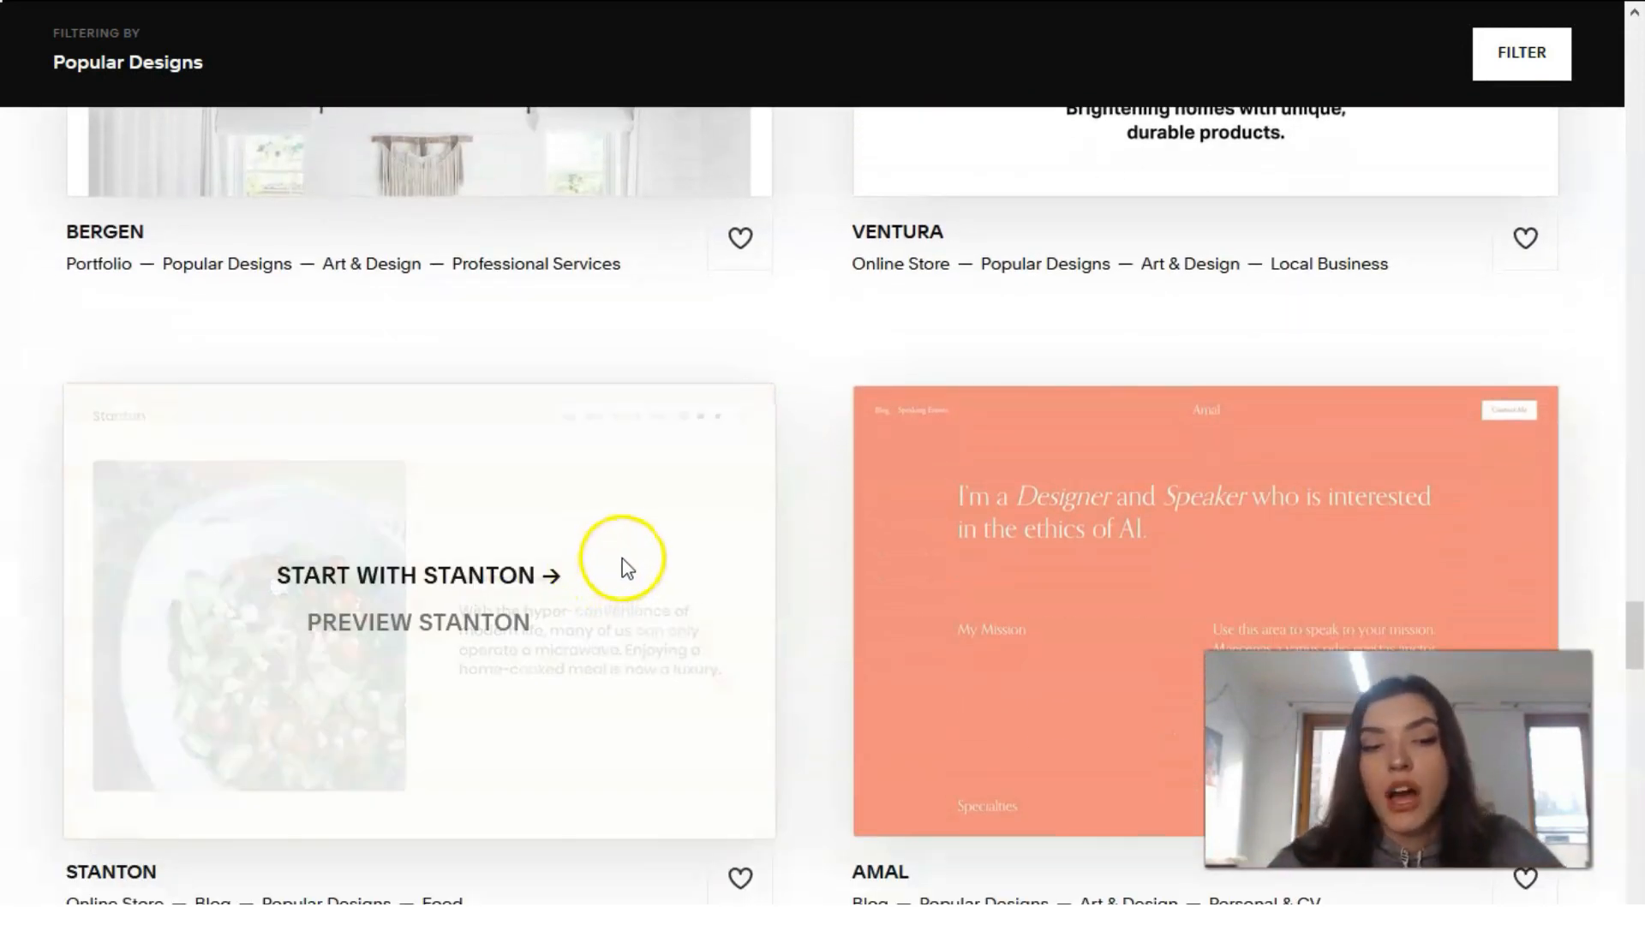
mouse_move(618, 524)
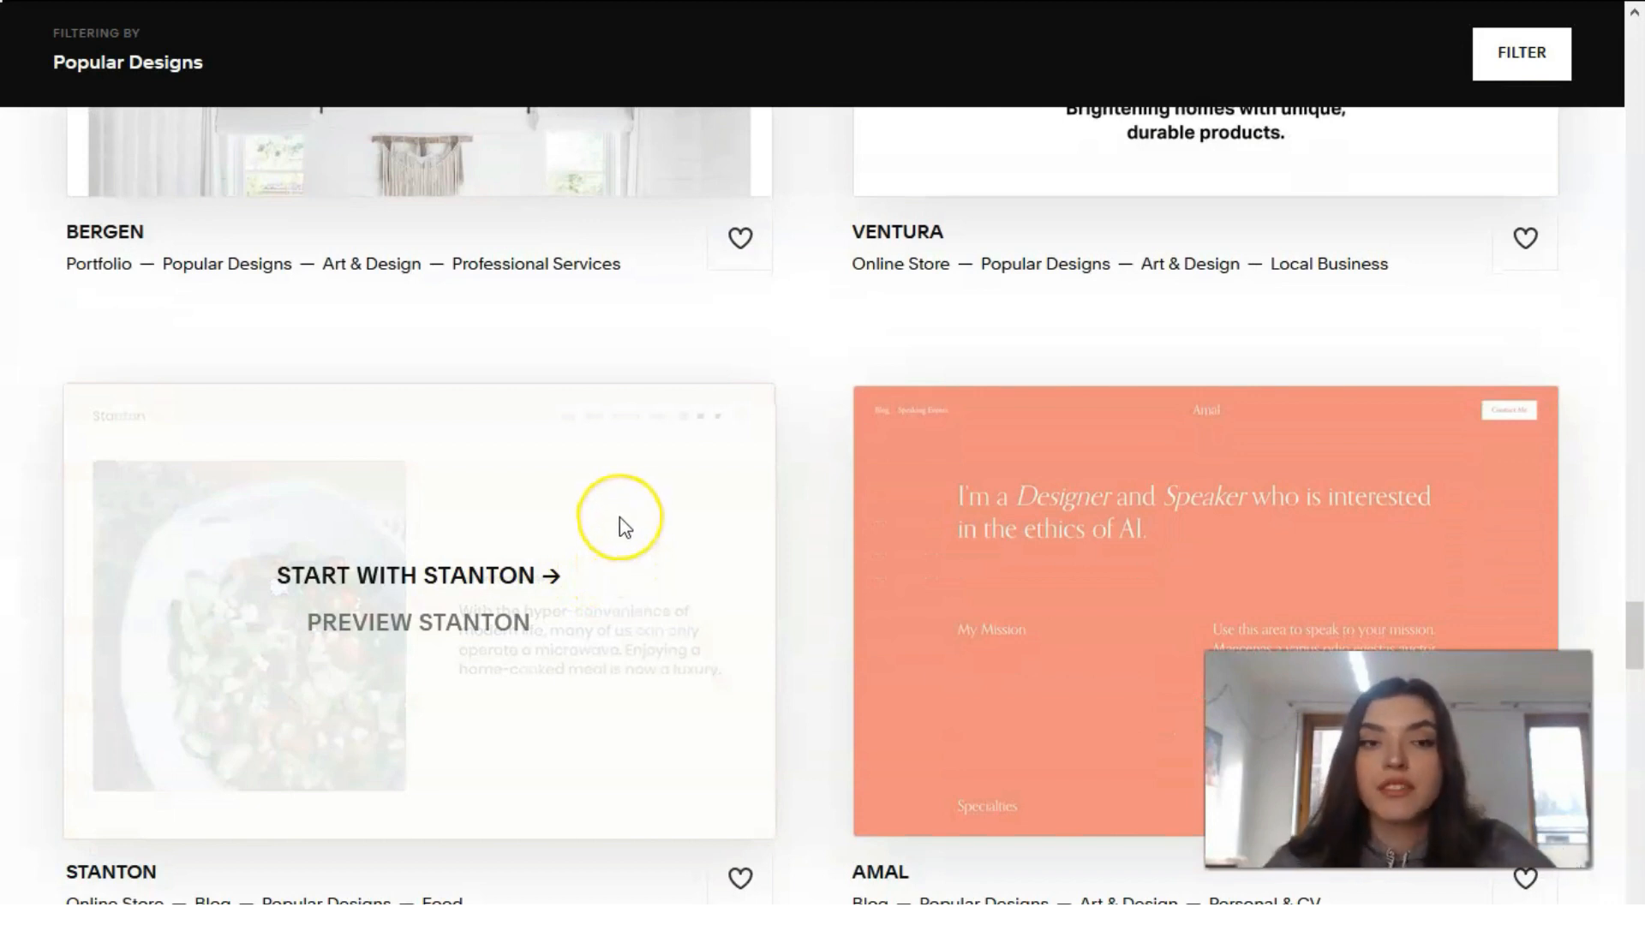
scroll(down, 3)
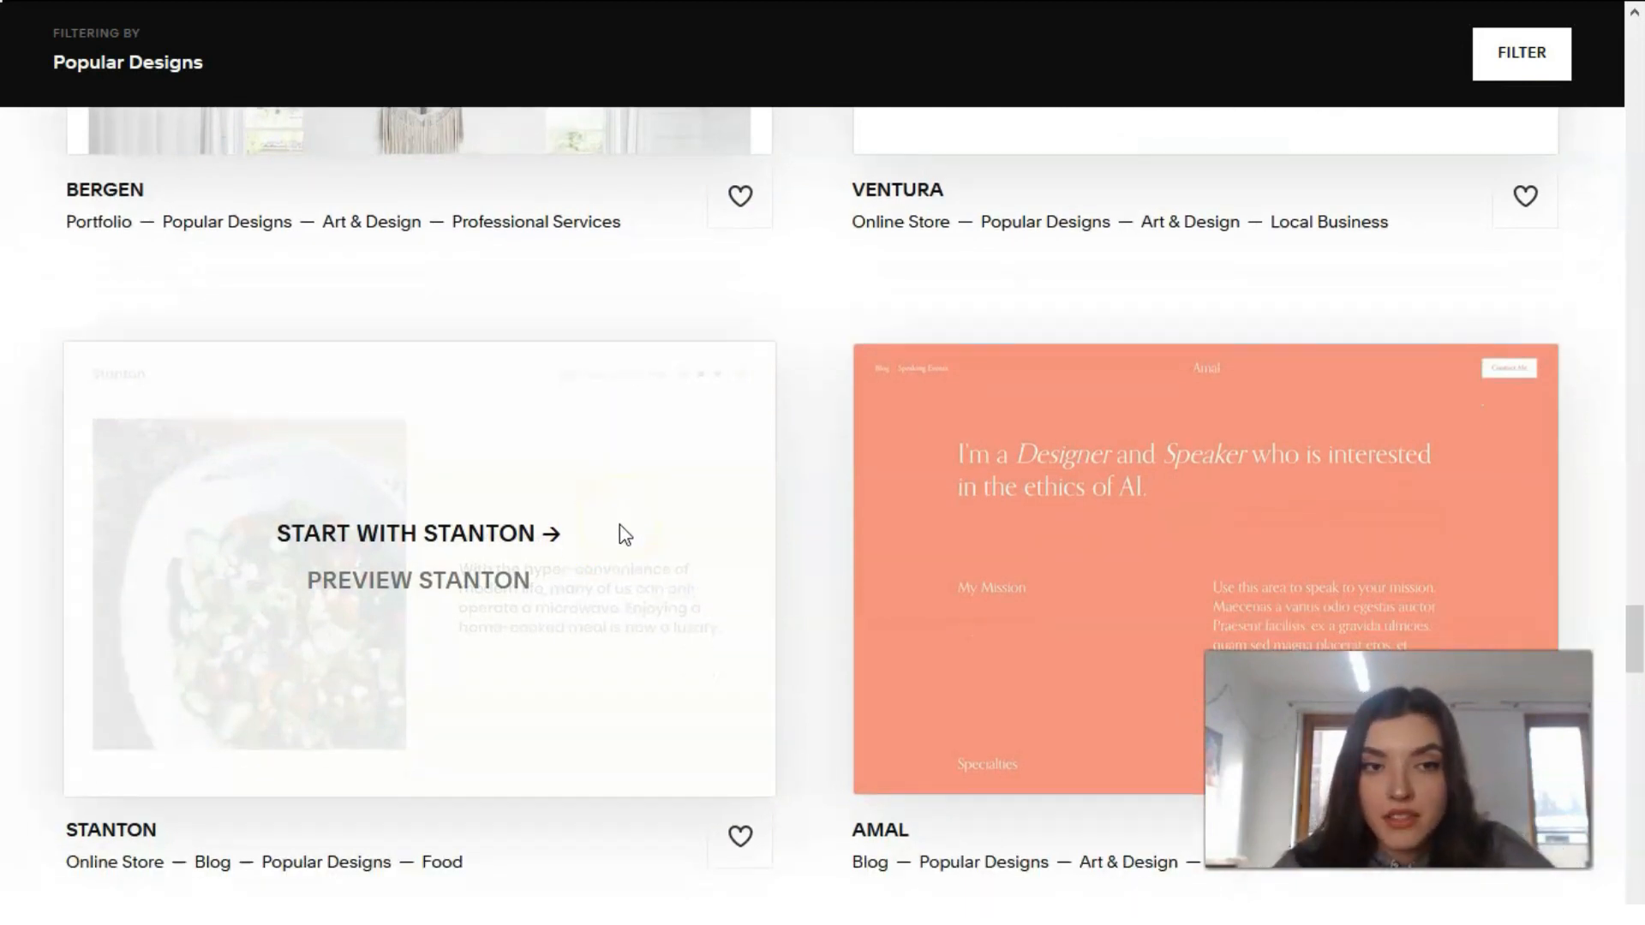
scroll(down, 3)
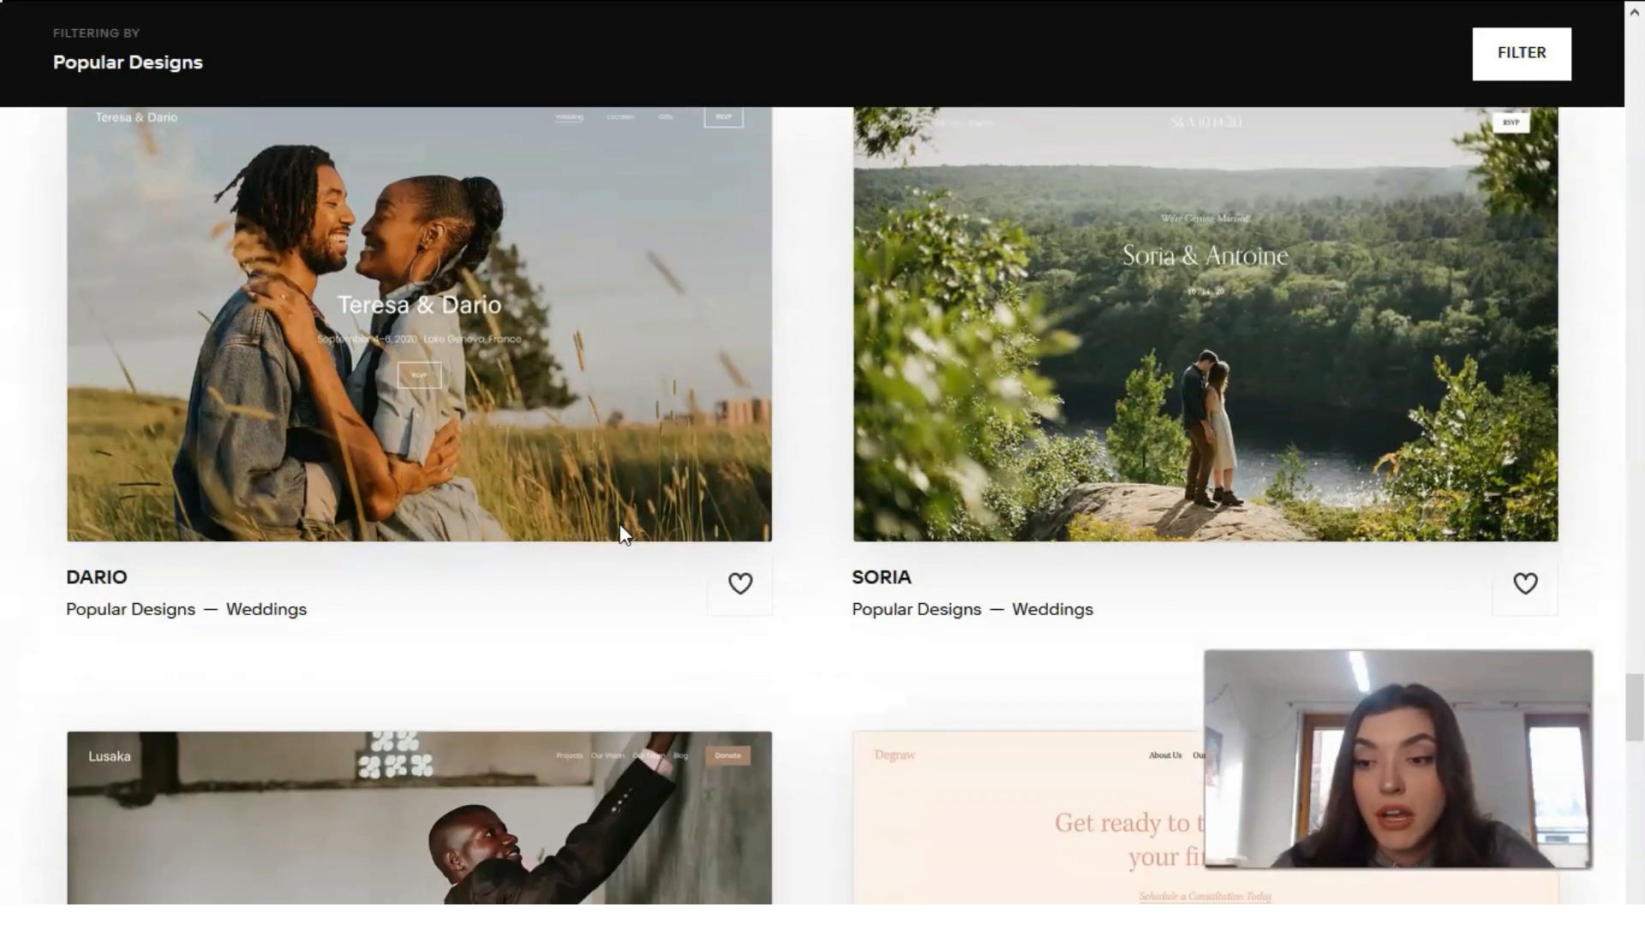
scroll(down, 3)
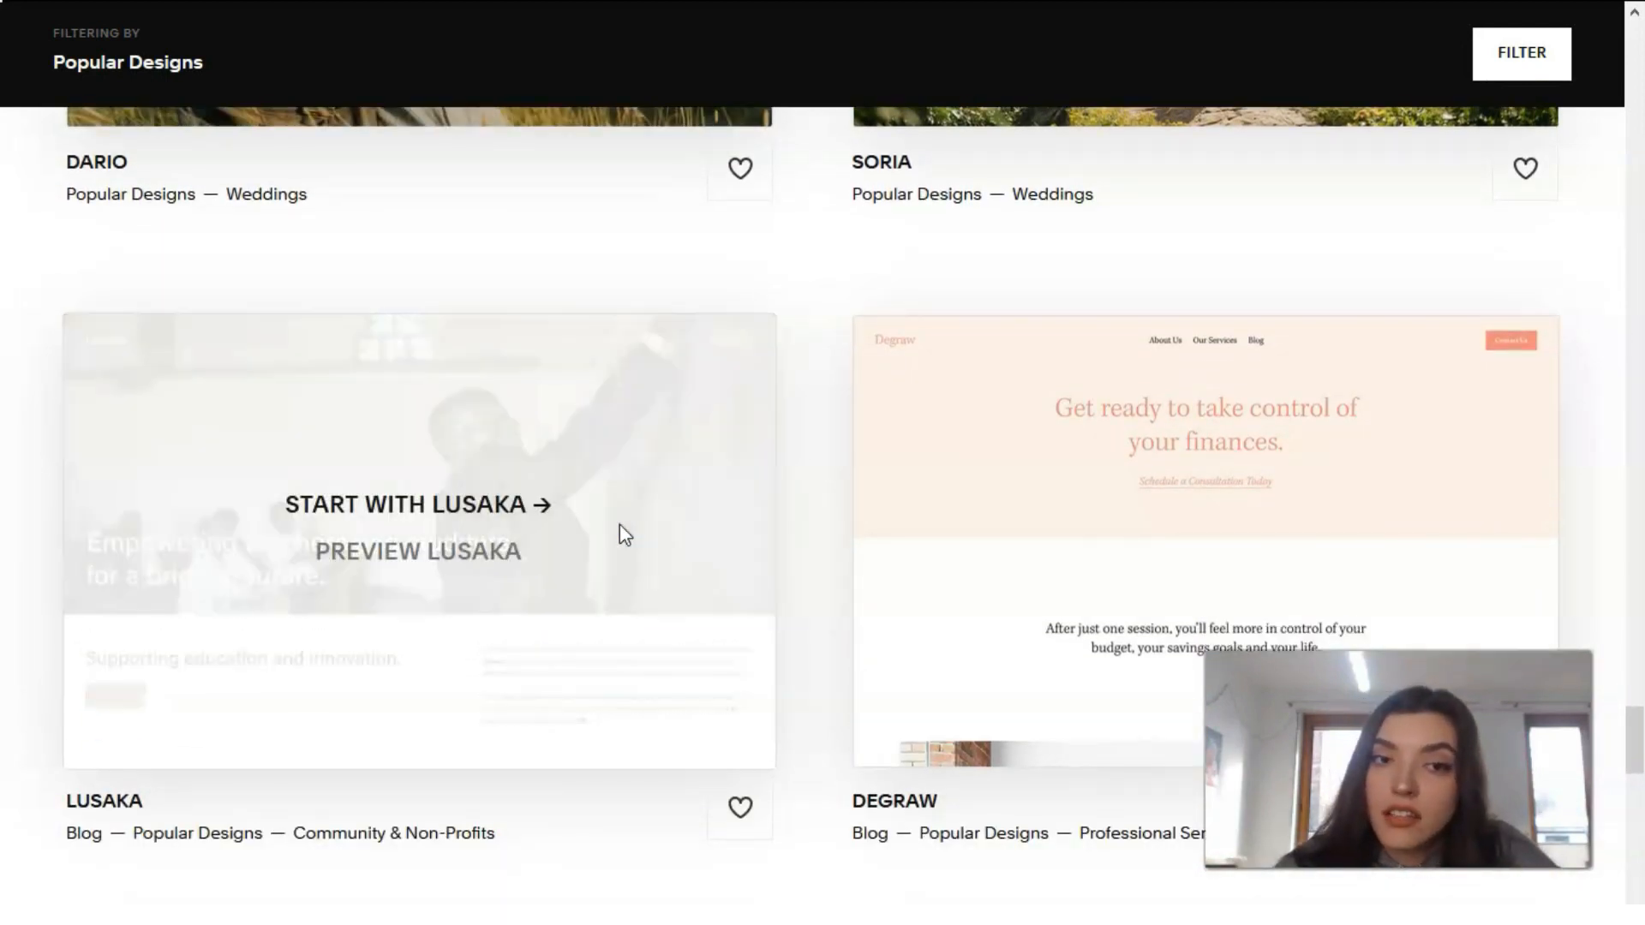
scroll(down, 3)
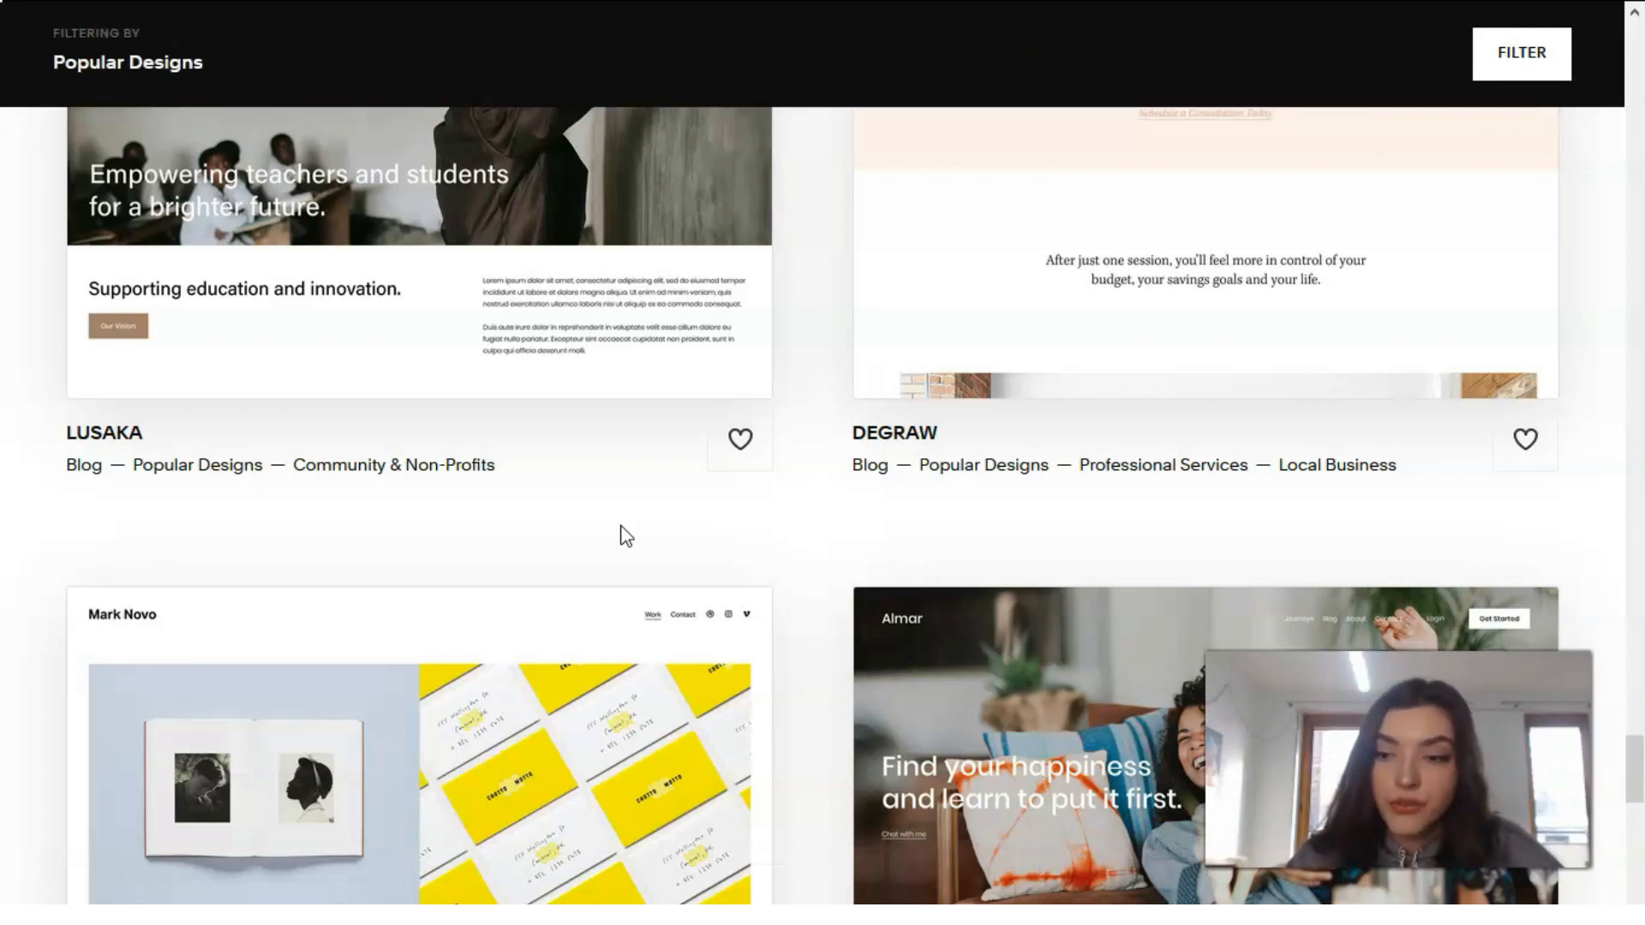
scroll(down, 3)
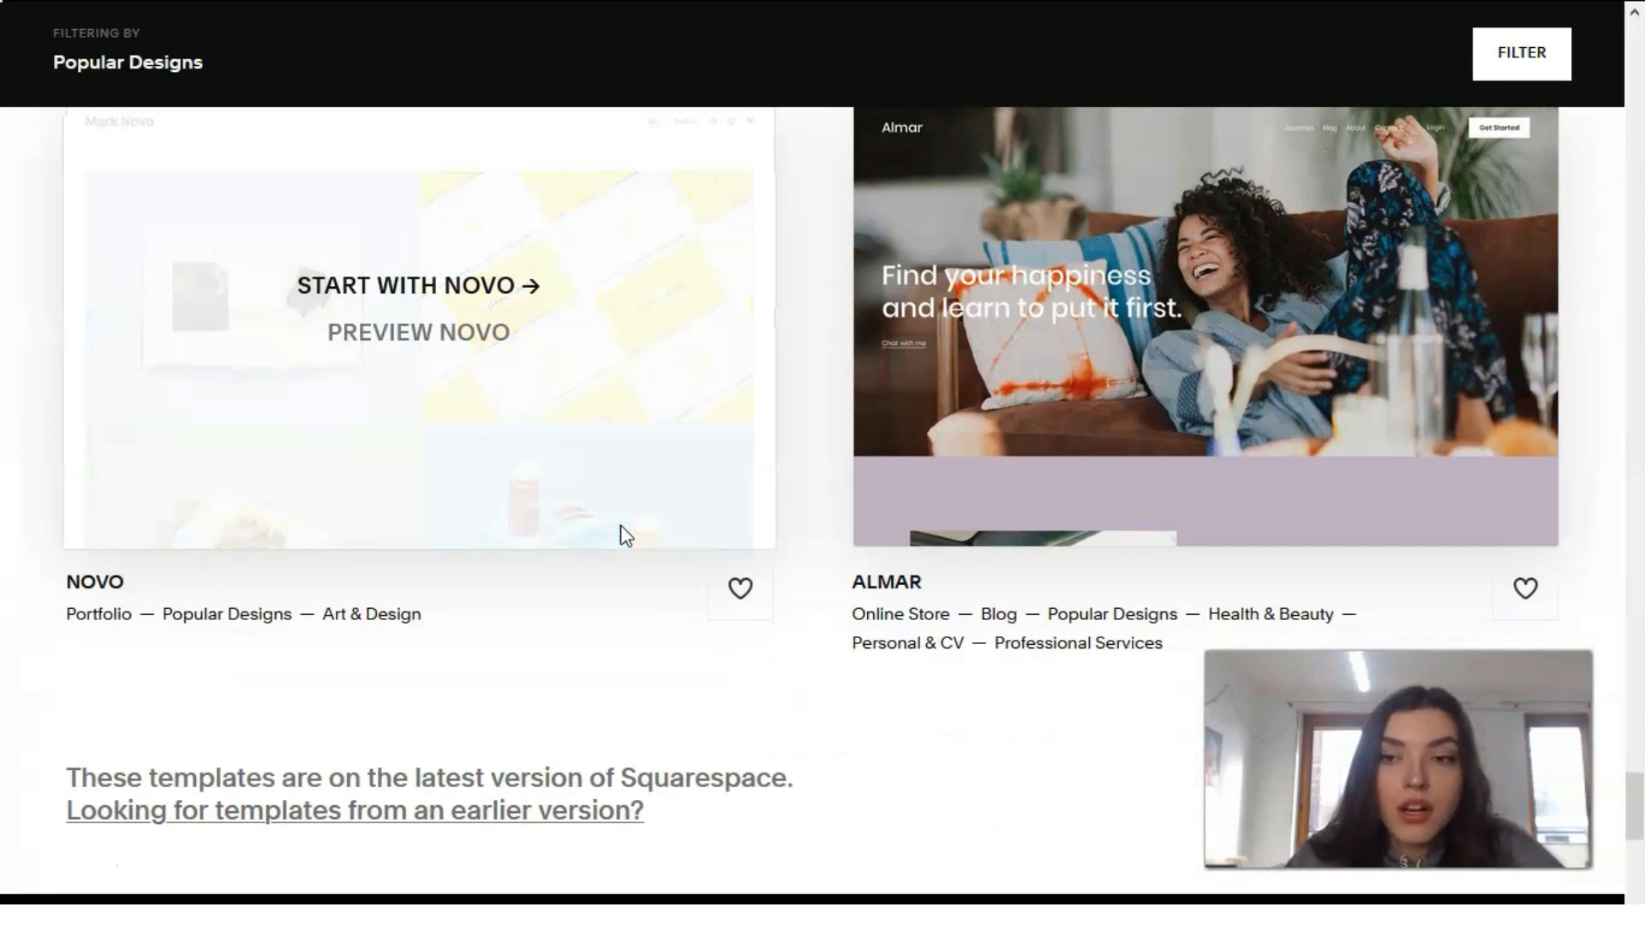
scroll(up, 3)
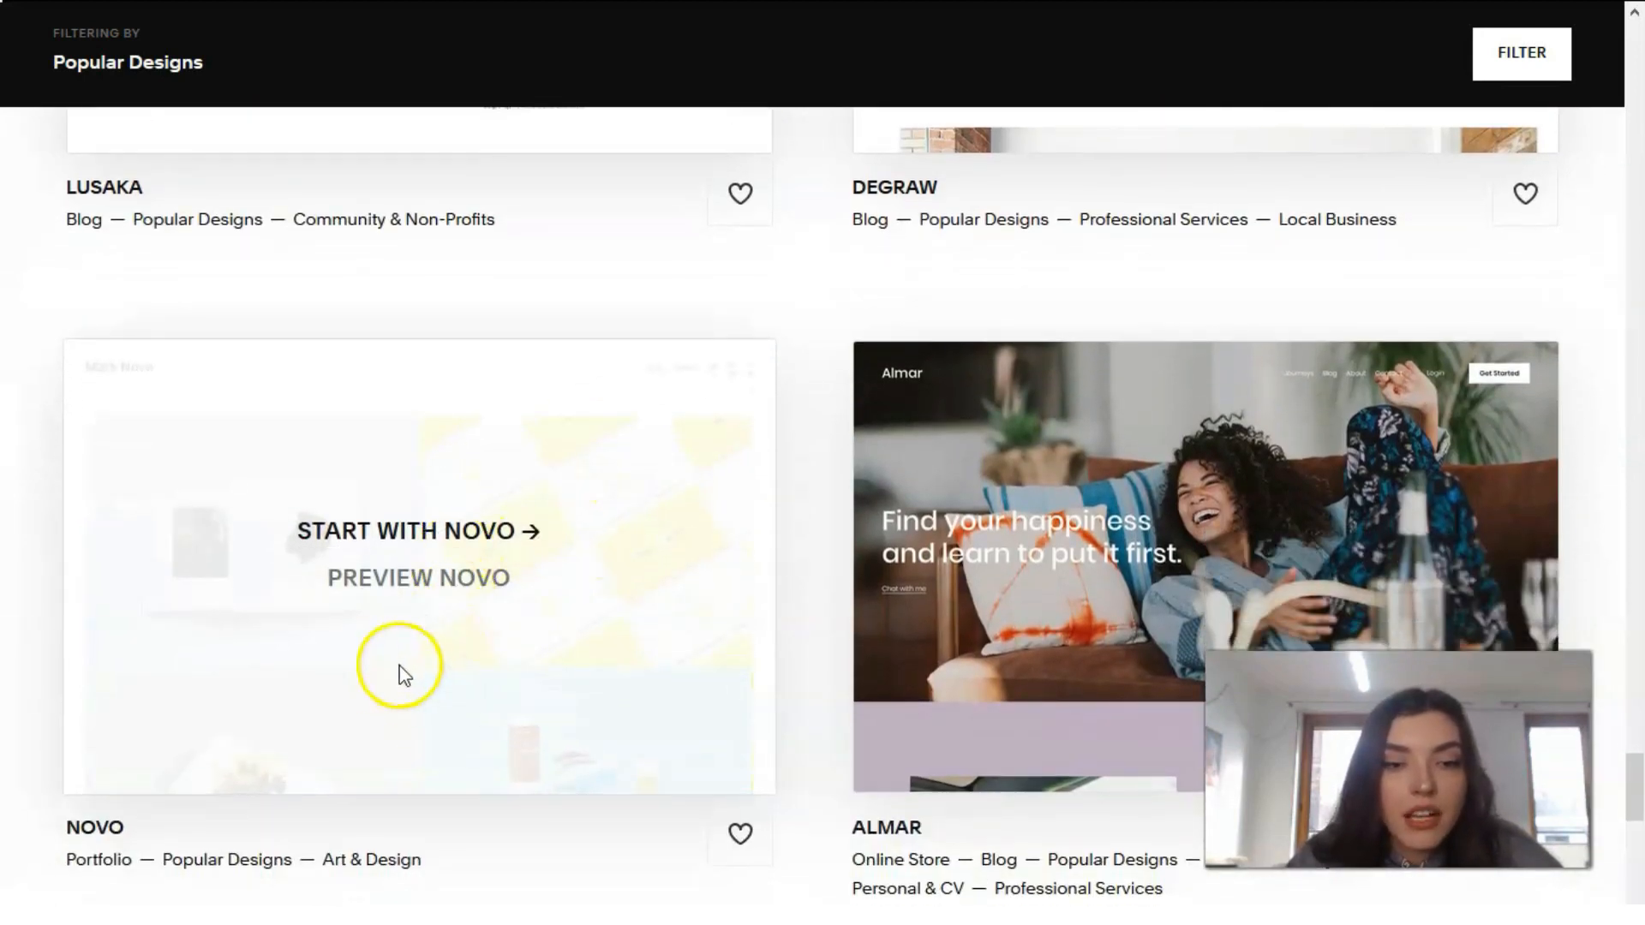
mouse_move(439, 603)
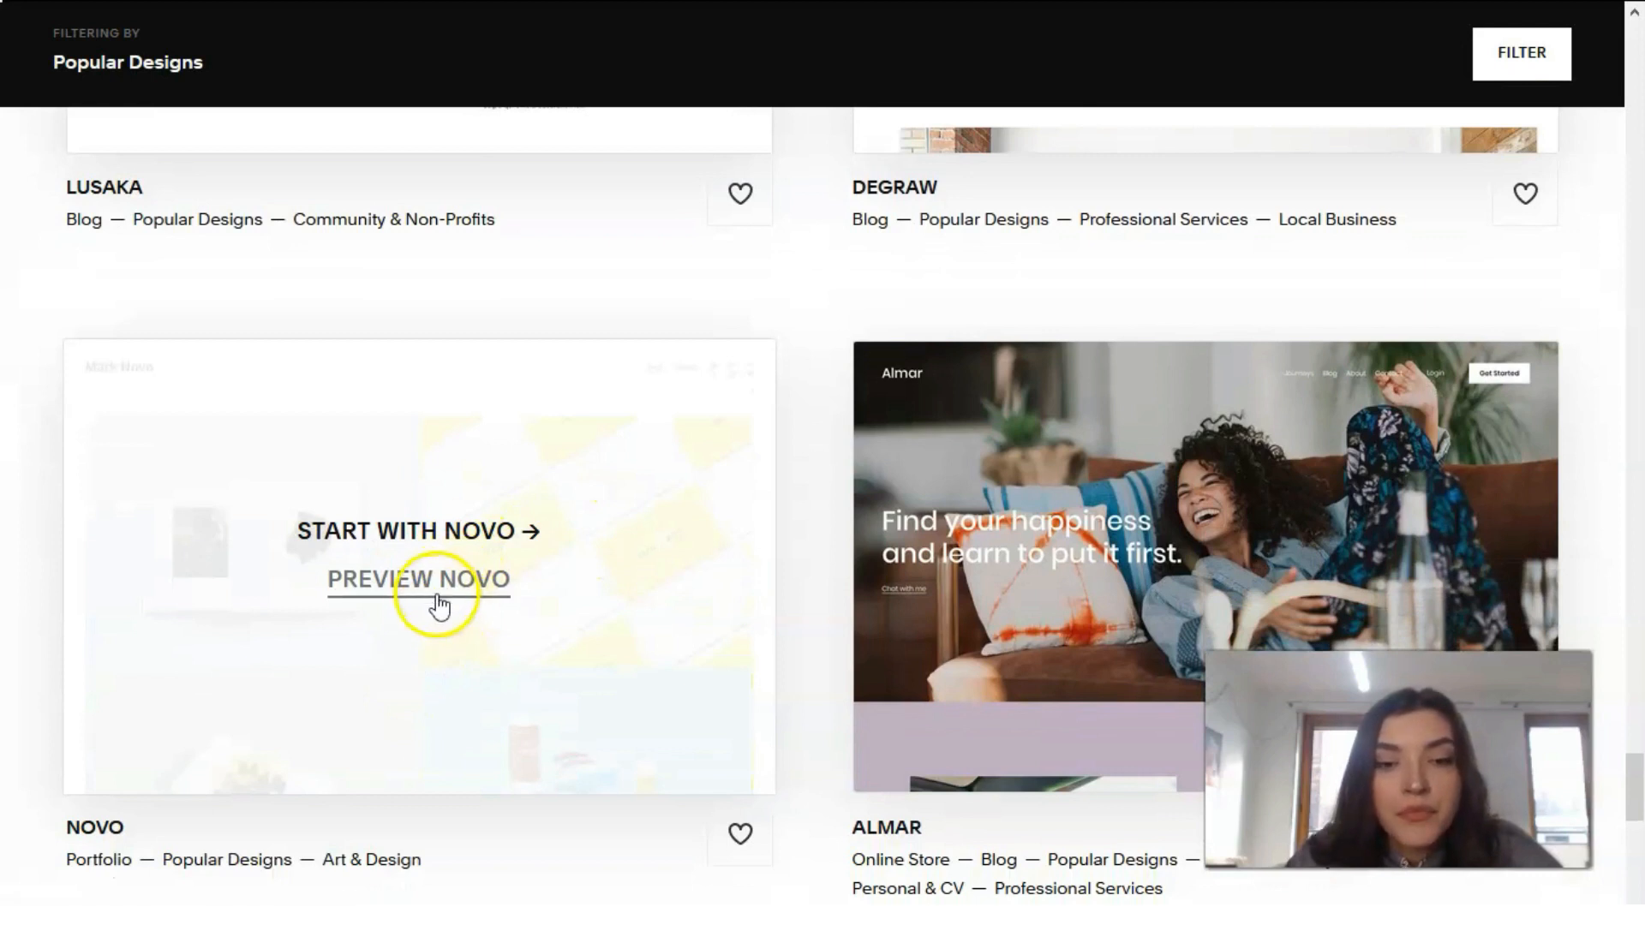
Preview the Novo template and scroll through its desktop demo.
click(417, 579)
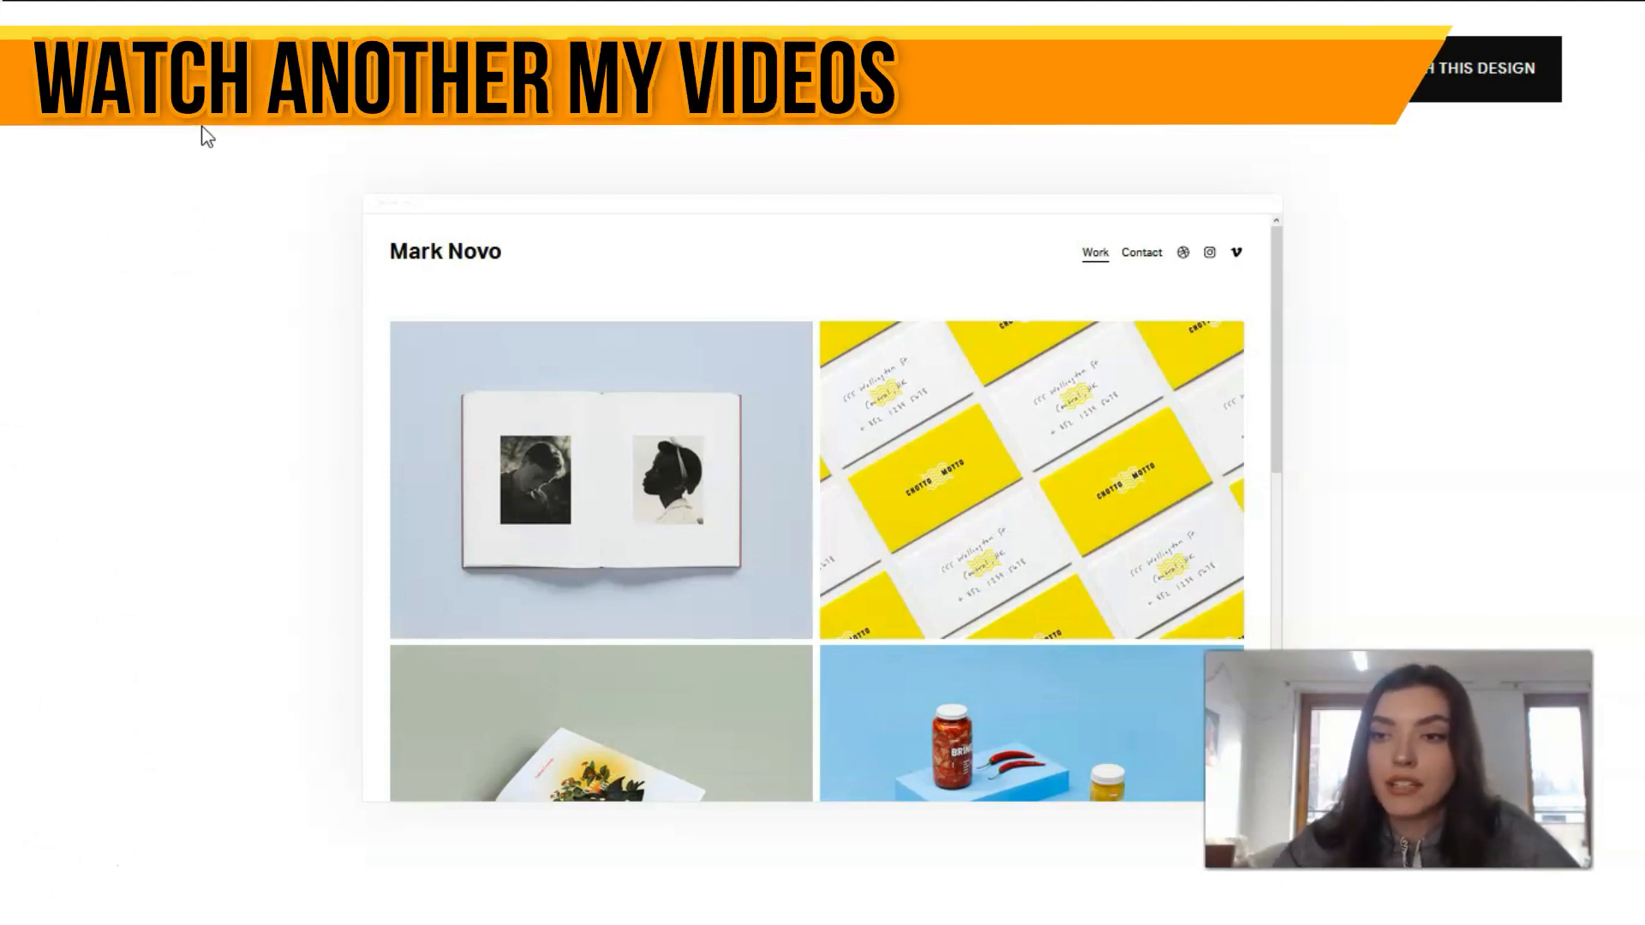
scroll(down, 3)
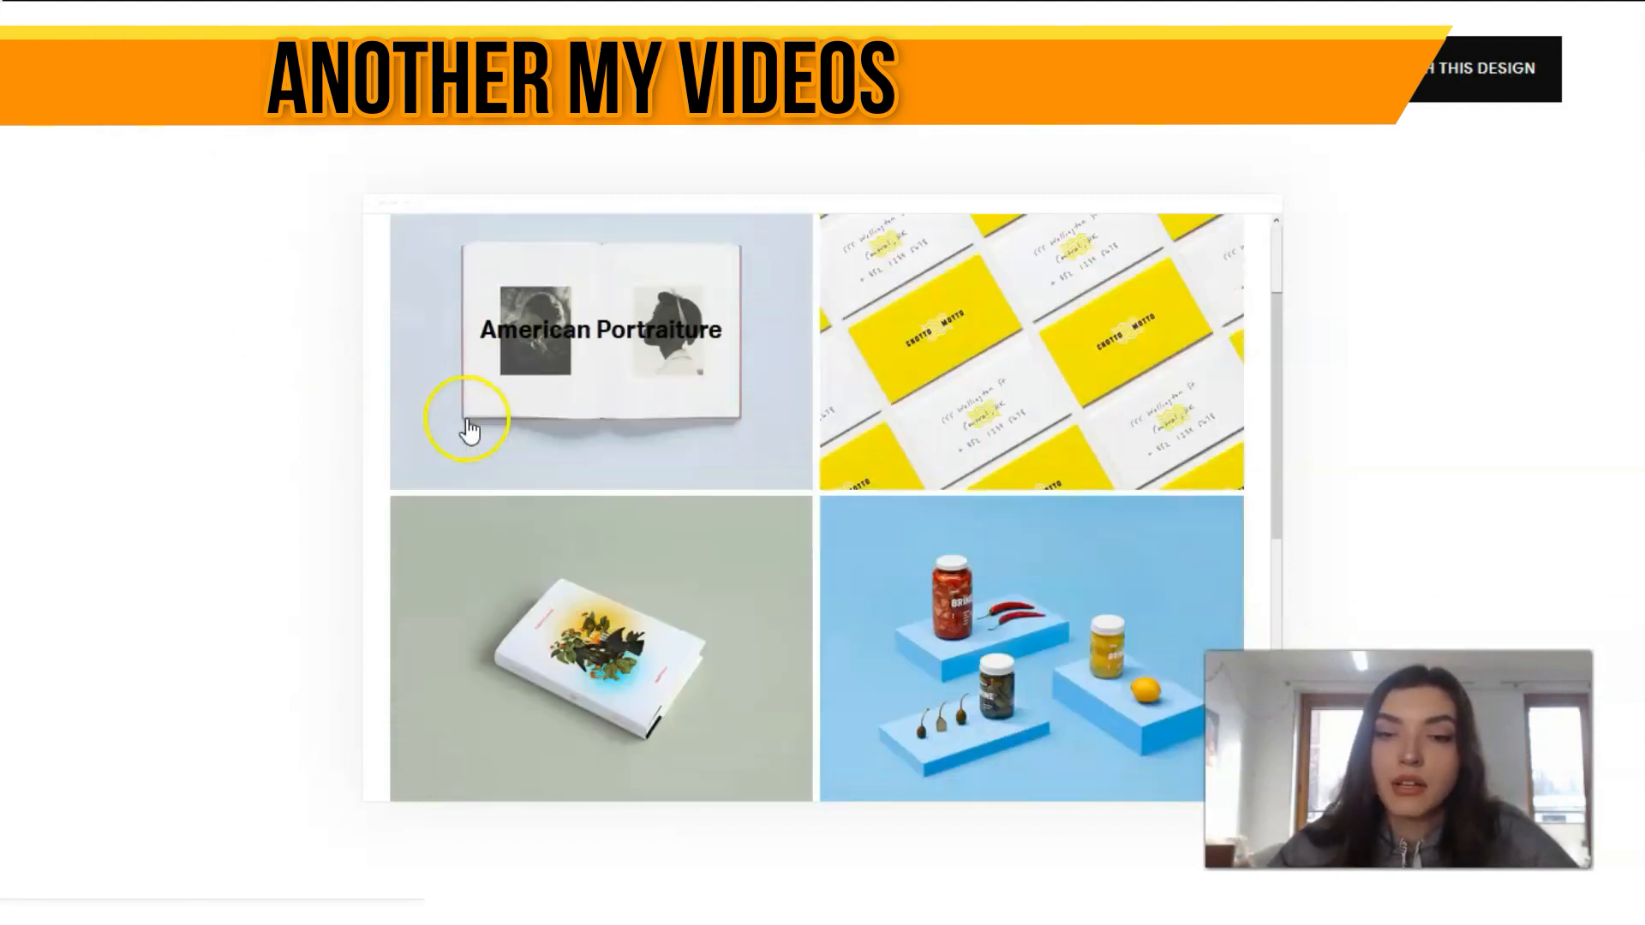
scroll(down, 3)
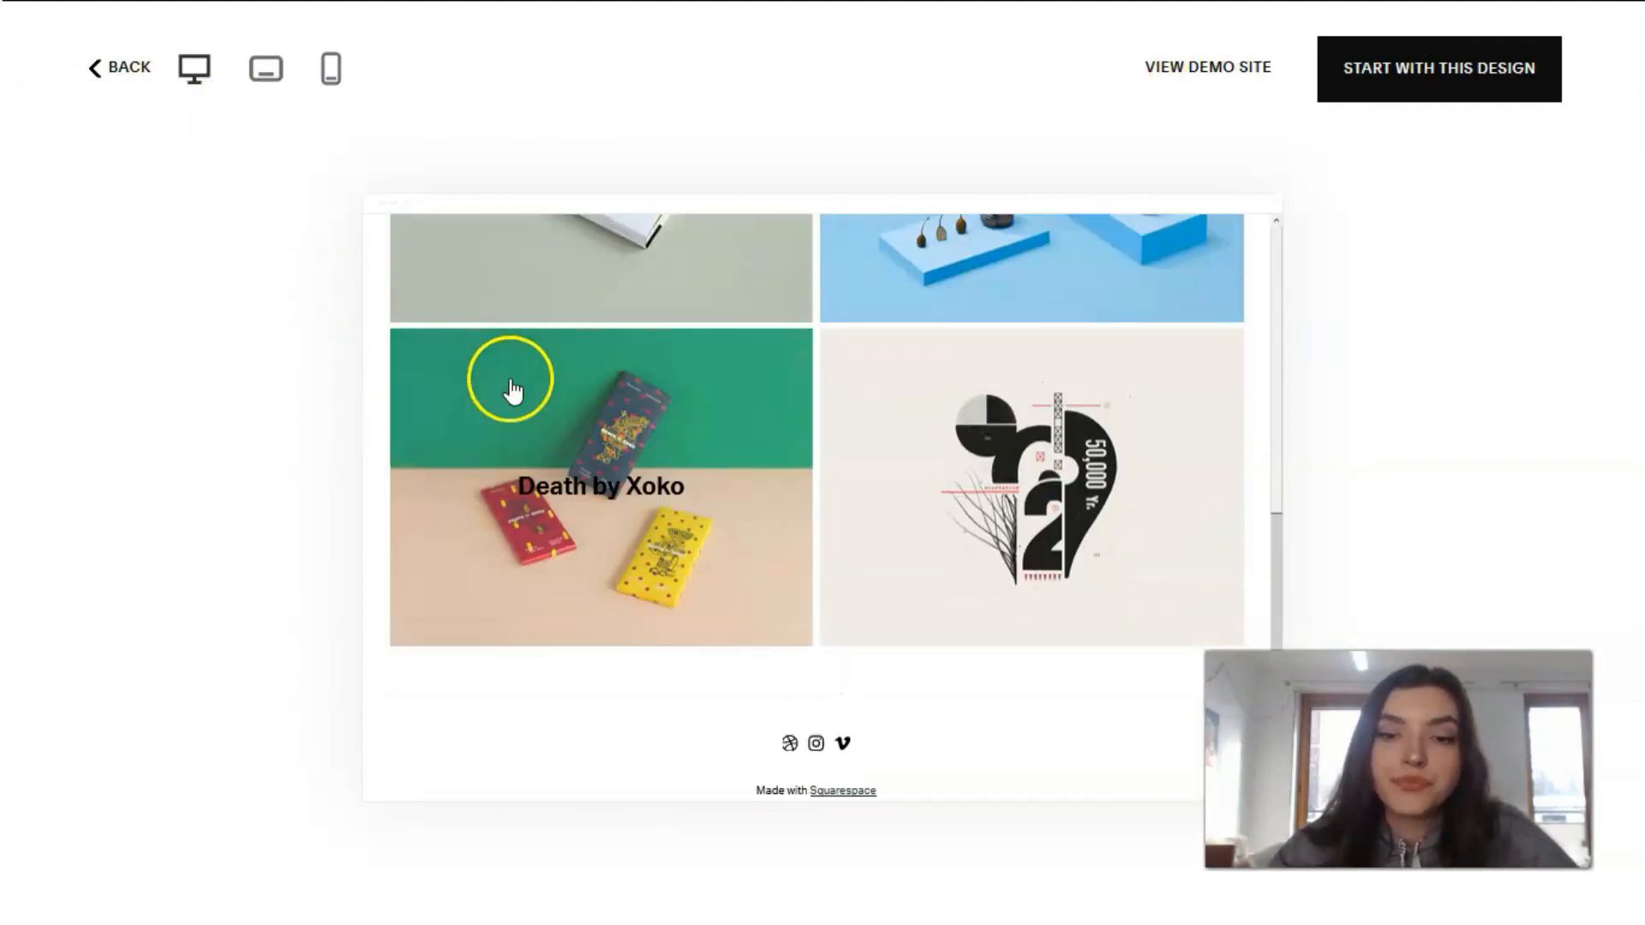
Switch the Novo preview to tablet, then phone layout, and scroll the mobile view.
click(266, 69)
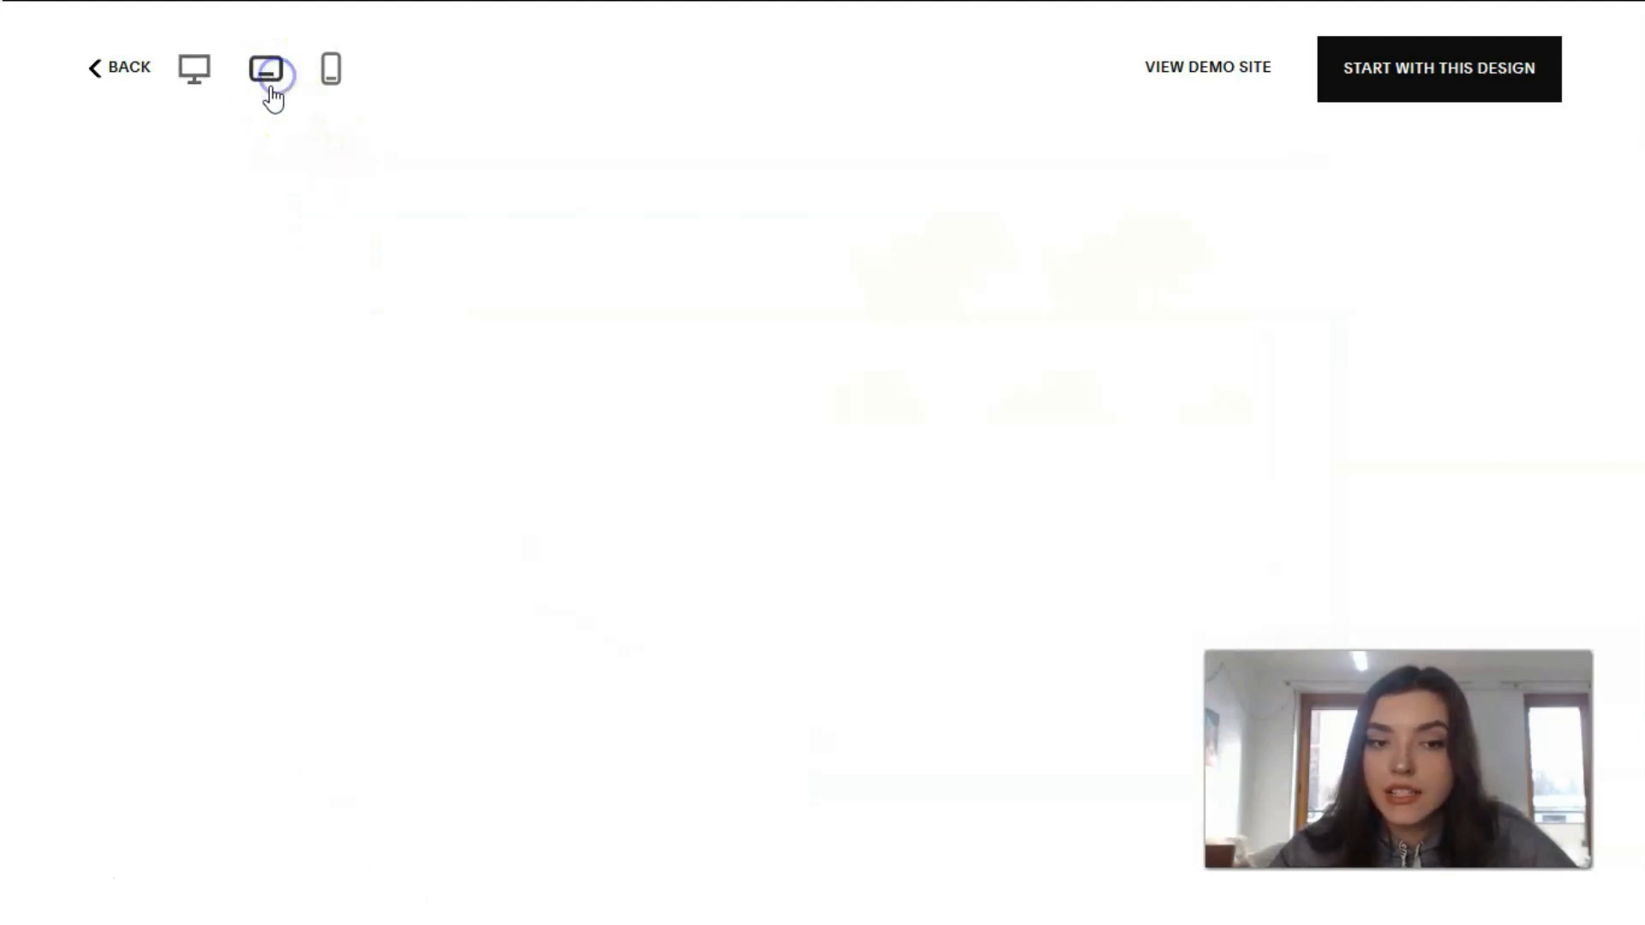
click(266, 70)
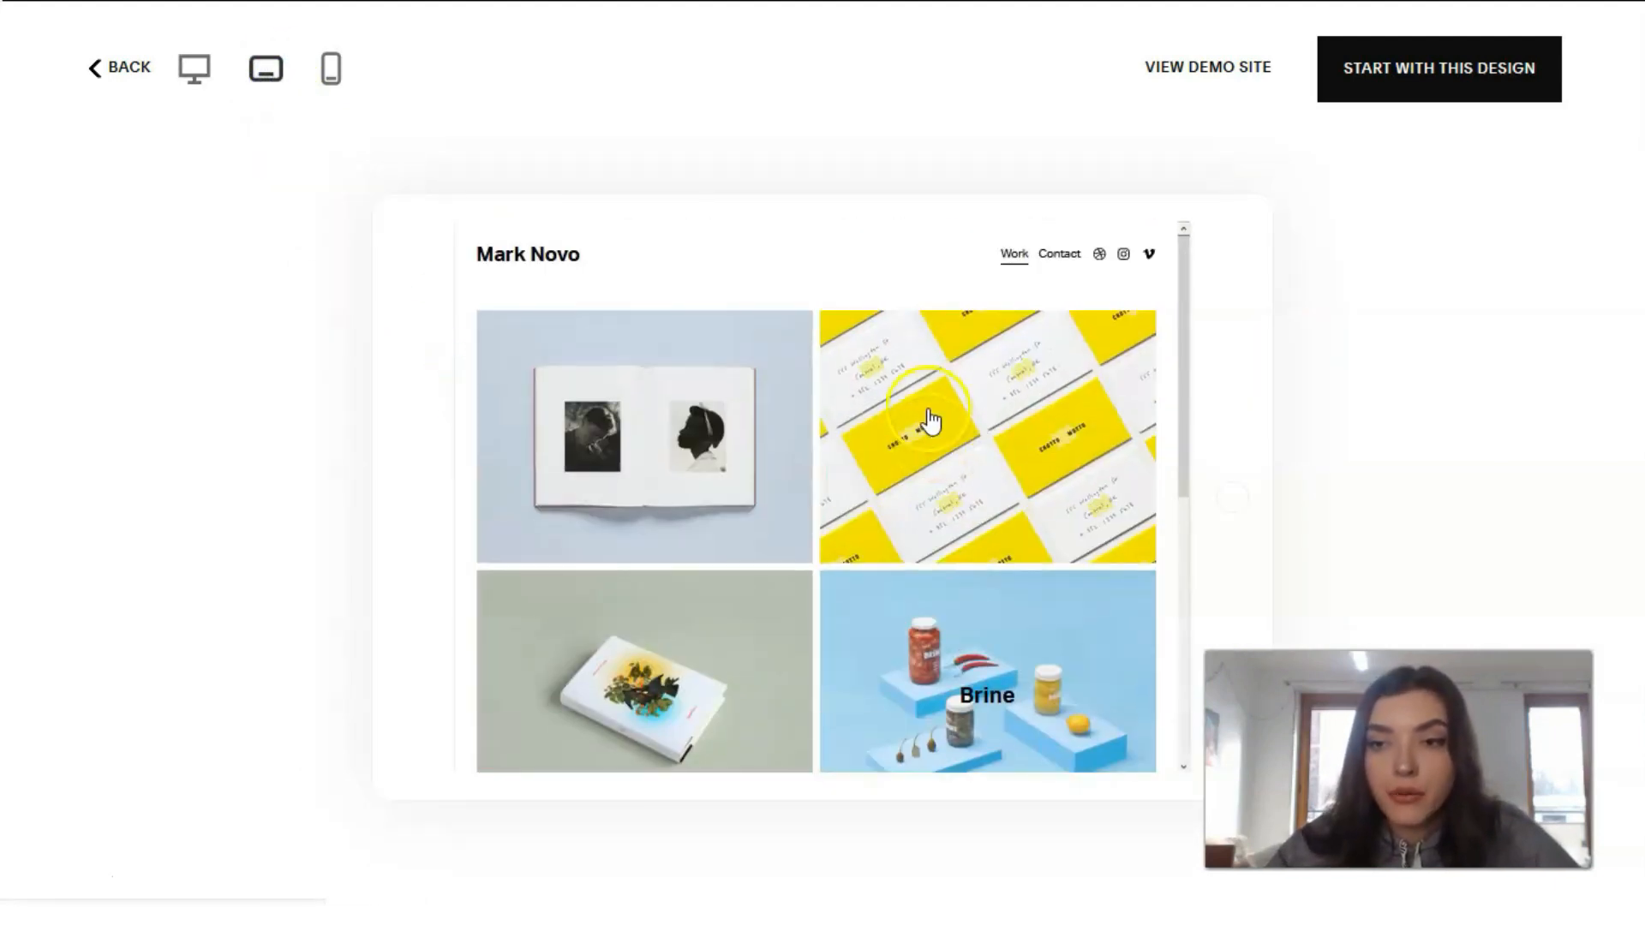
mouse_move(927, 362)
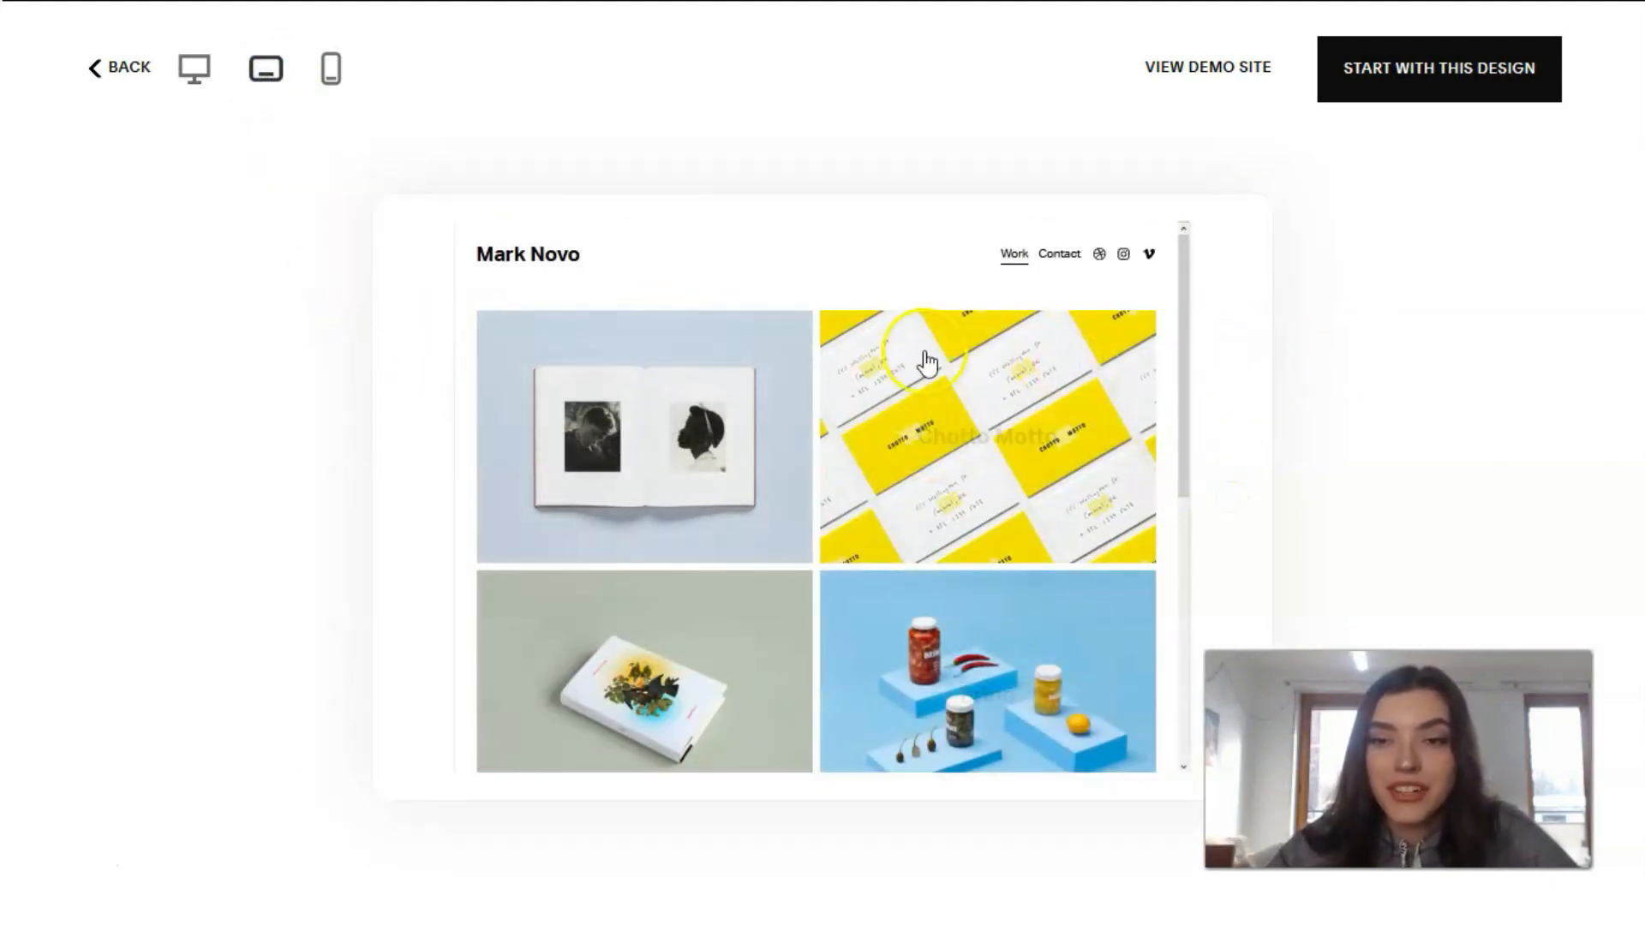
mouse_move(632, 299)
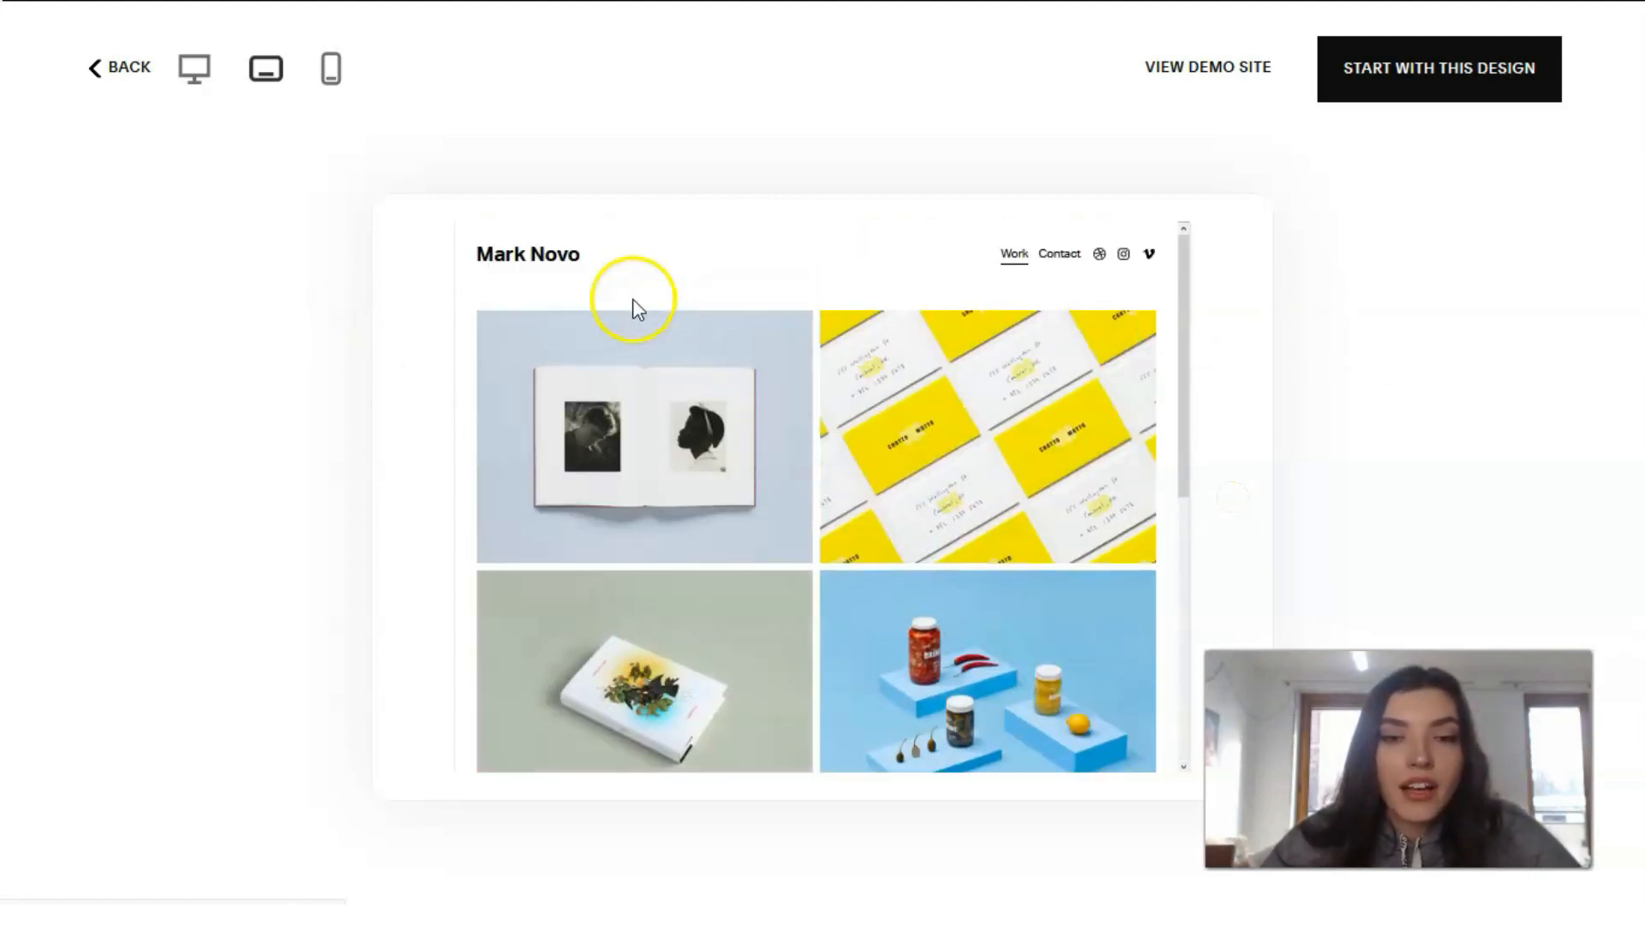
click(331, 68)
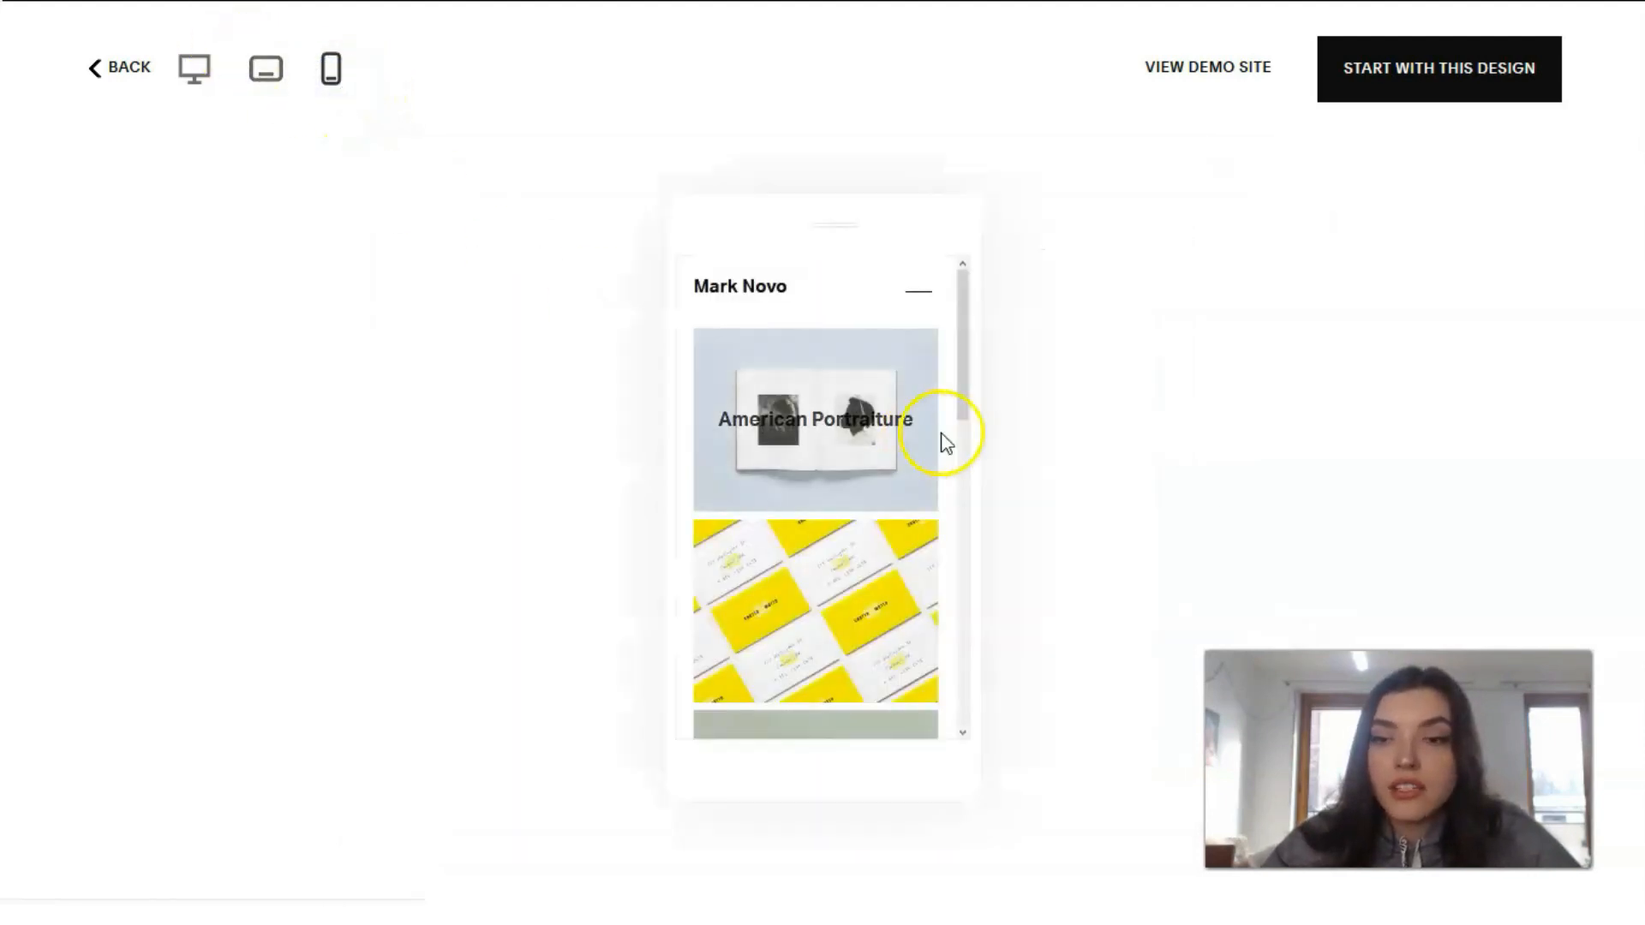
scroll(down, 3)
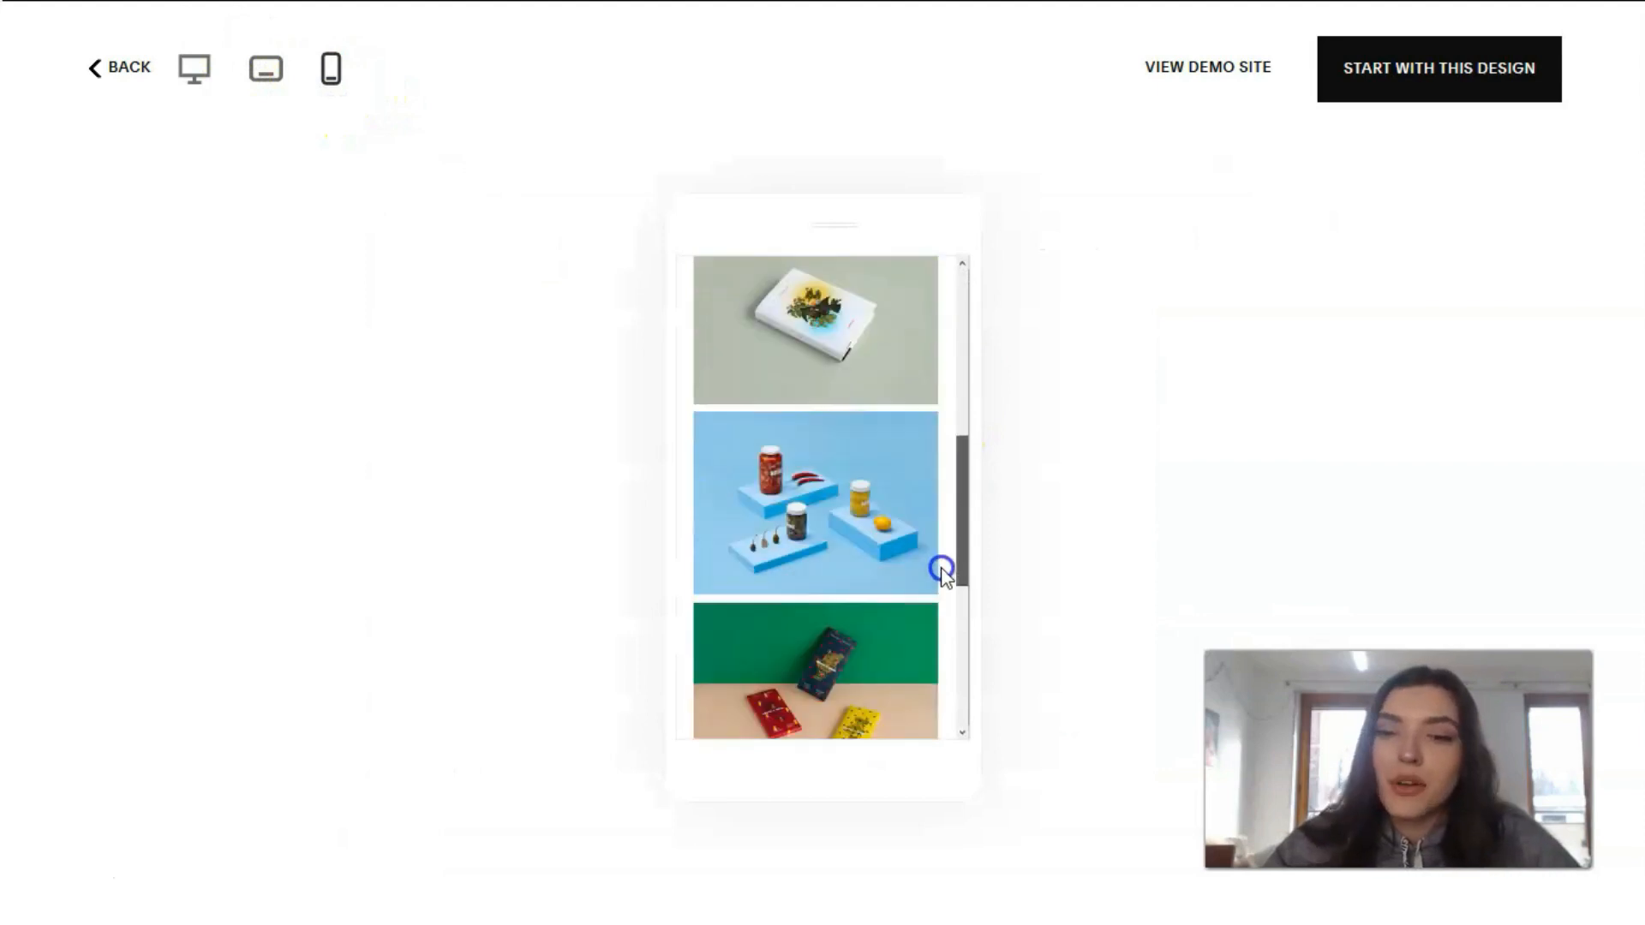
scroll(down, 3)
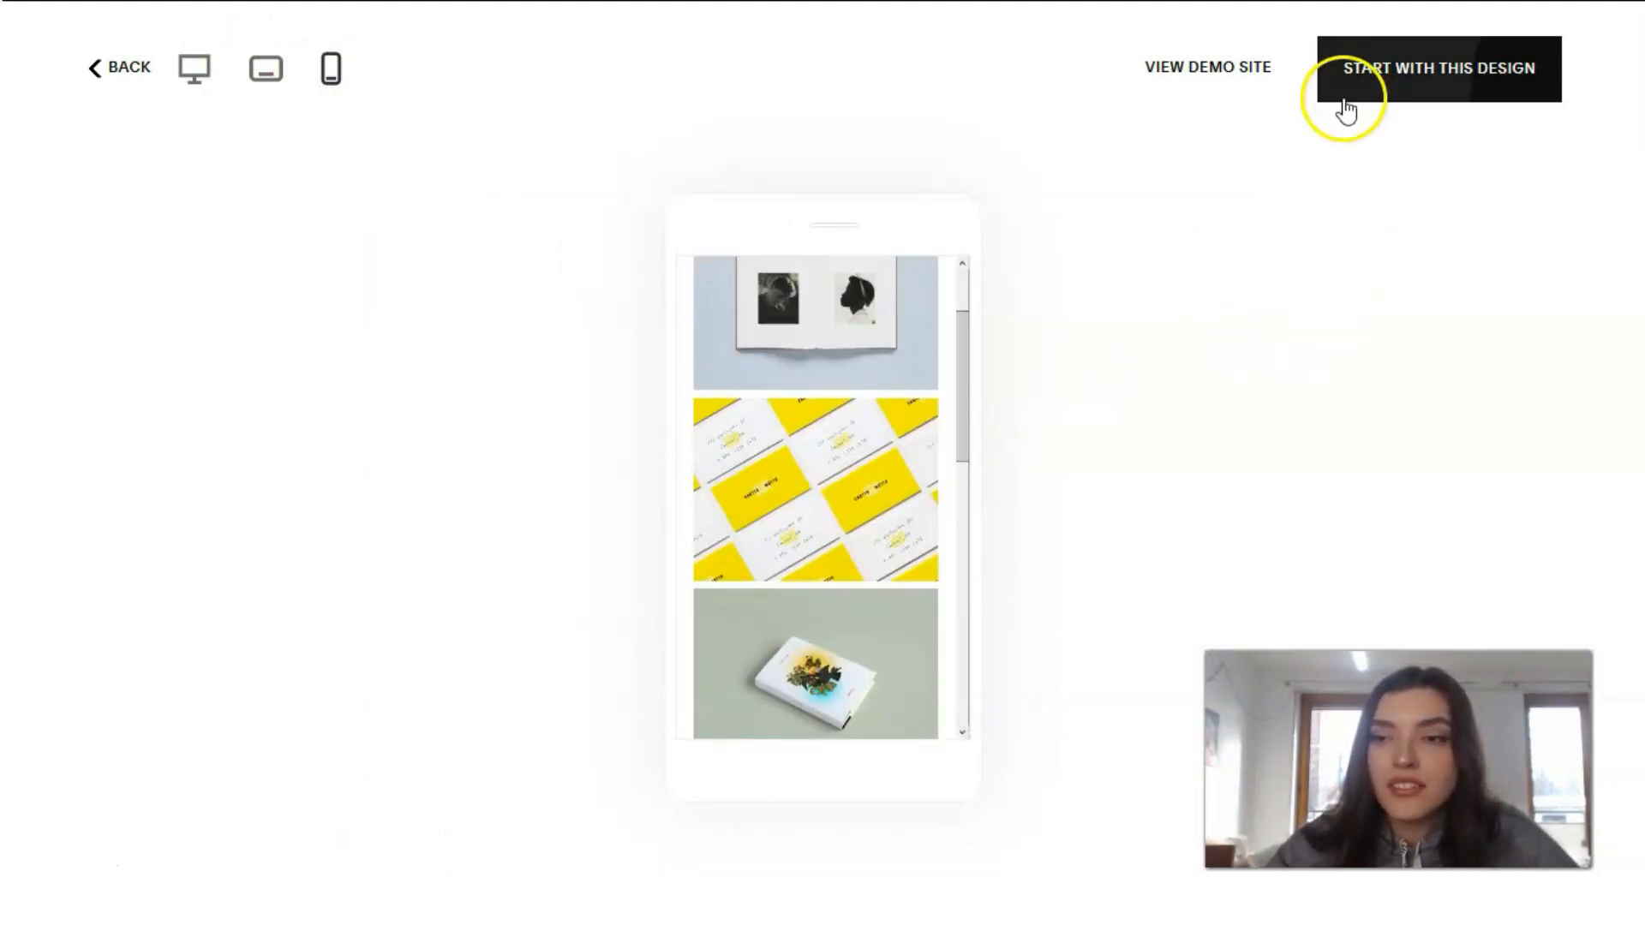
click(1436, 69)
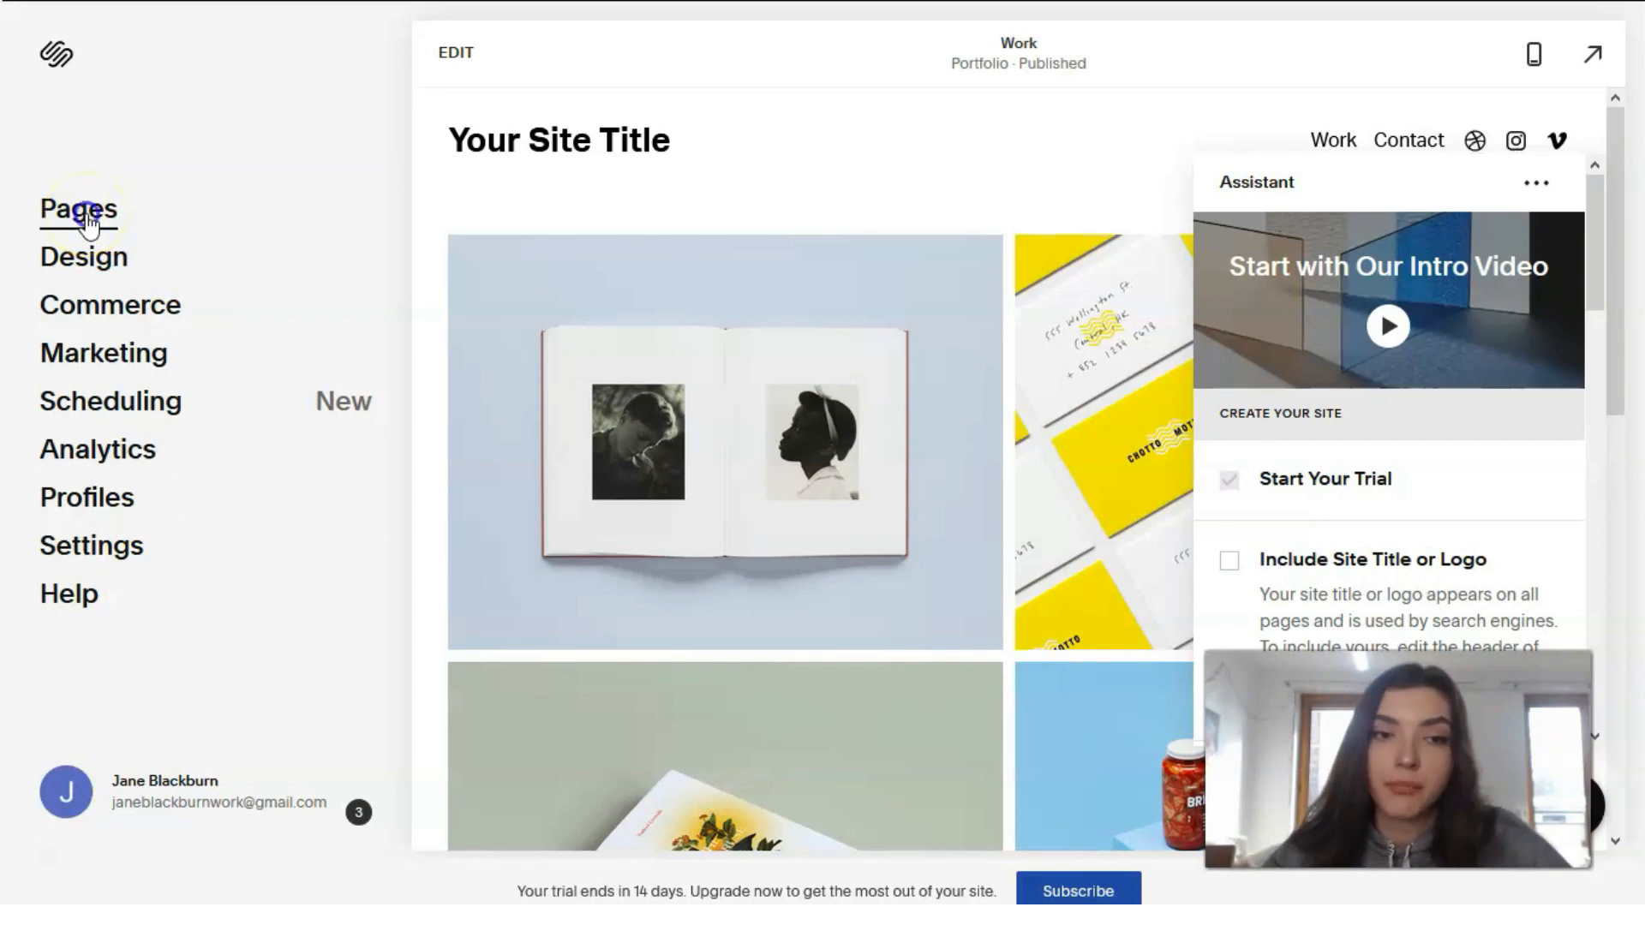
click(79, 208)
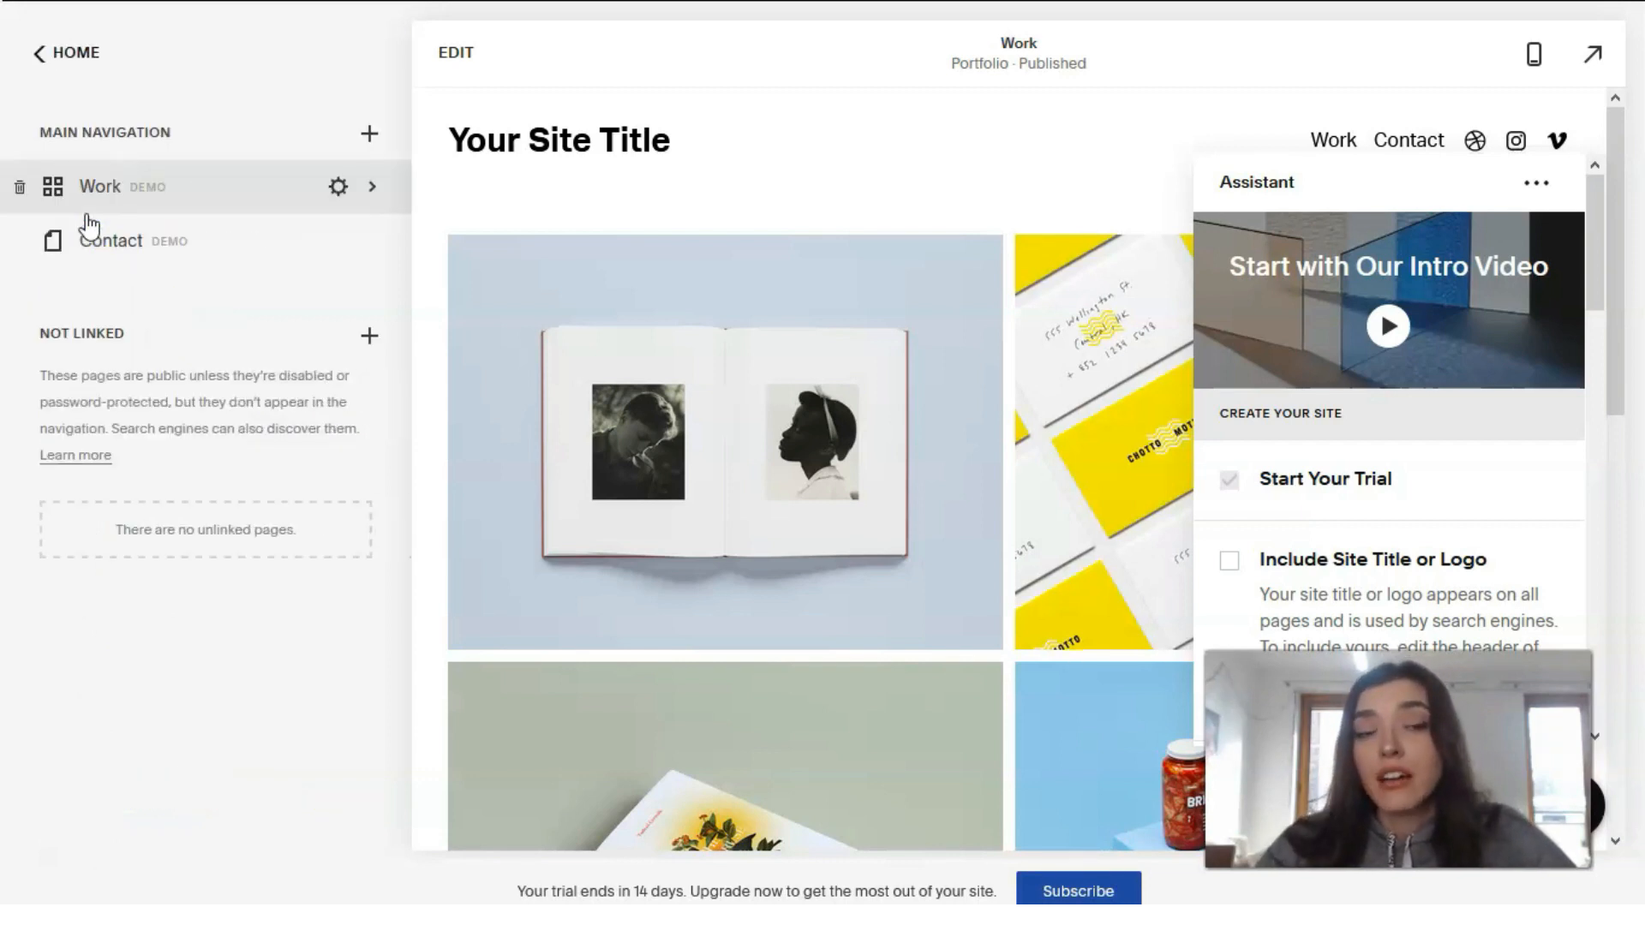
mouse_move(467, 197)
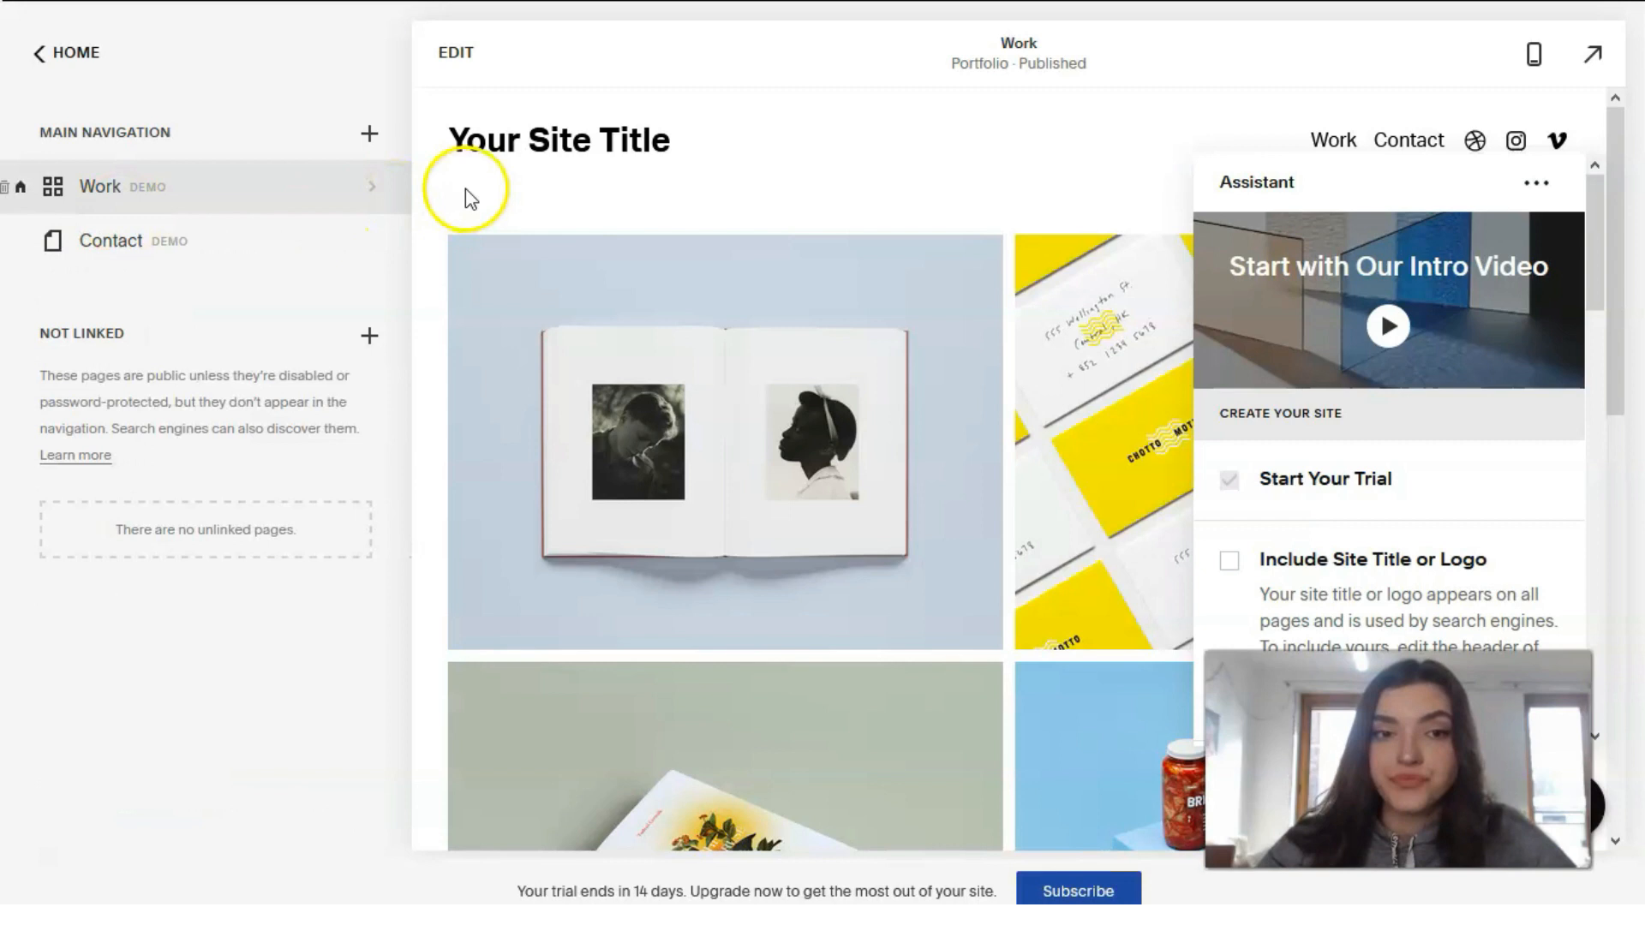
click(368, 133)
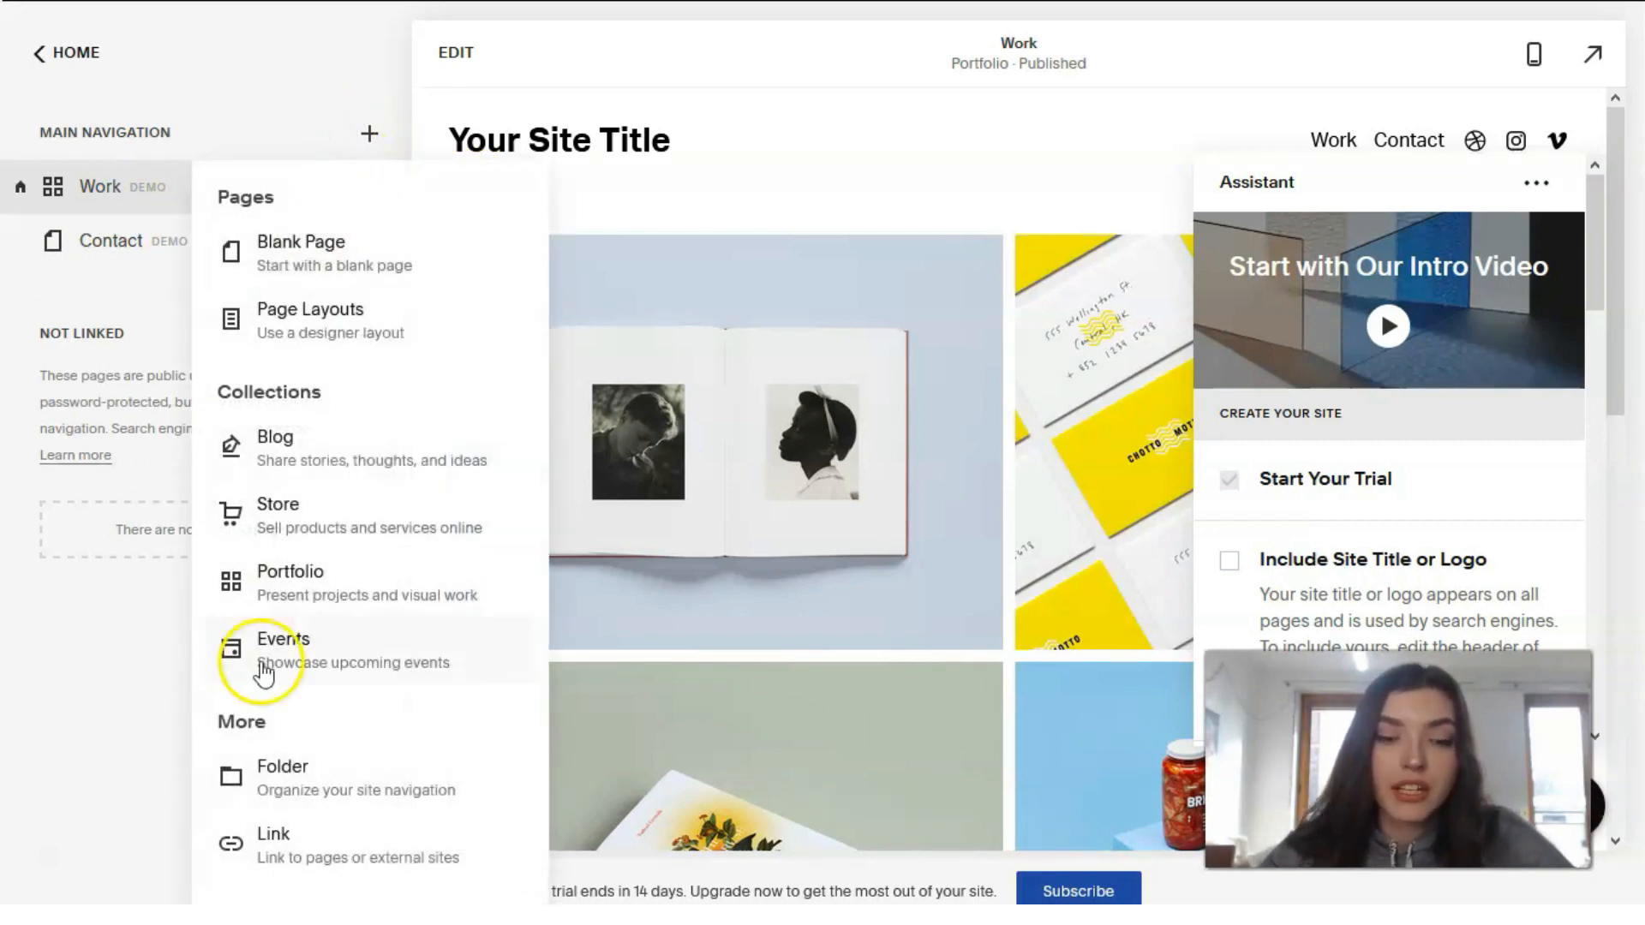
mouse_move(419, 312)
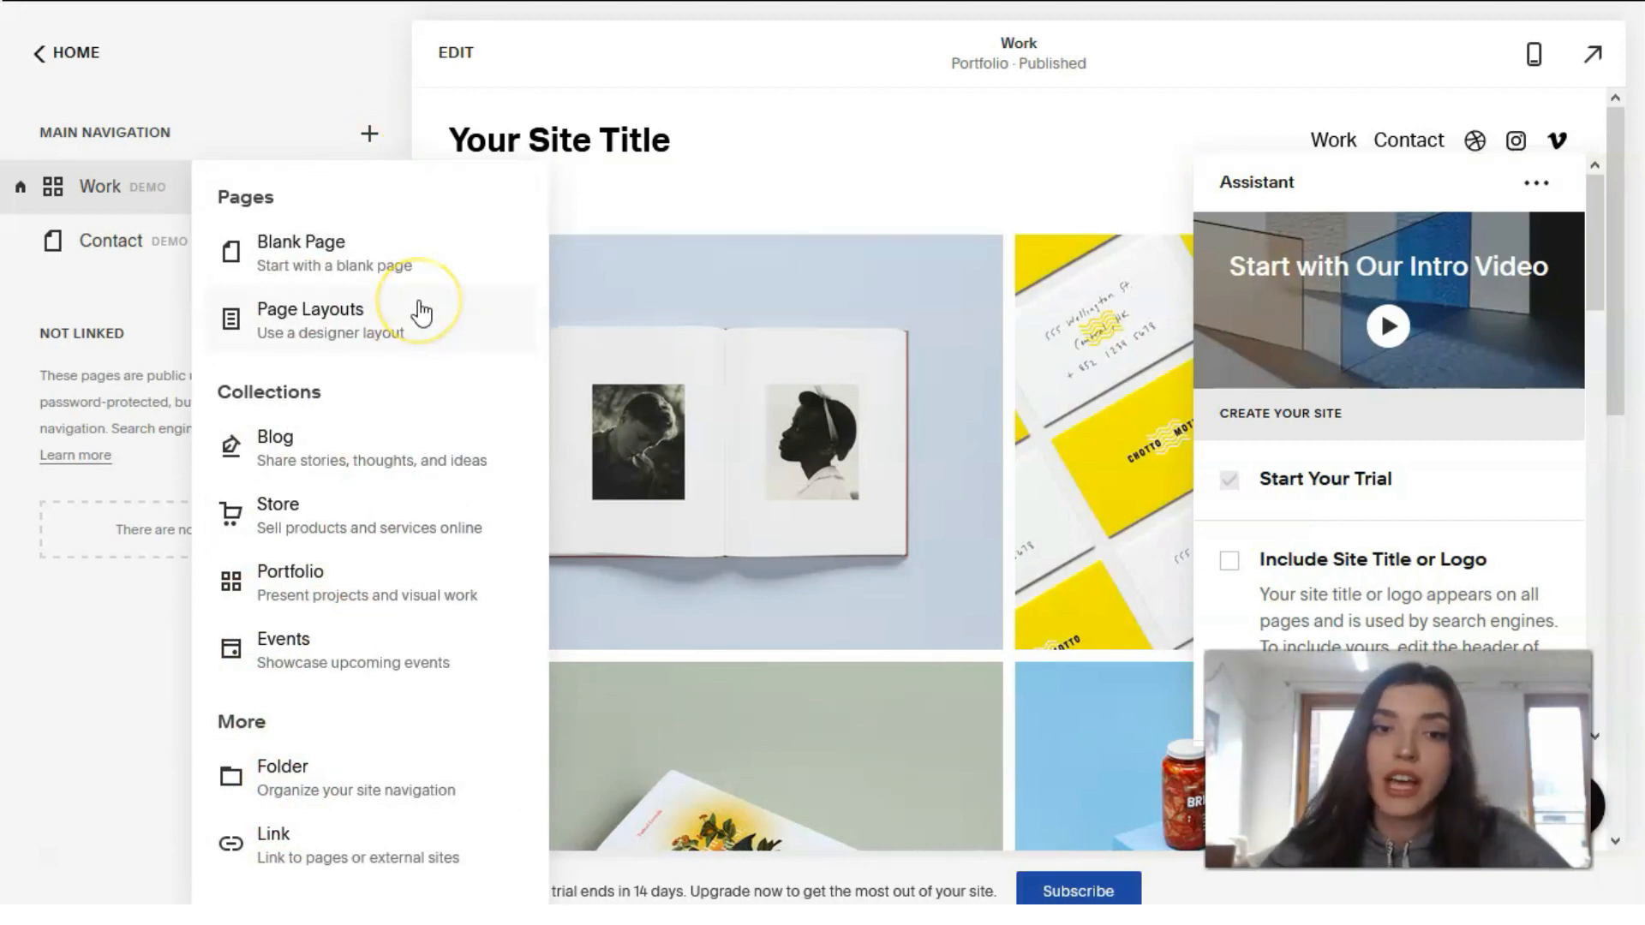
mouse_move(388, 262)
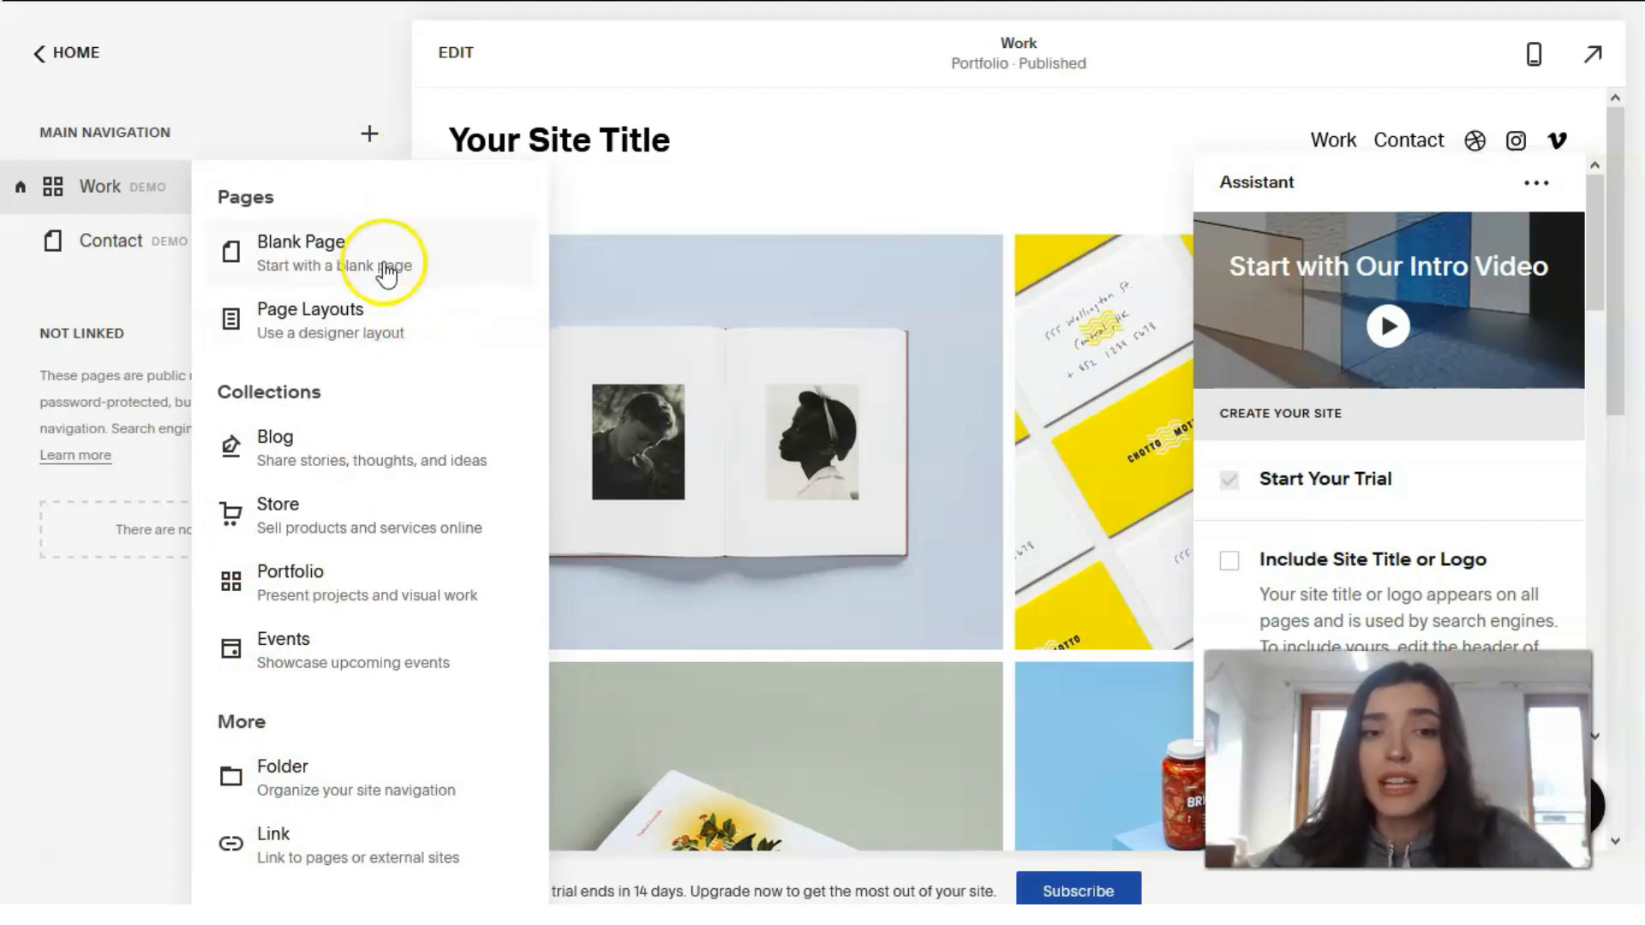
mouse_move(360, 498)
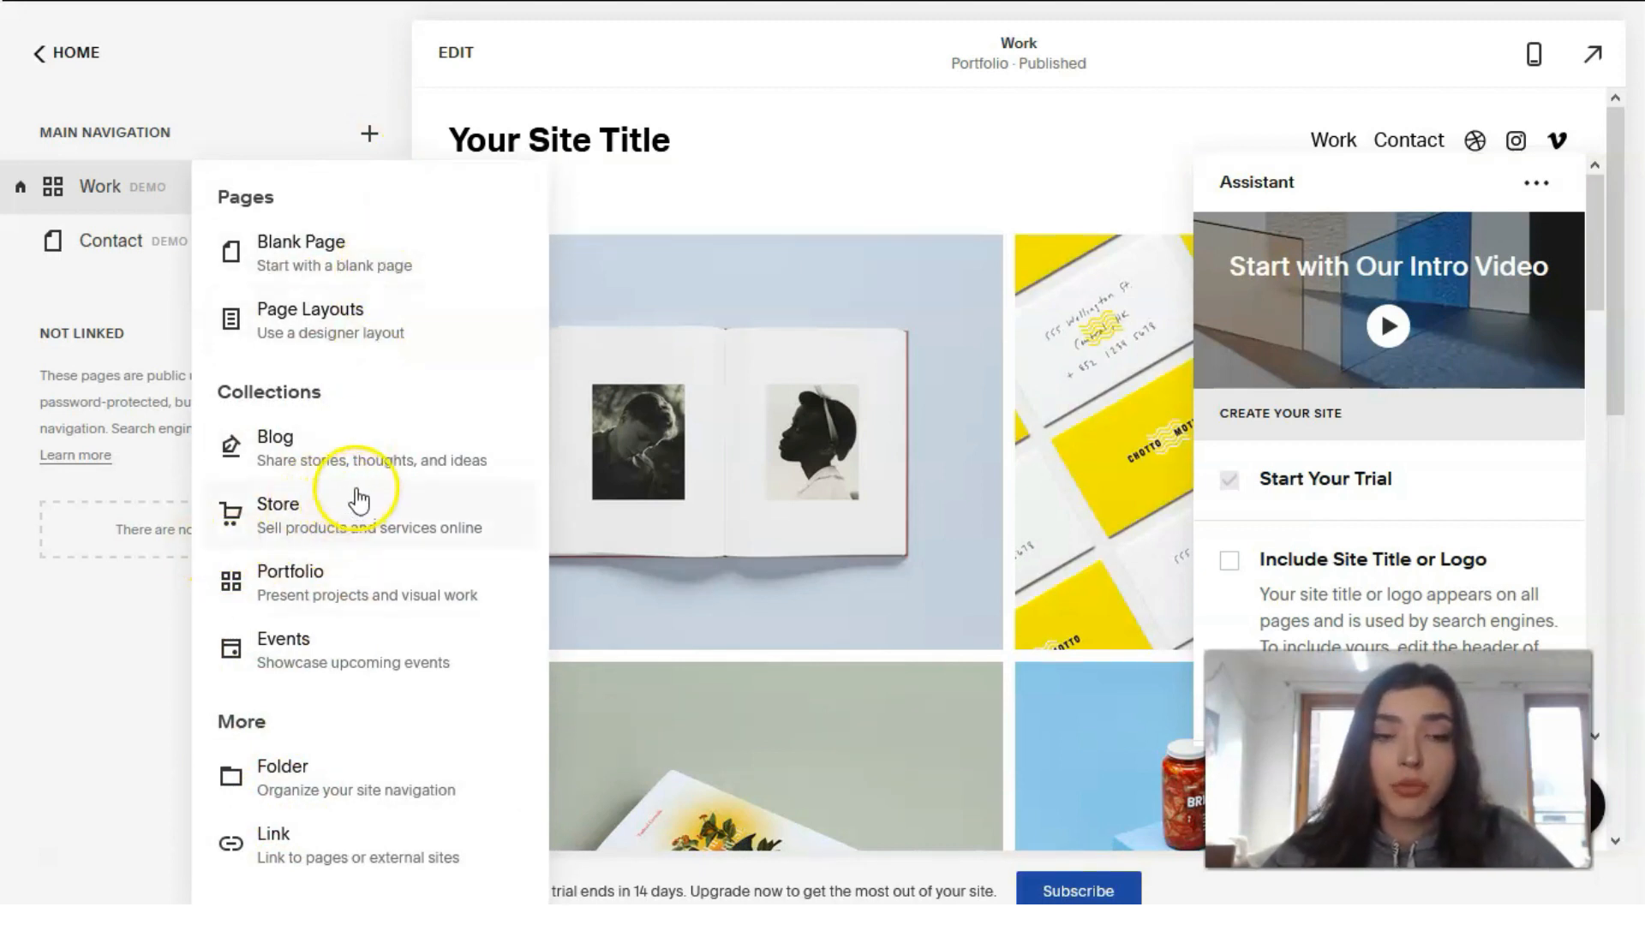
mouse_move(200, 538)
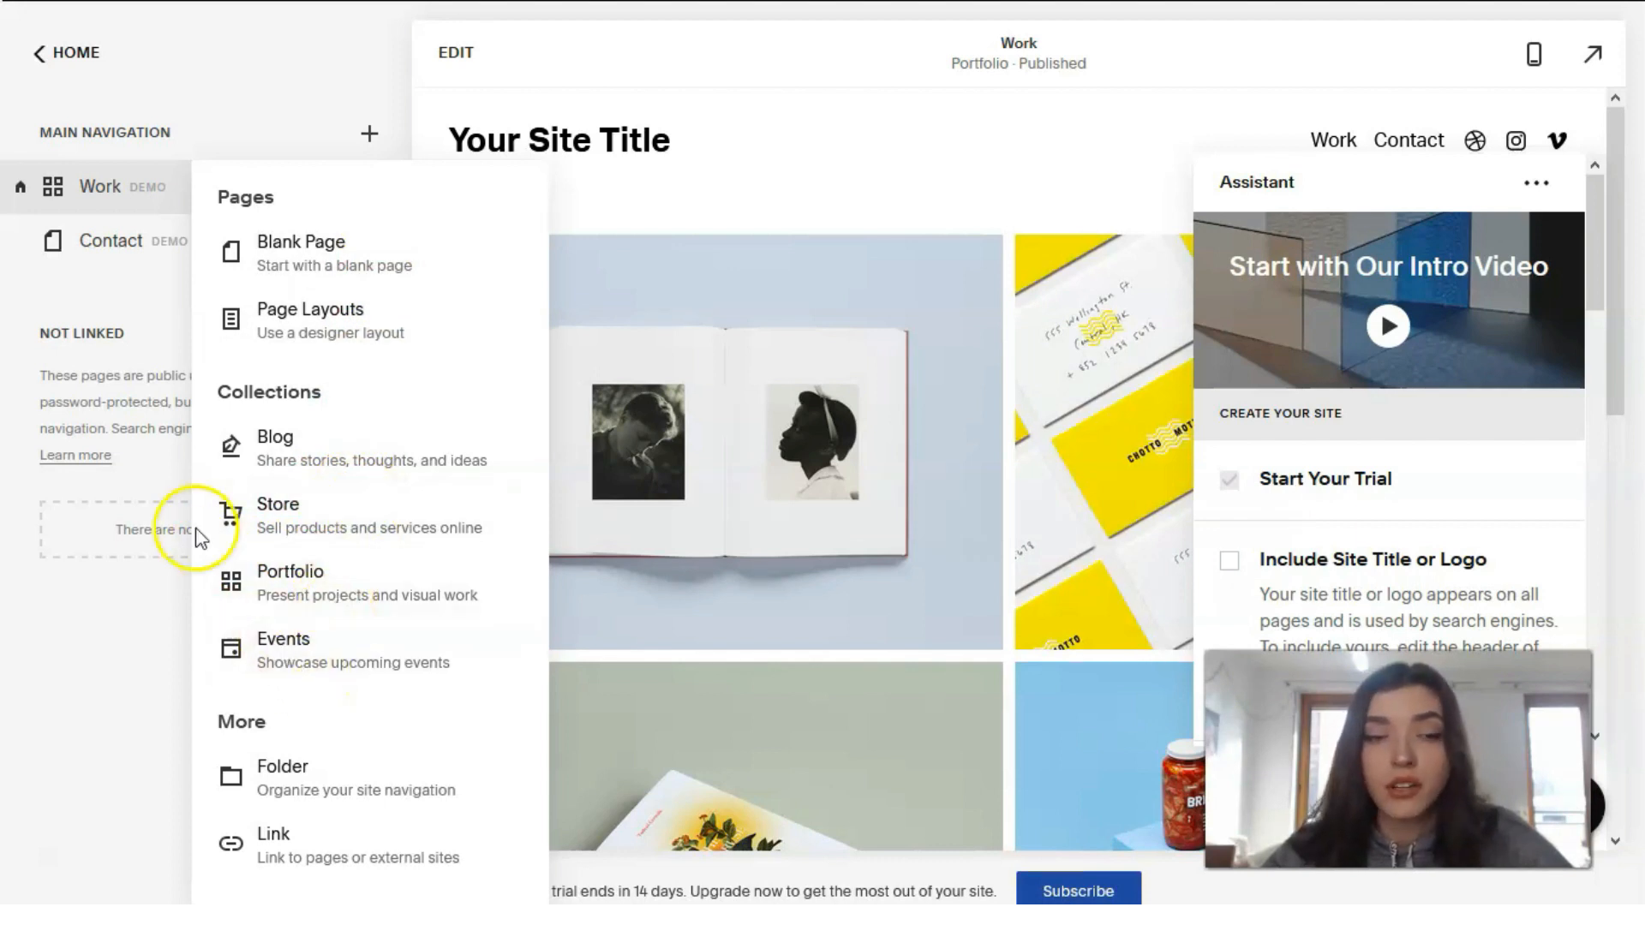
click(65, 52)
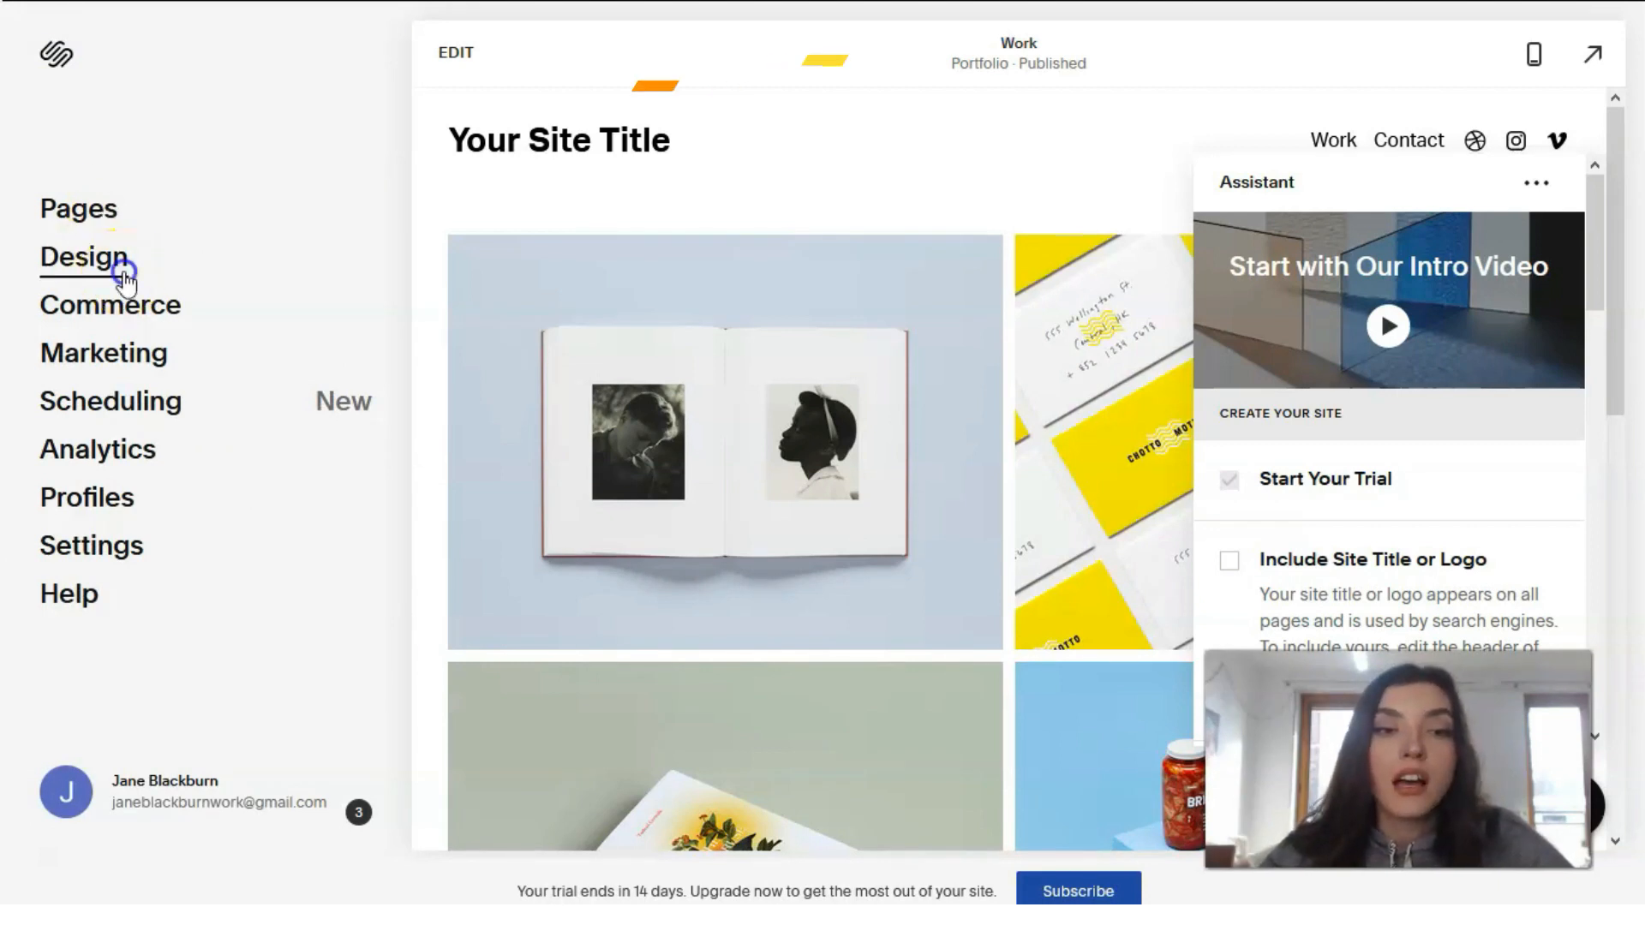
Open the Design settings panel from the site menu.
click(82, 256)
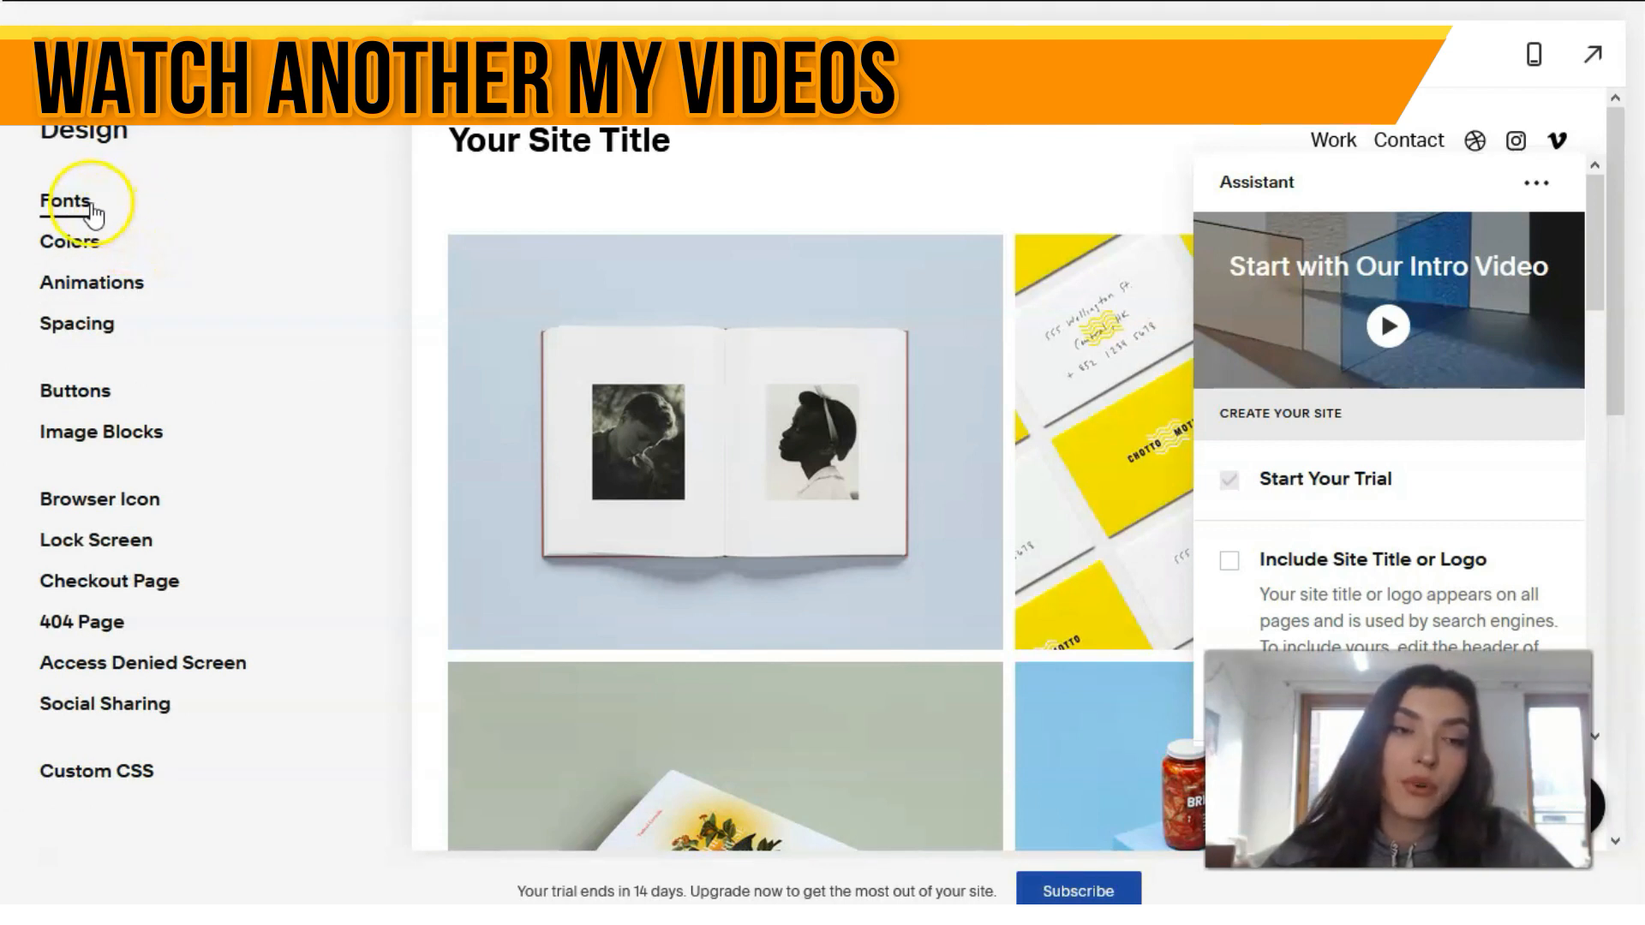
mouse_move(134, 330)
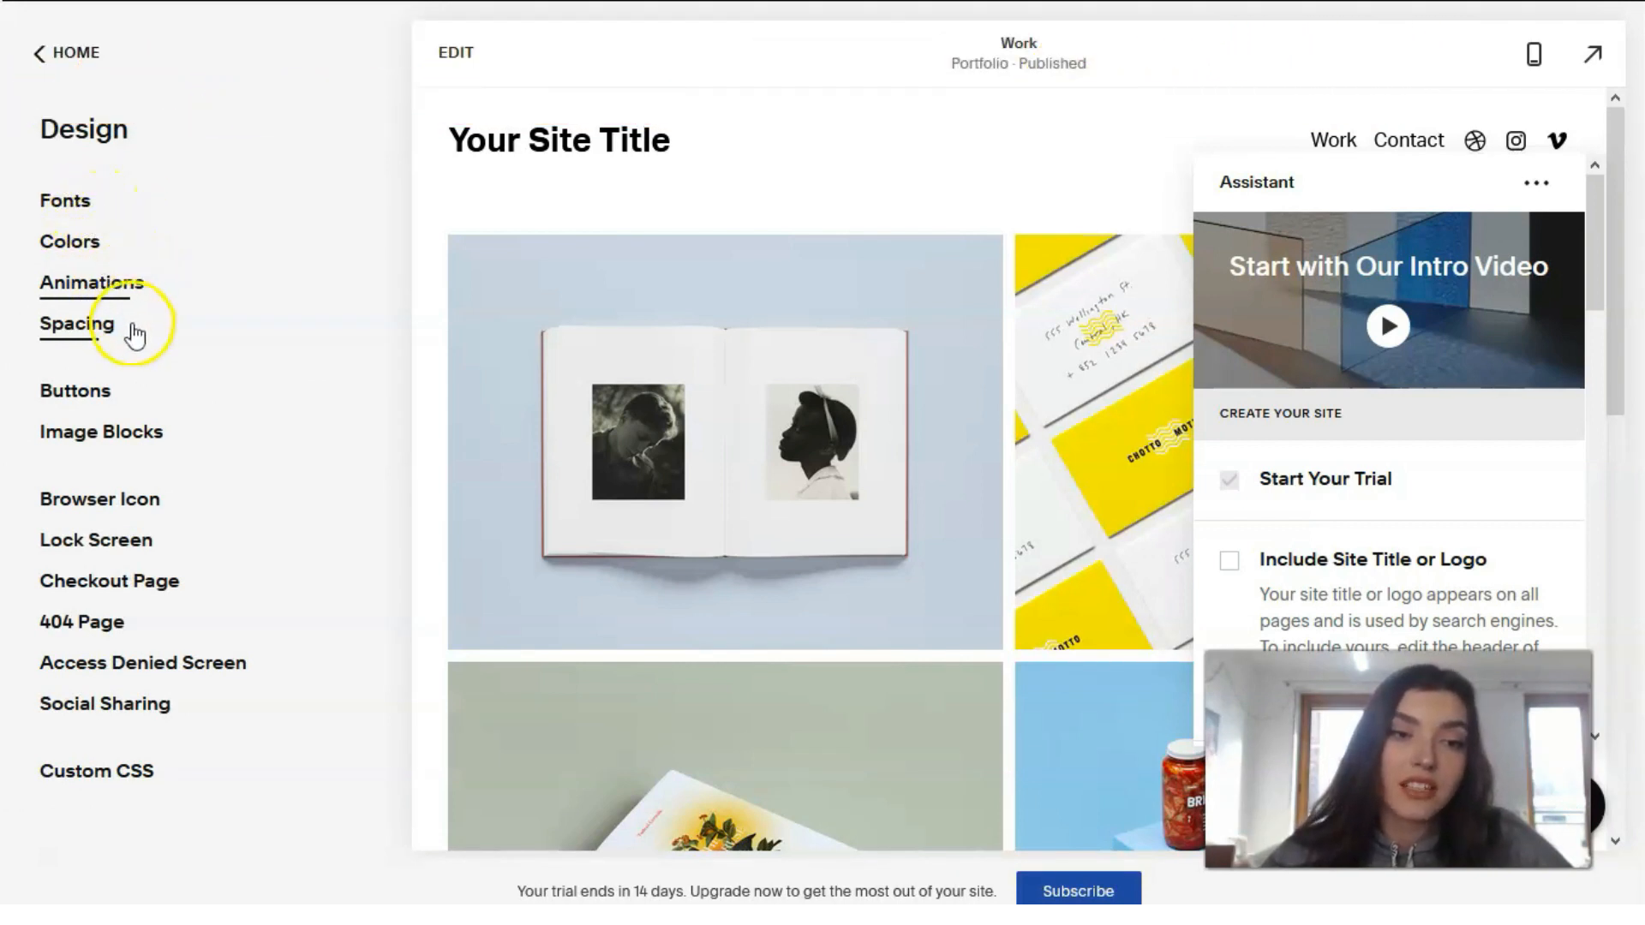
mouse_move(126, 452)
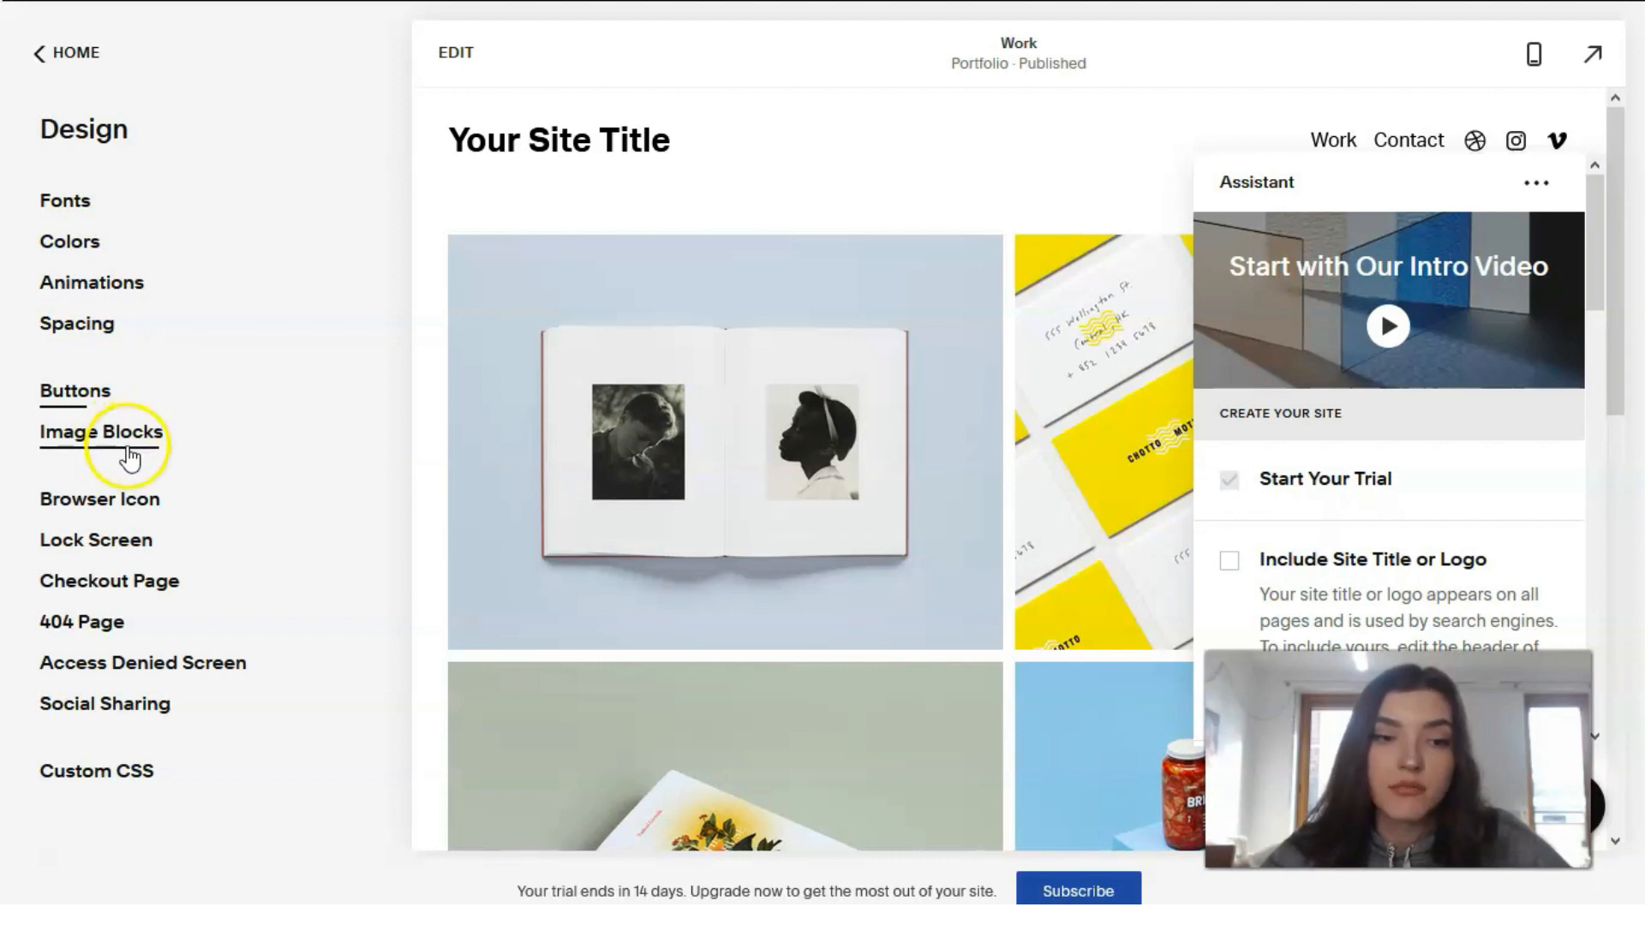
mouse_move(104, 704)
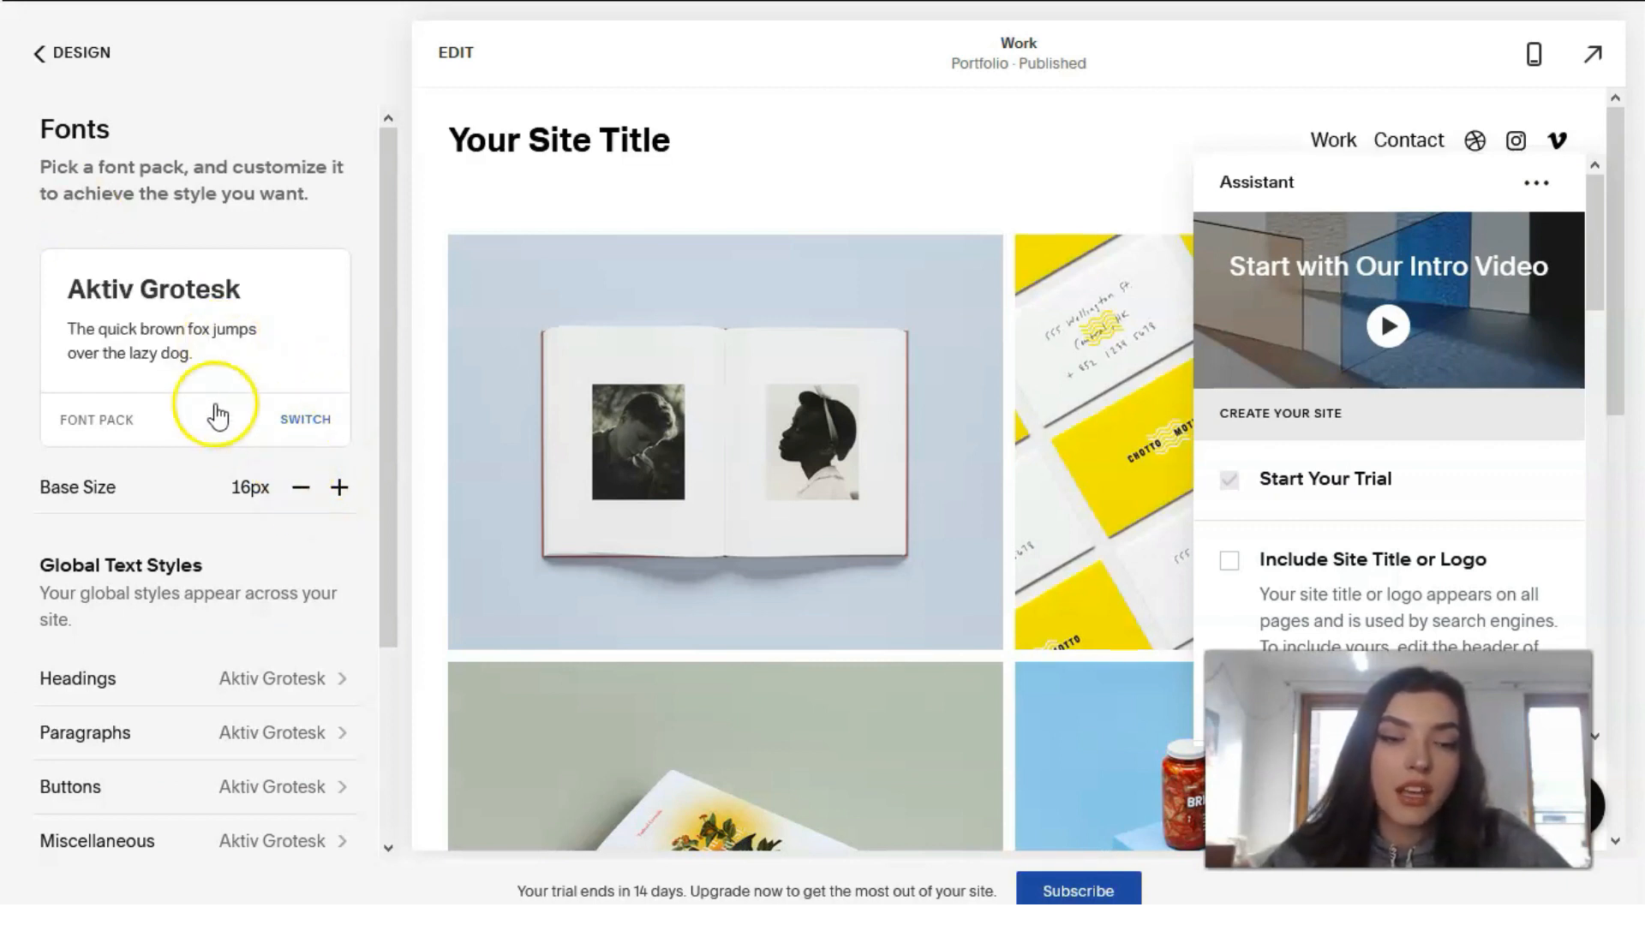
Review and save the global Headings text style, then go back to the Design list.
click(337, 487)
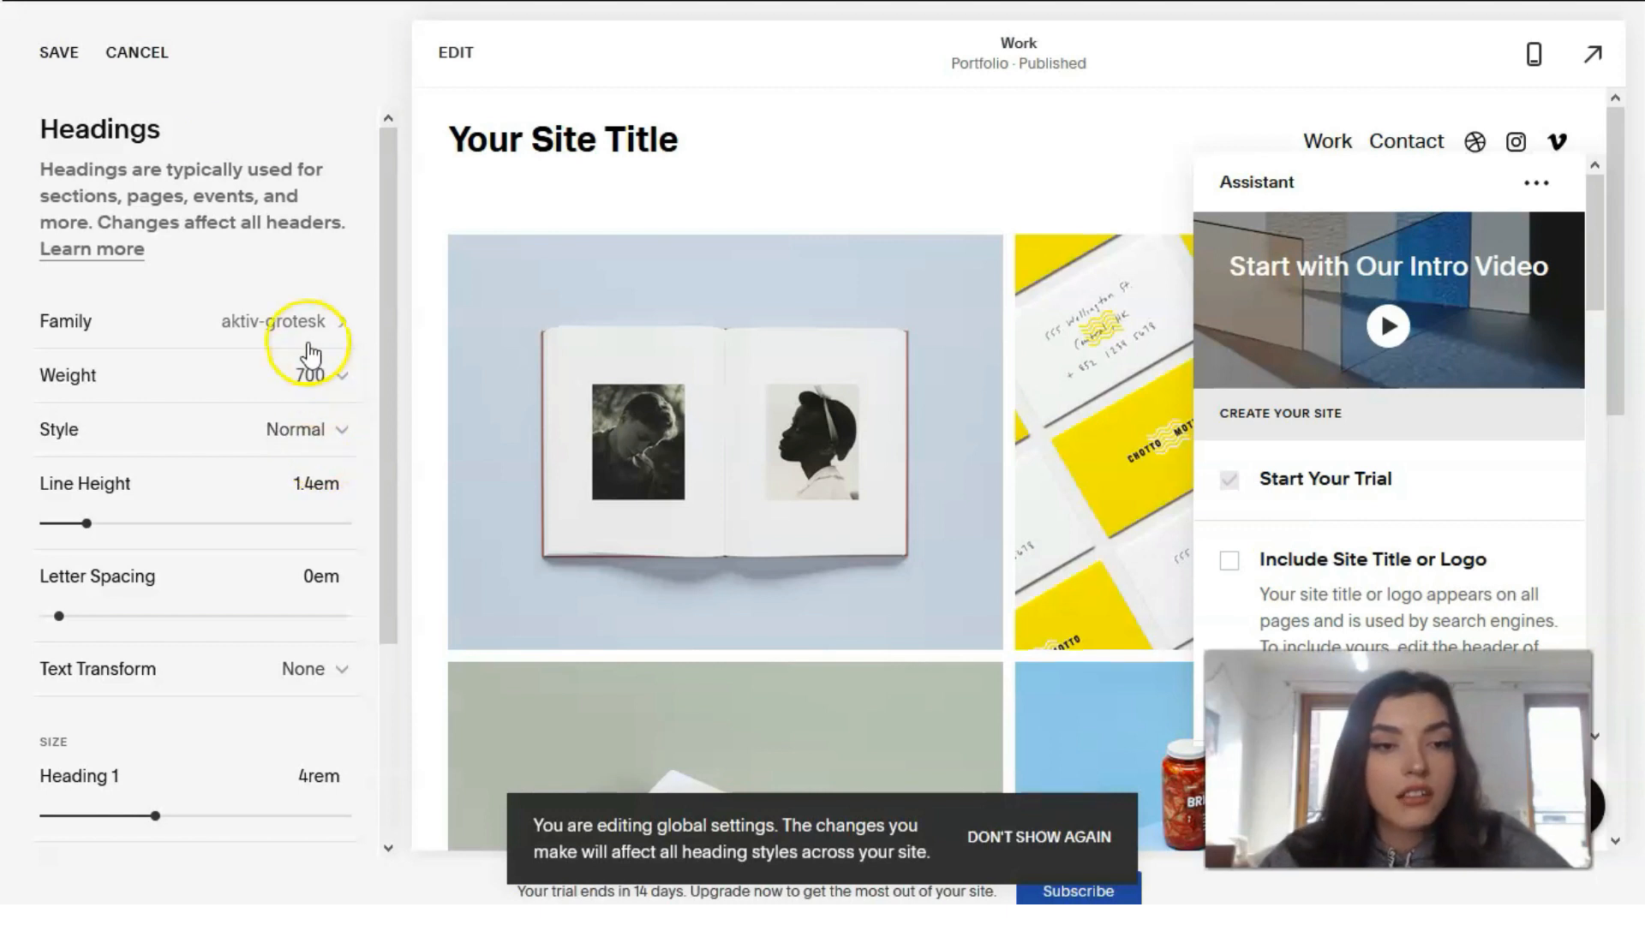
mouse_move(206, 495)
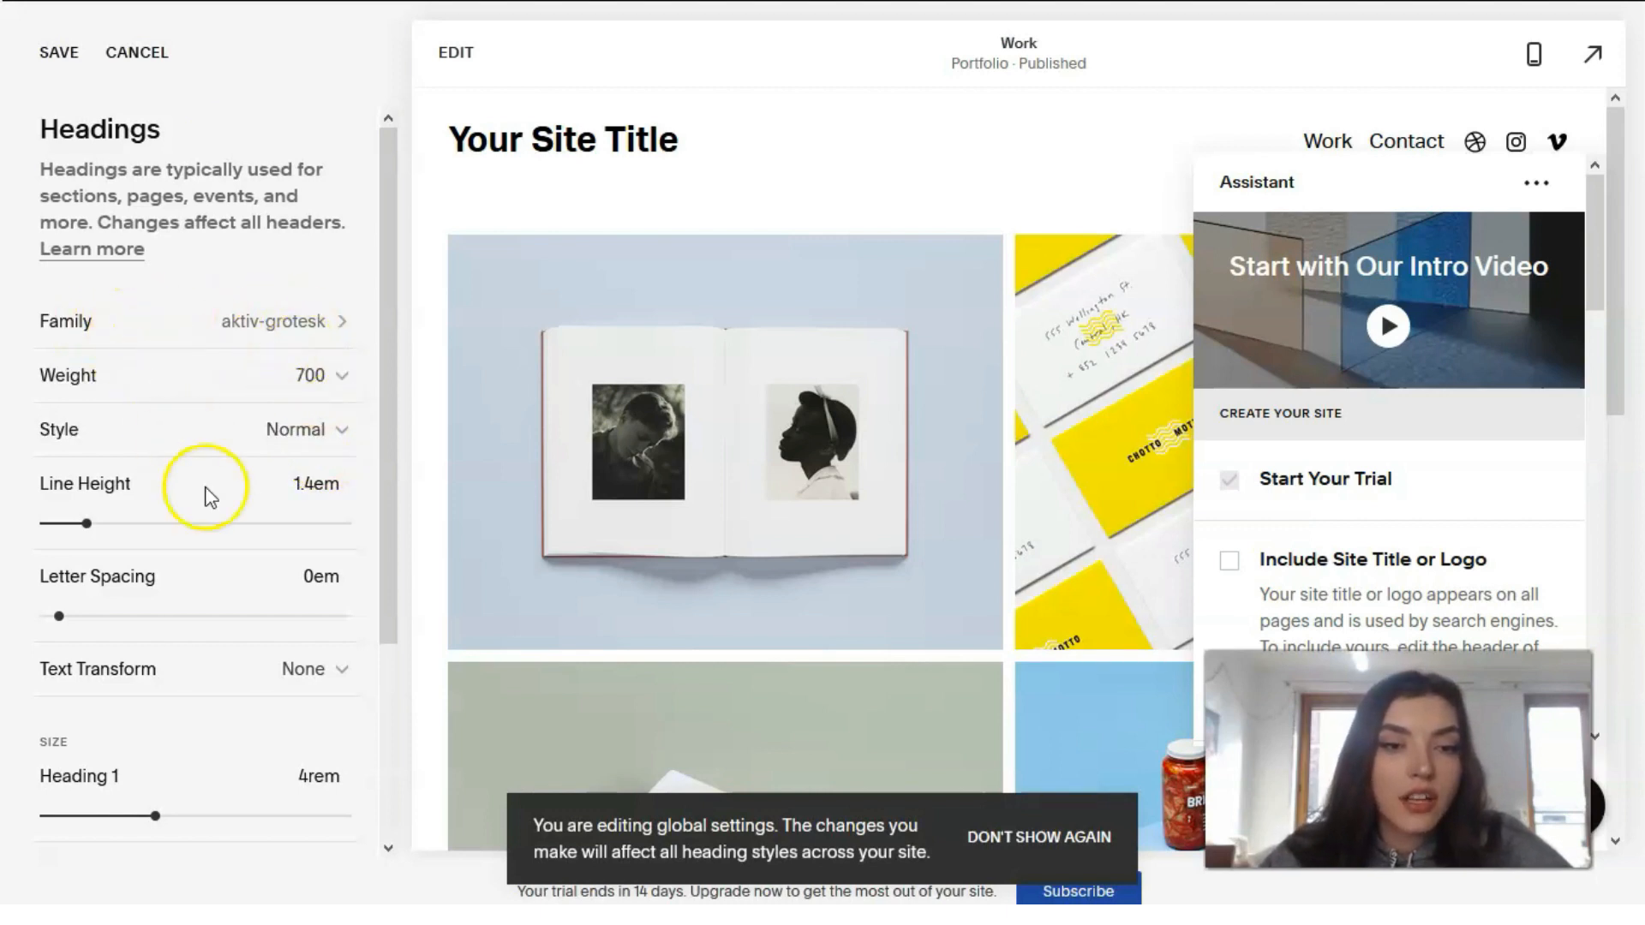
scroll(down, 3)
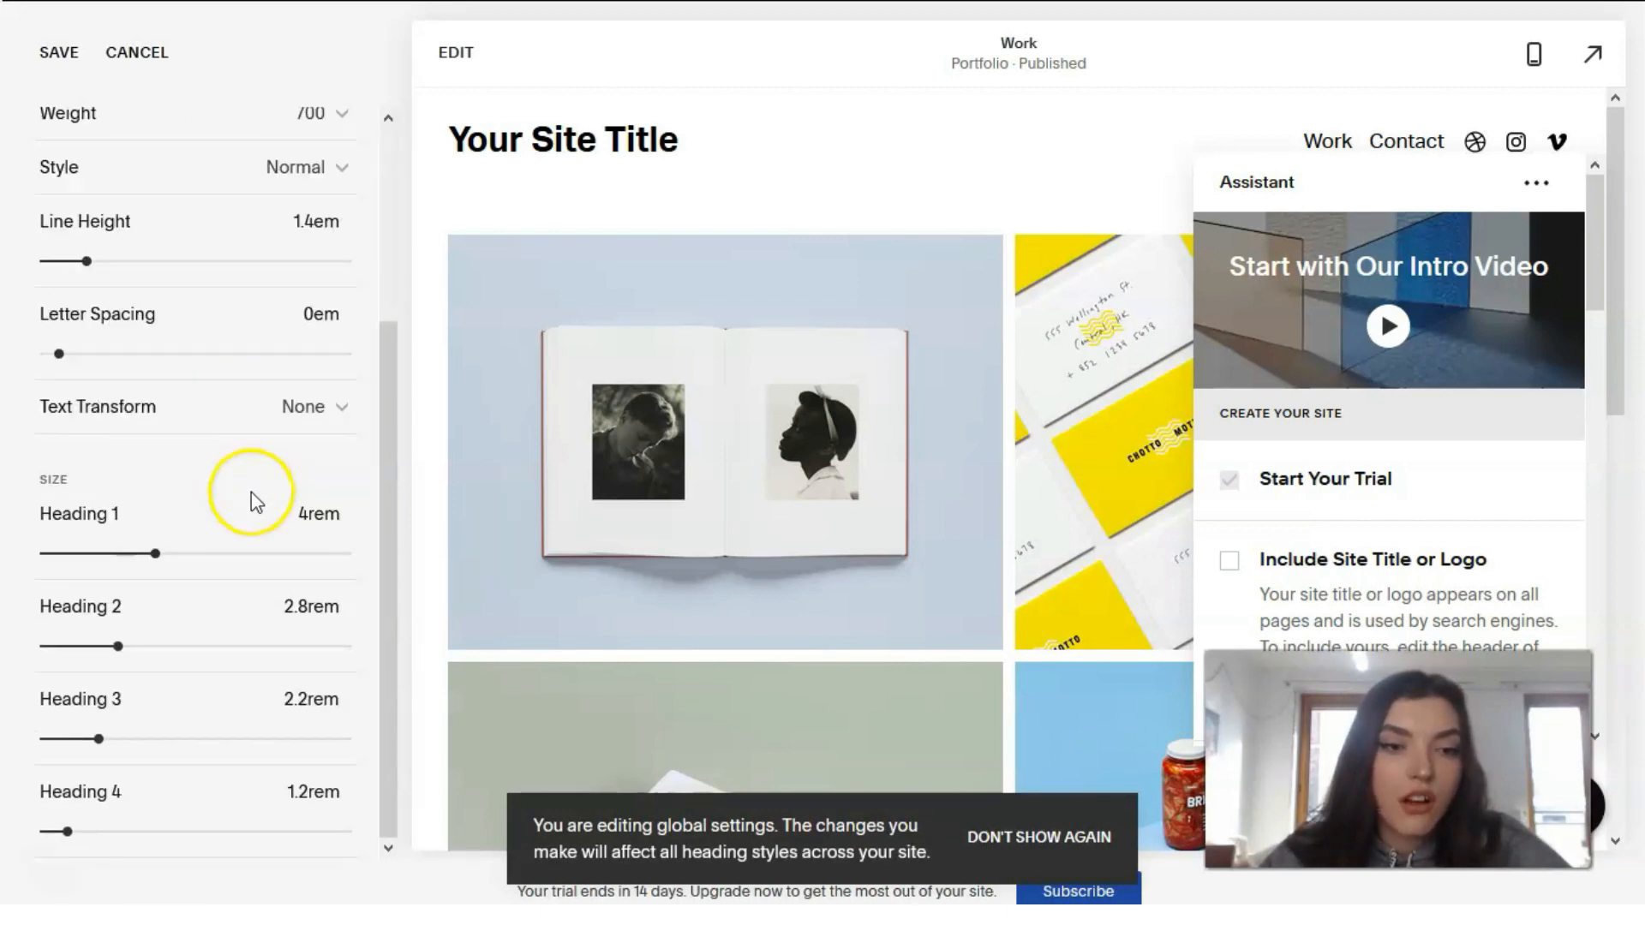
mouse_move(215, 498)
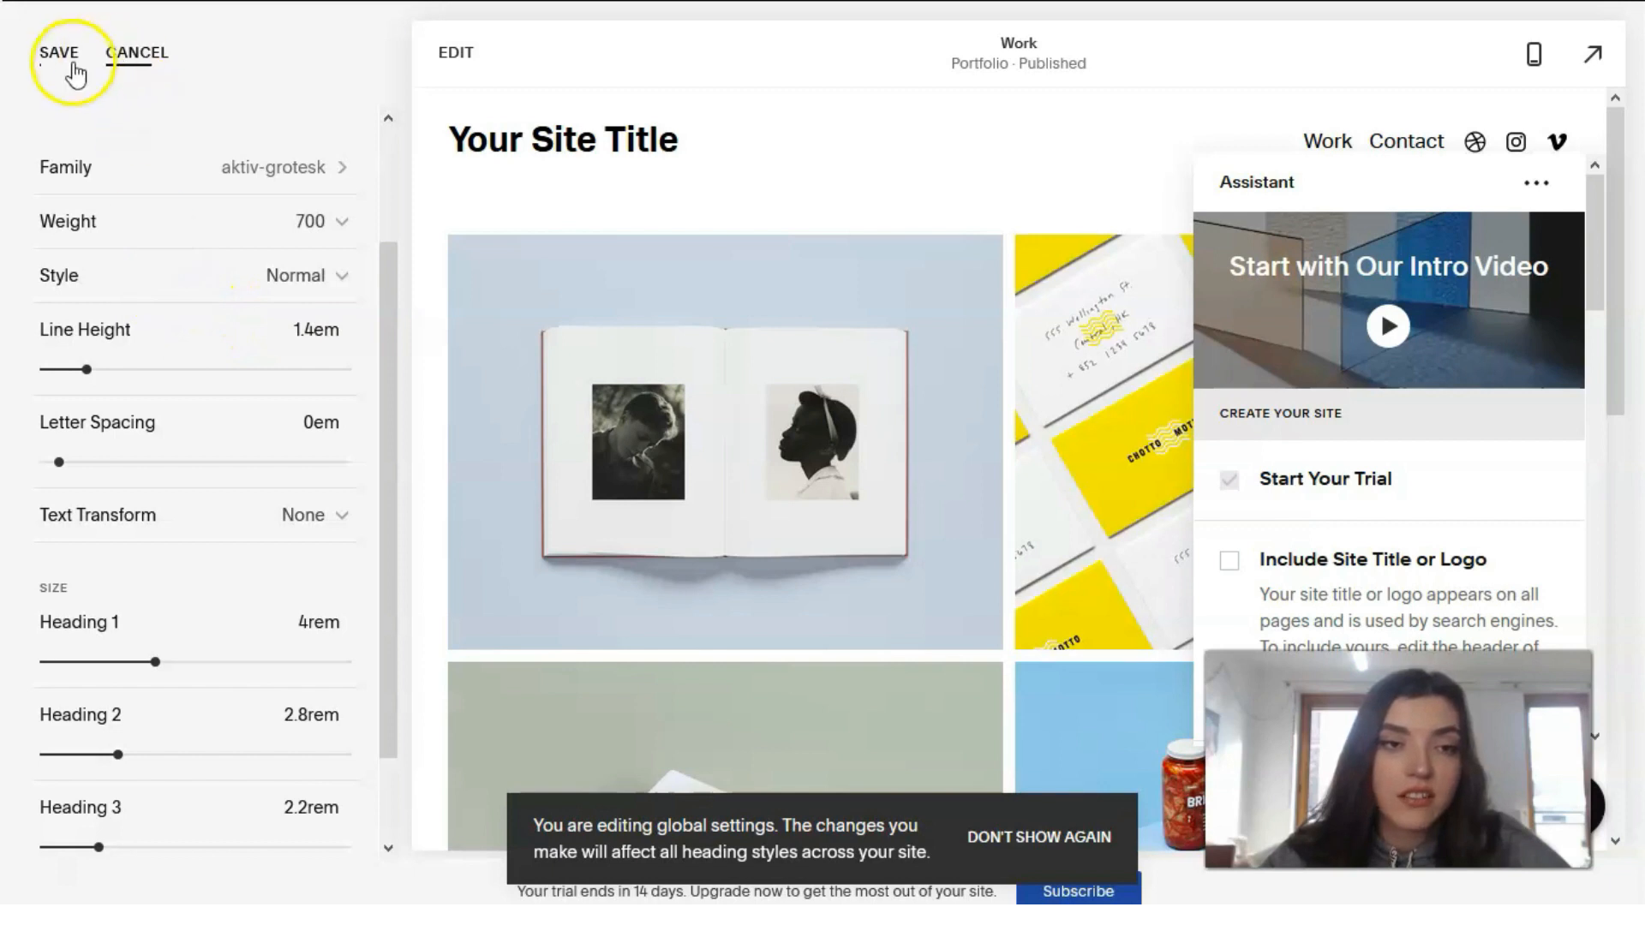
click(60, 52)
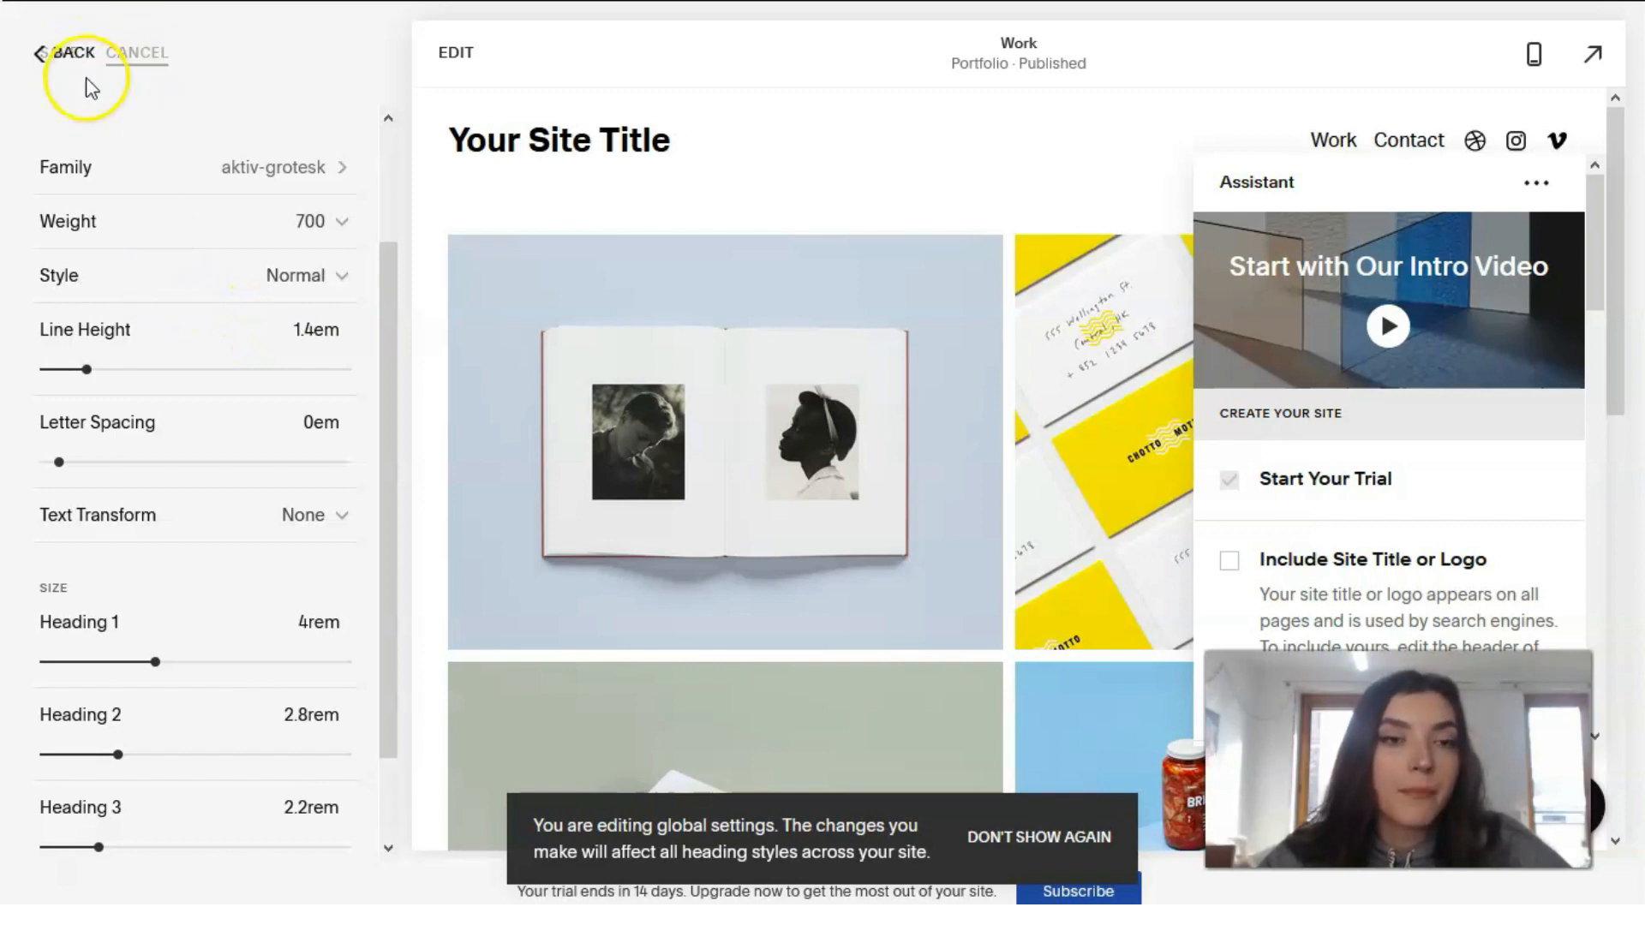
click(67, 53)
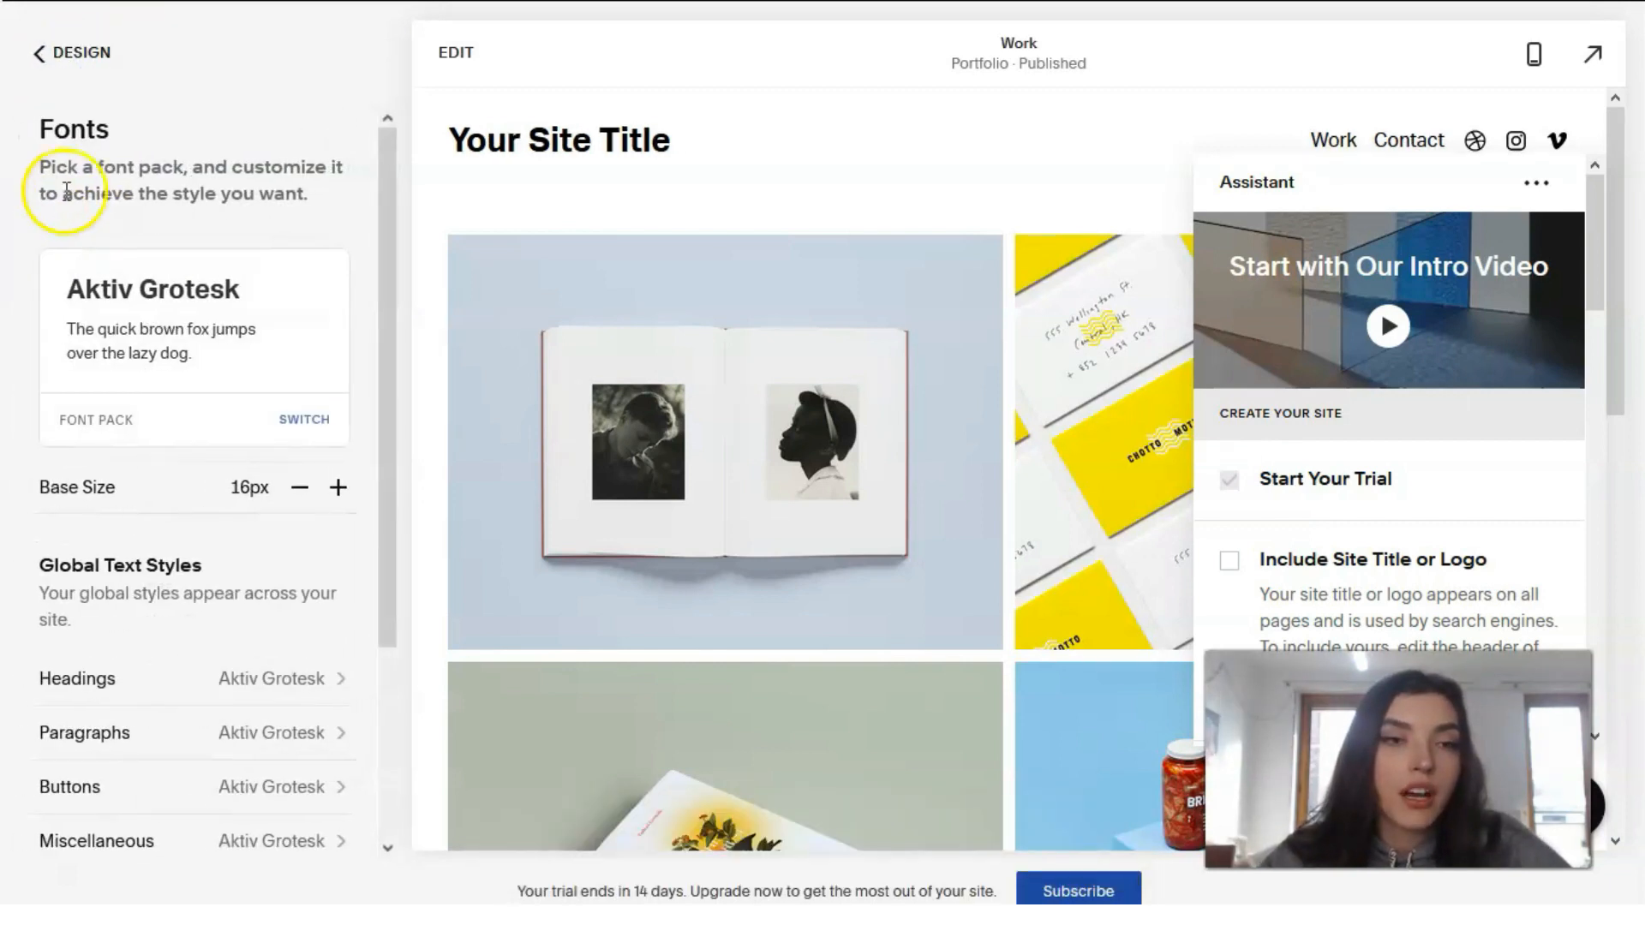
click(70, 53)
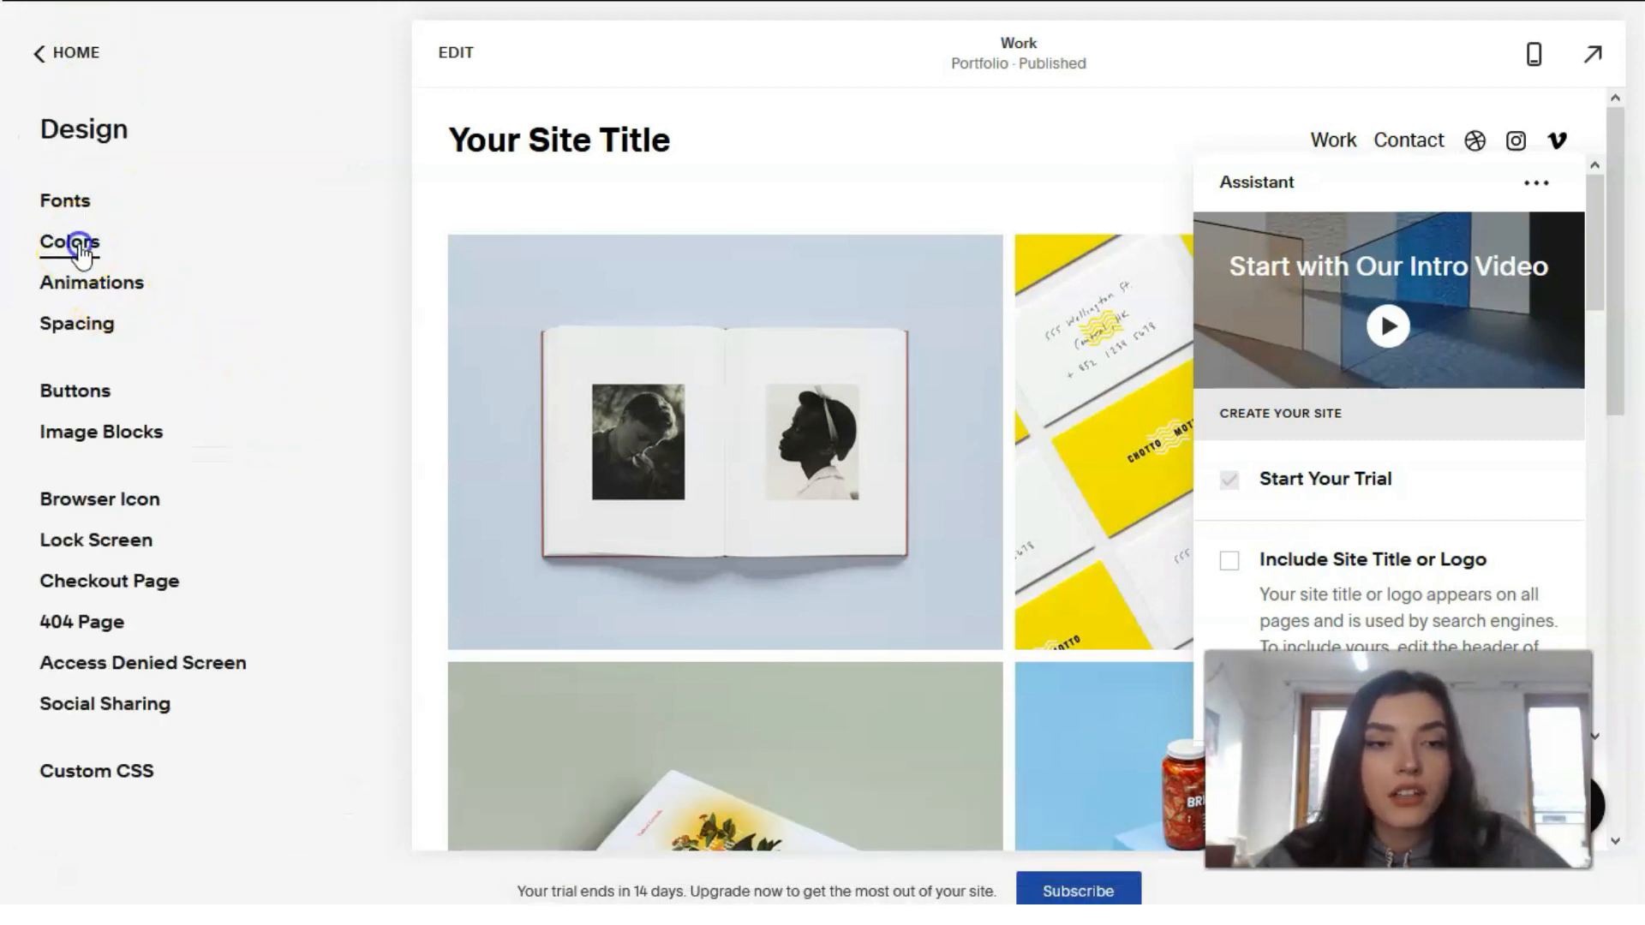
Go Home from the Design panel to the top-level dashboard menu.
click(69, 242)
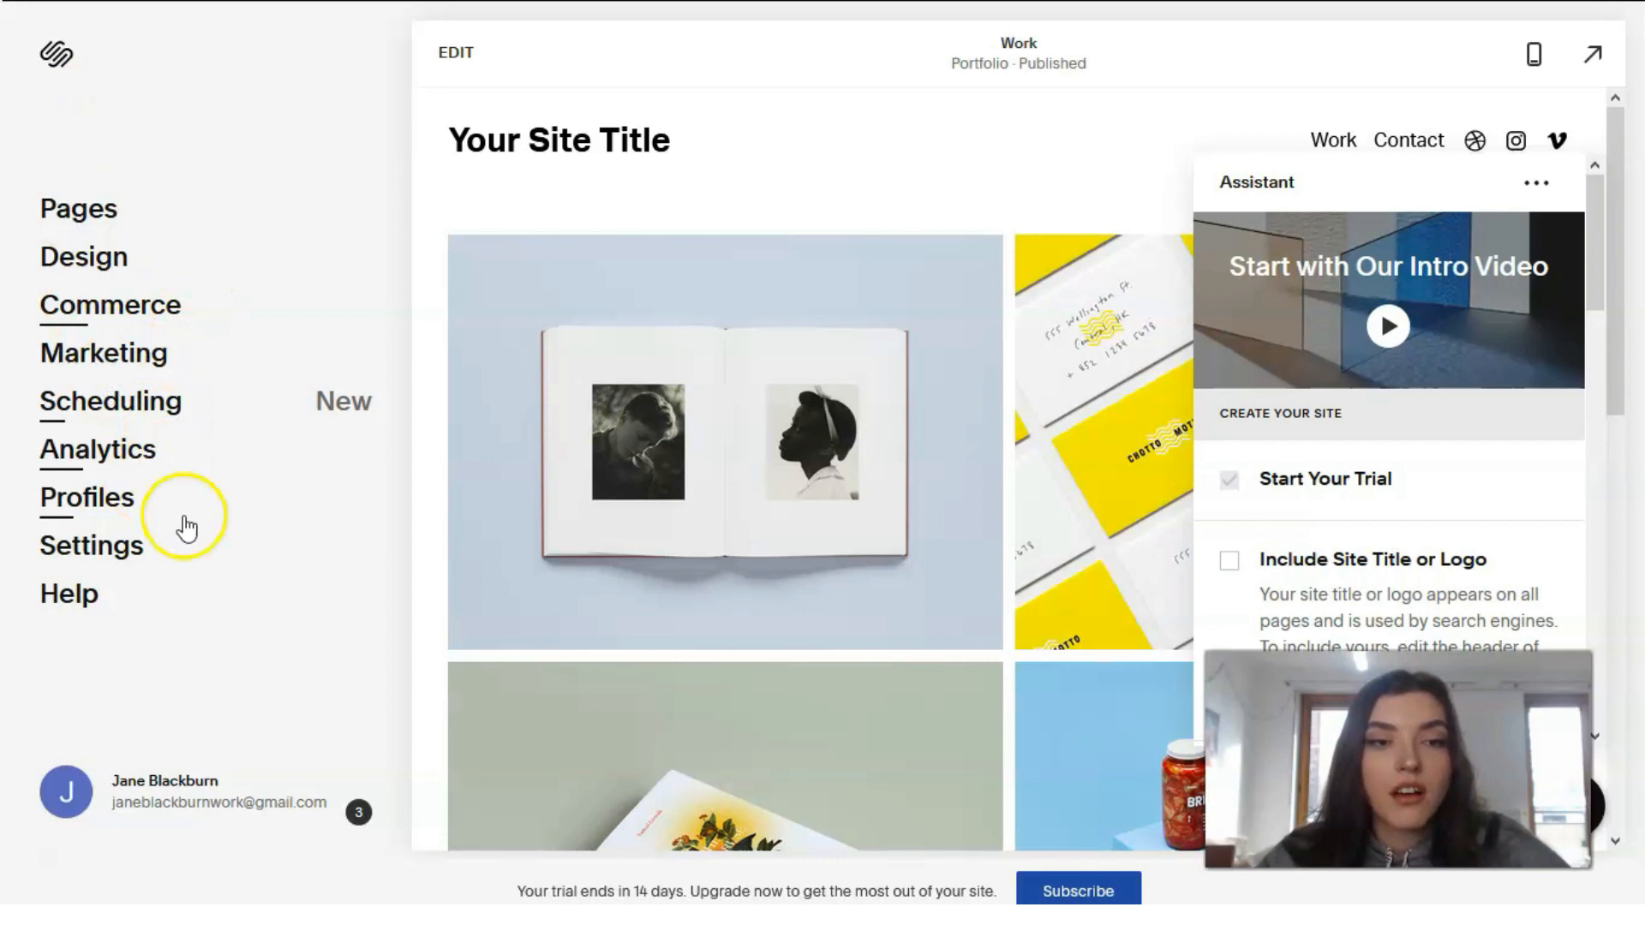
mouse_move(229, 331)
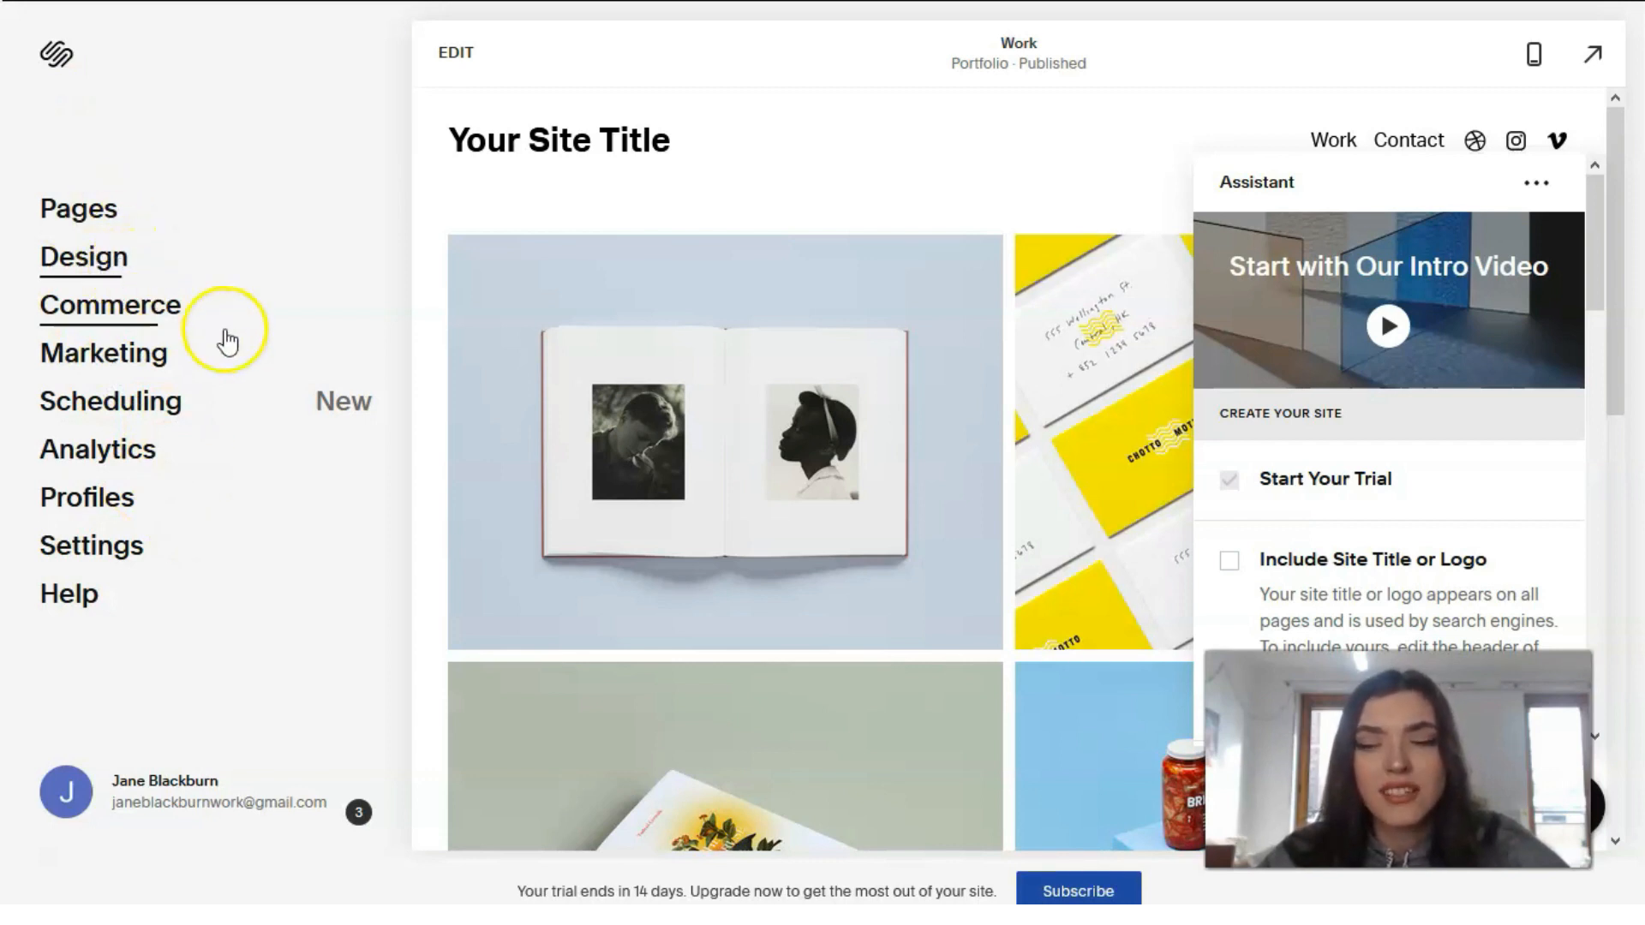
mouse_move(154, 326)
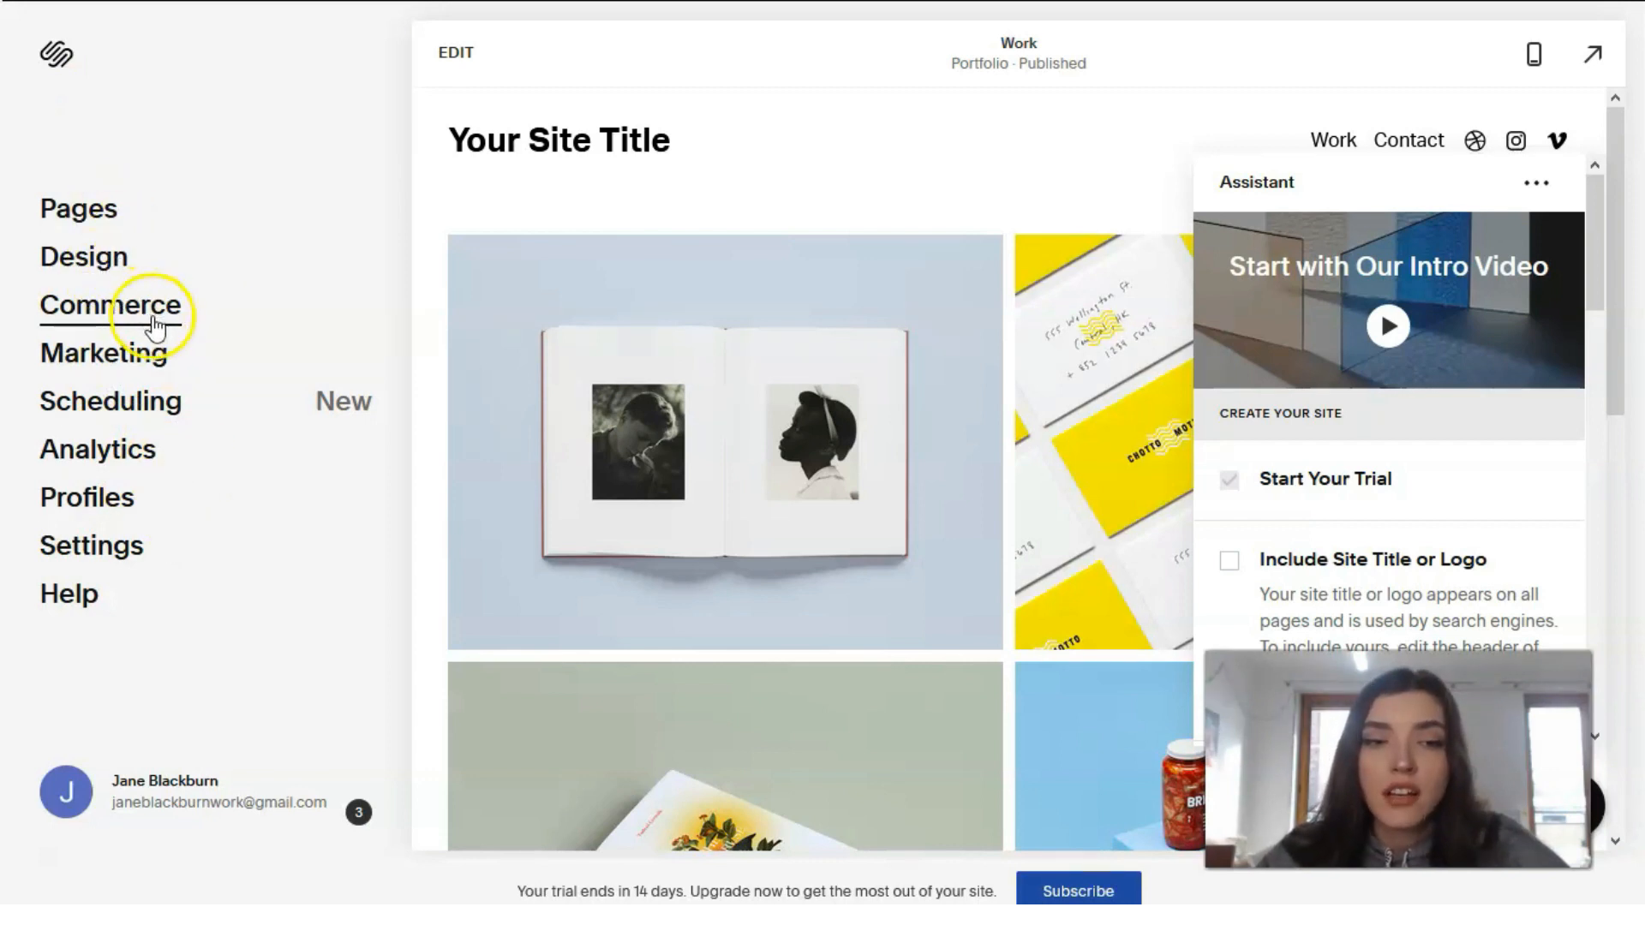
click(111, 305)
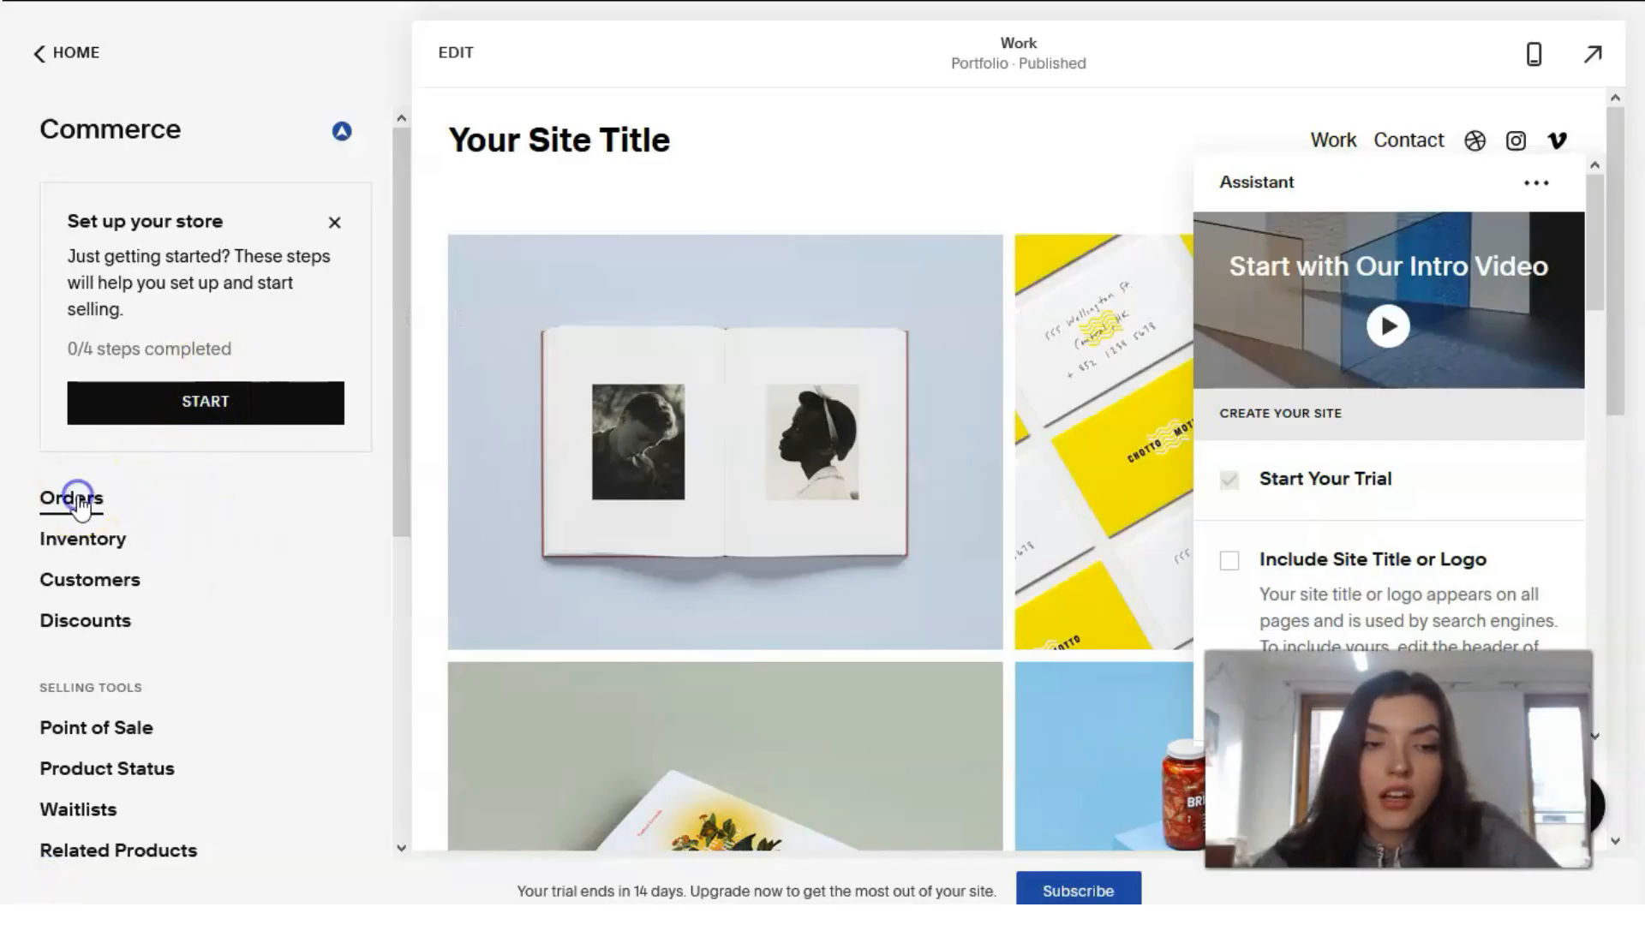
click(71, 497)
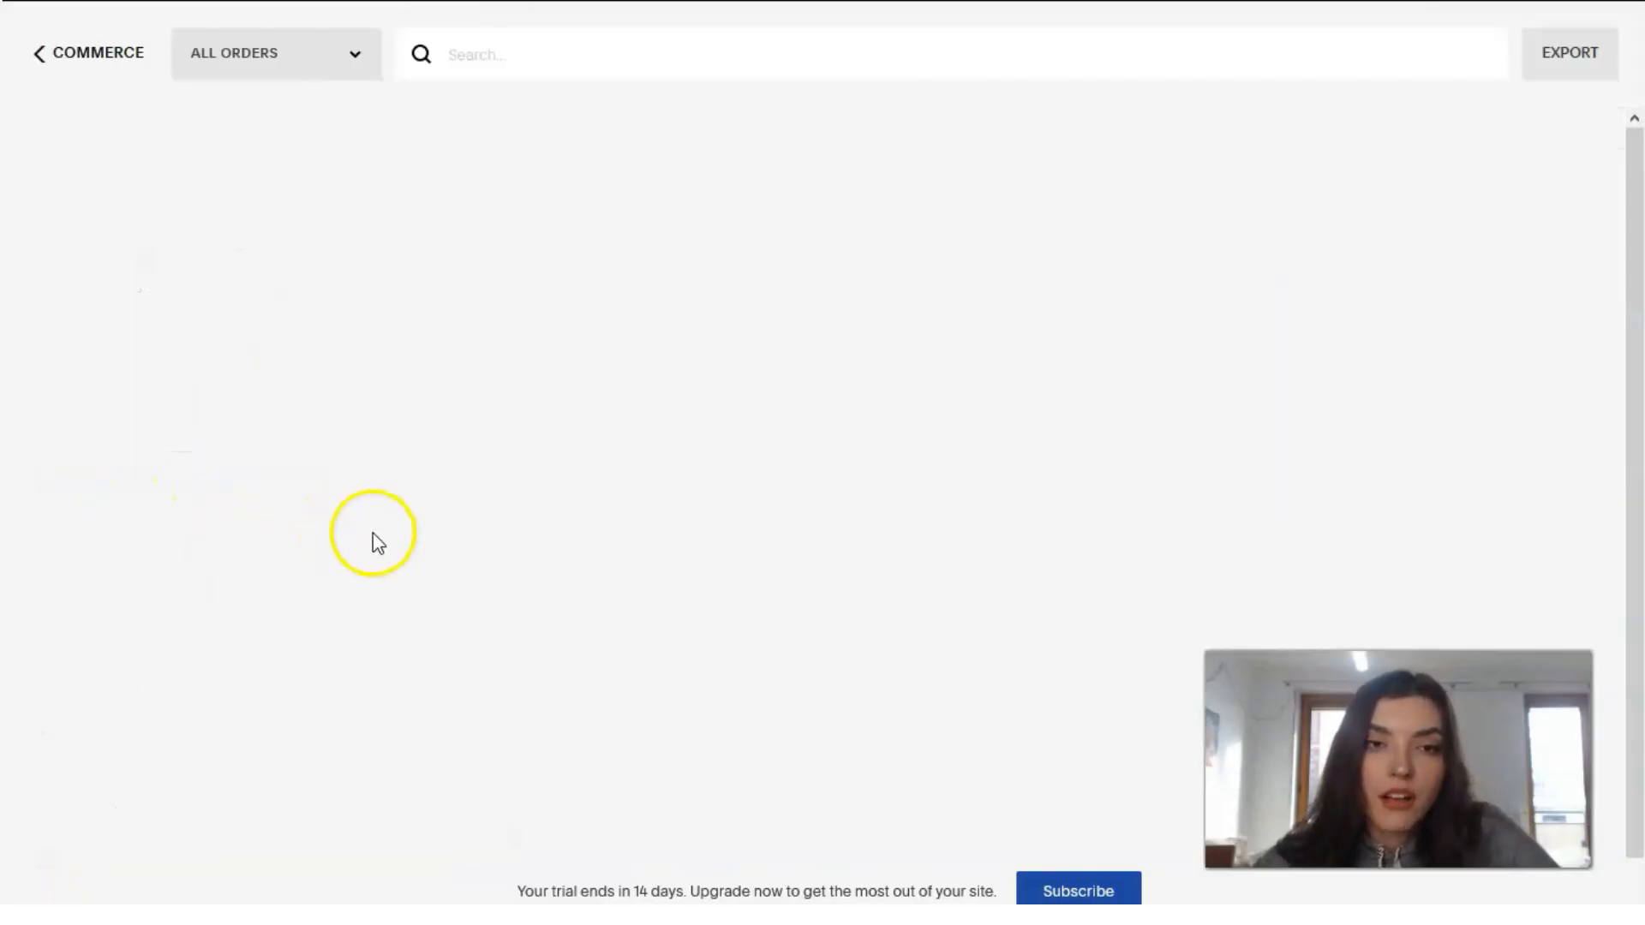
mouse_move(457, 483)
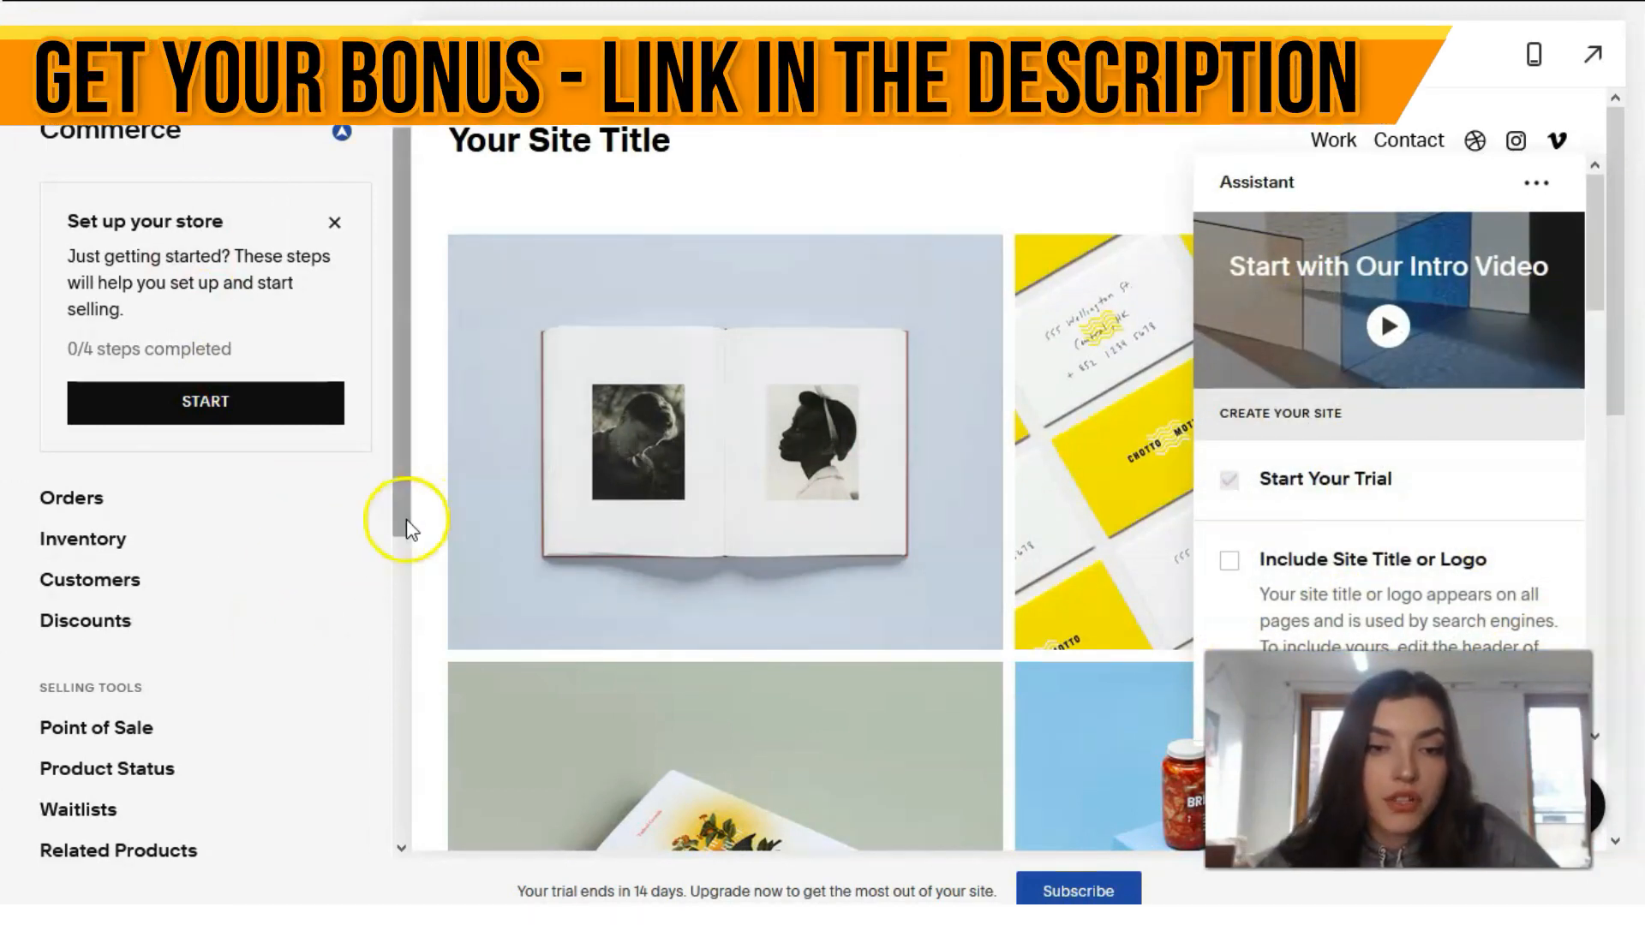
scroll(down, 3)
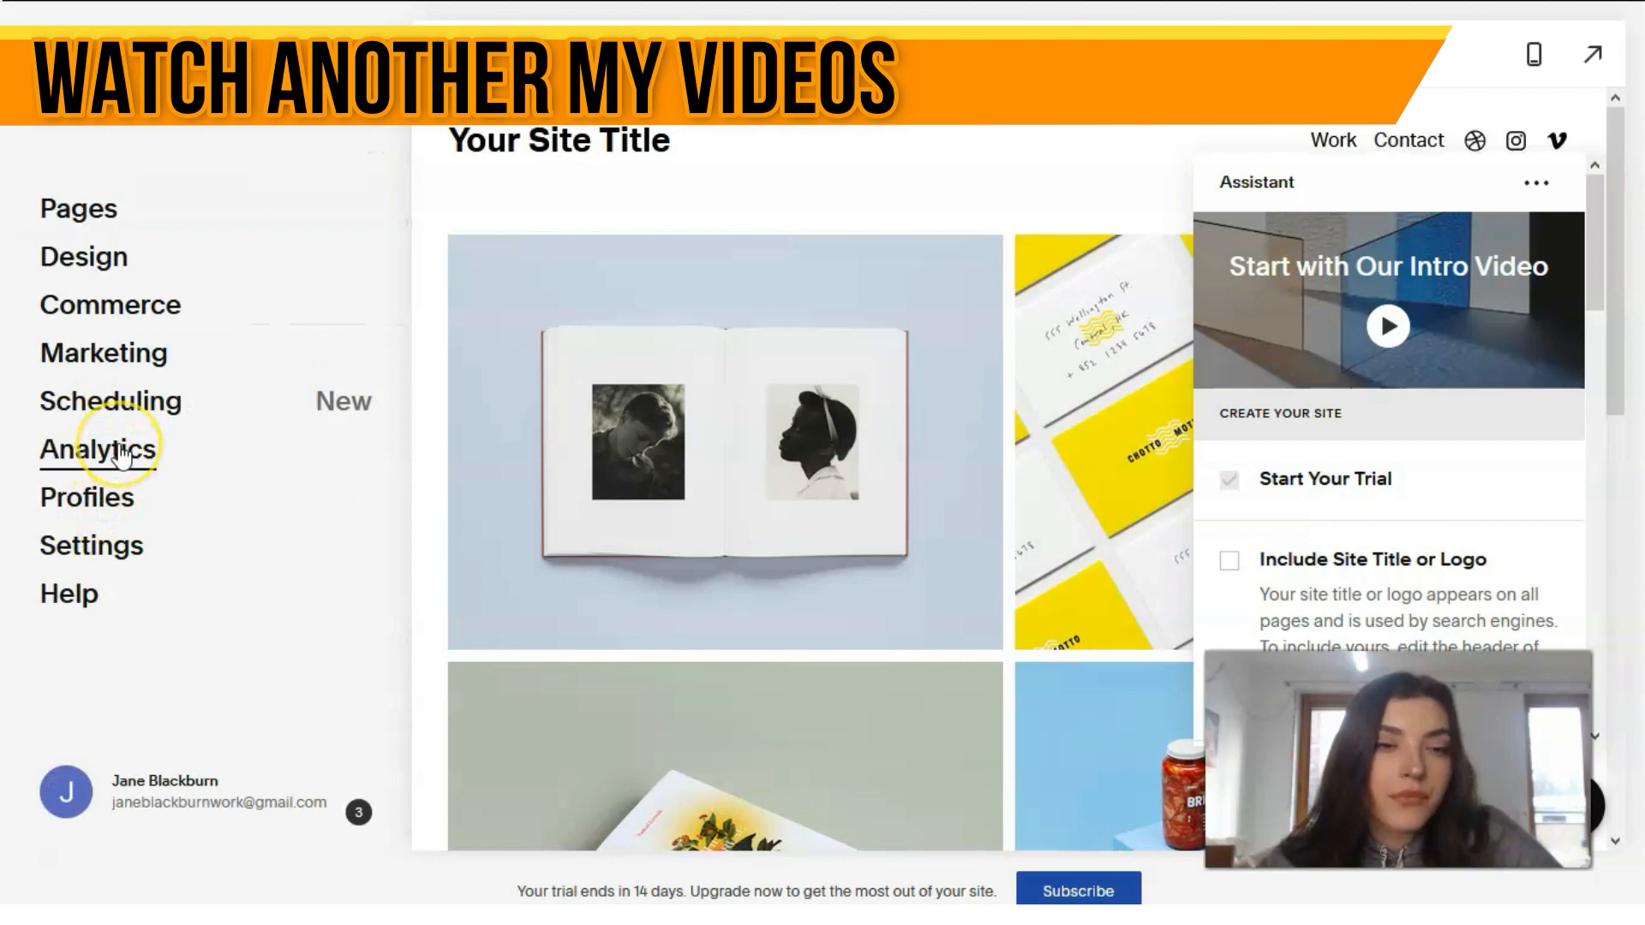
Review the Marketing SEO options, then return home and open Analytics.
click(103, 352)
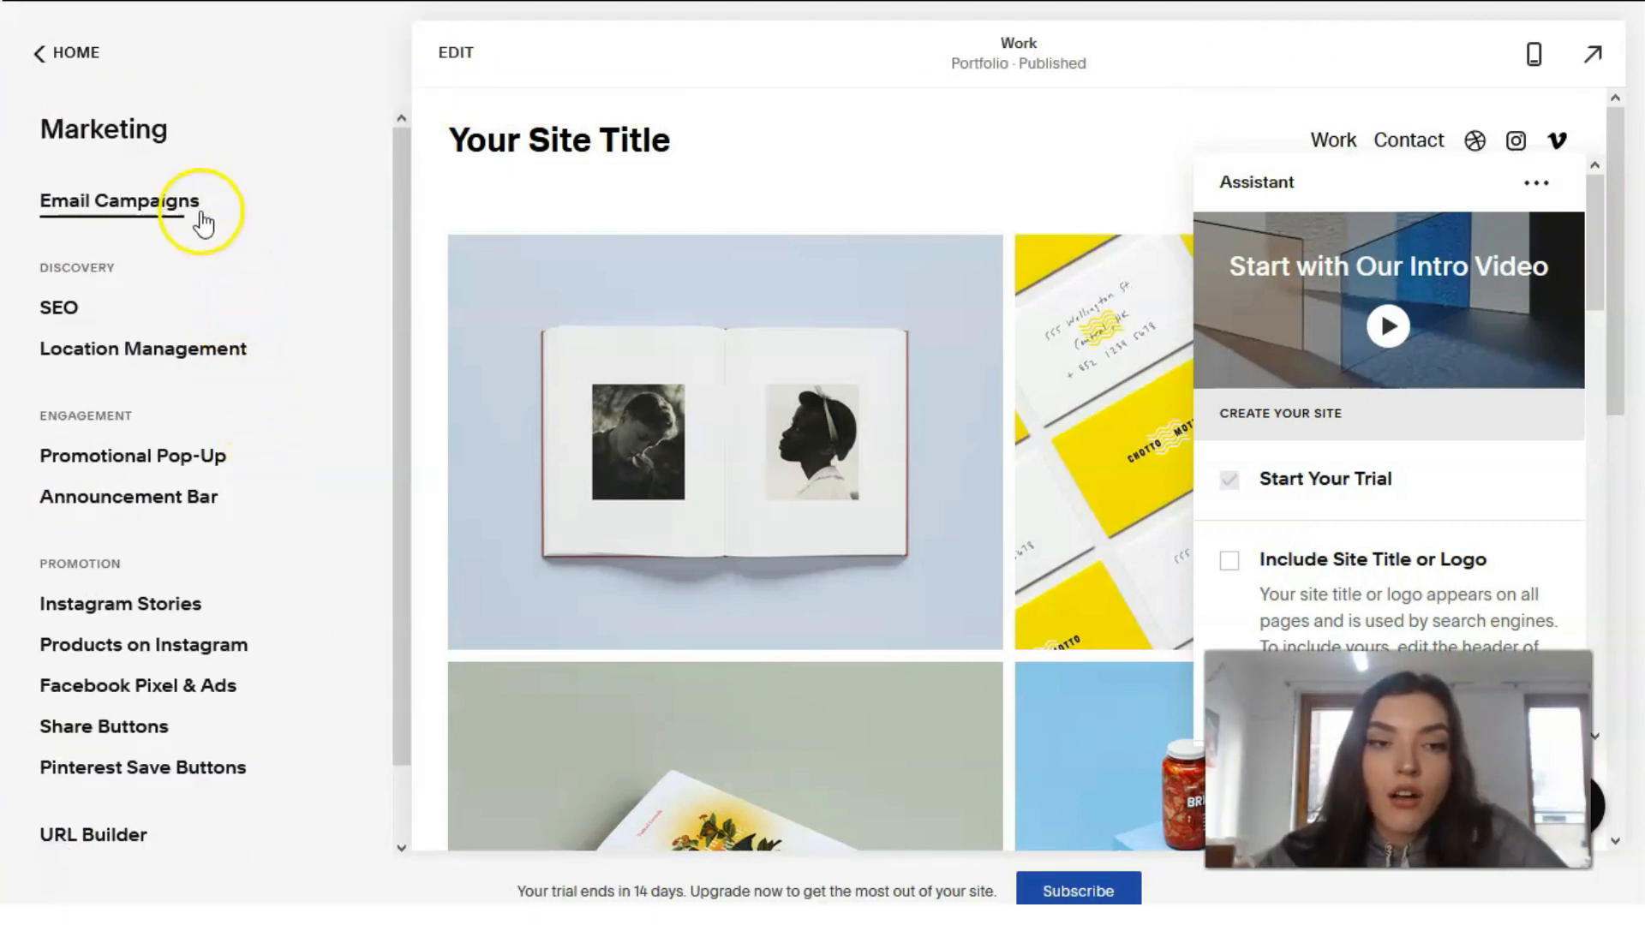
scroll(down, 3)
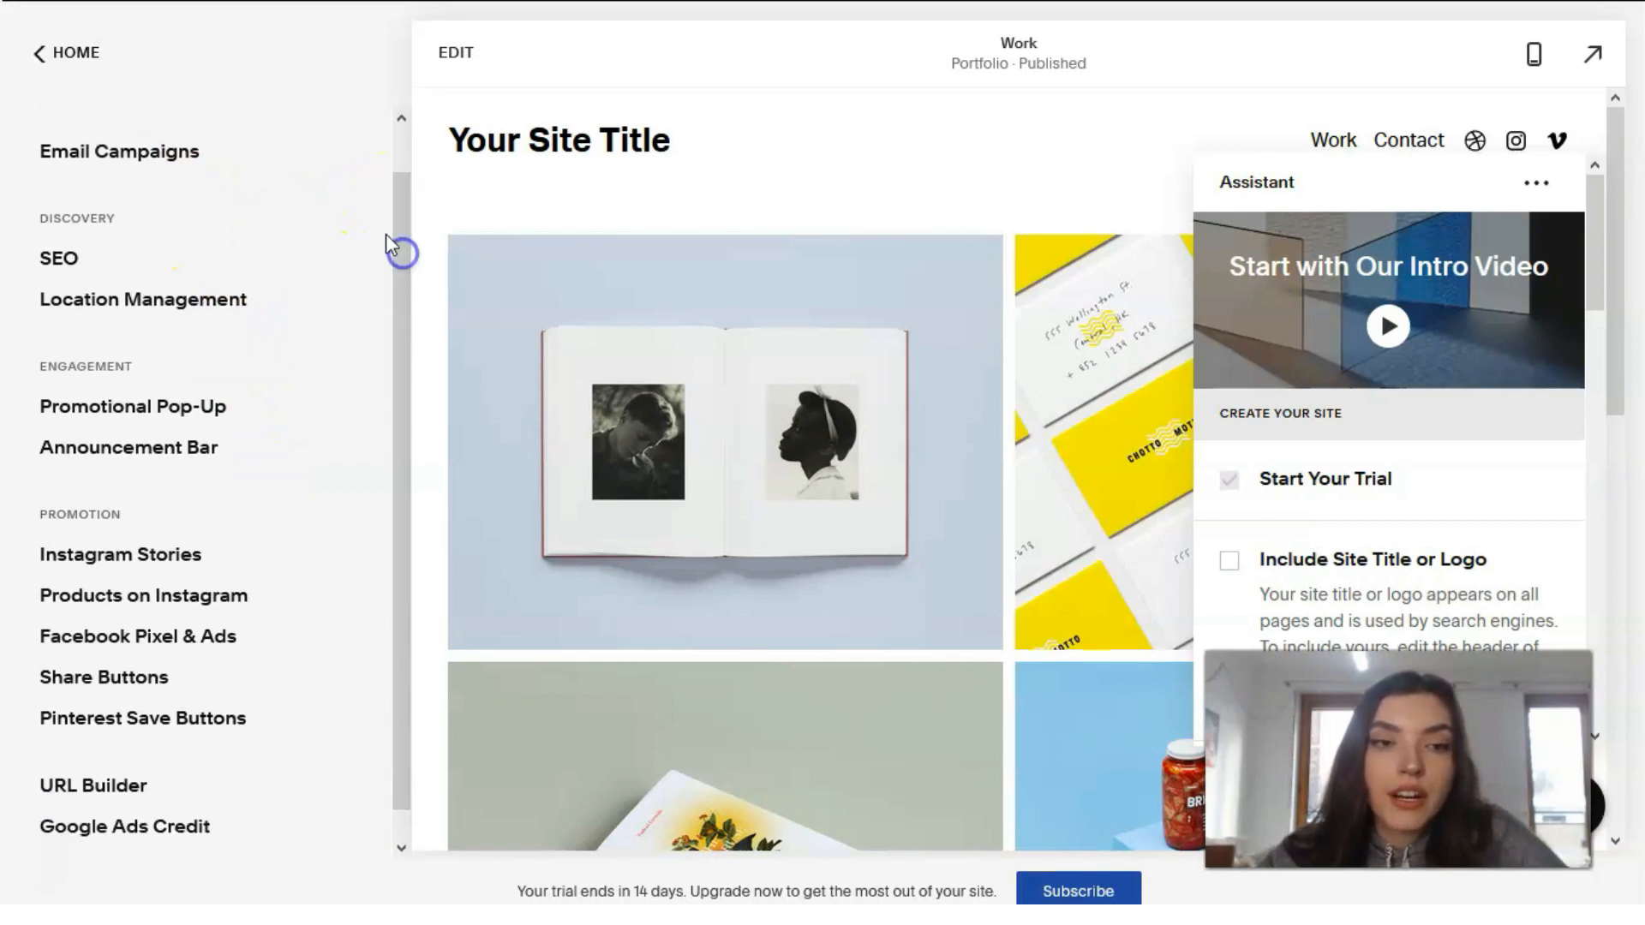
mouse_move(439, 476)
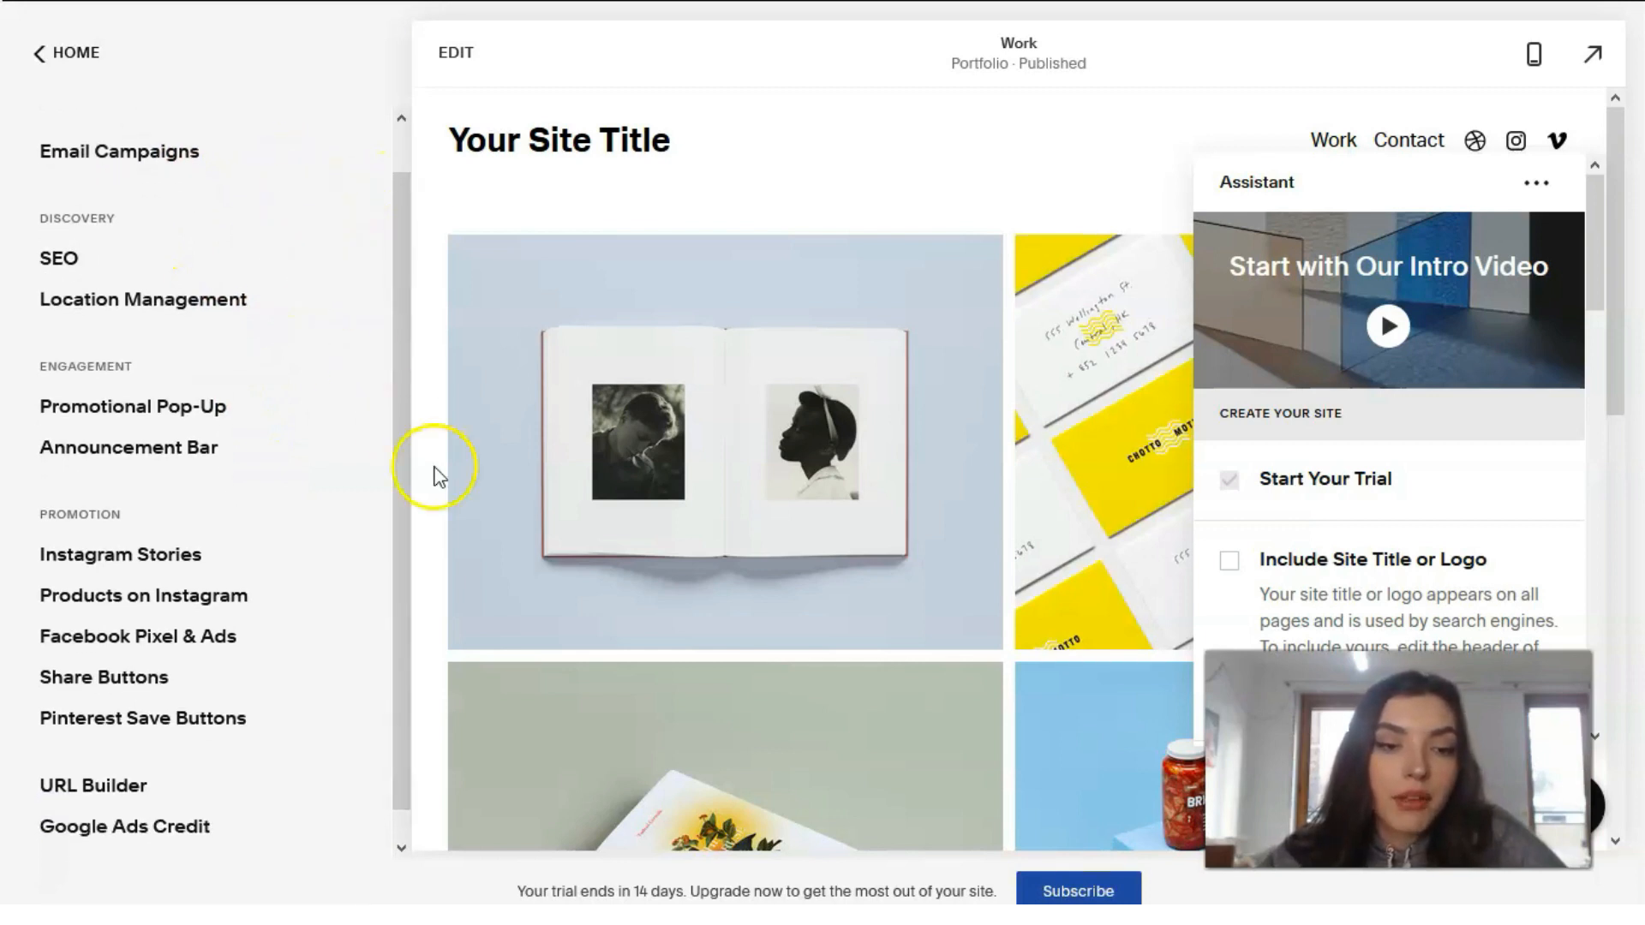
mouse_move(410, 547)
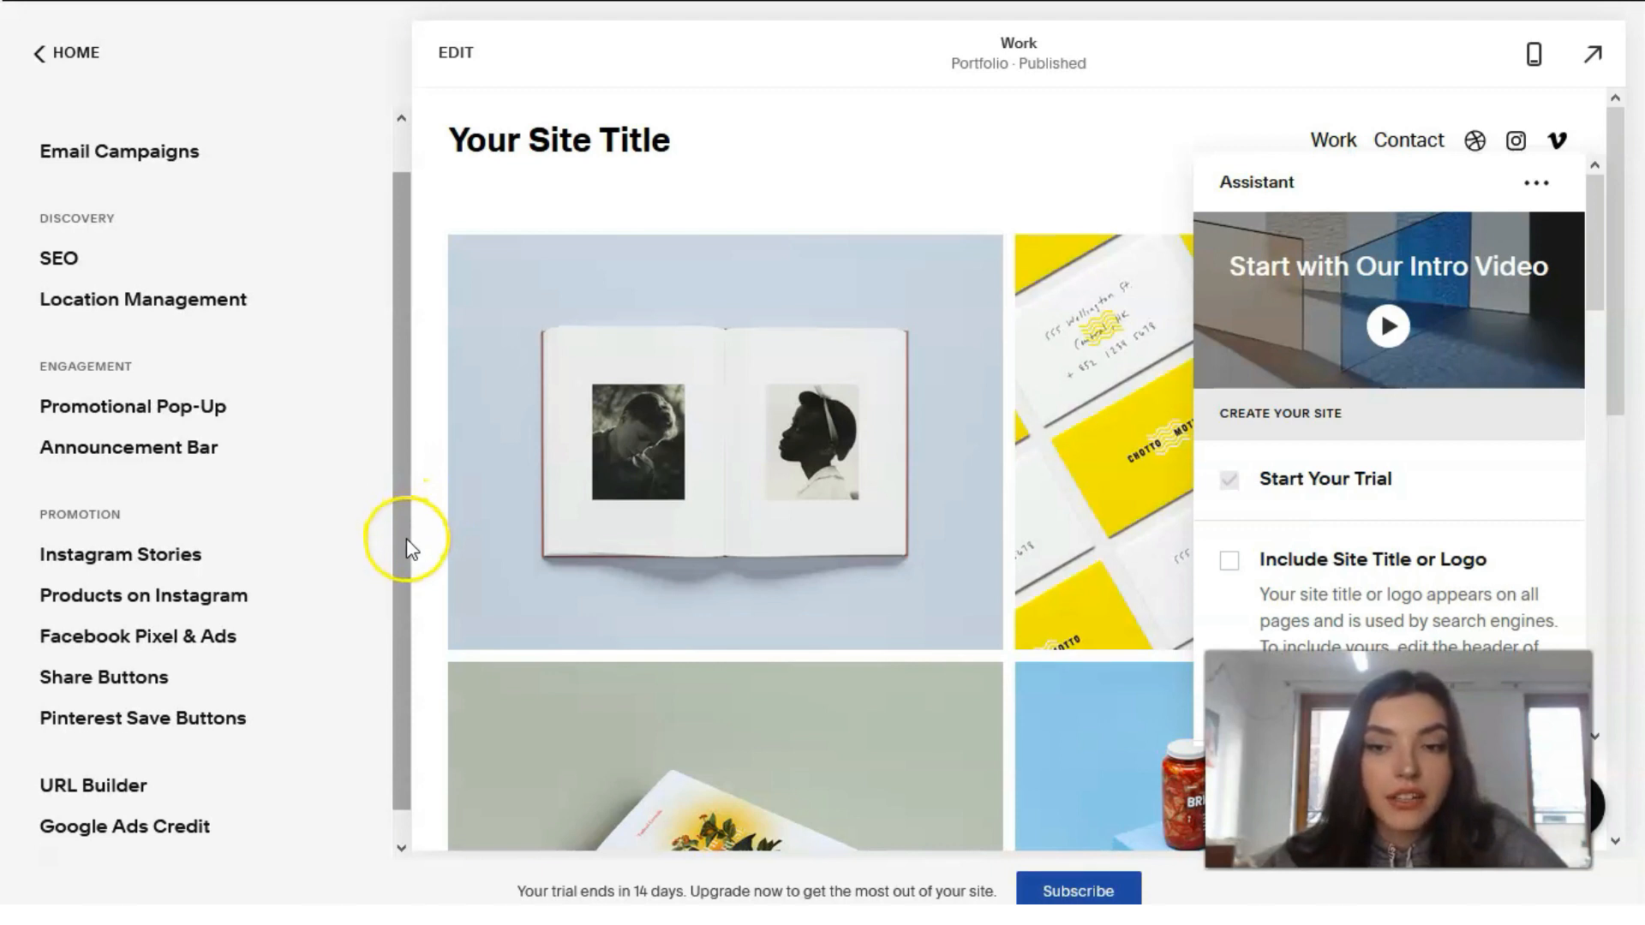
mouse_move(410, 550)
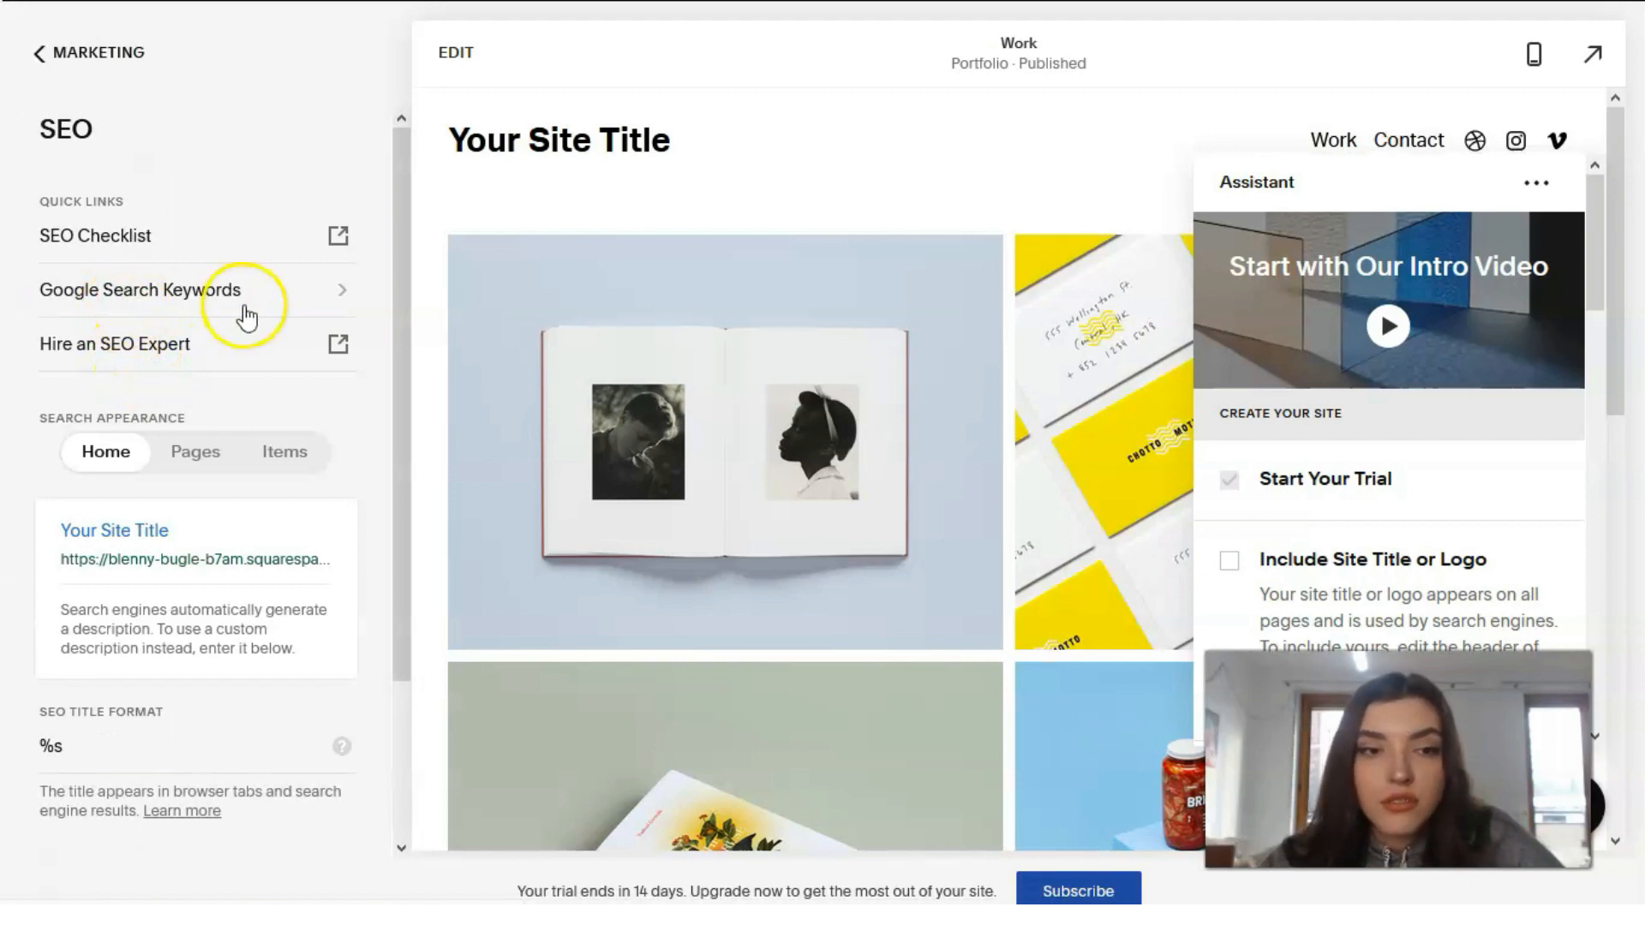
mouse_move(84, 126)
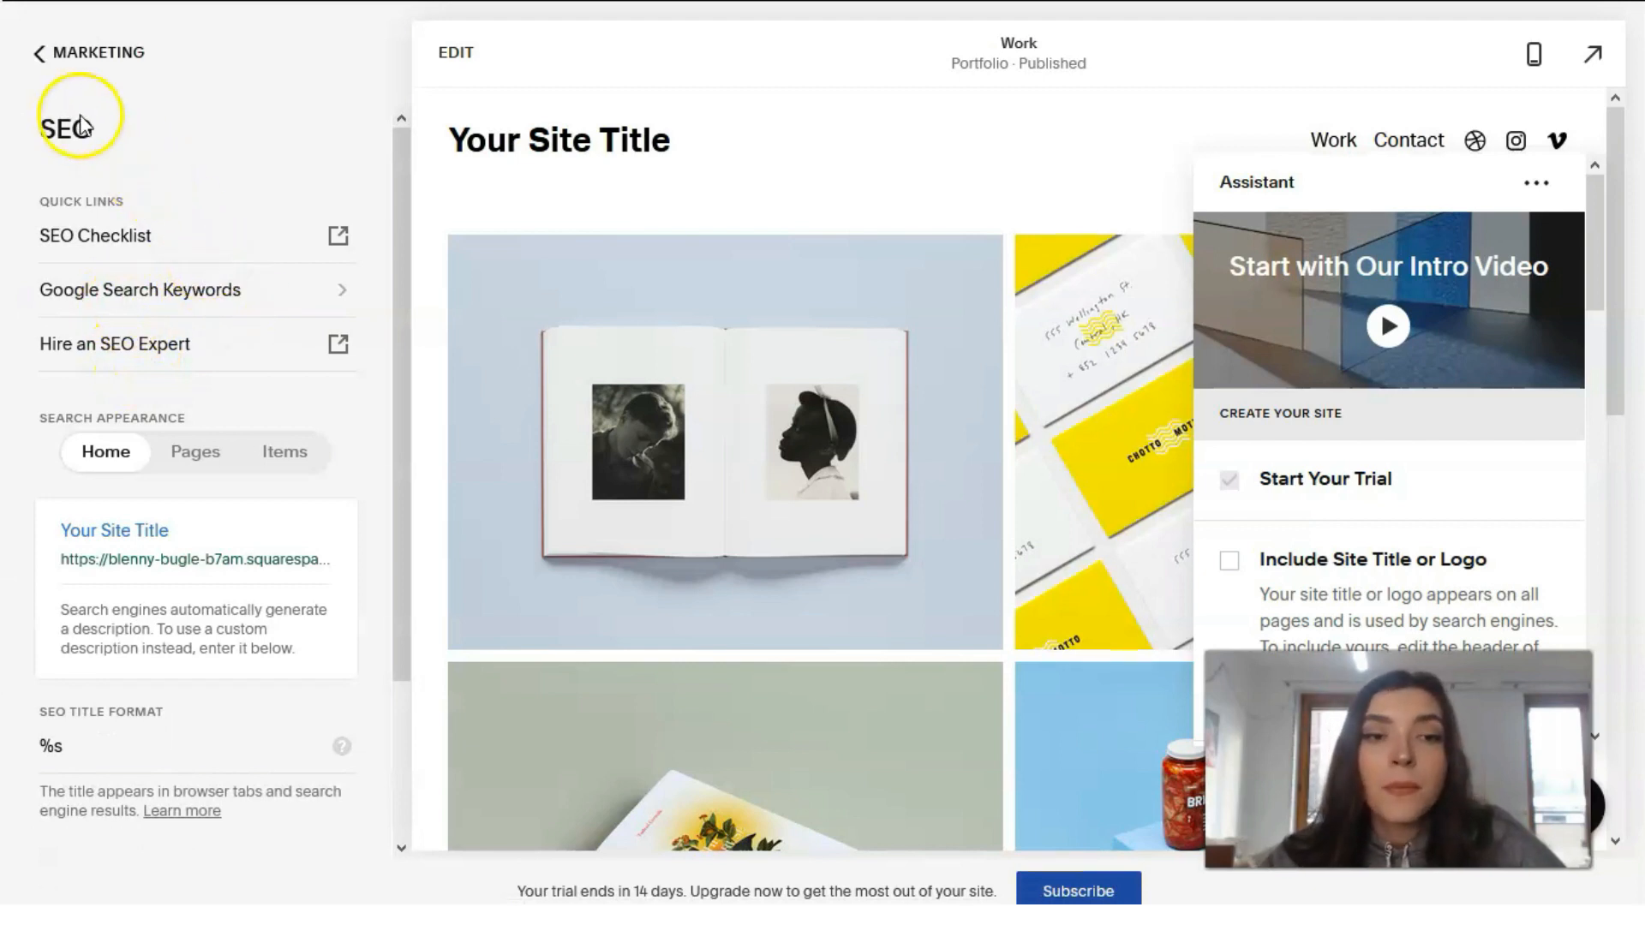
mouse_move(182, 367)
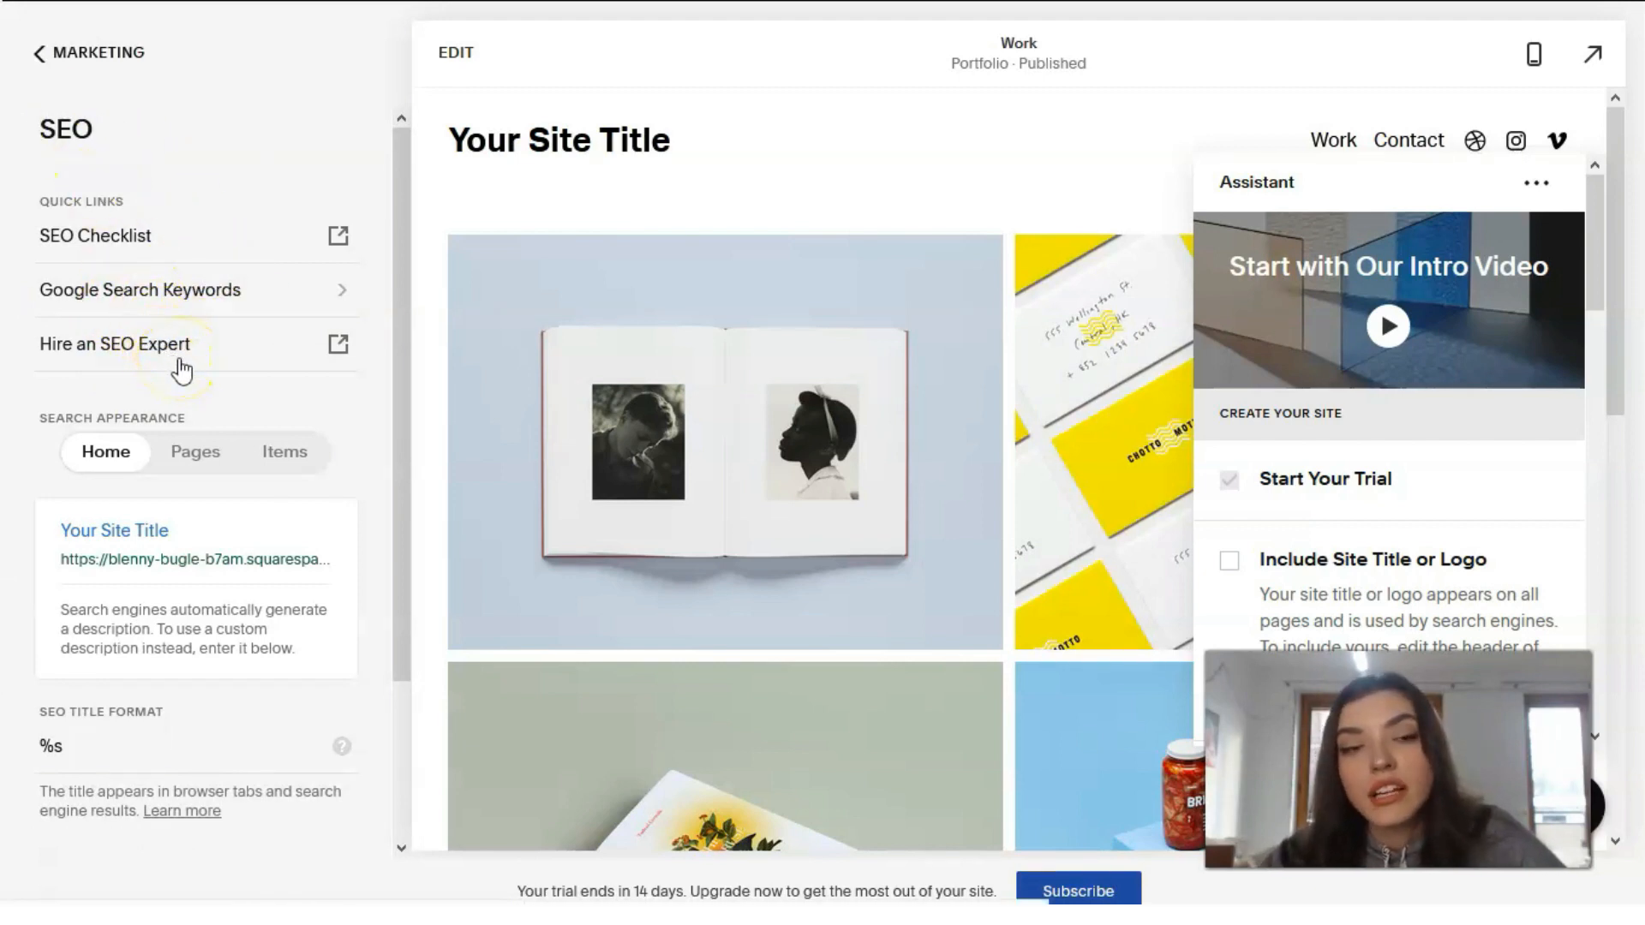
mouse_move(95, 235)
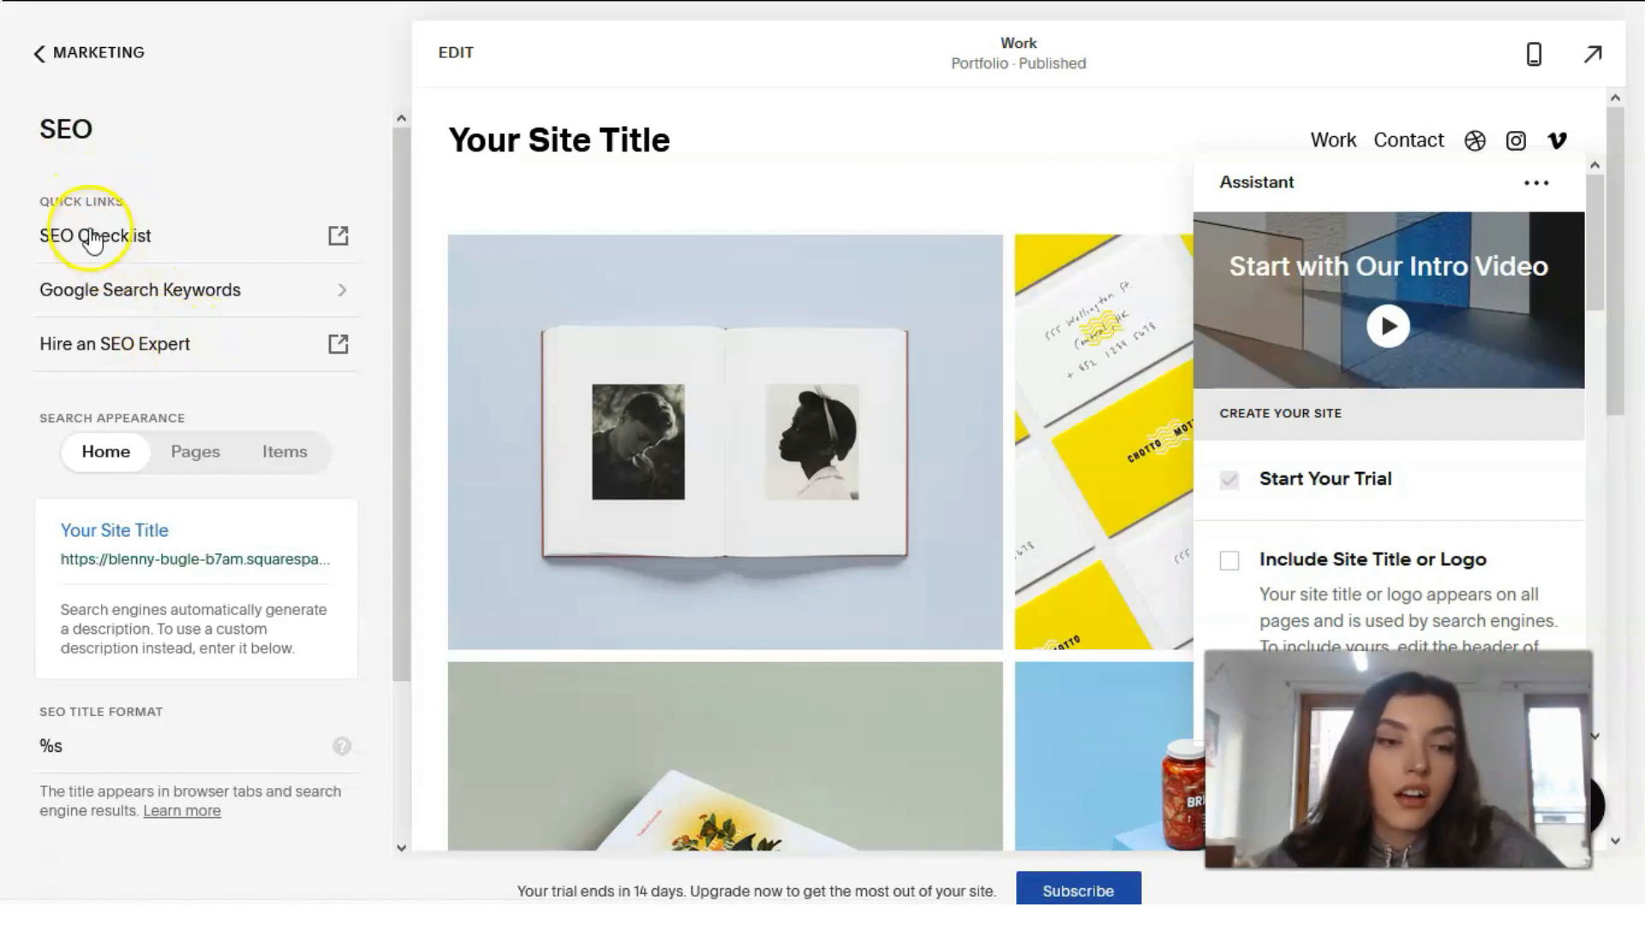
mouse_move(63, 108)
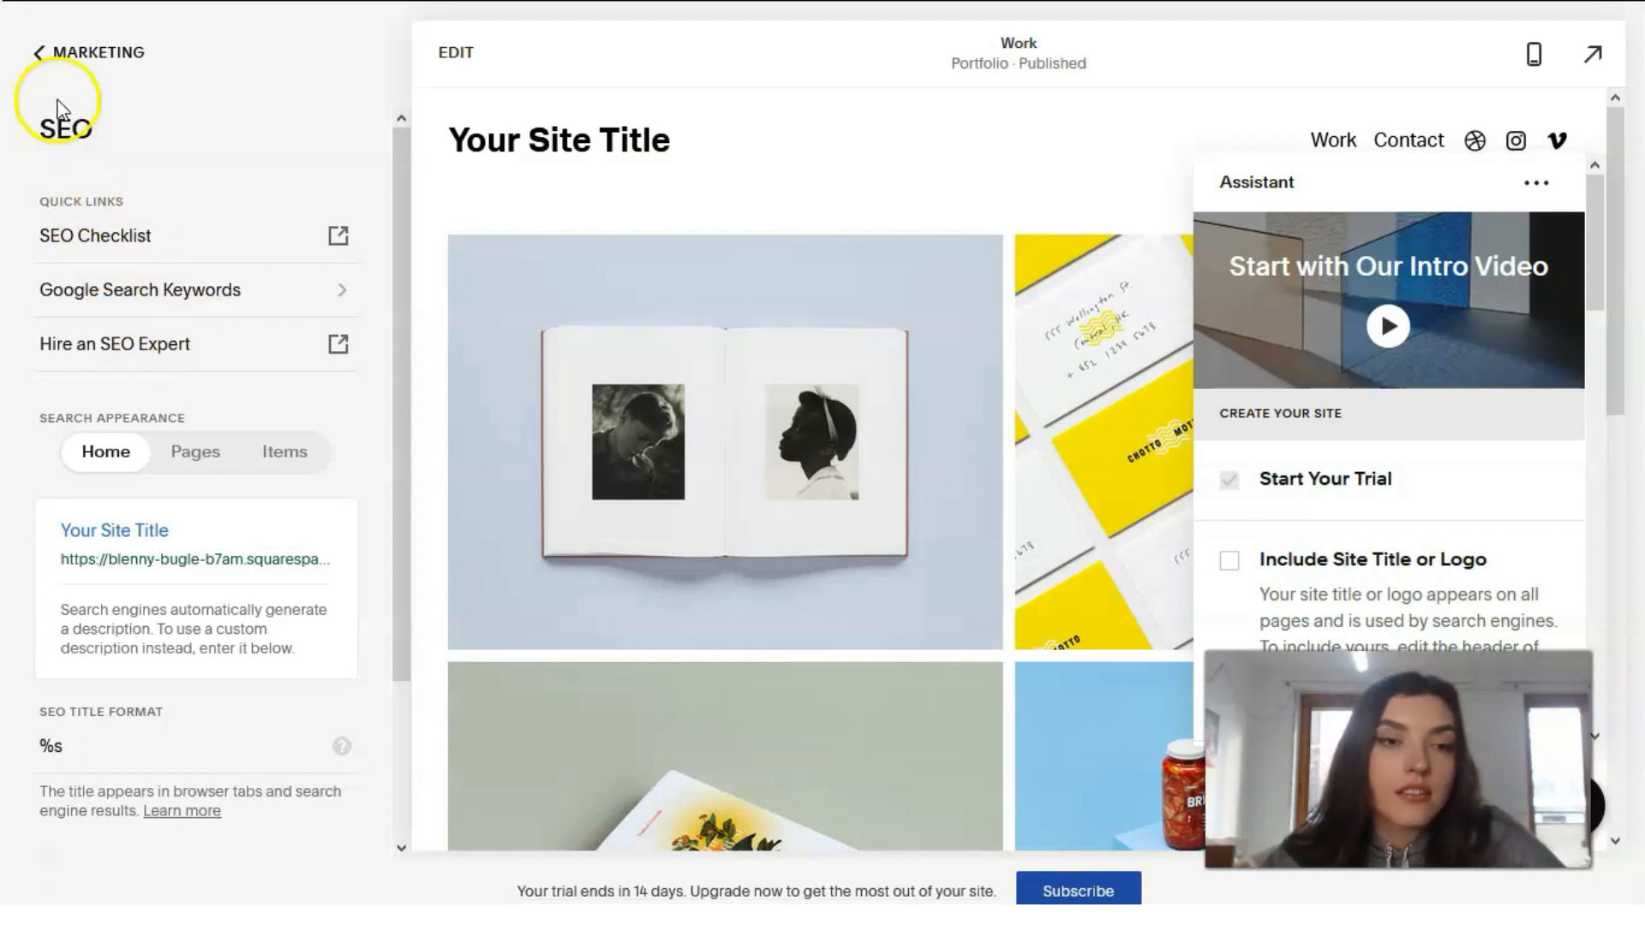
click(89, 52)
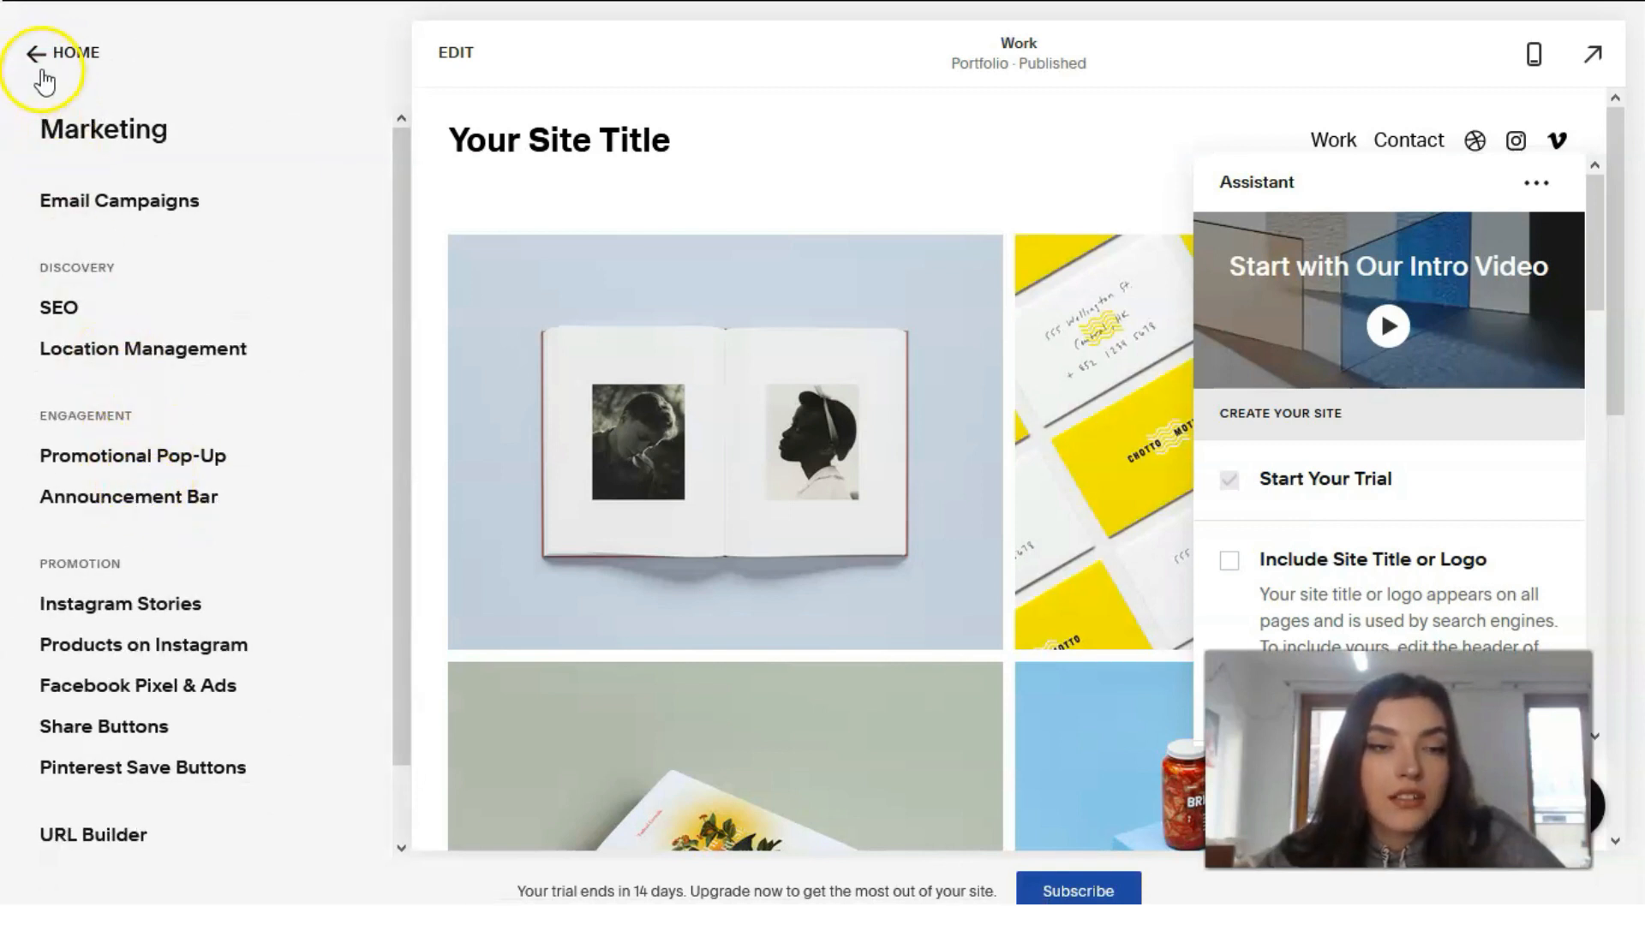
click(36, 53)
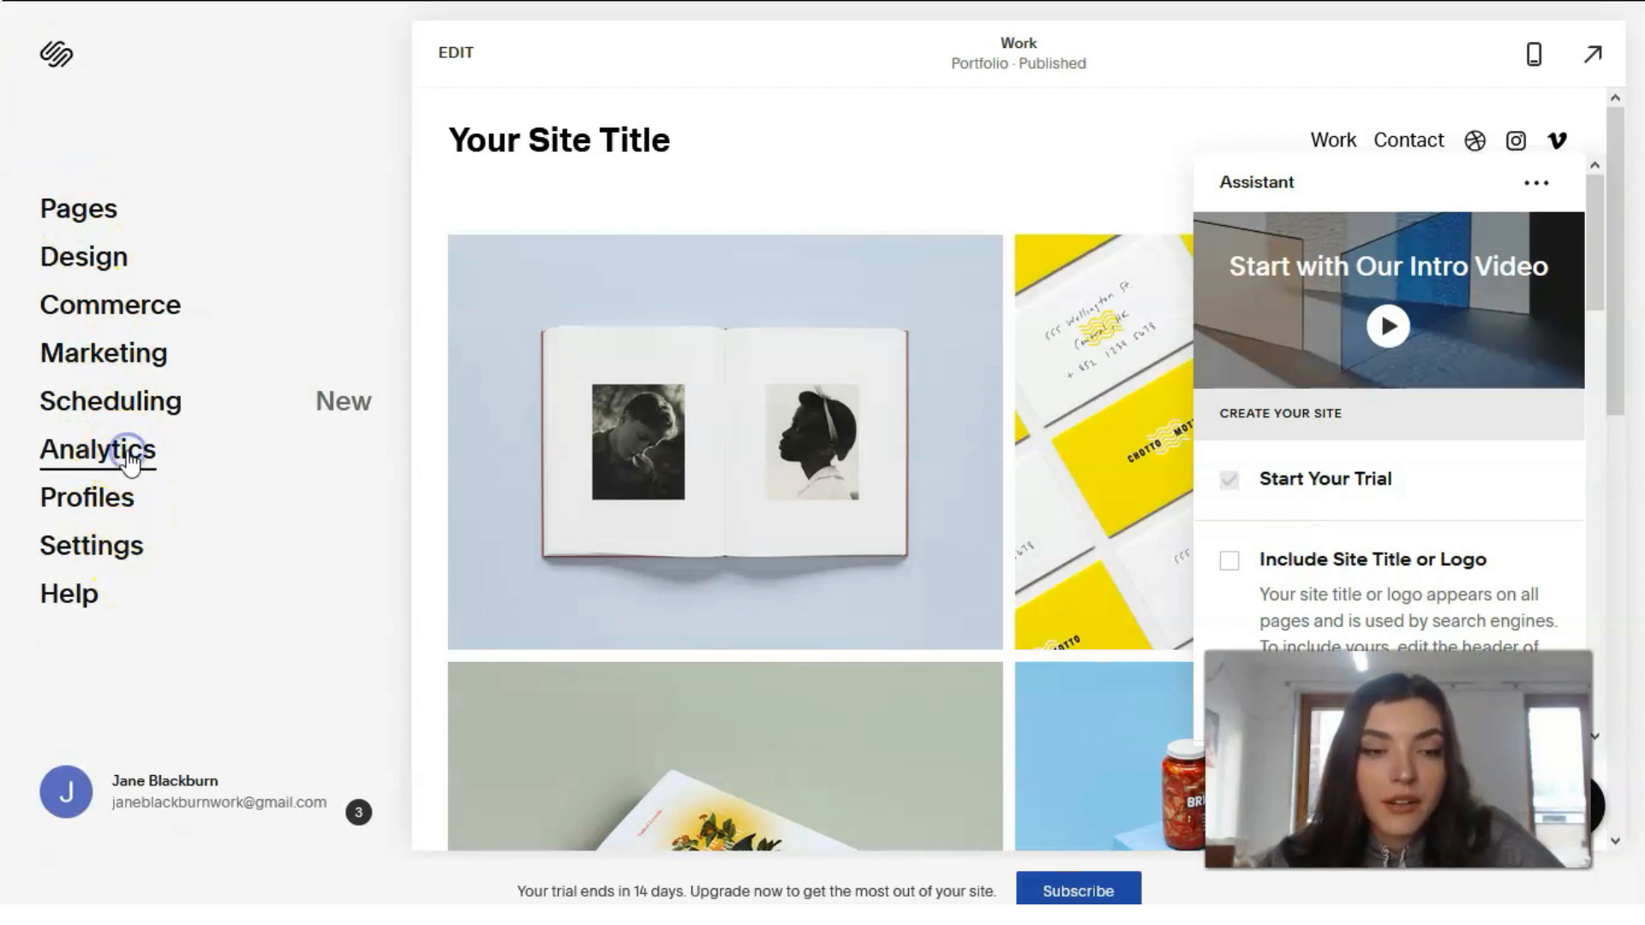
click(96, 449)
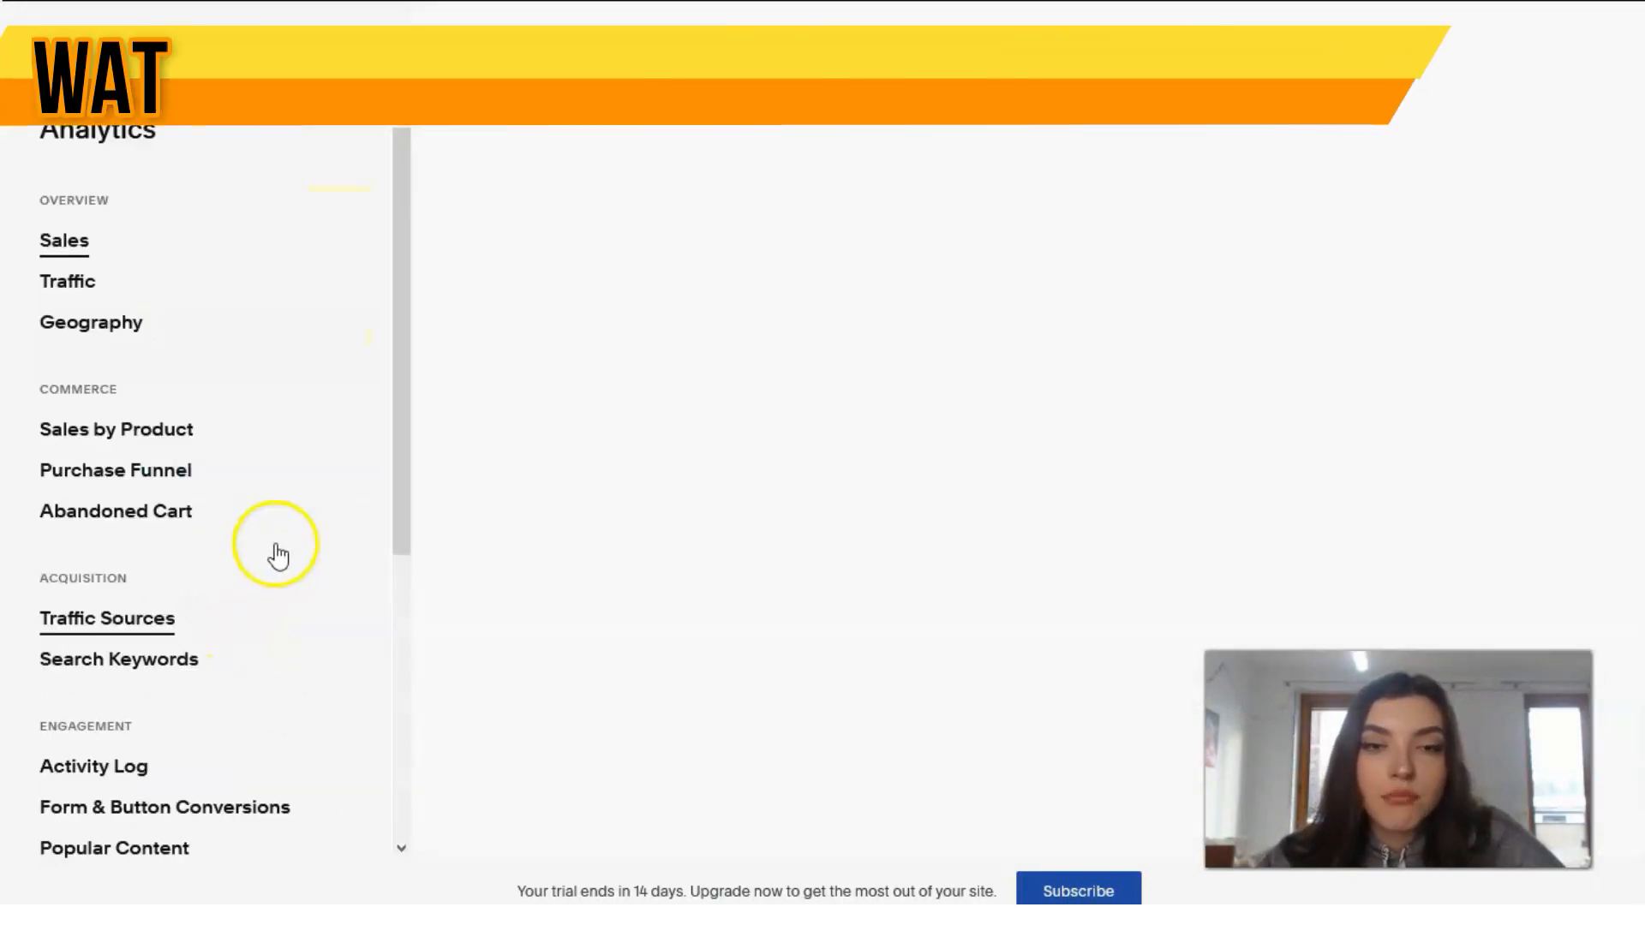
Open the Sales report under Analytics Overview, showing zero revenue and orders.
click(63, 240)
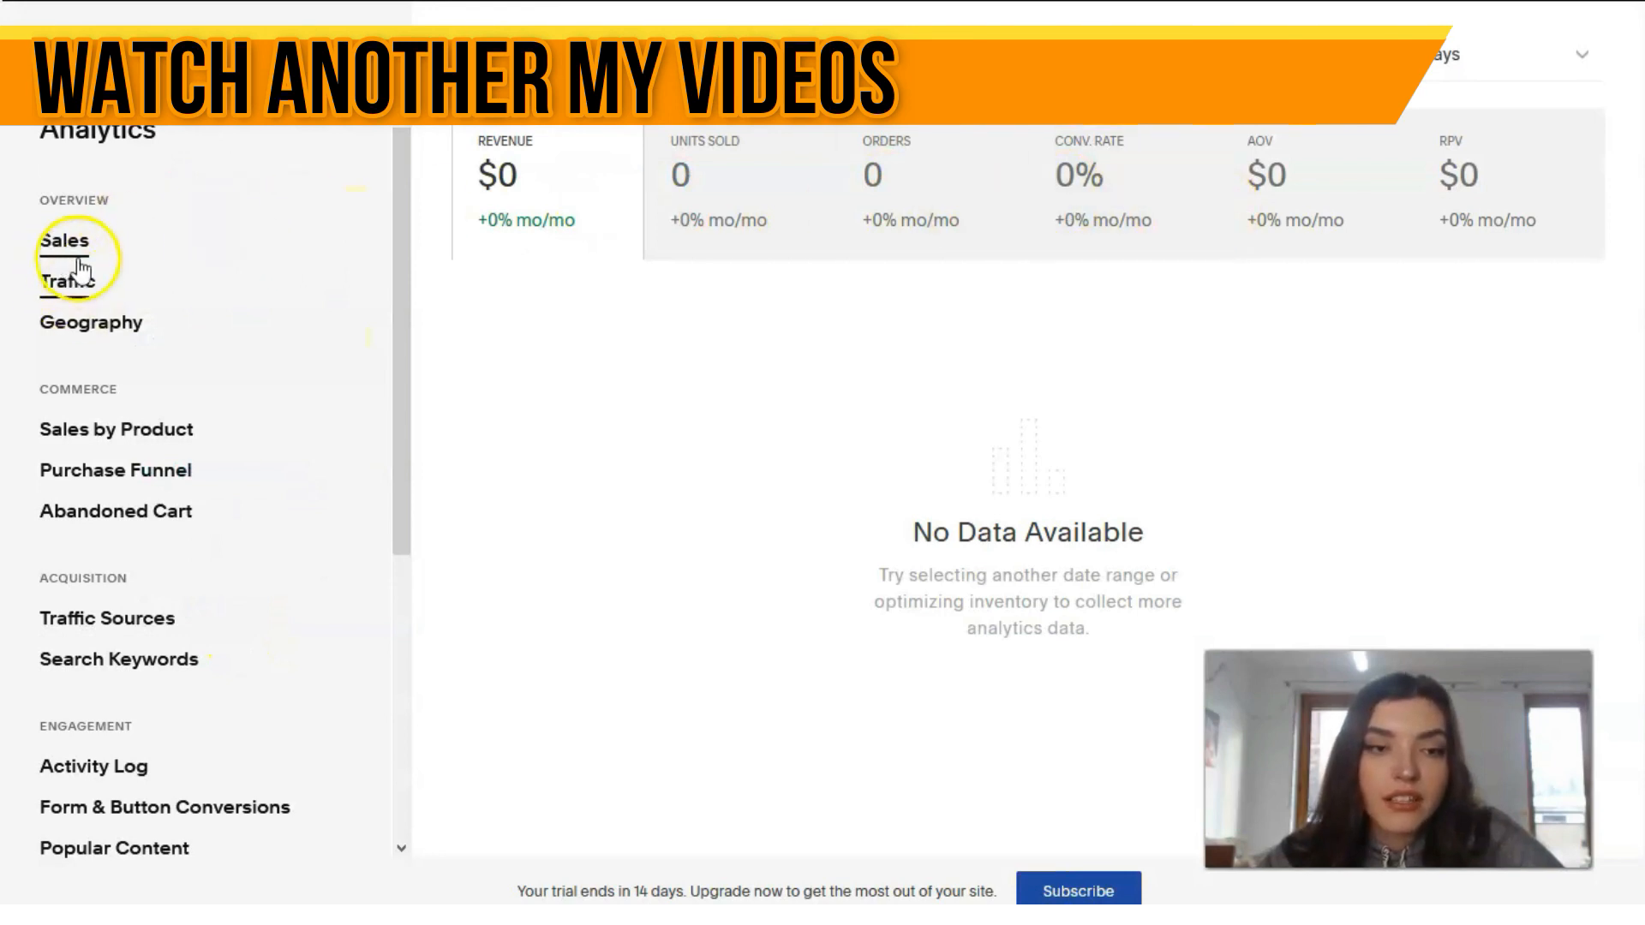
mouse_move(780, 443)
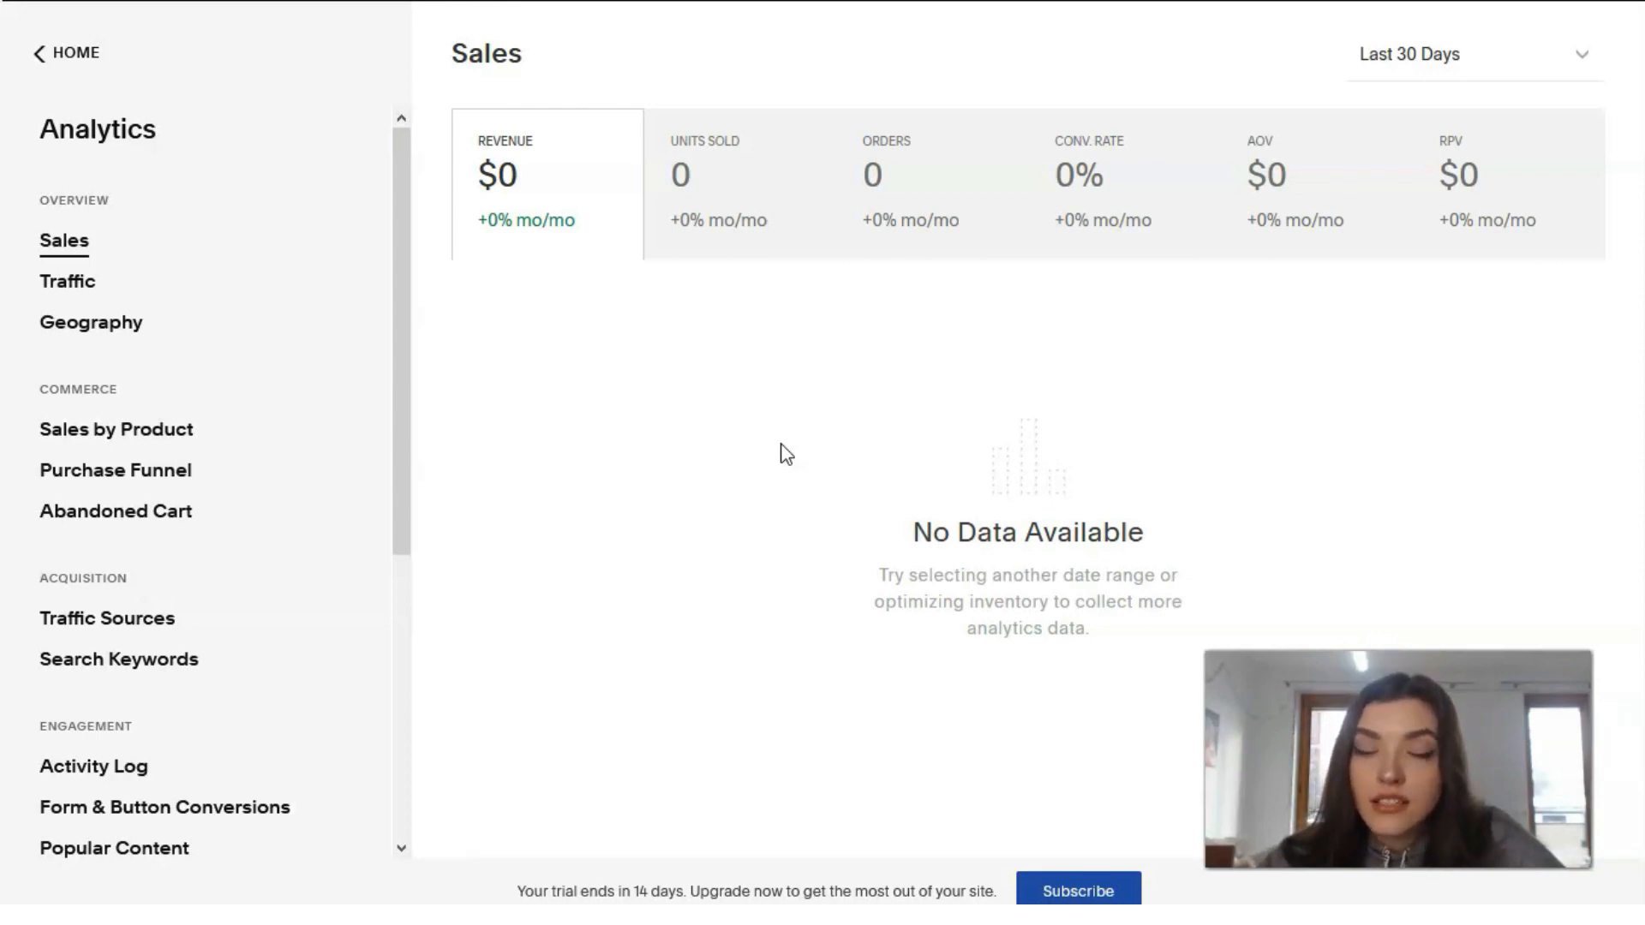
mouse_move(90, 322)
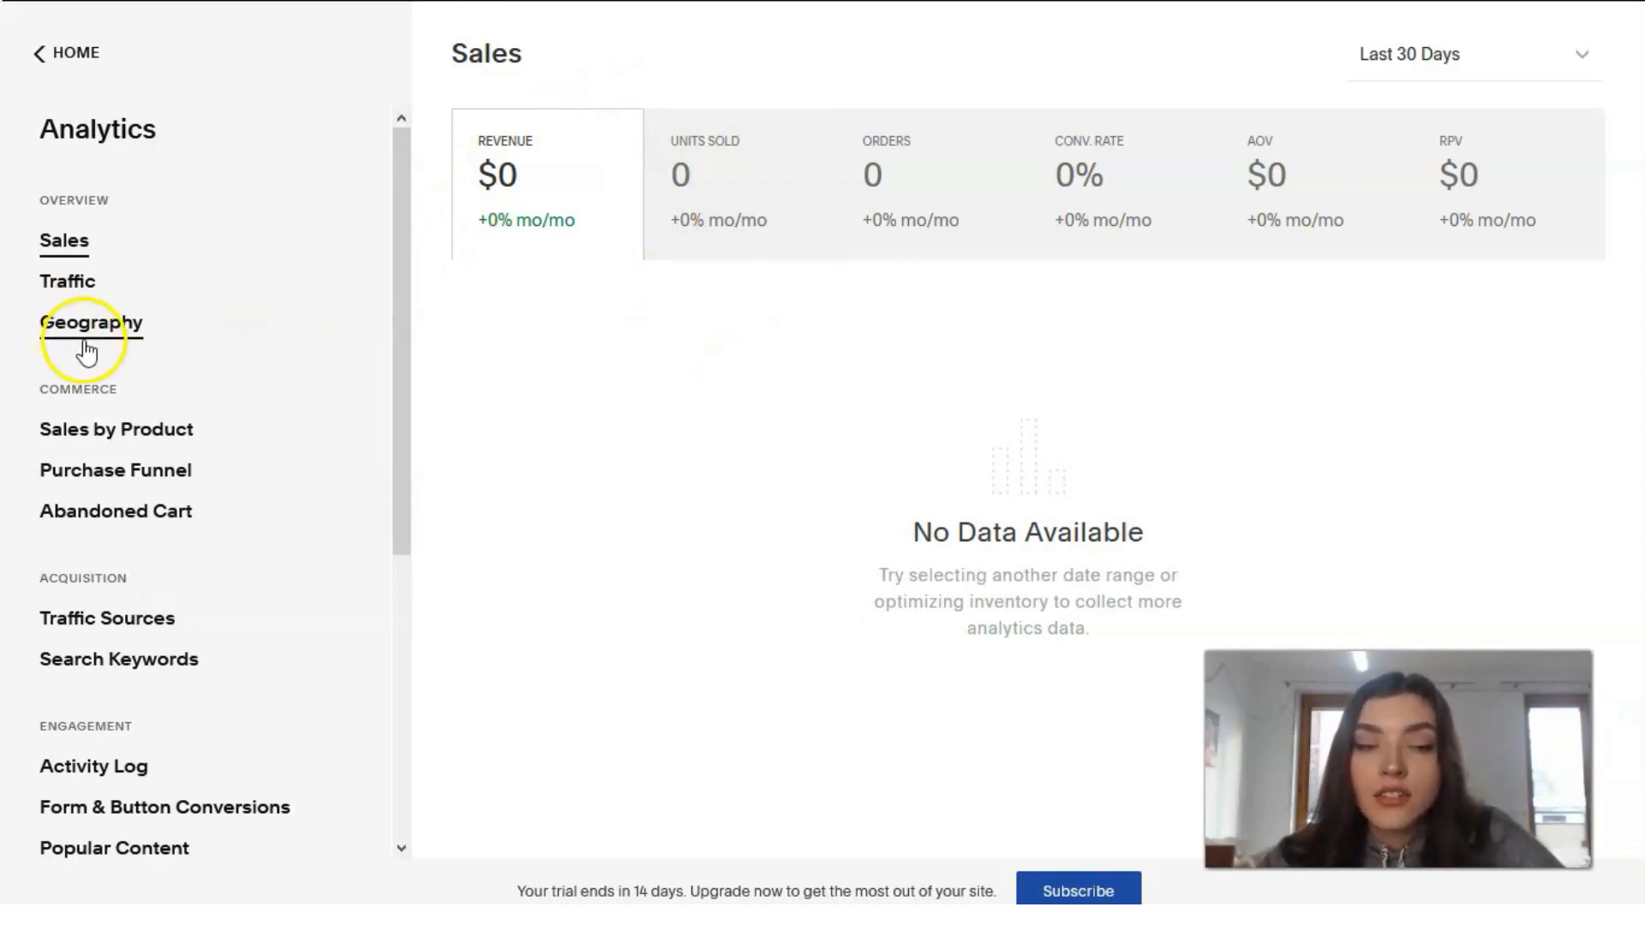
mouse_move(111, 312)
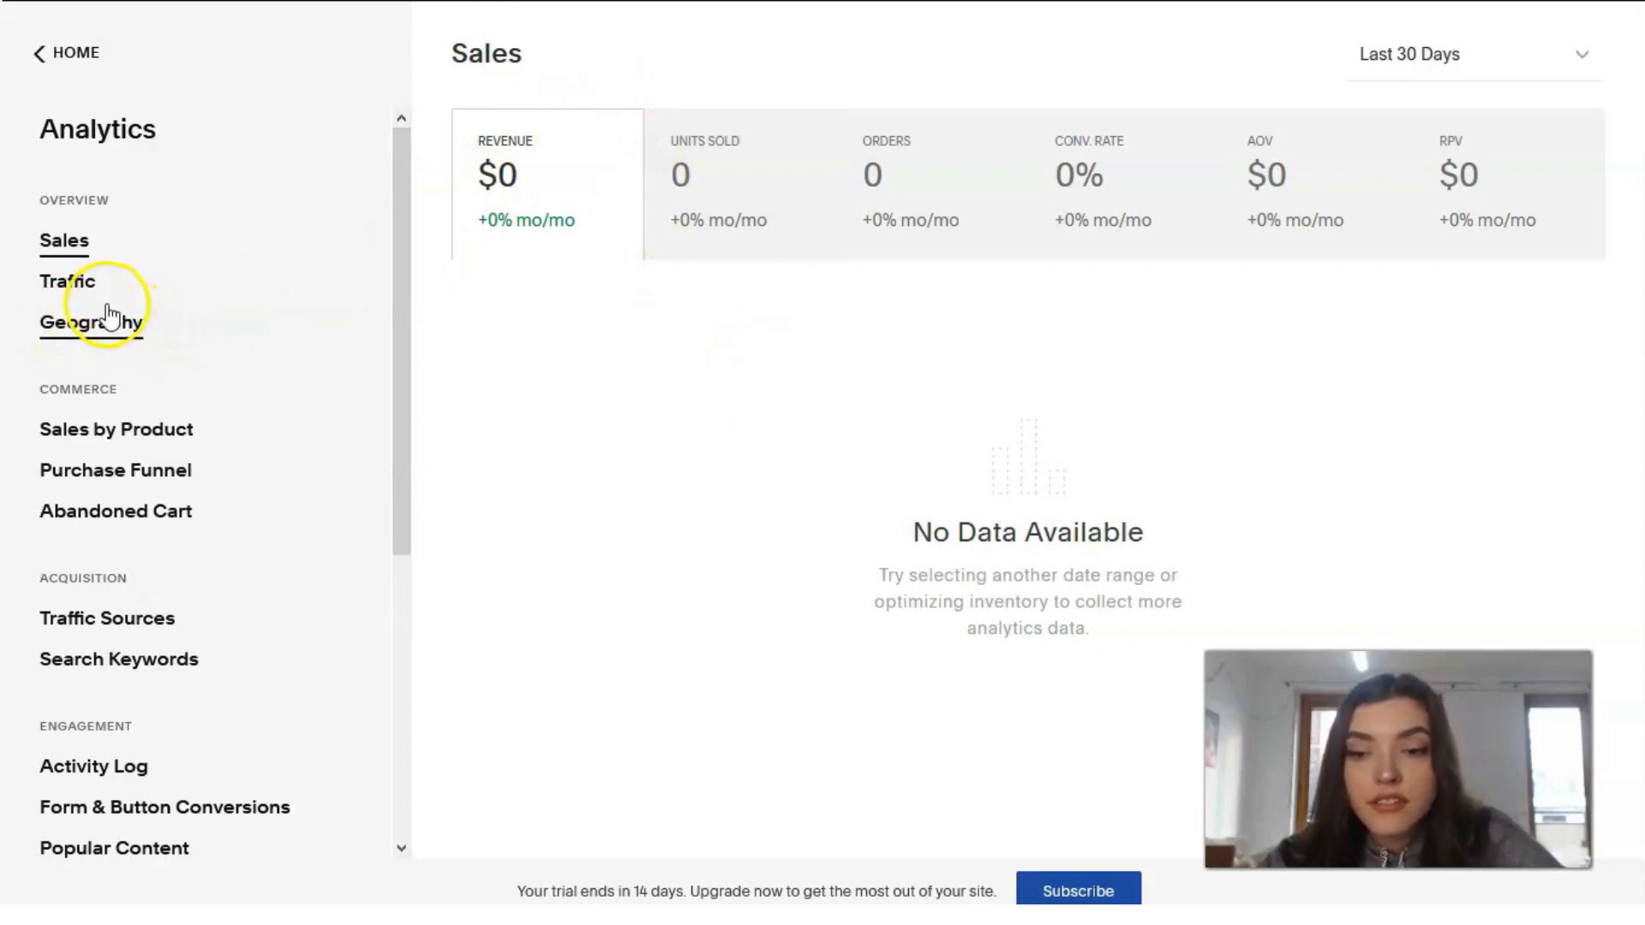
mouse_move(142, 359)
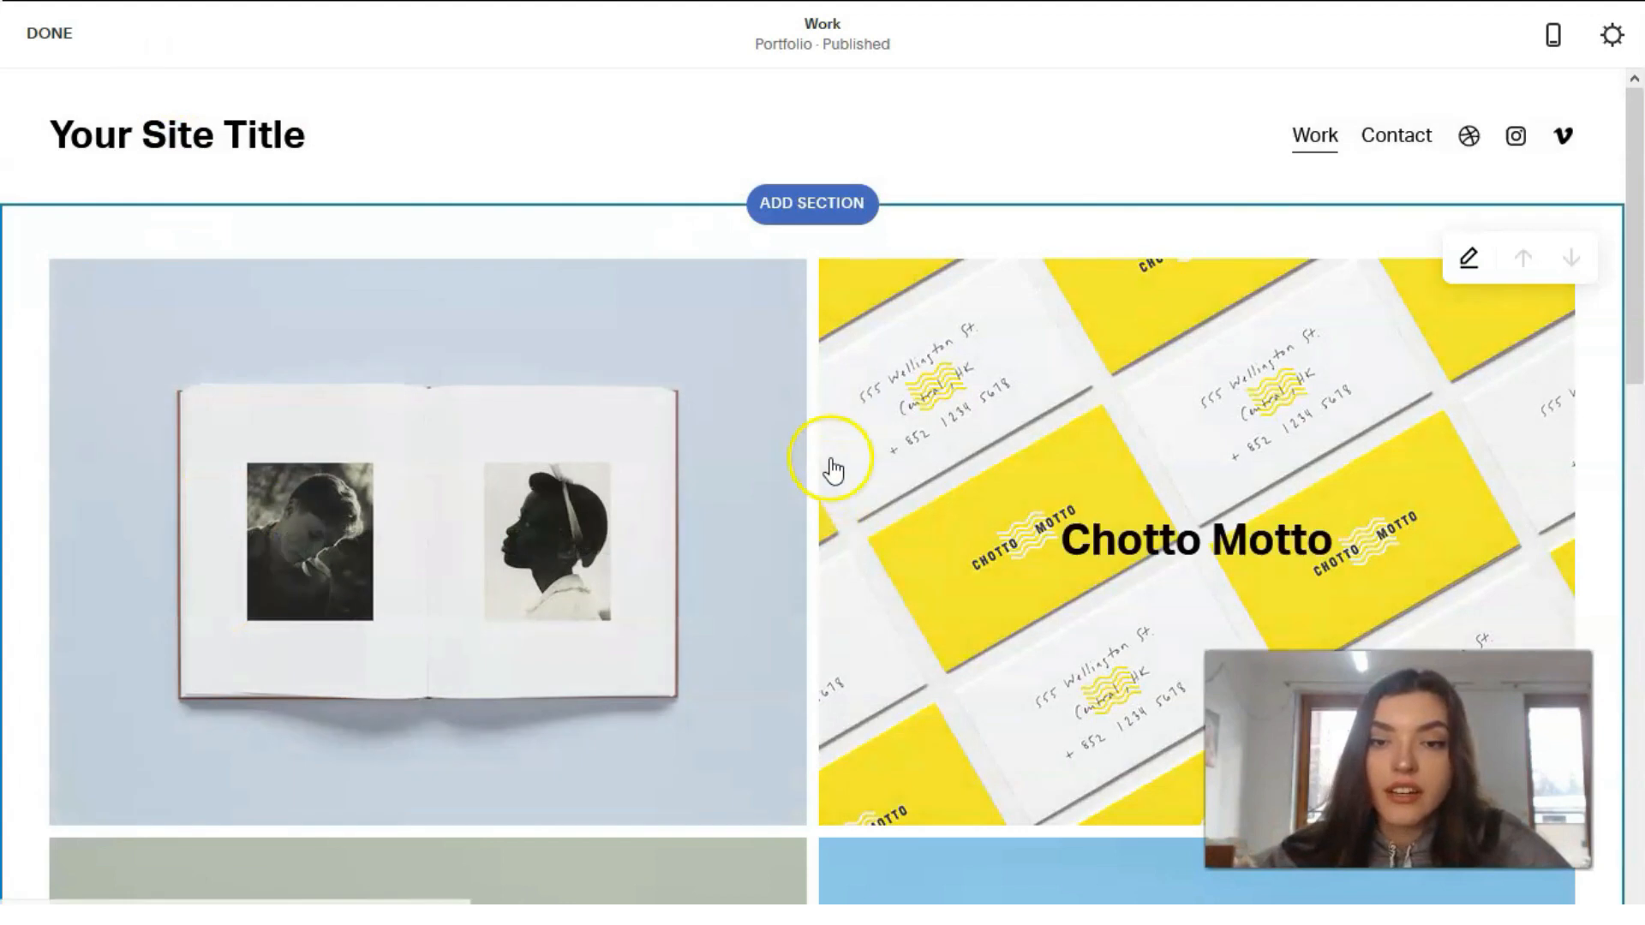
scroll(down, 3)
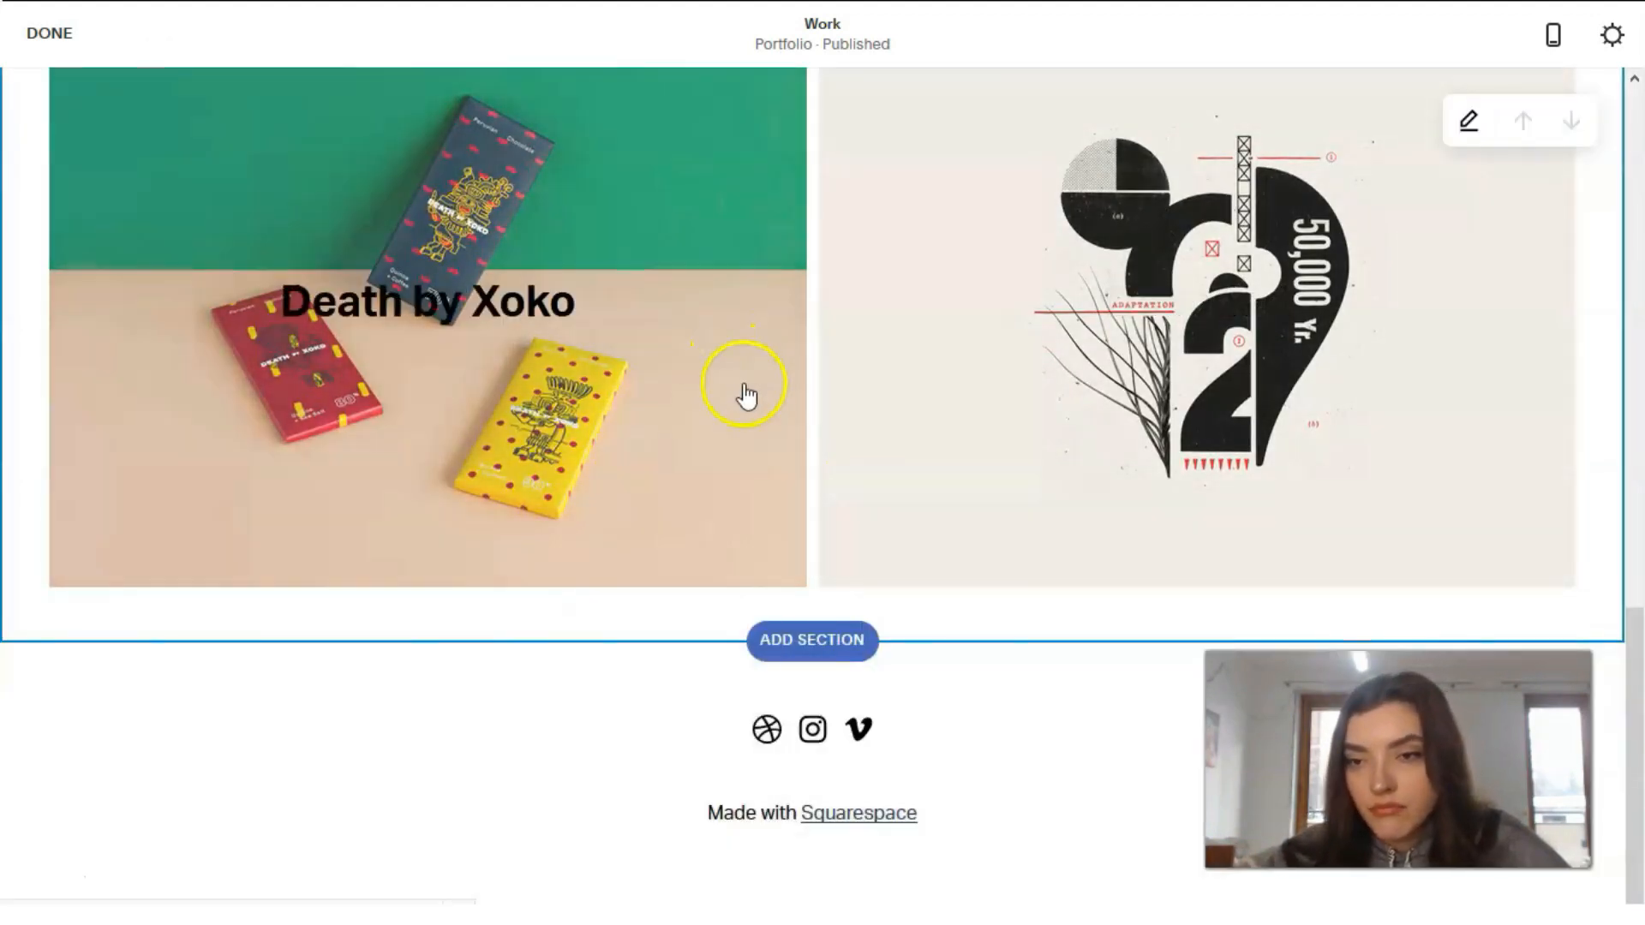
scroll(up, 3)
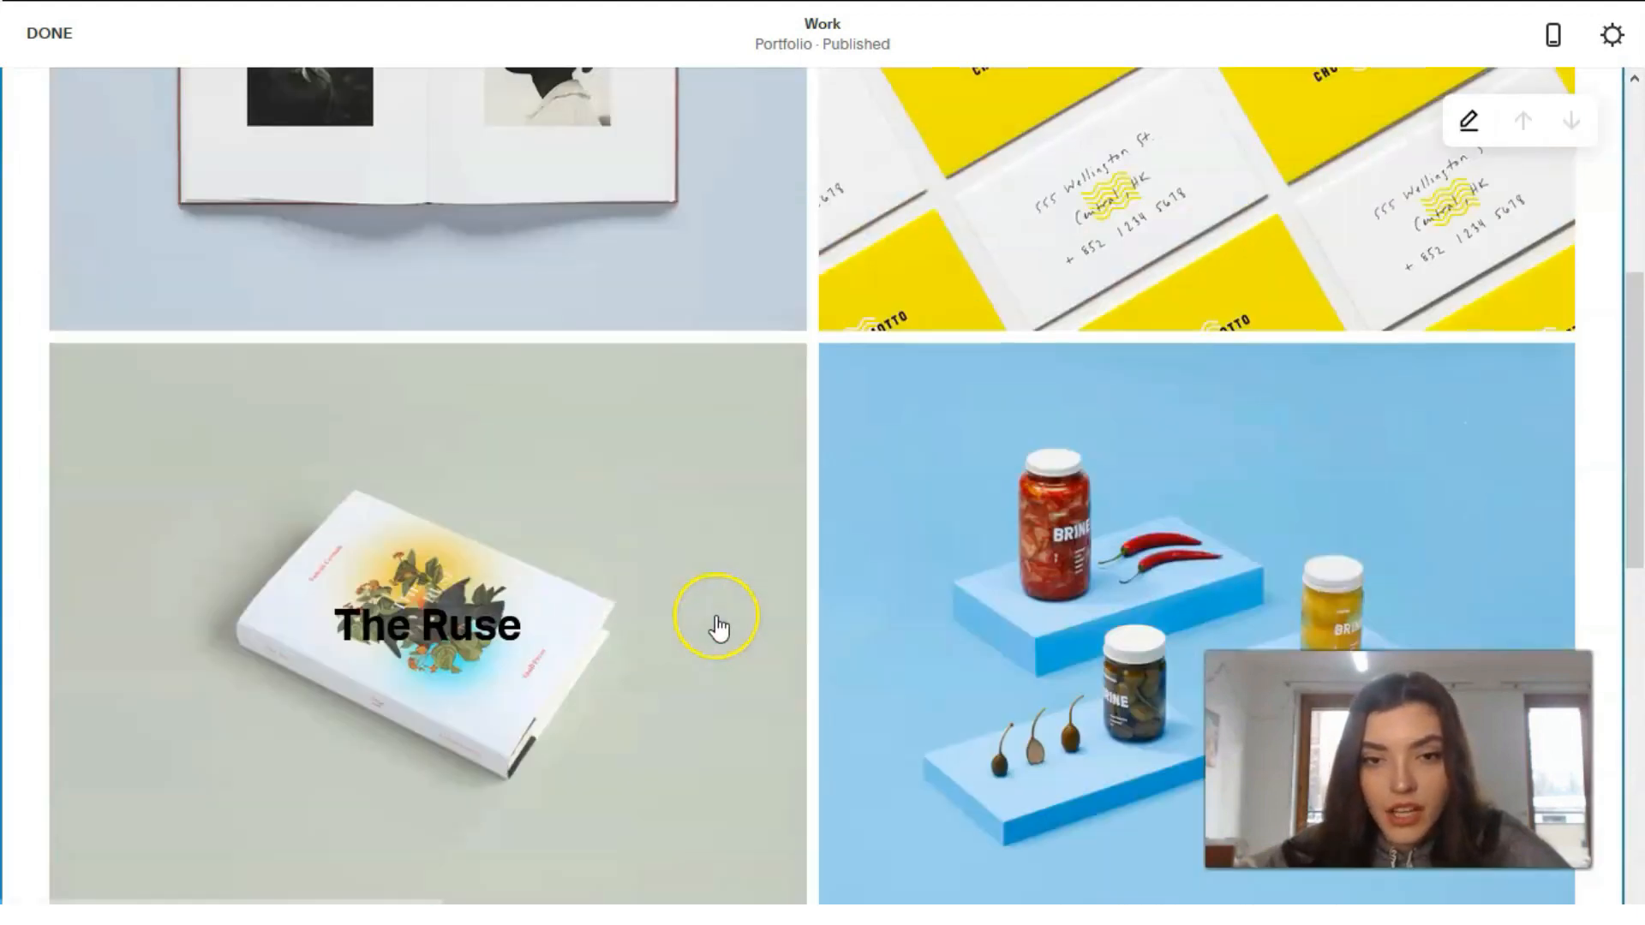
scroll(down, 3)
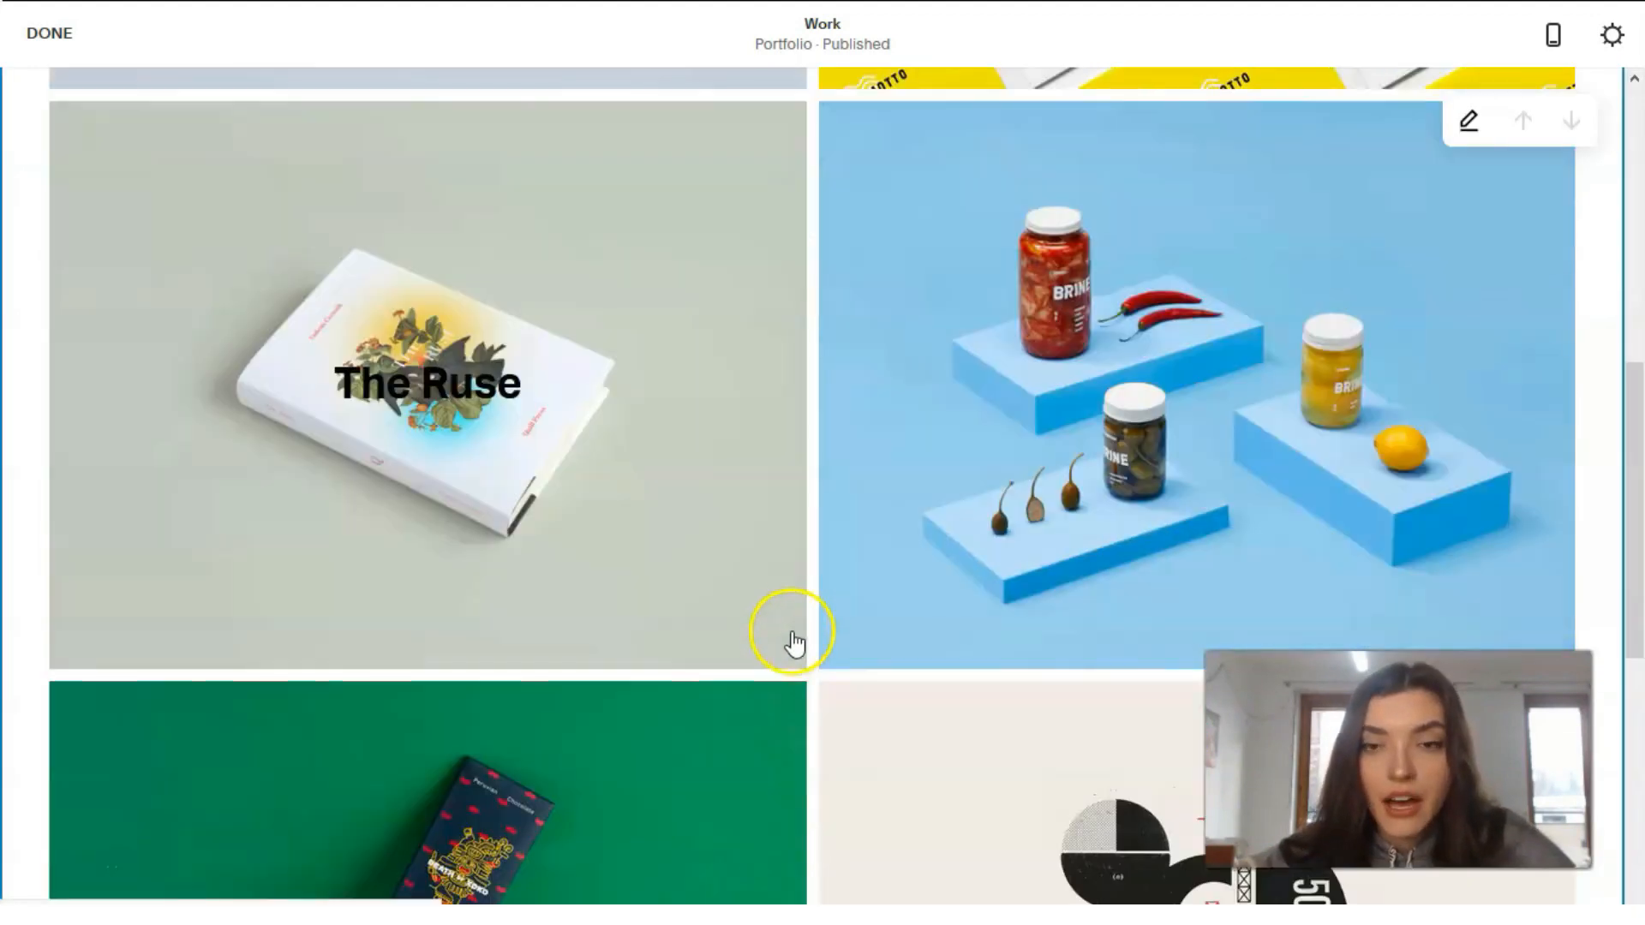
scroll(up, 3)
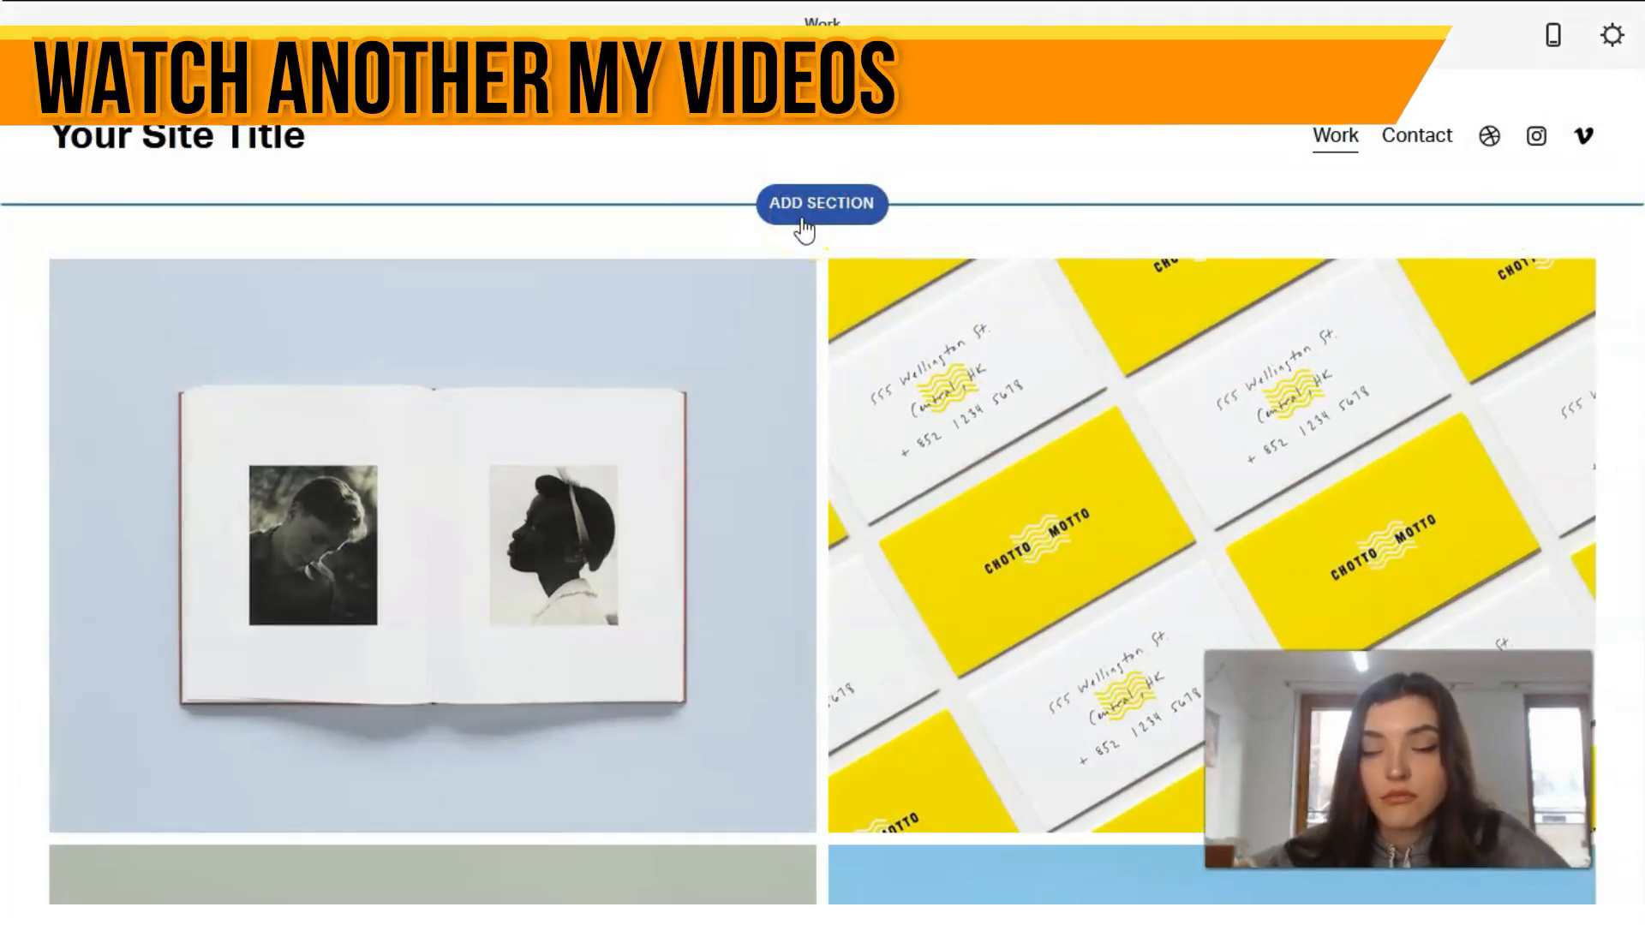
click(821, 204)
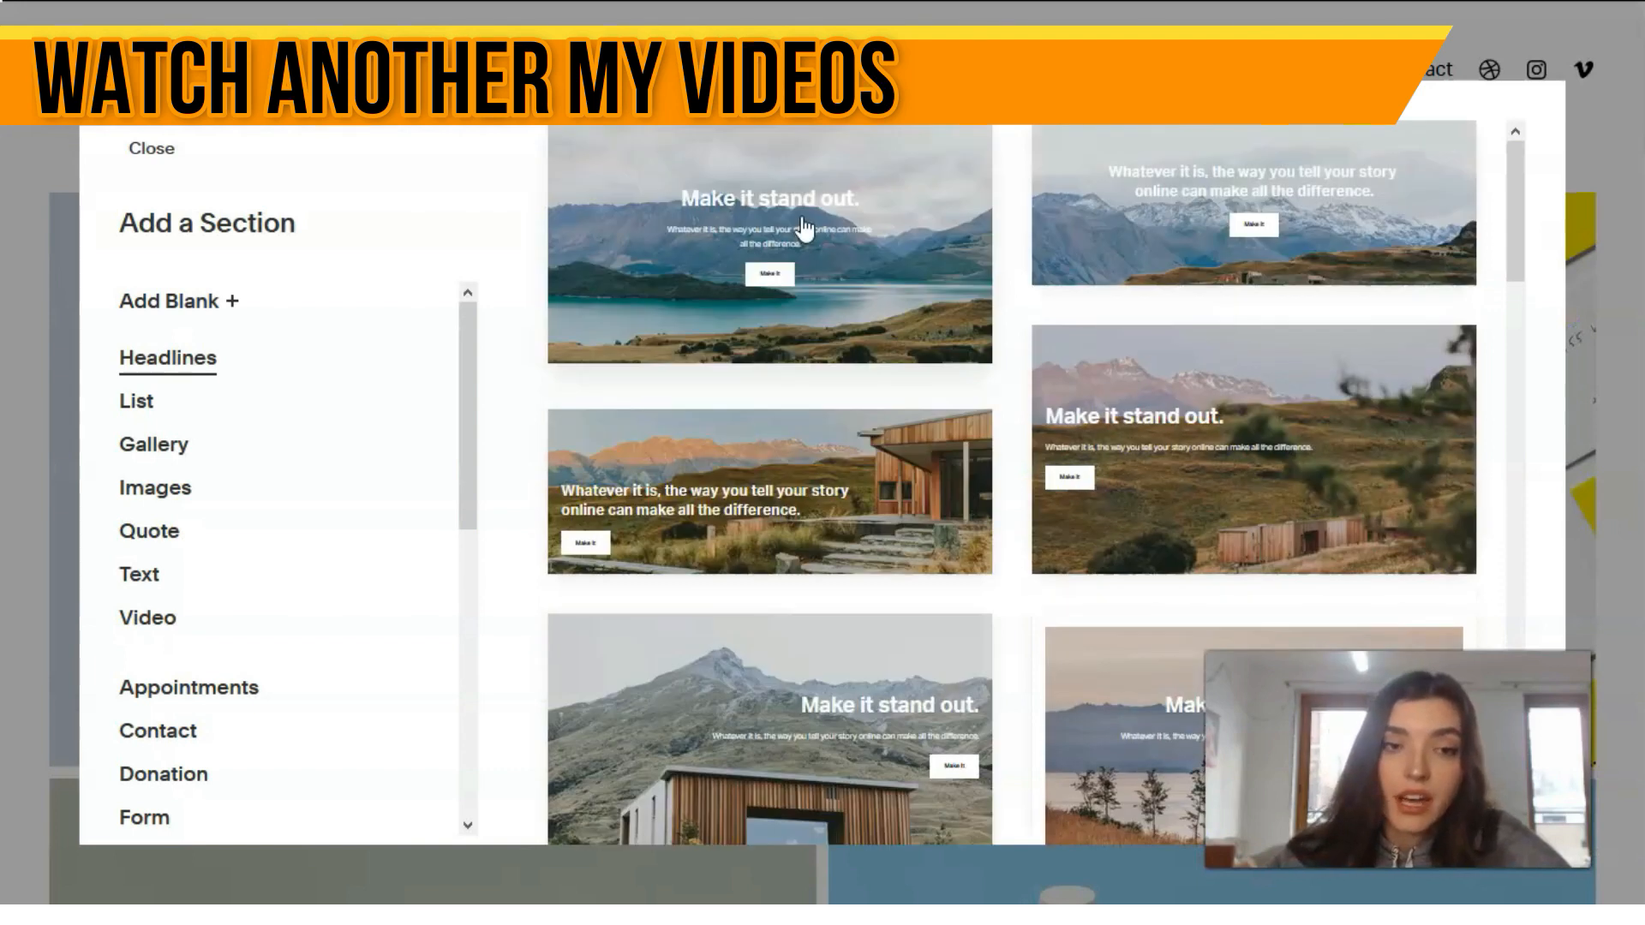
scroll(down, 3)
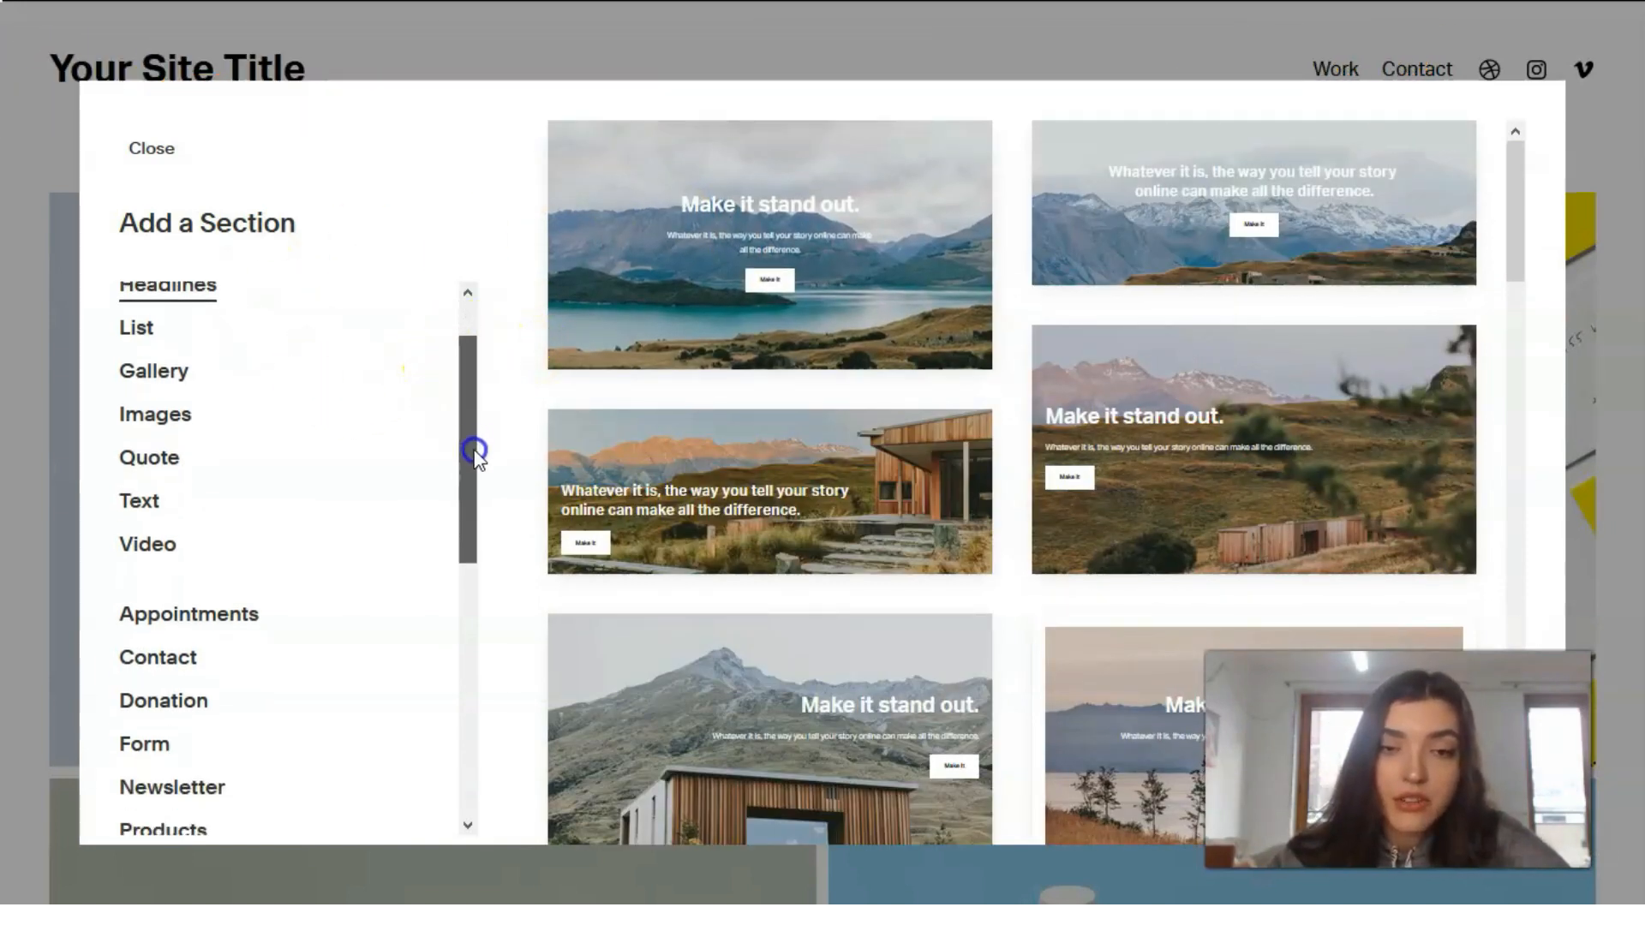
scroll(down, 3)
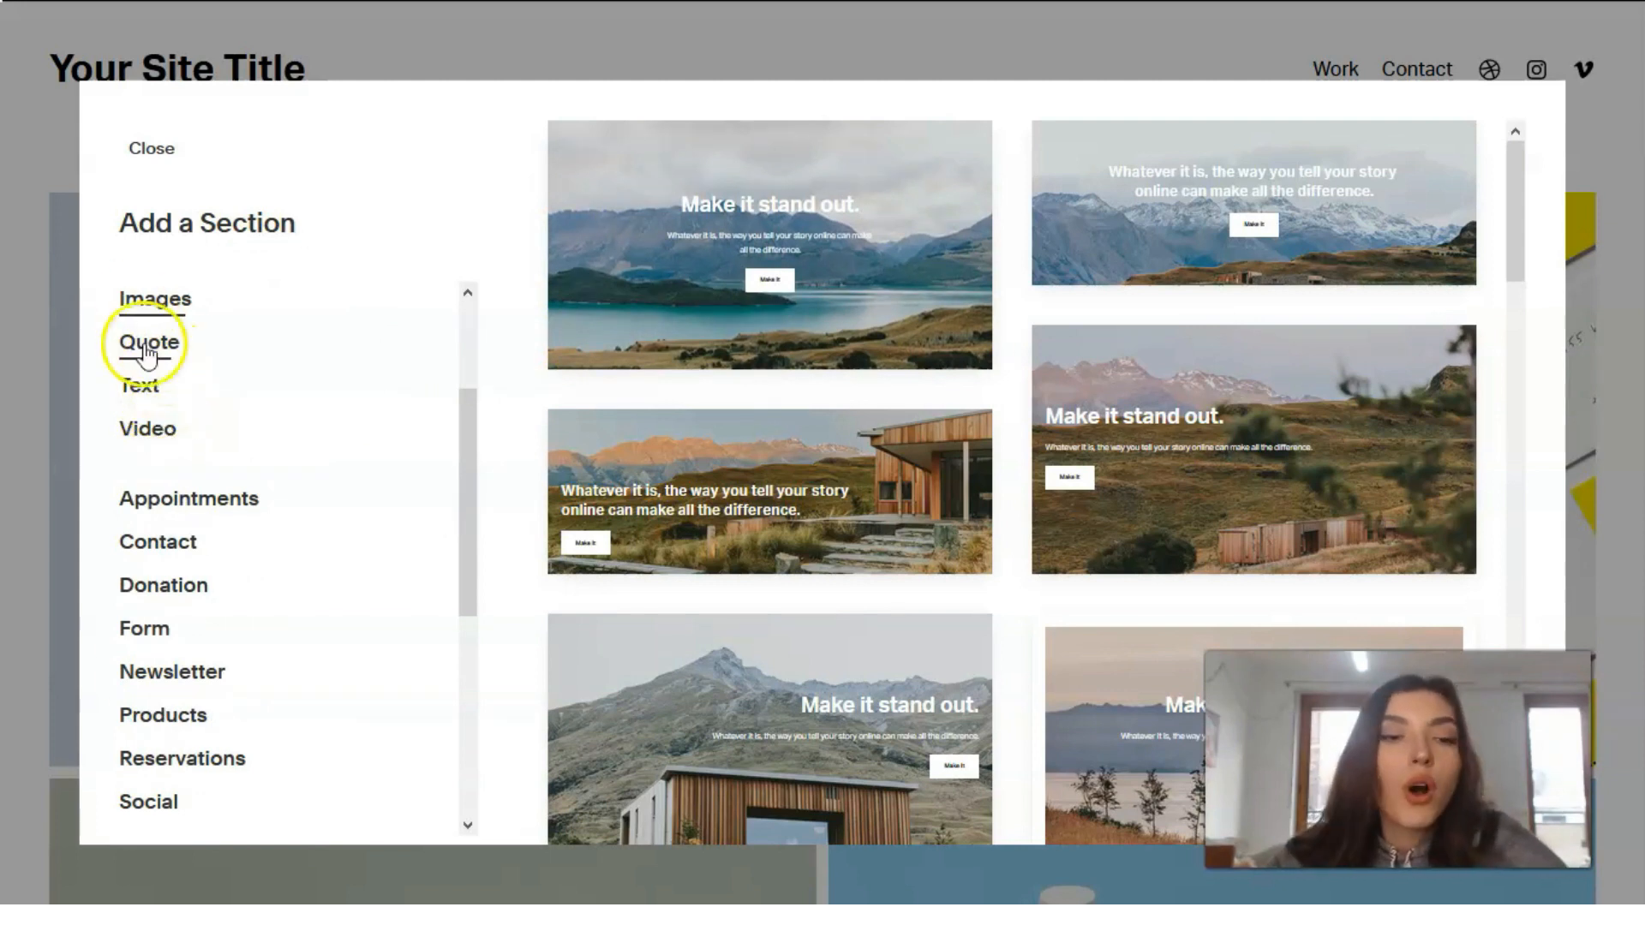
scroll(down, 3)
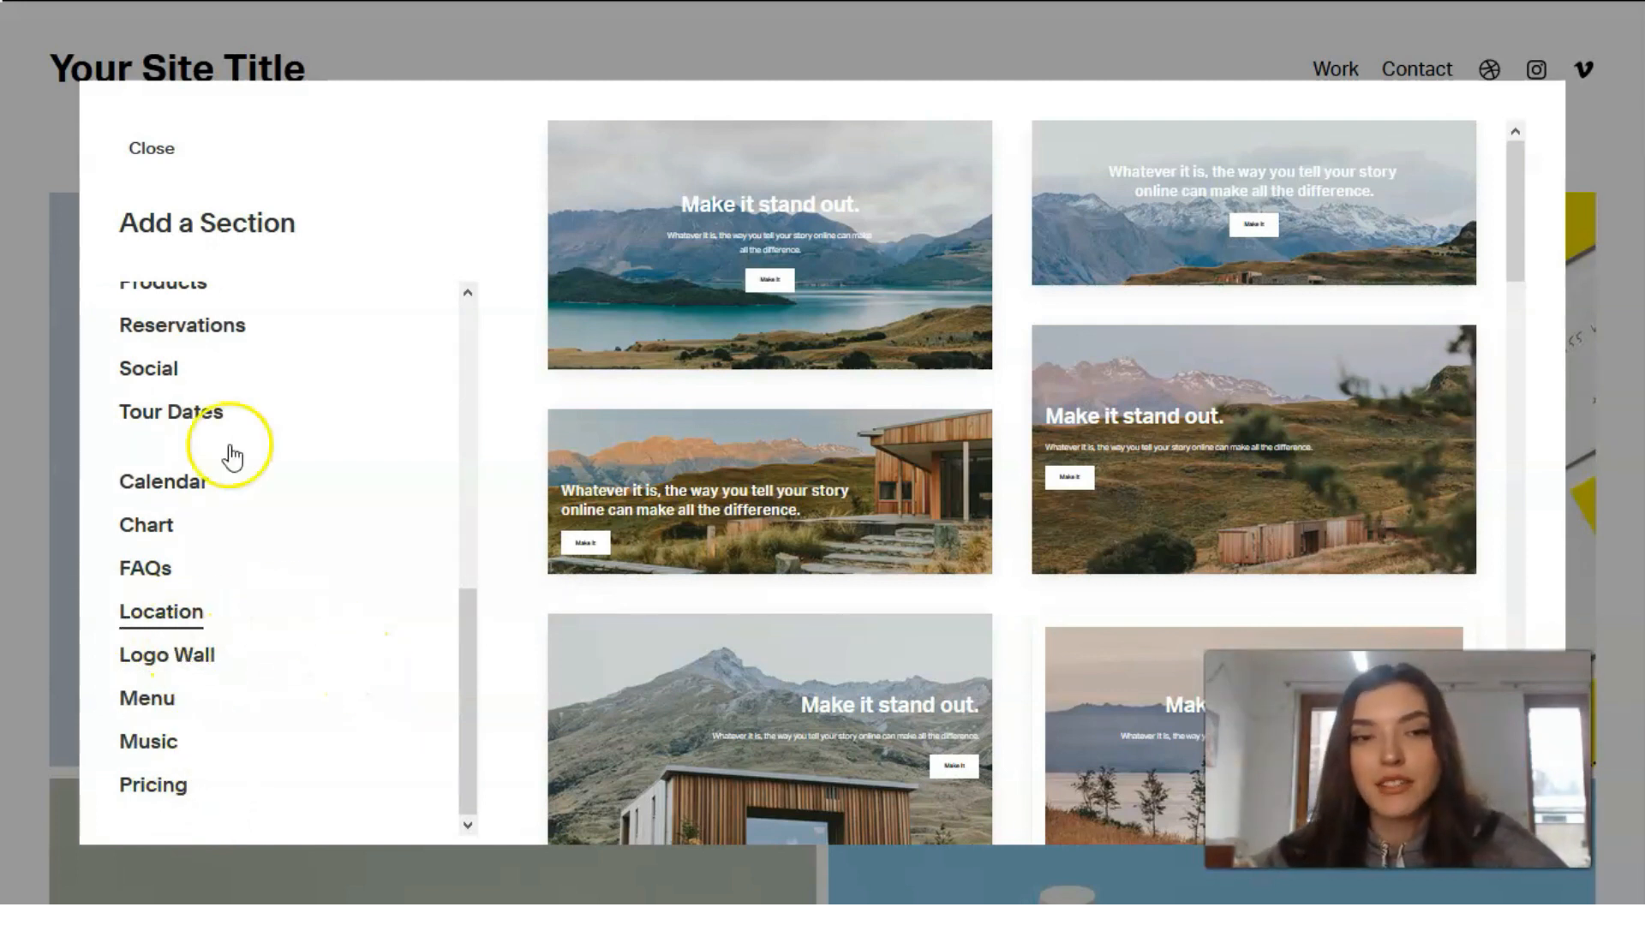
click(150, 148)
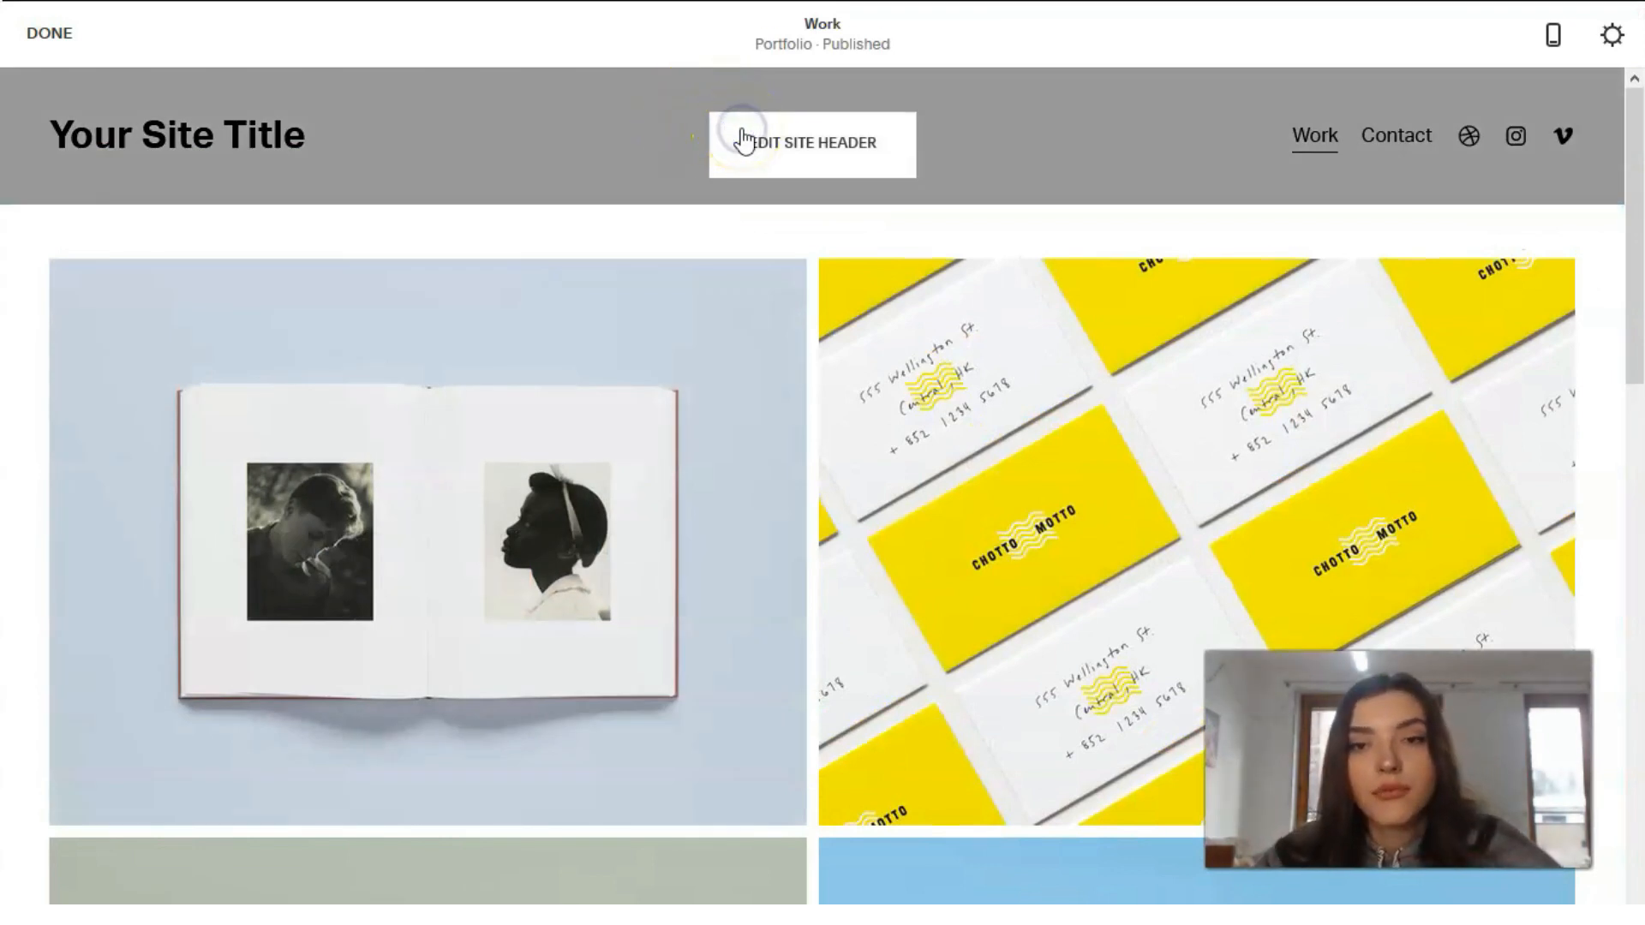
Open the site header editor, check Desktop and Mobile tabs, then return to Global.
click(811, 143)
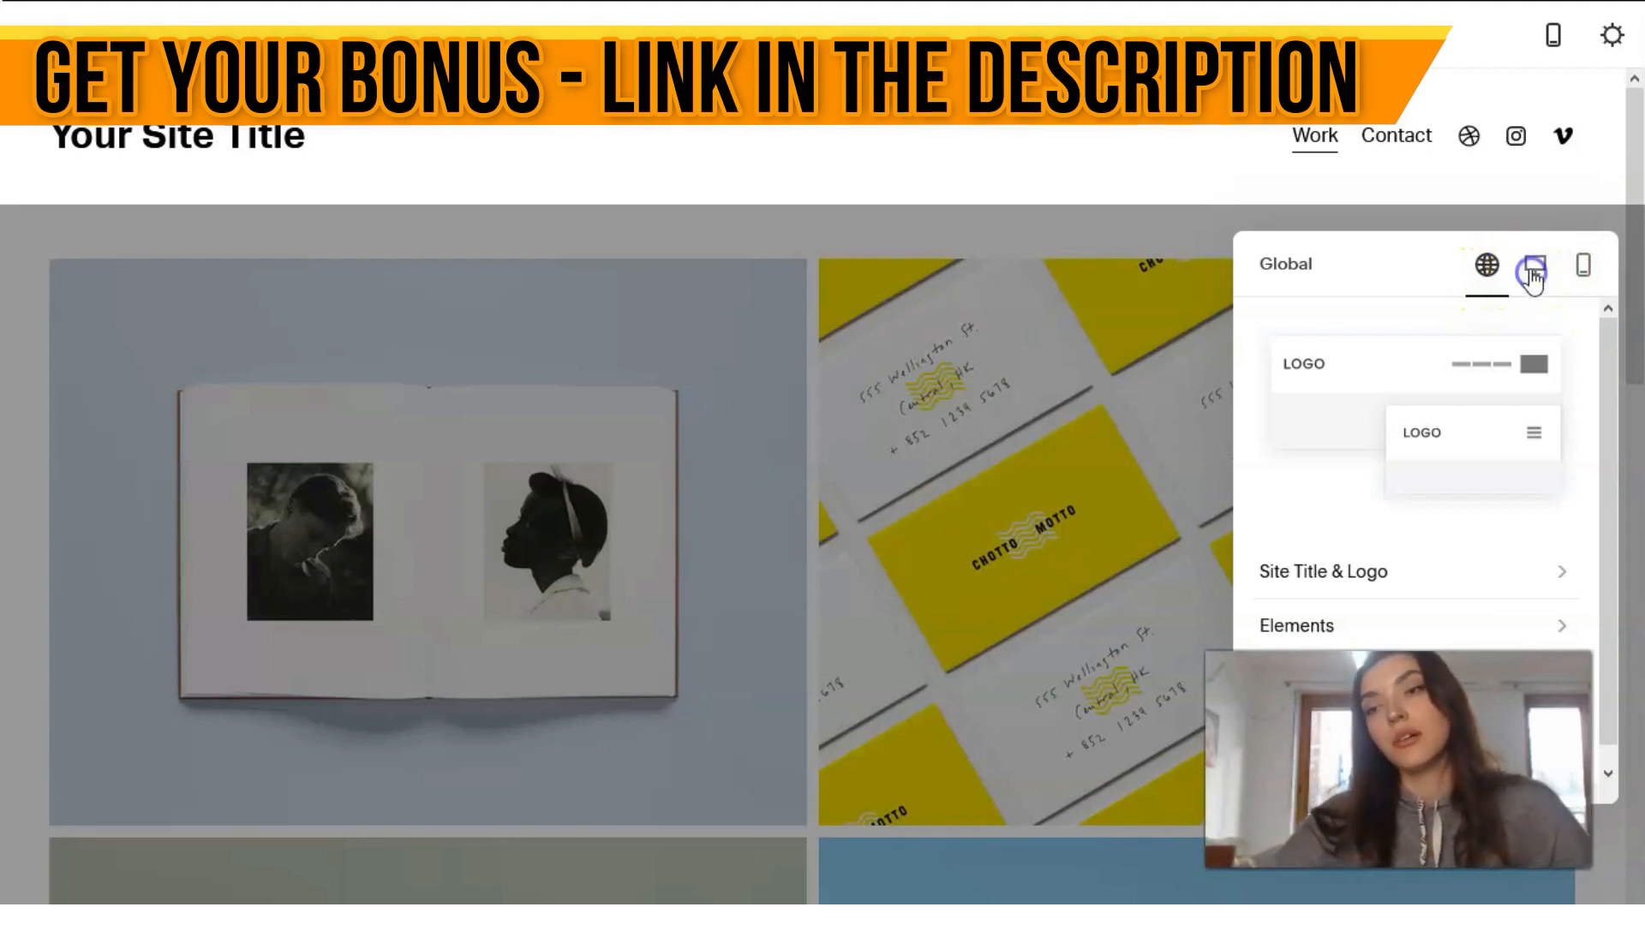
click(1533, 265)
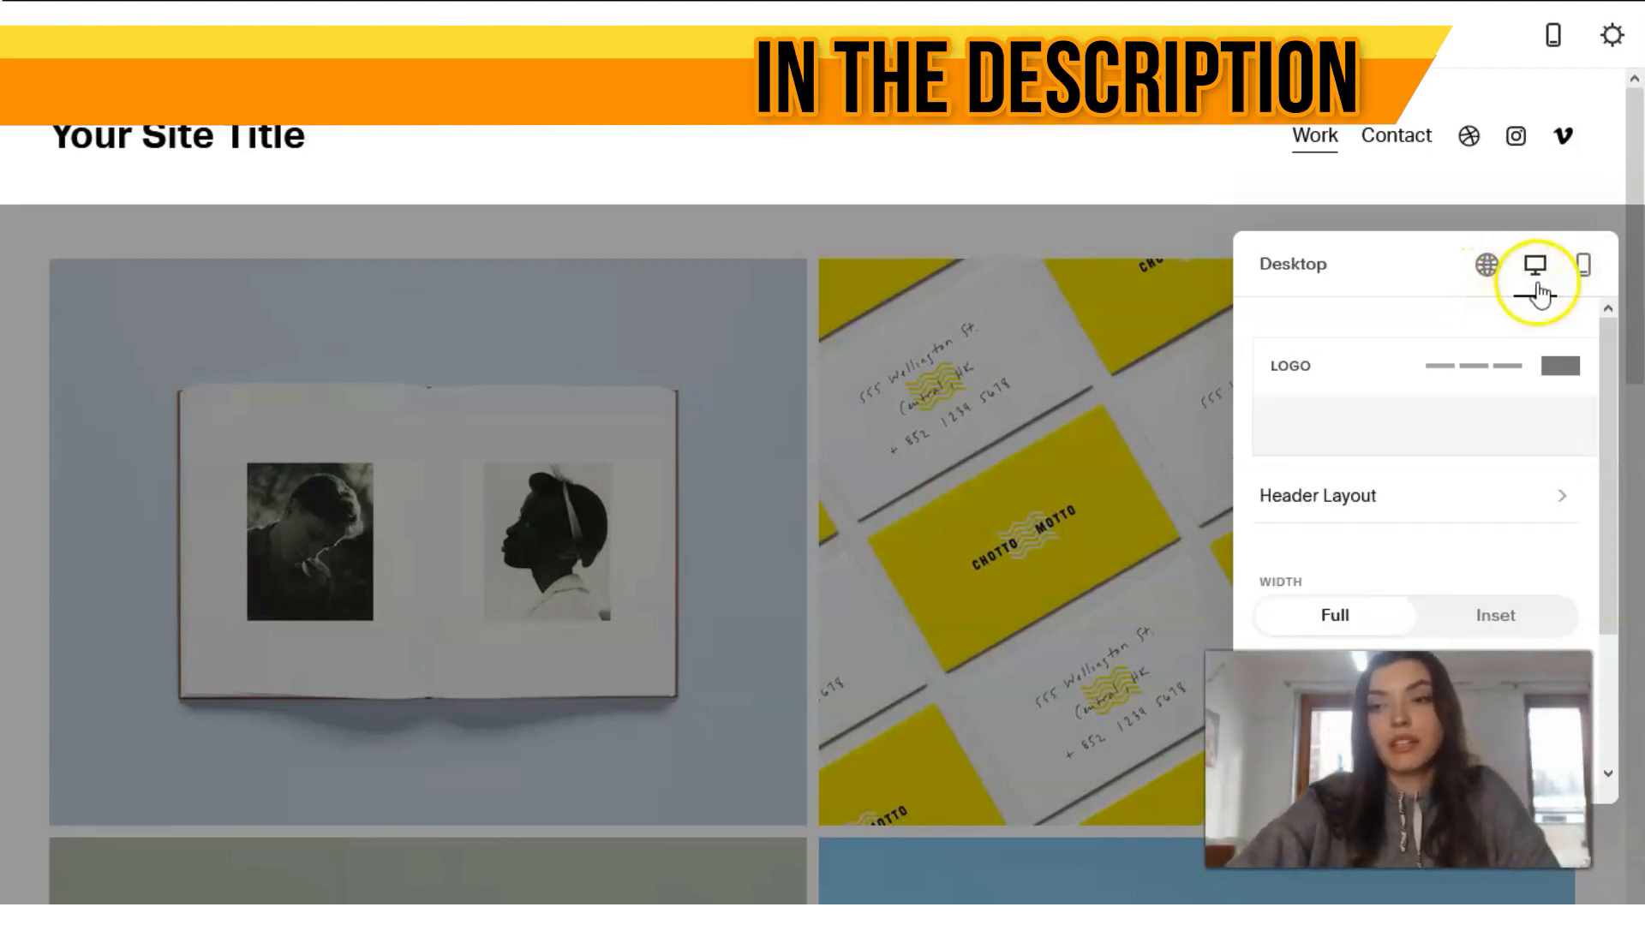
click(1579, 264)
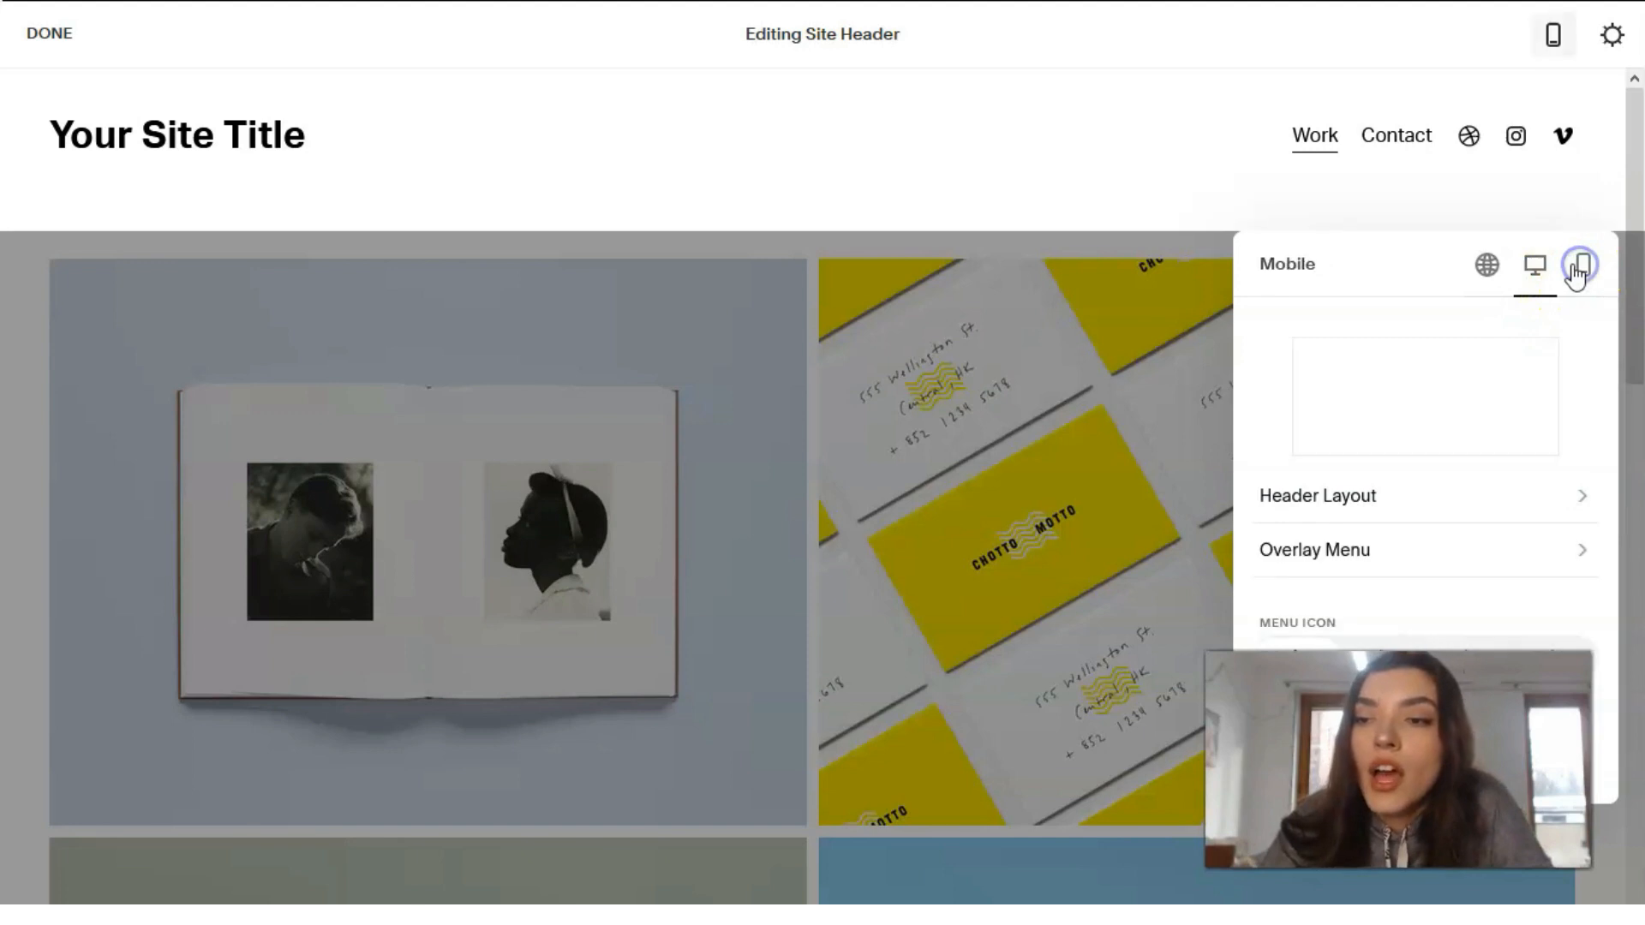
click(1582, 265)
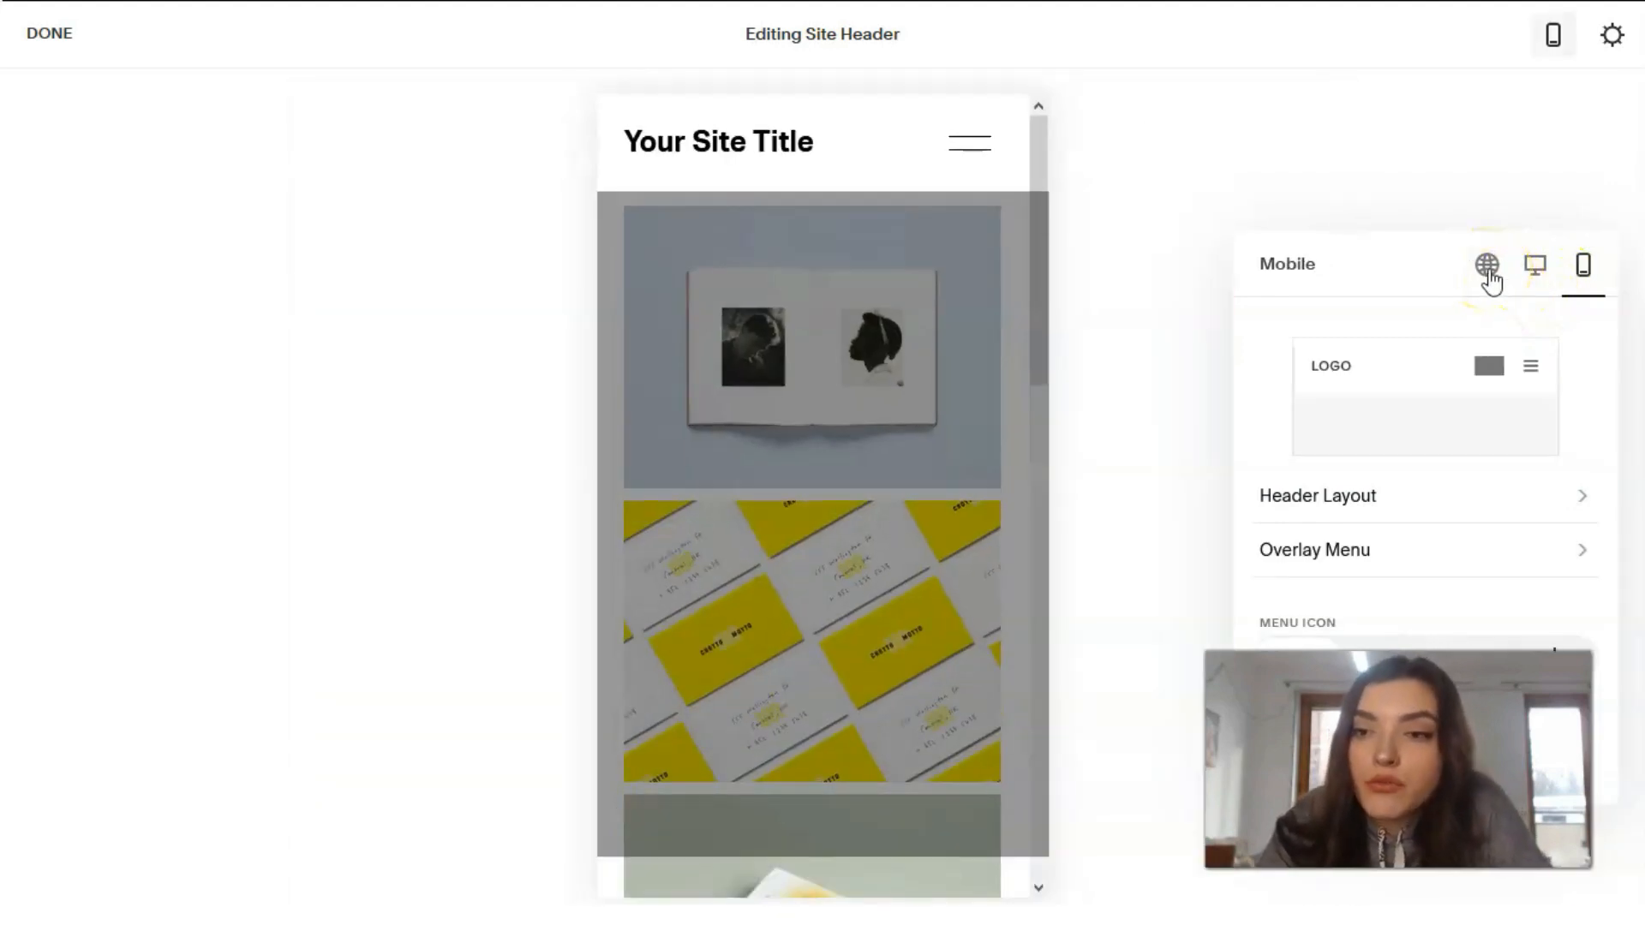
click(1486, 265)
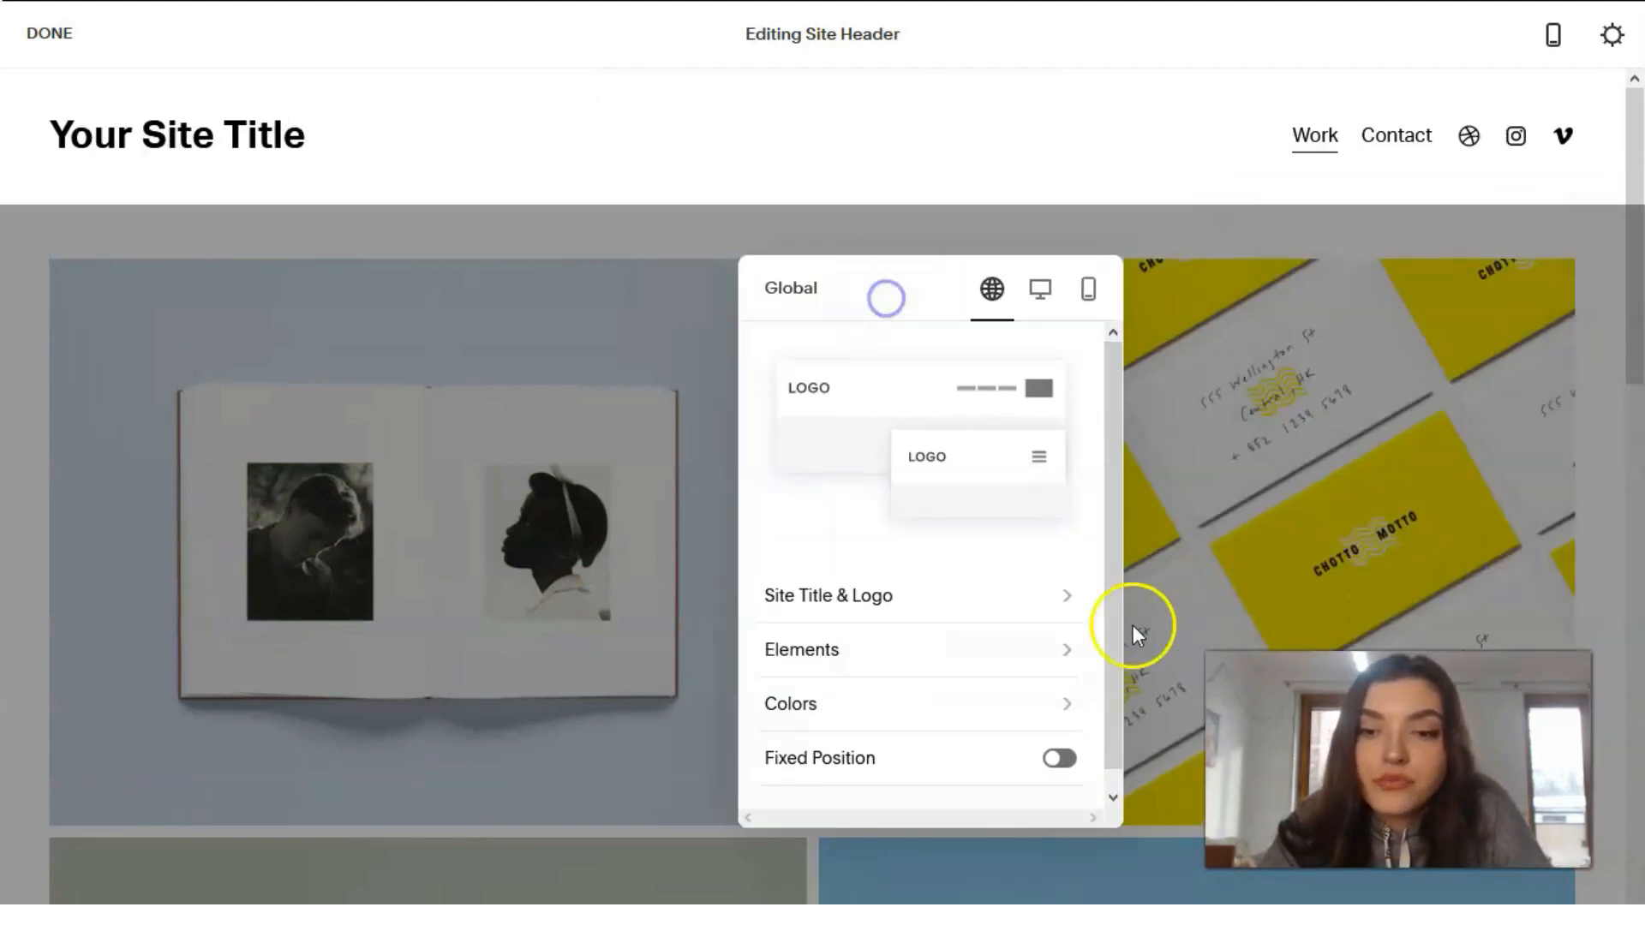
Replace the site title 'Your Site Title' with 'Title' in Site Title & Logo.
click(827, 594)
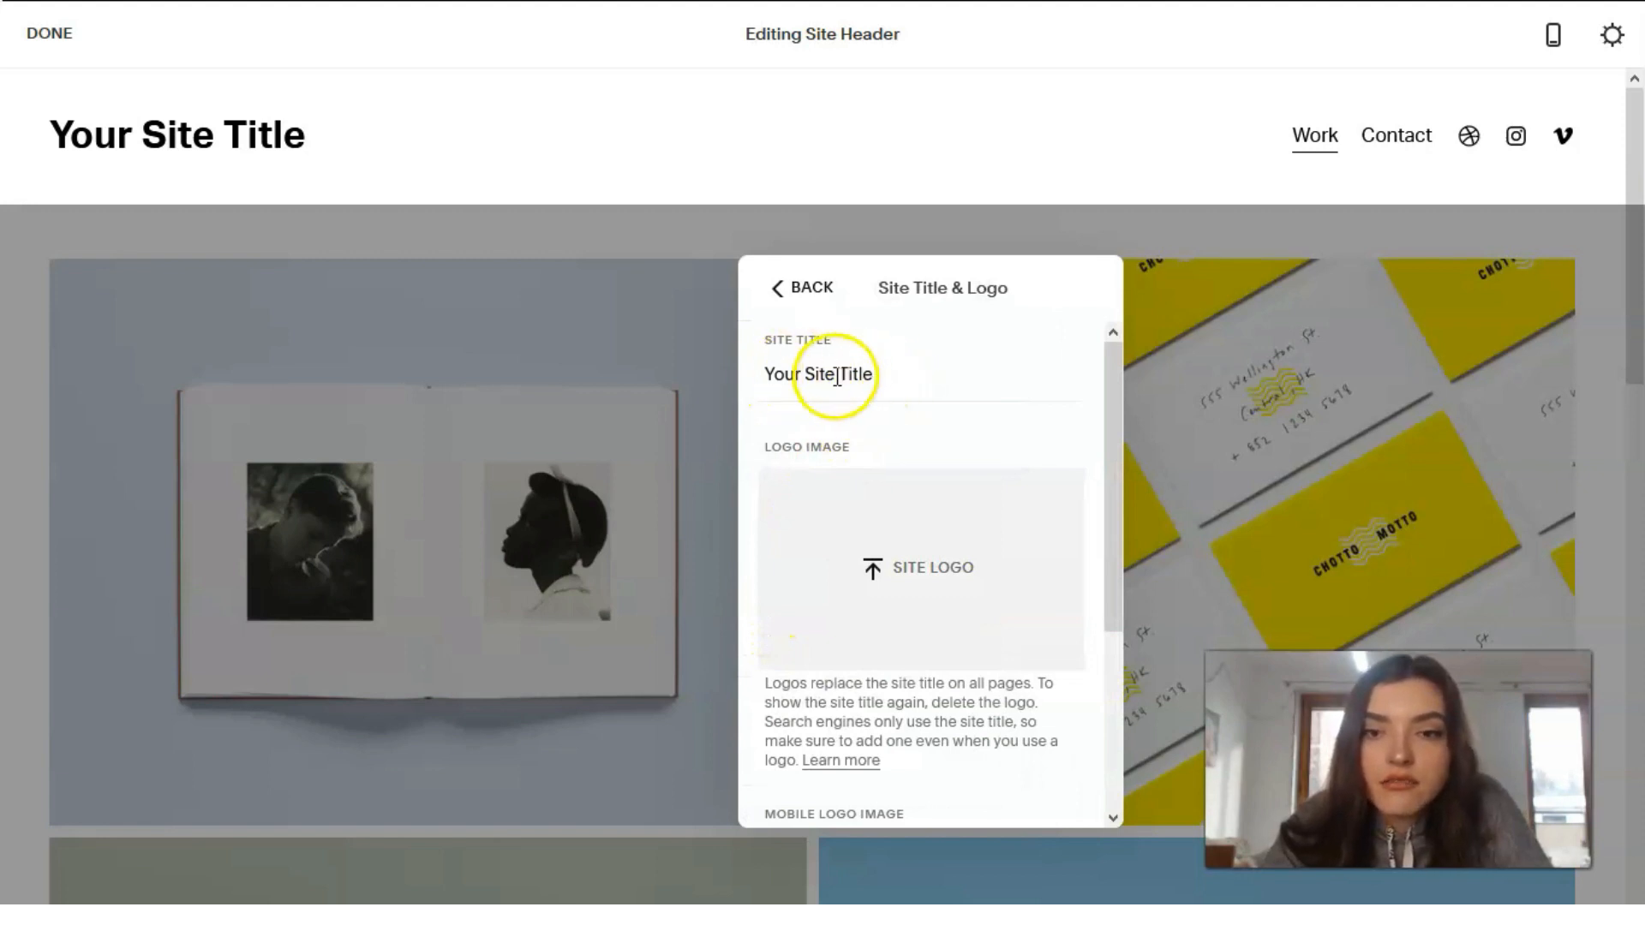
text(Title)
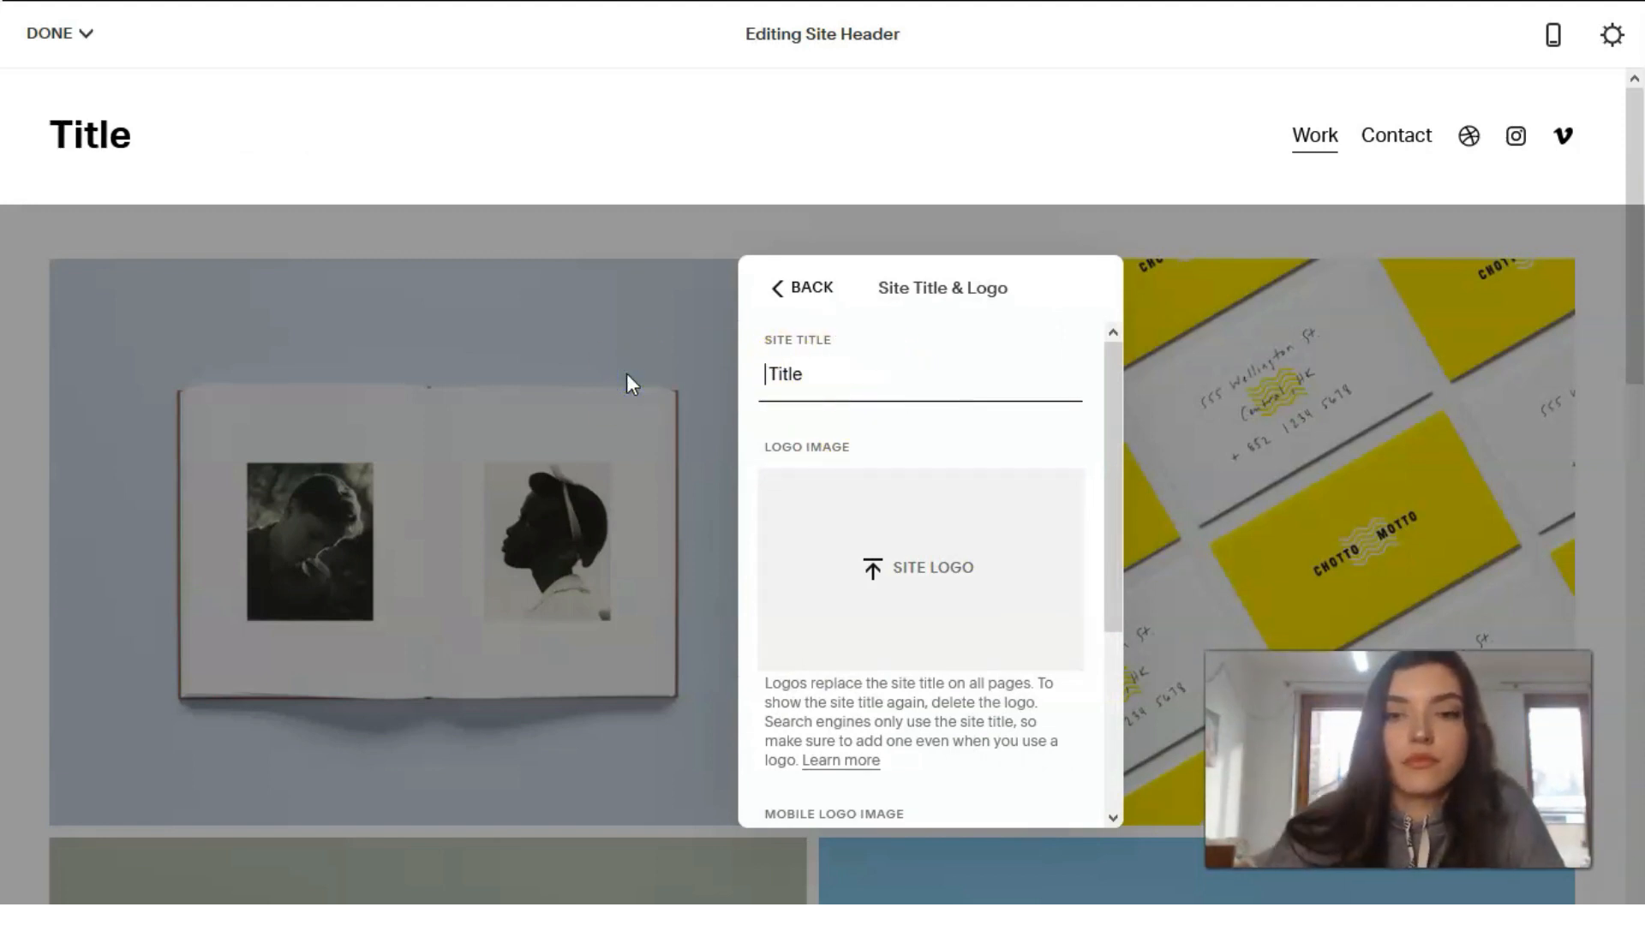
mouse_move(834, 629)
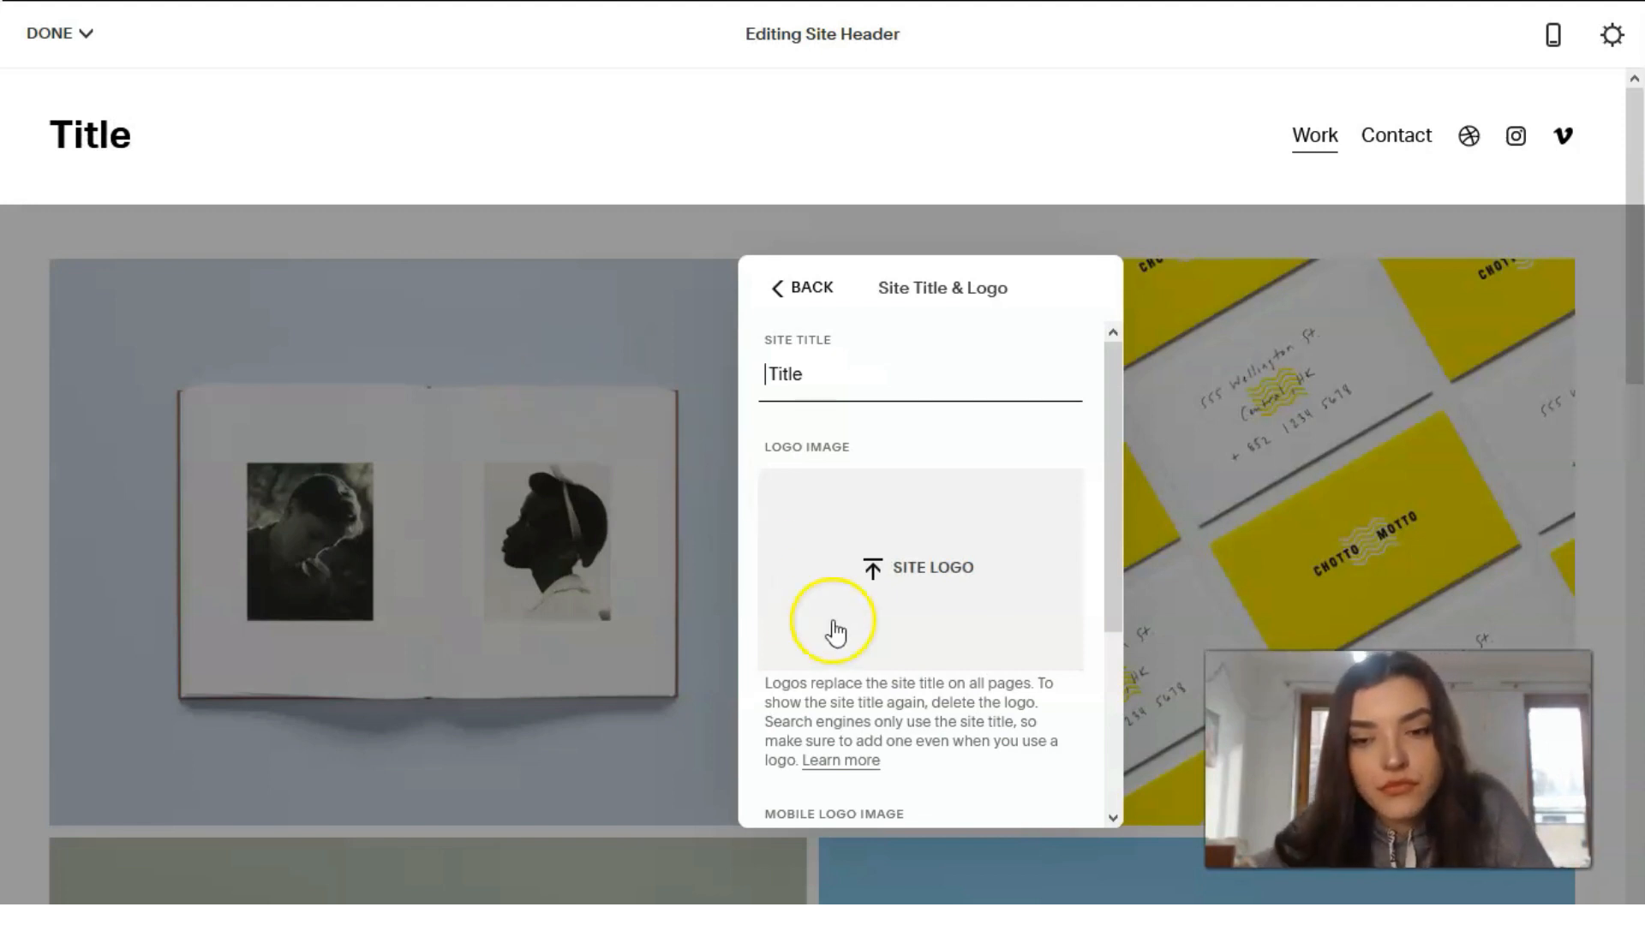
click(808, 288)
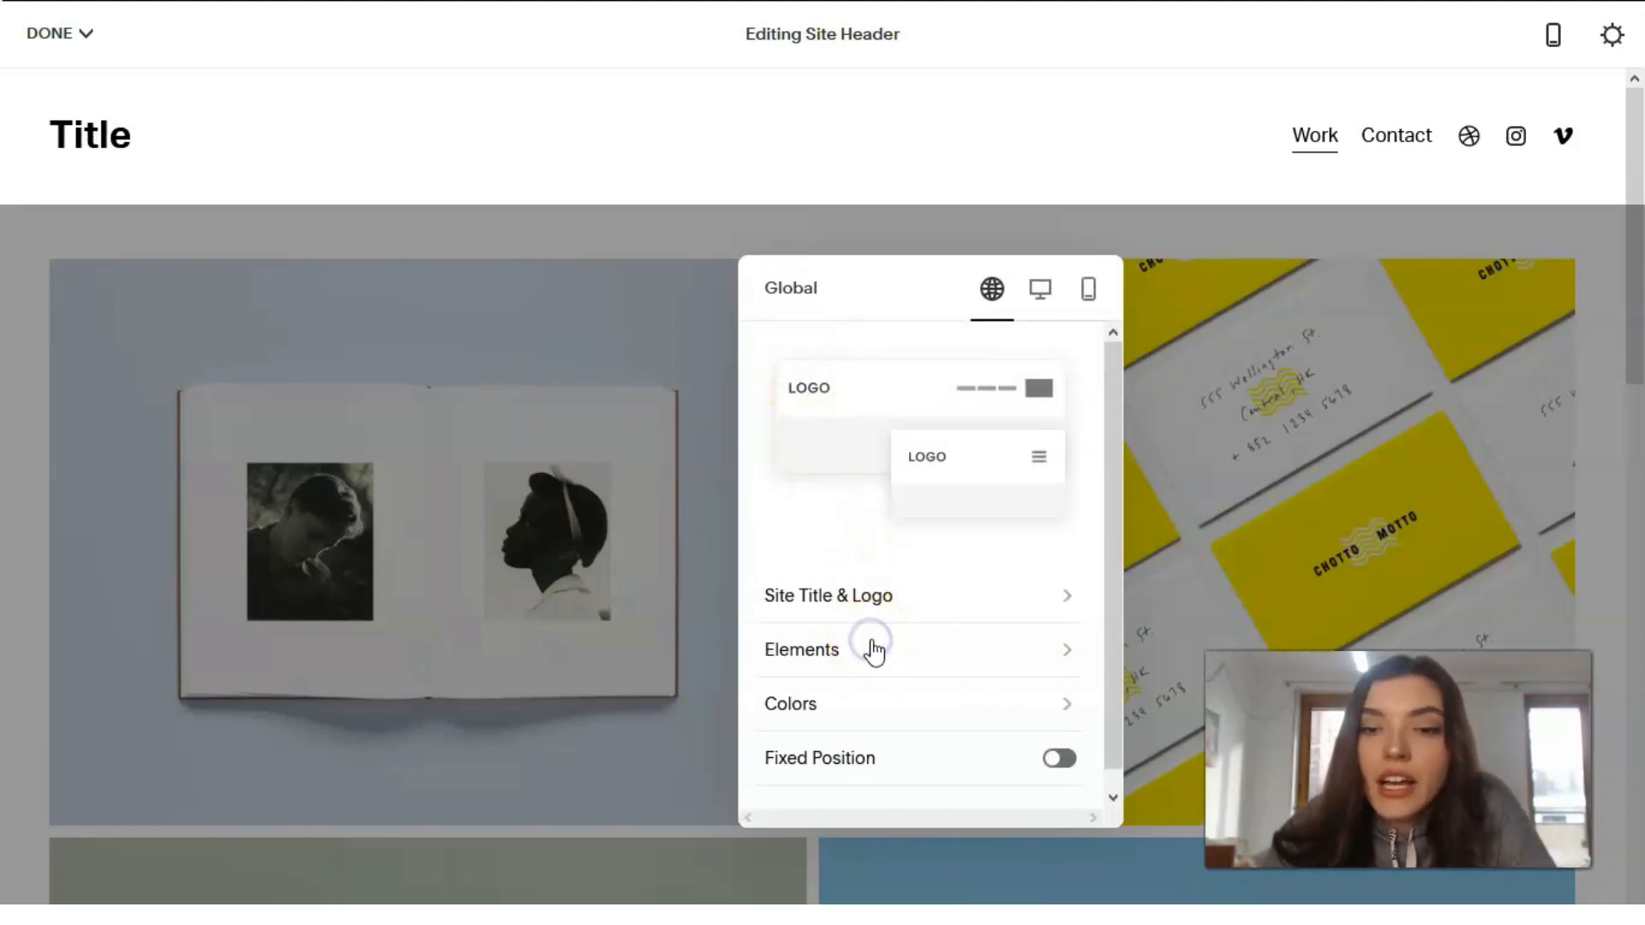
Turn on the Button element so 'Get Started' appears in the header.
click(800, 649)
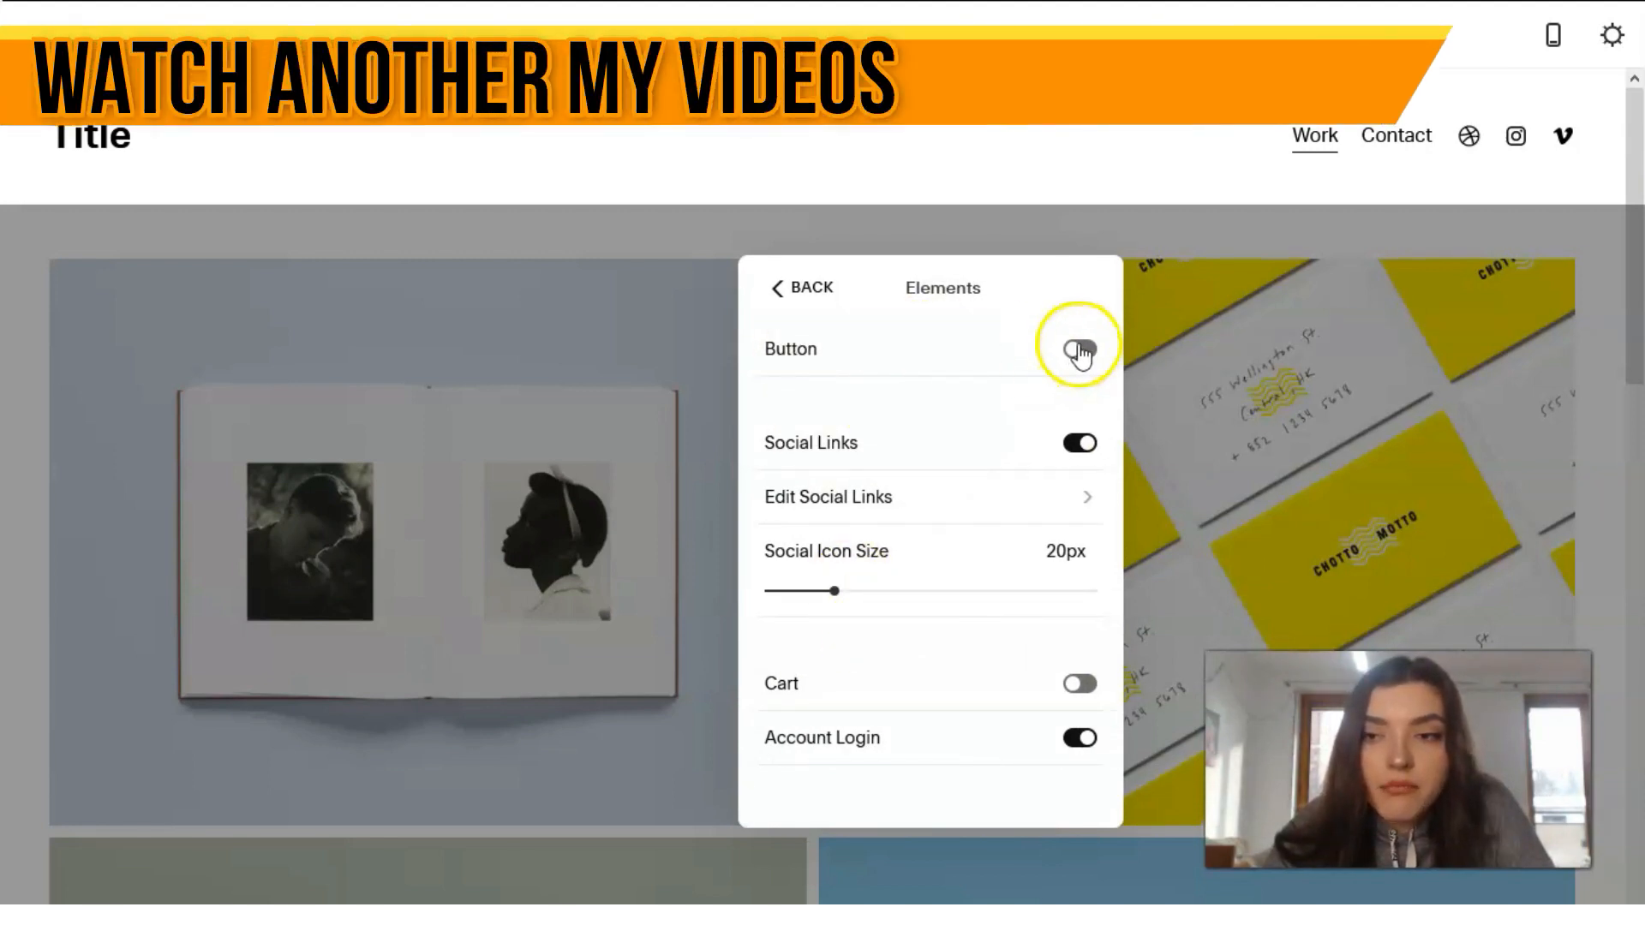
click(1061, 348)
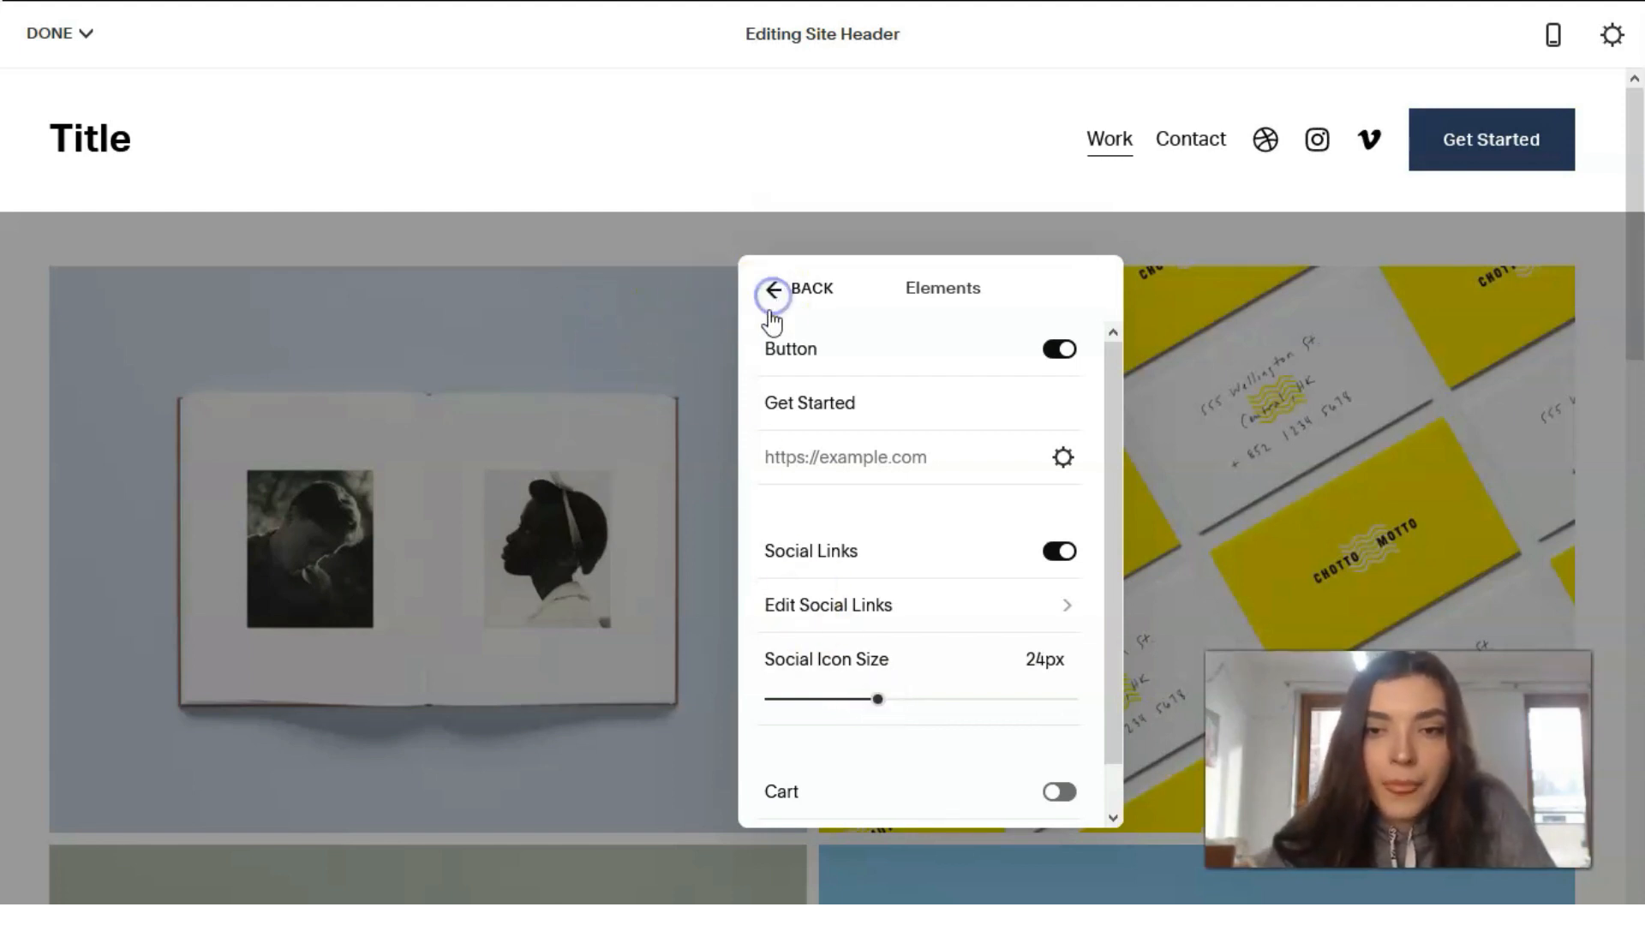
click(776, 292)
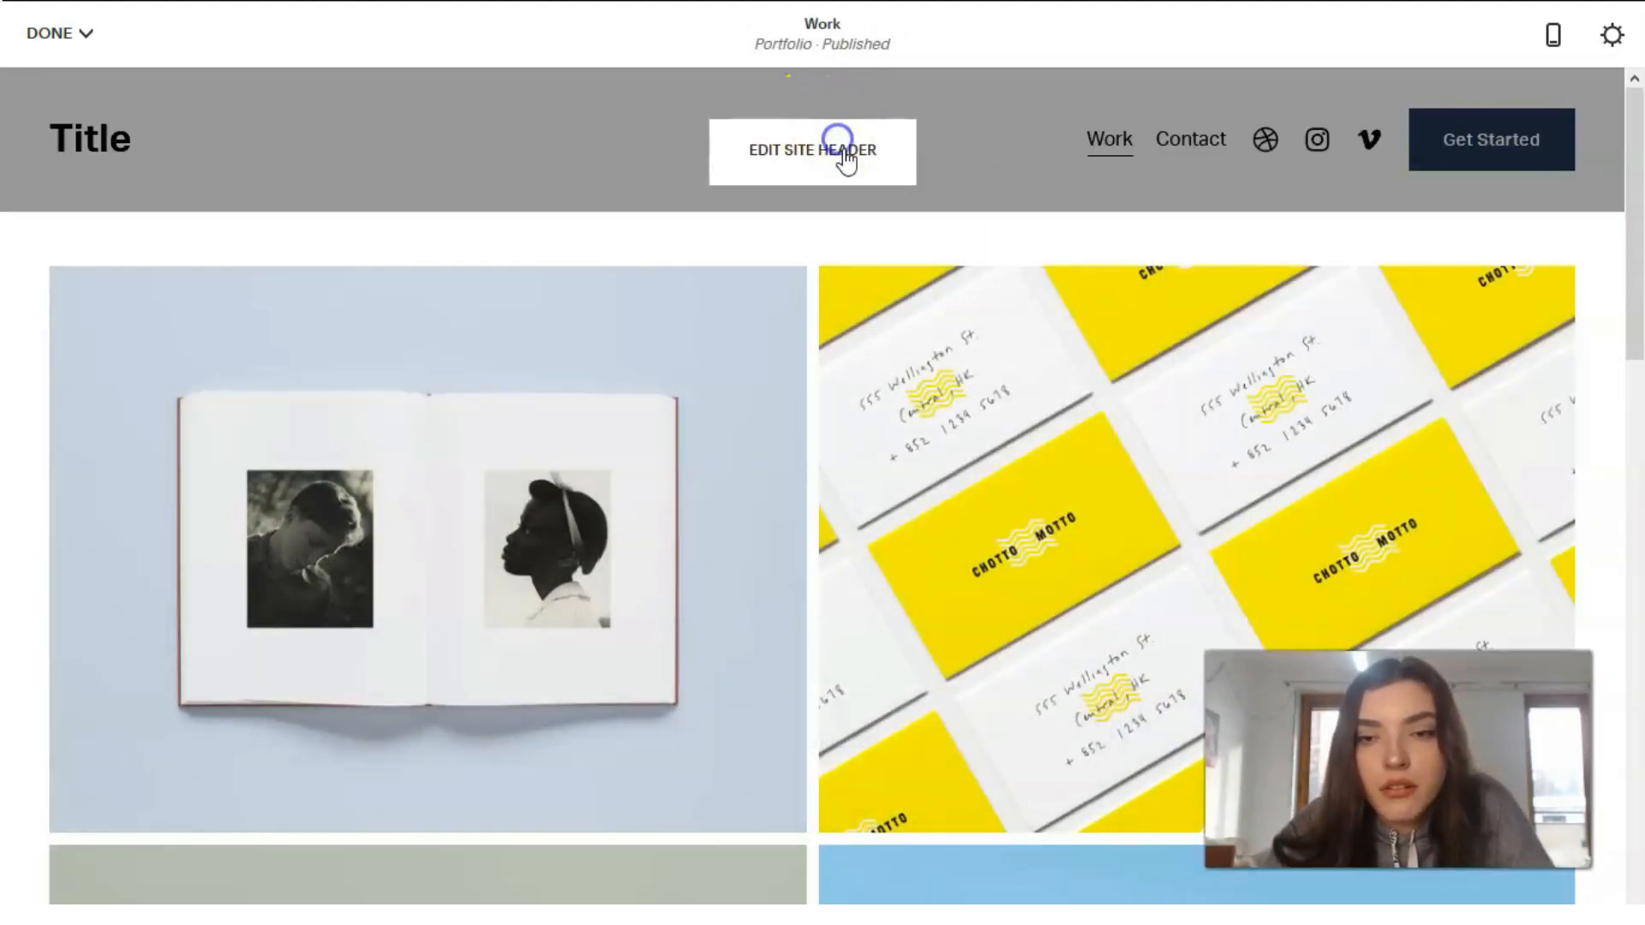
Turn off the header's transparency in its Colors settings and browse the theme list.
click(812, 150)
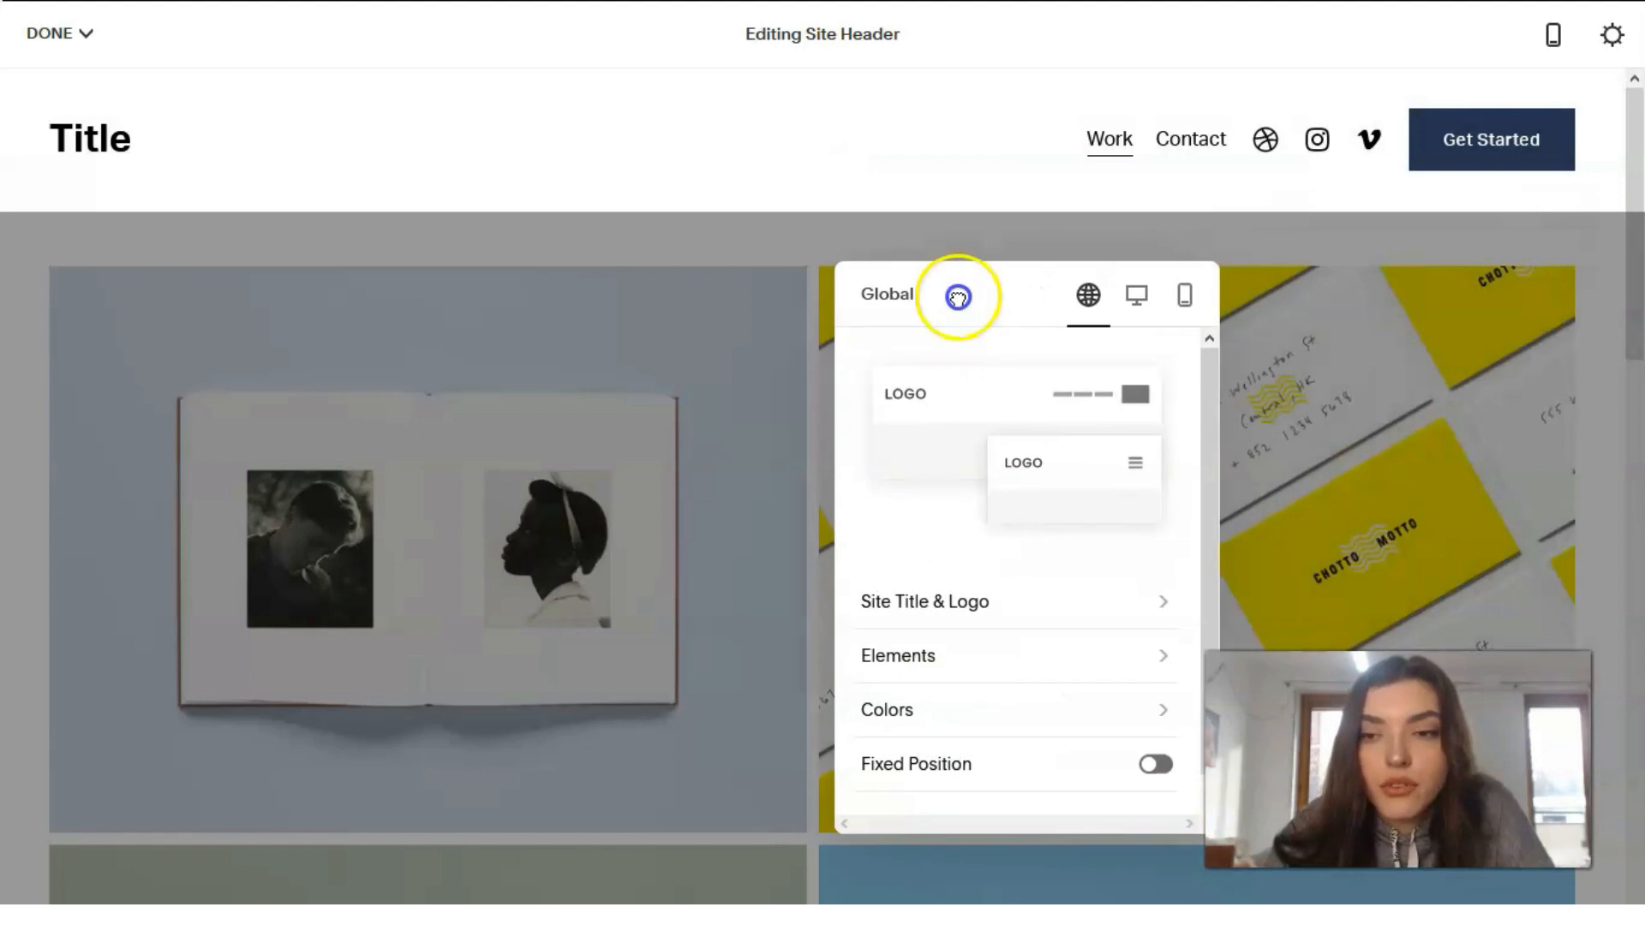
click(887, 709)
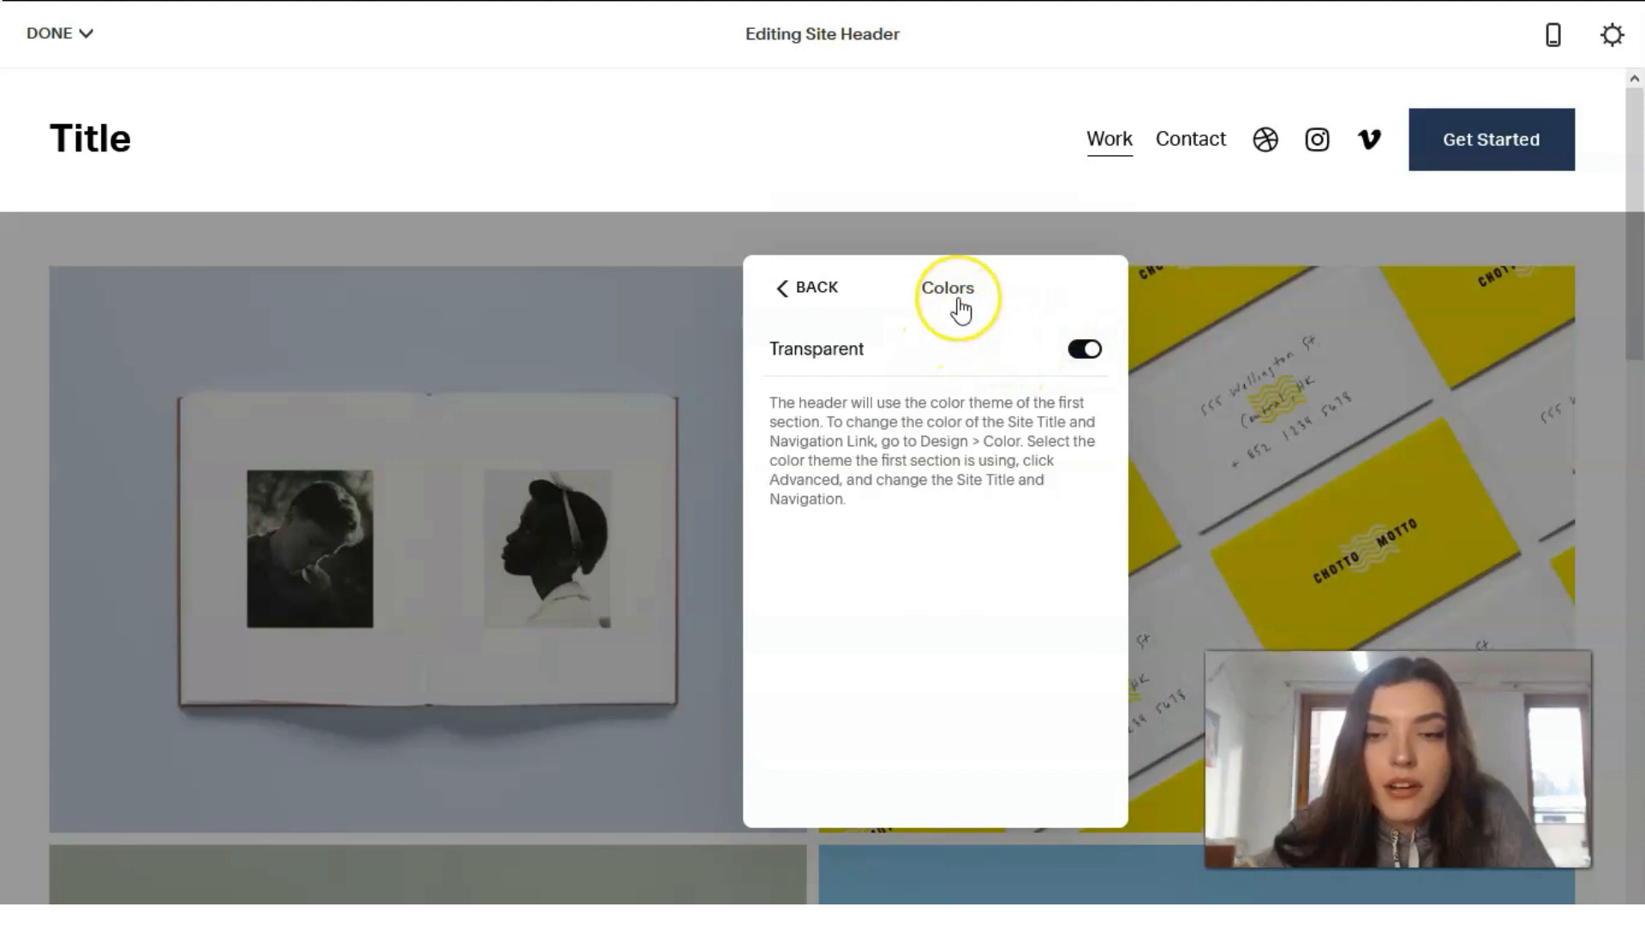
click(1083, 350)
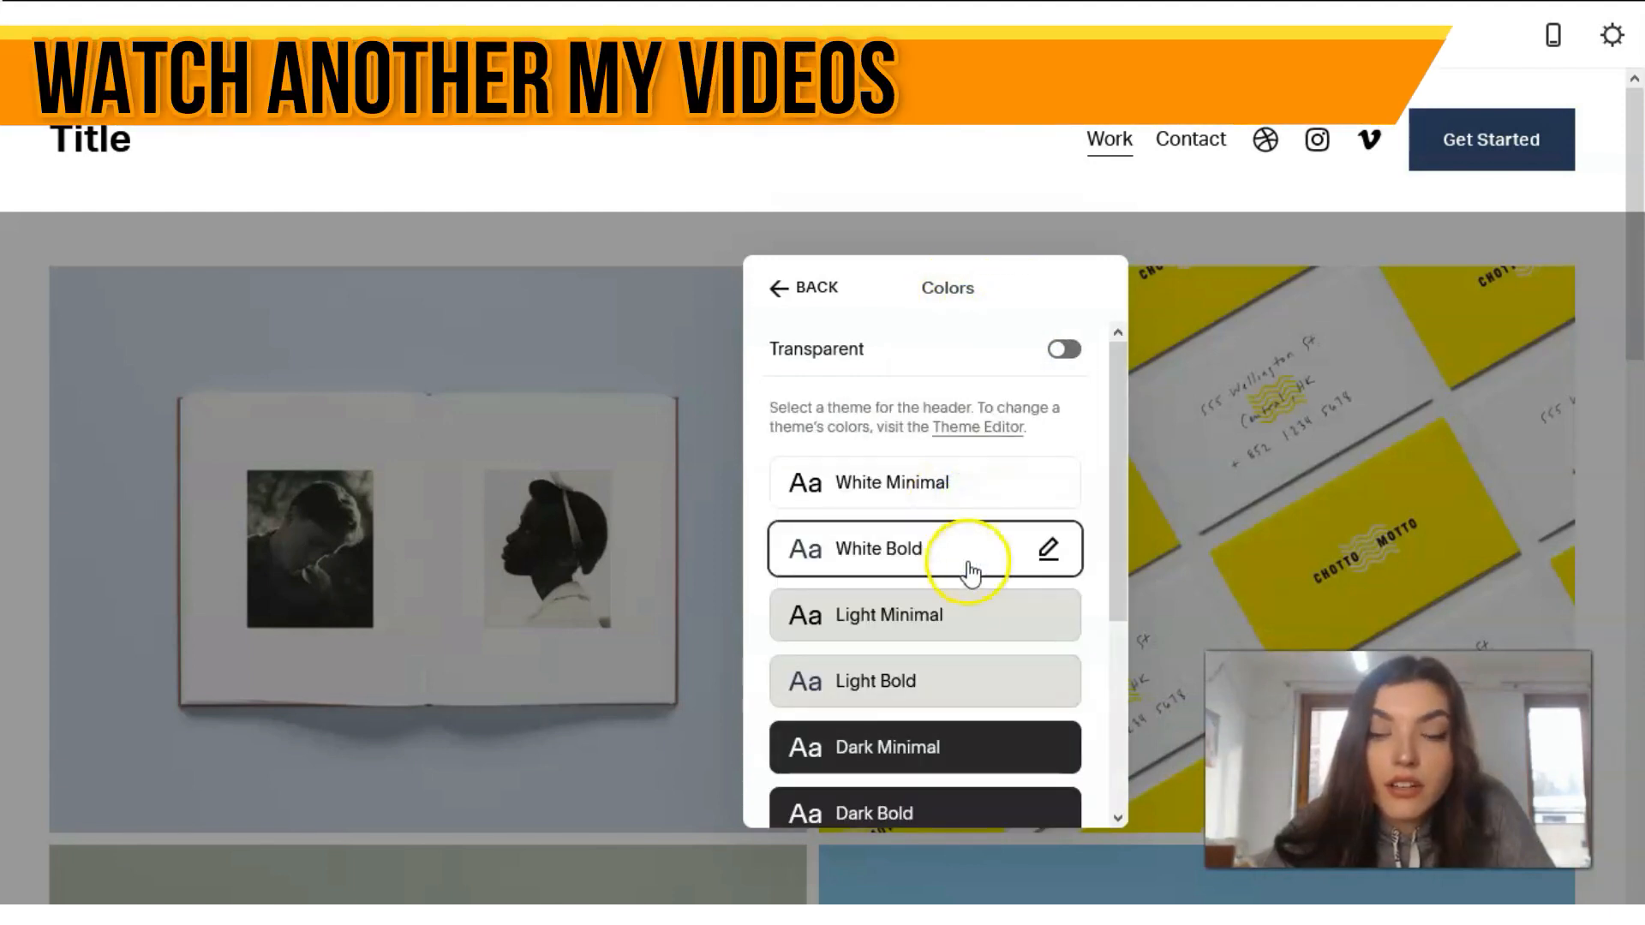
scroll(down, 3)
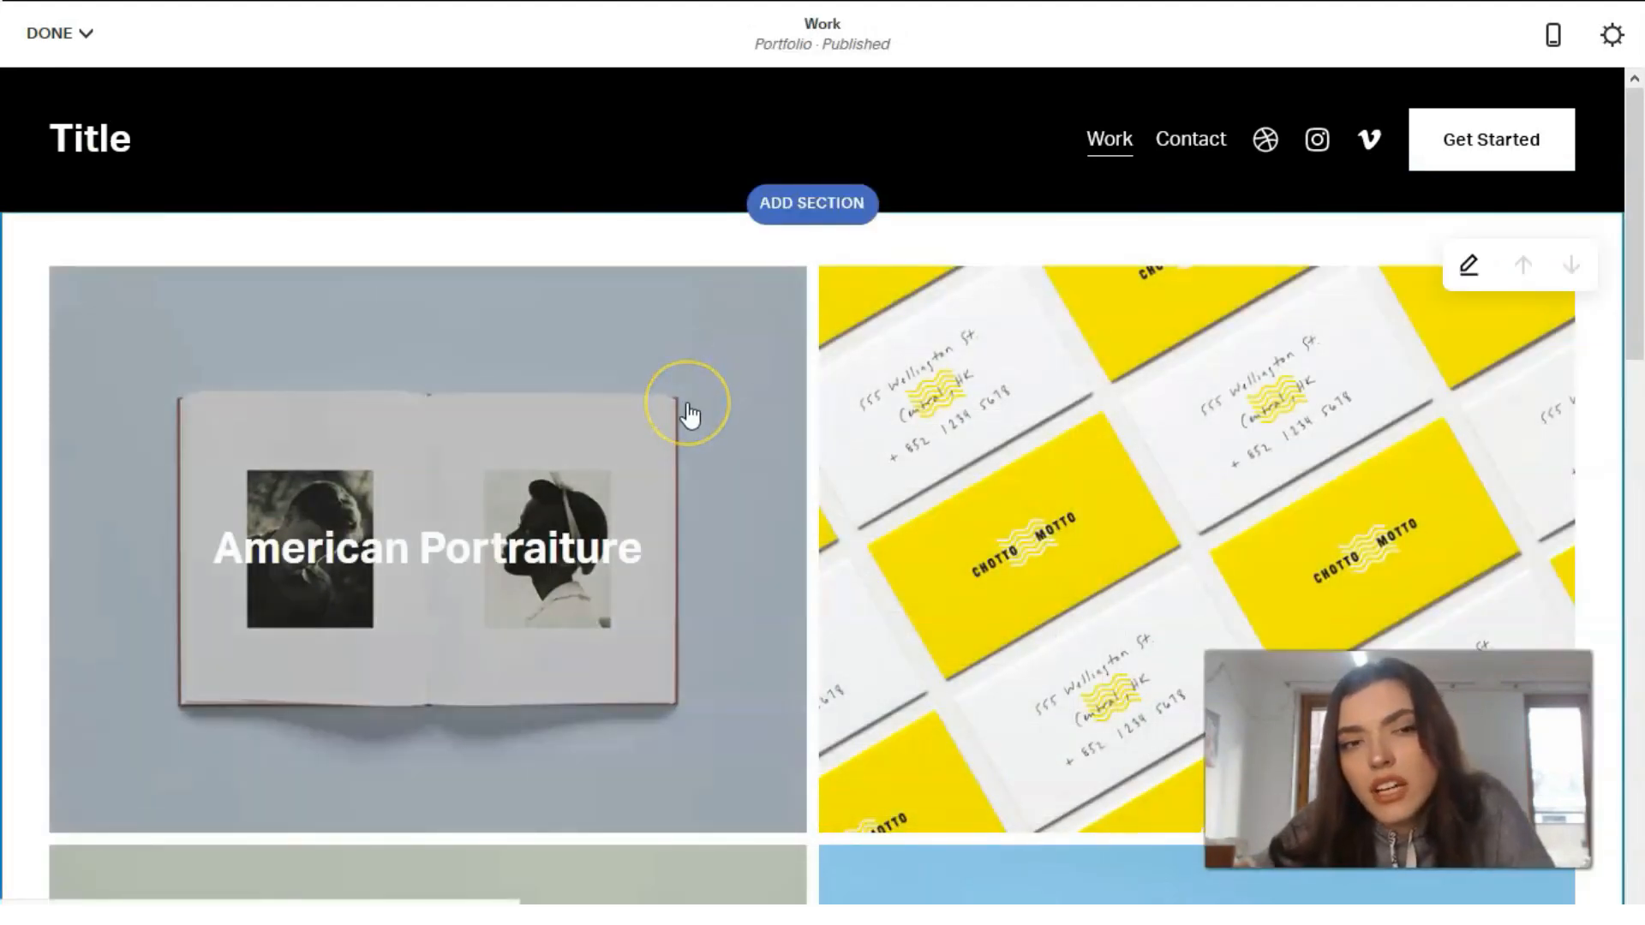
Apply the Light Bold colour theme to the Work gallery section, then return to its layout settings.
scroll(down, 3)
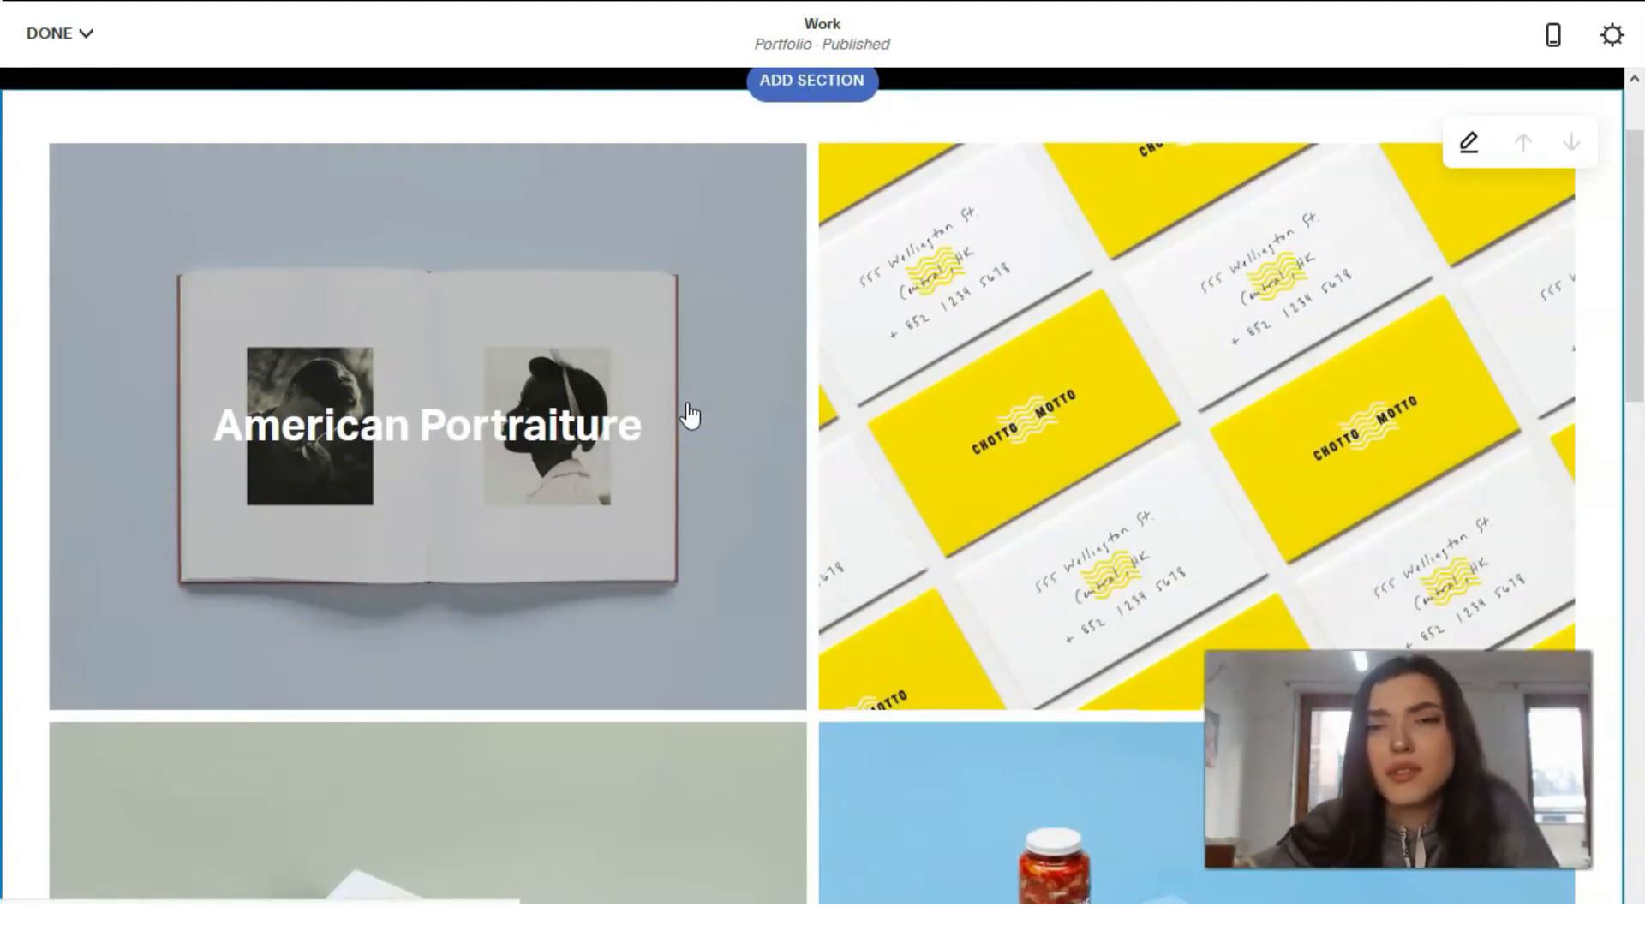
scroll(up, 3)
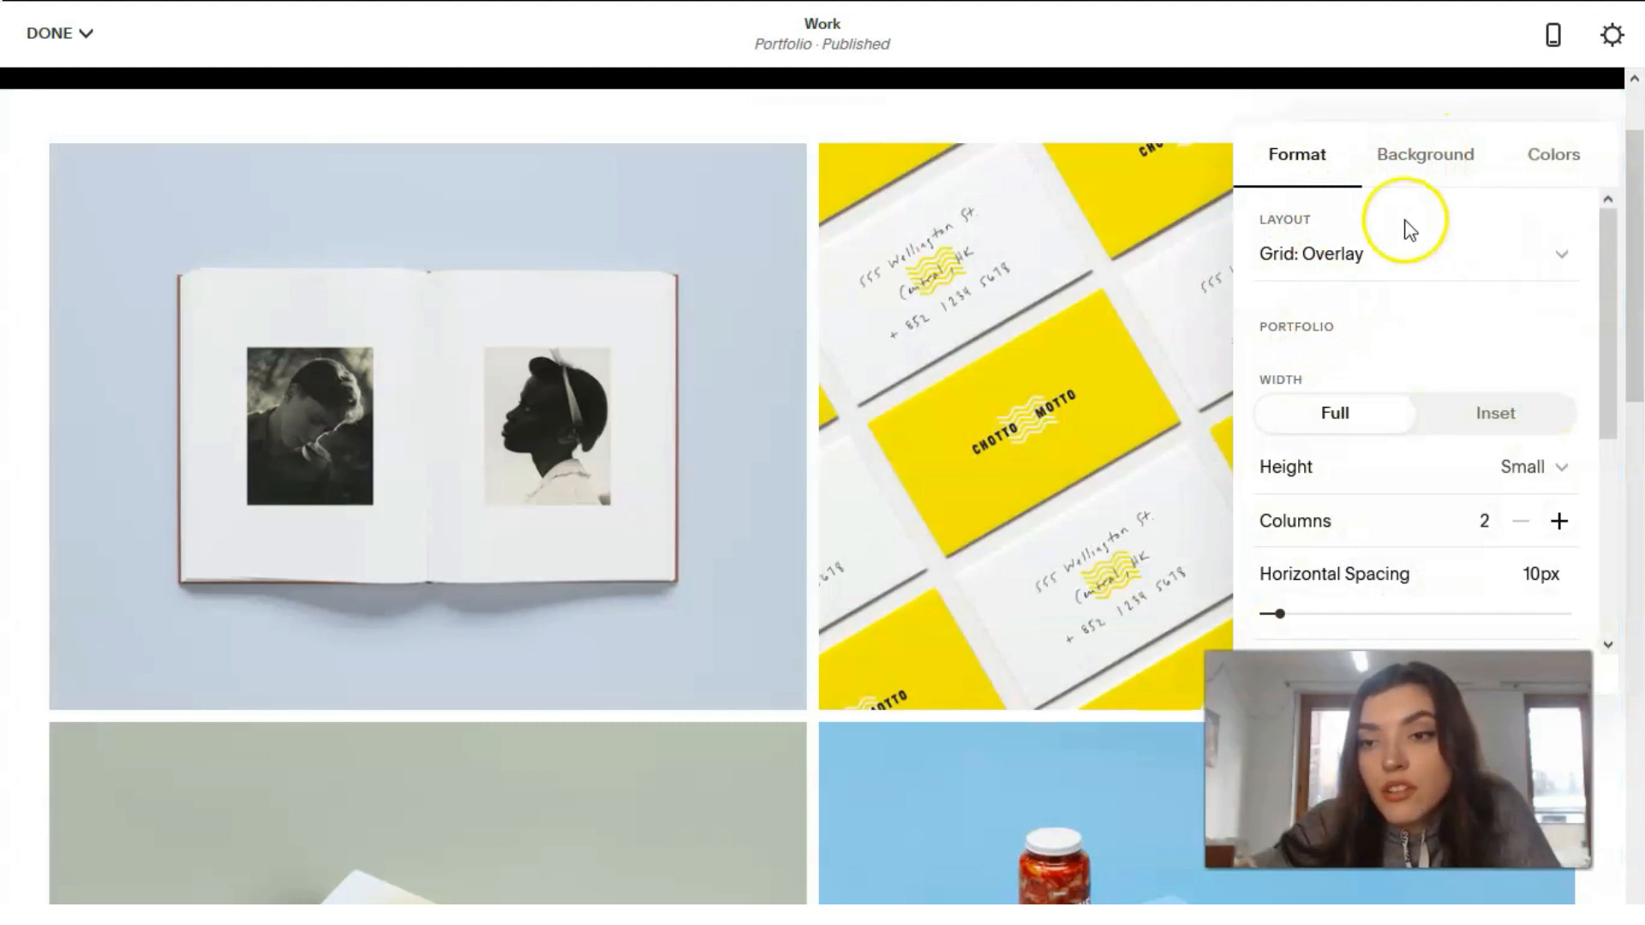
click(1424, 155)
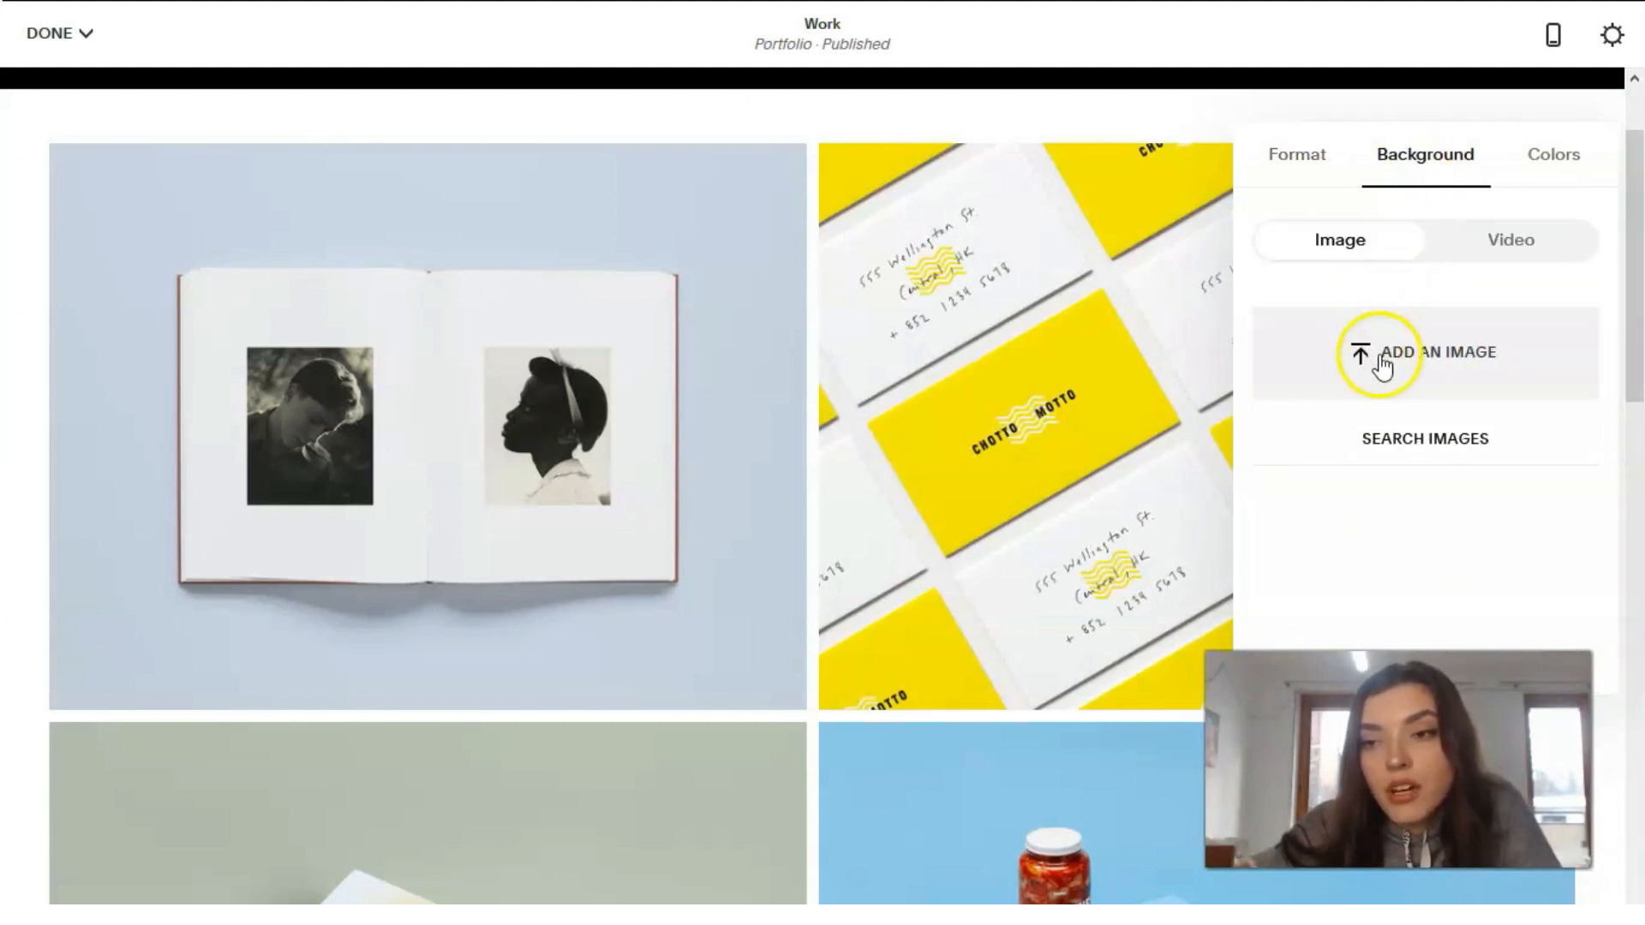
mouse_move(1438, 409)
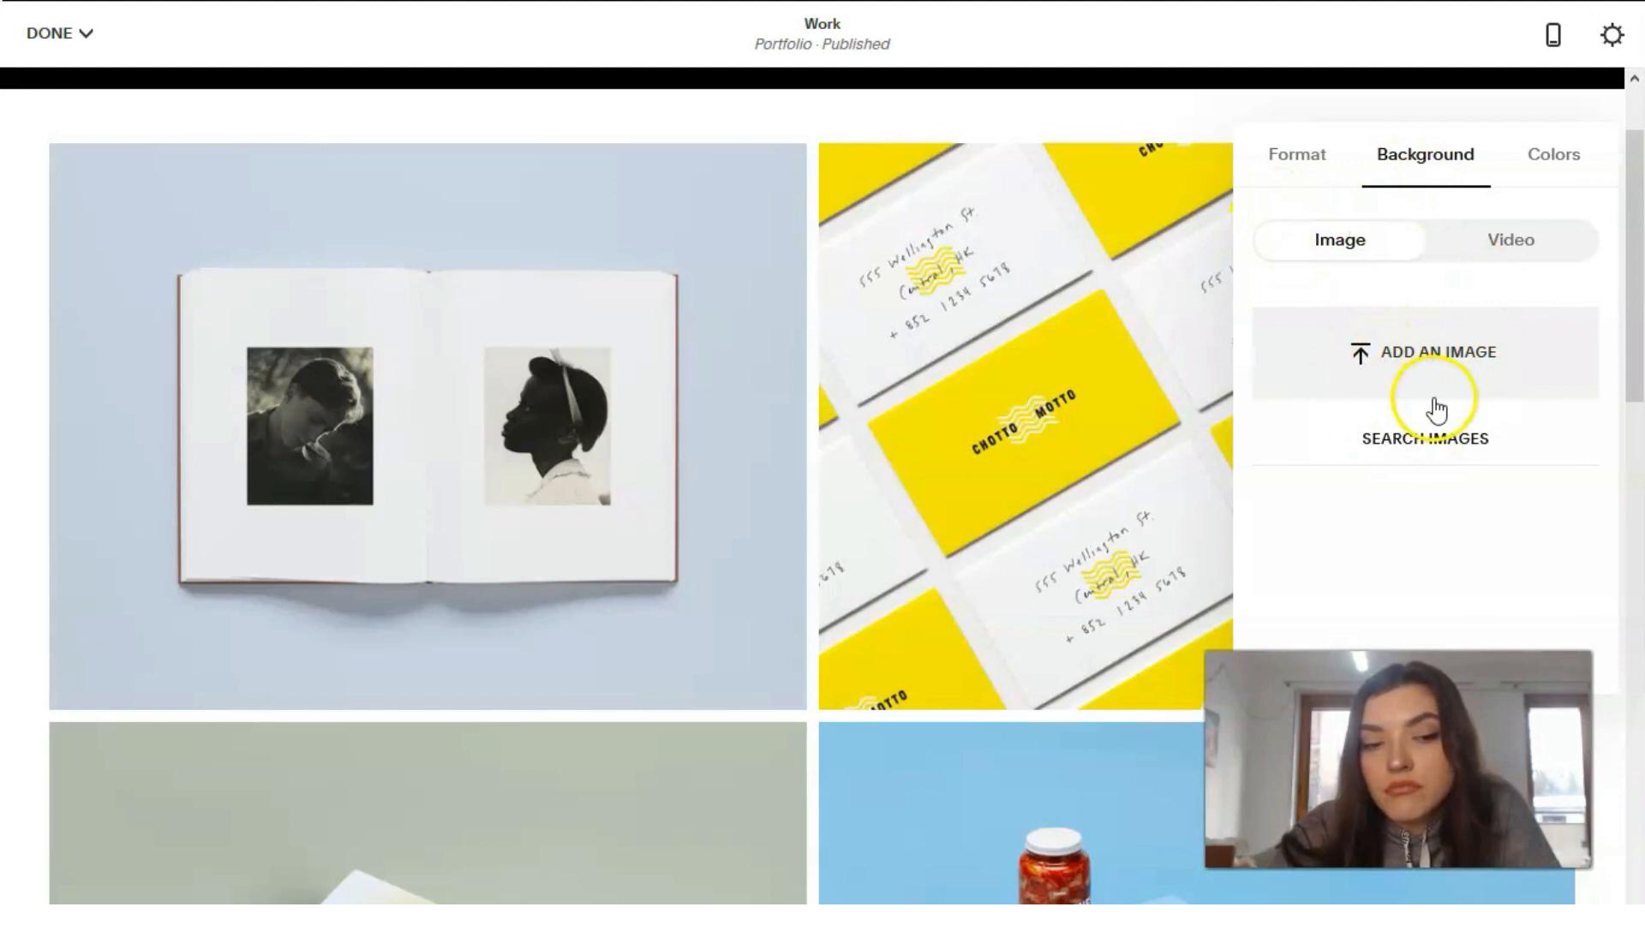
mouse_move(1564, 178)
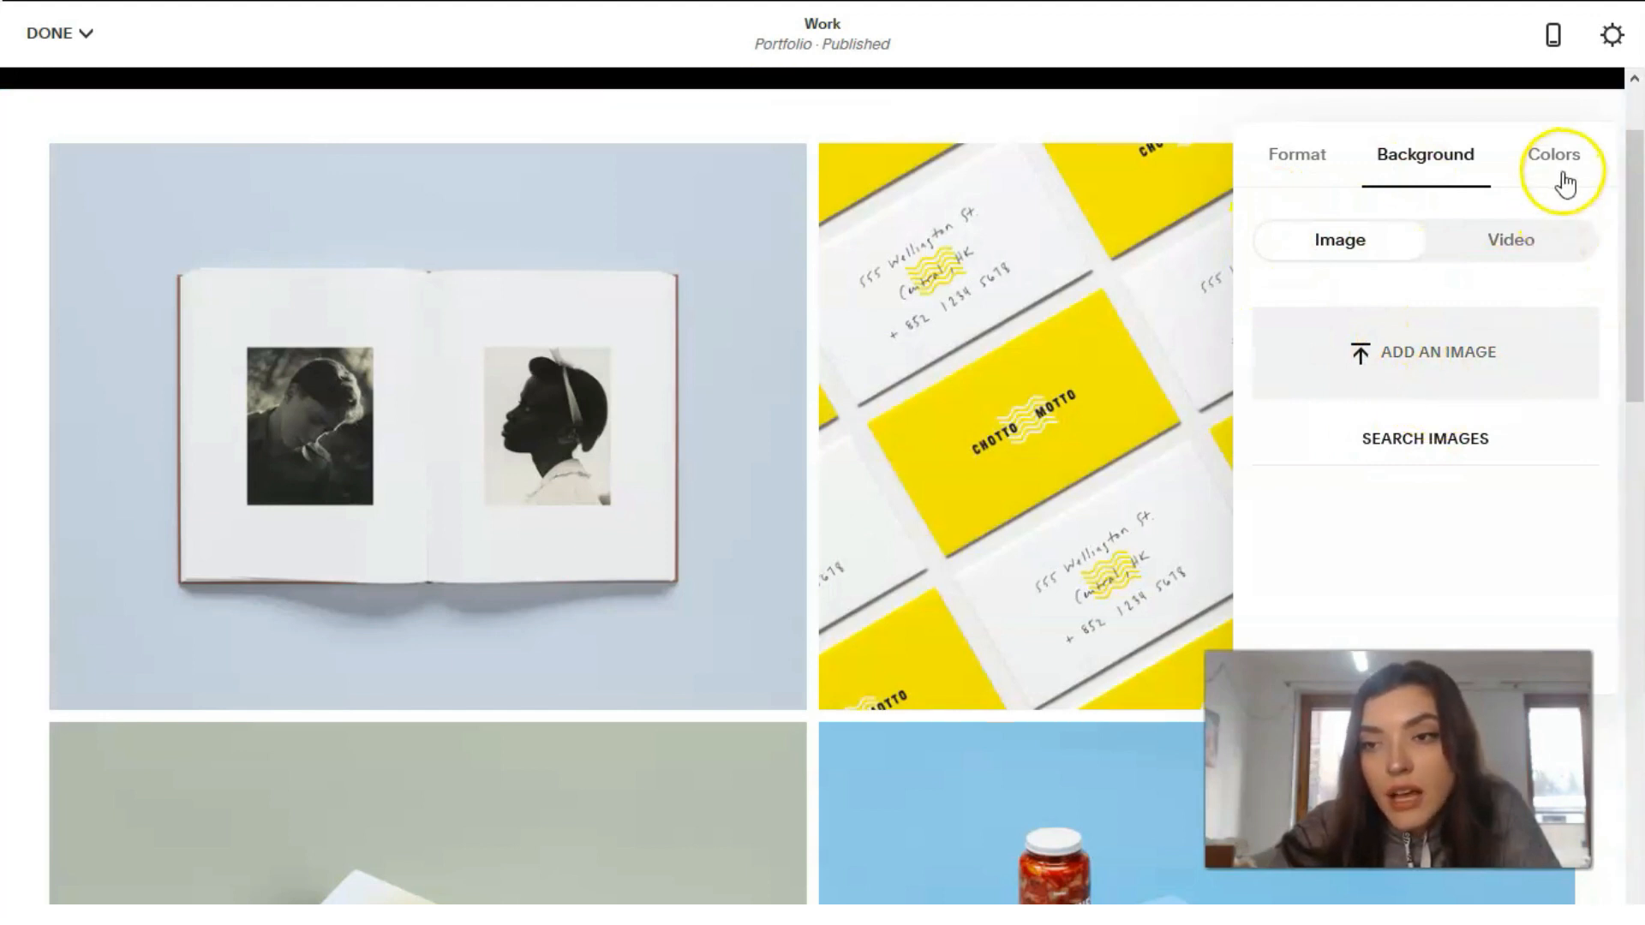
click(1554, 155)
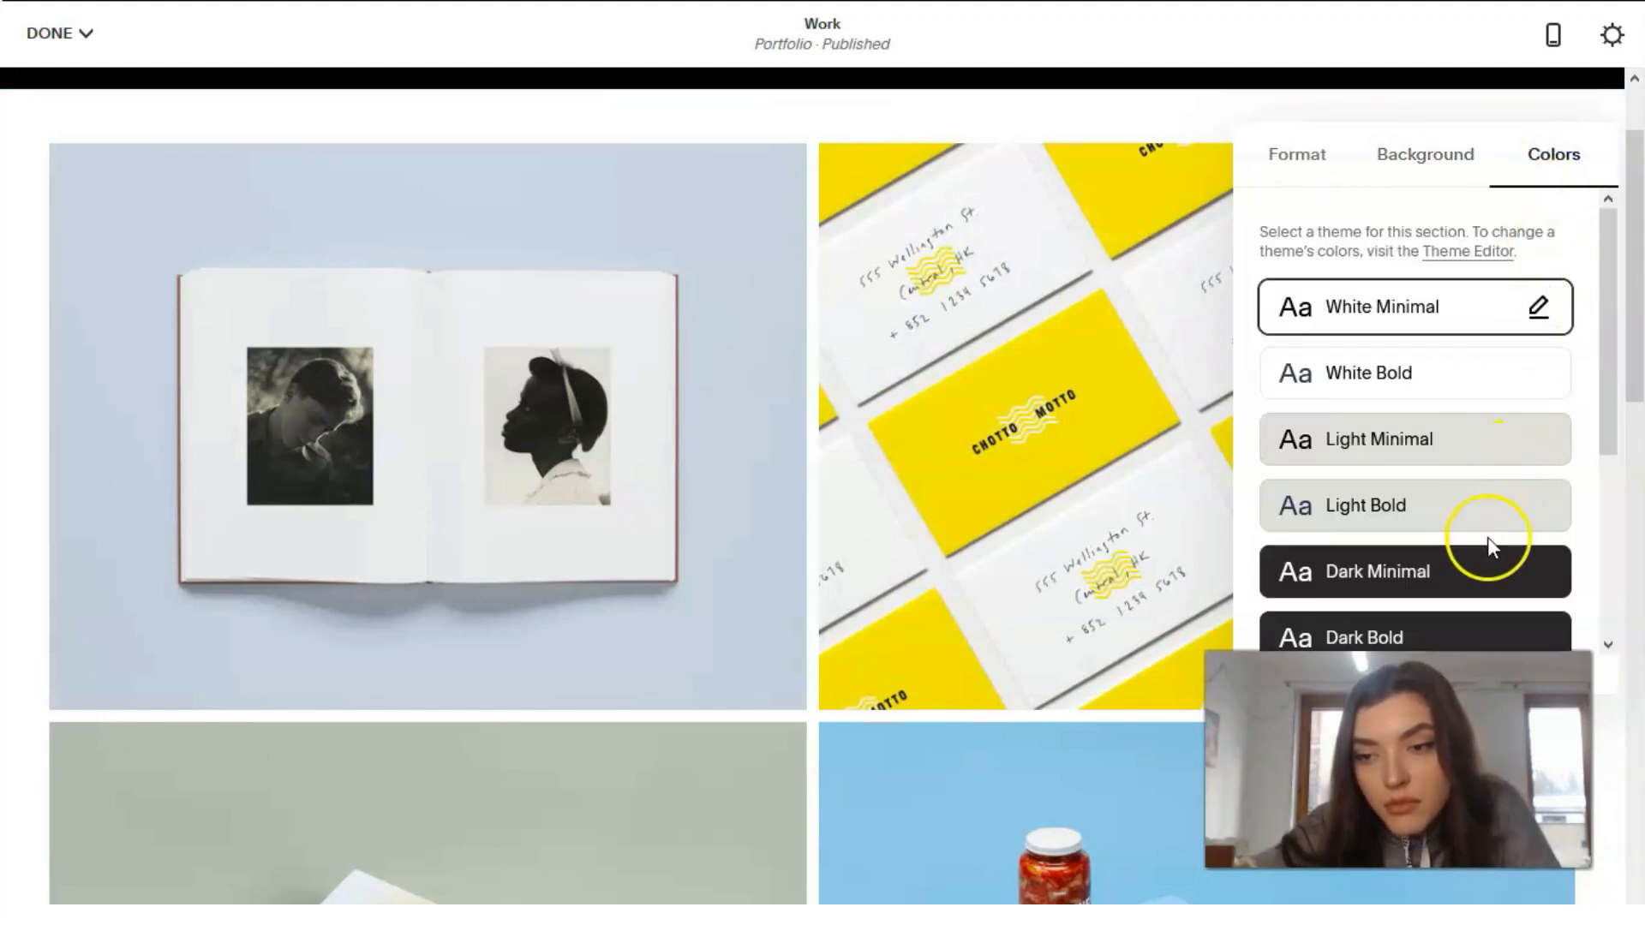
click(1377, 570)
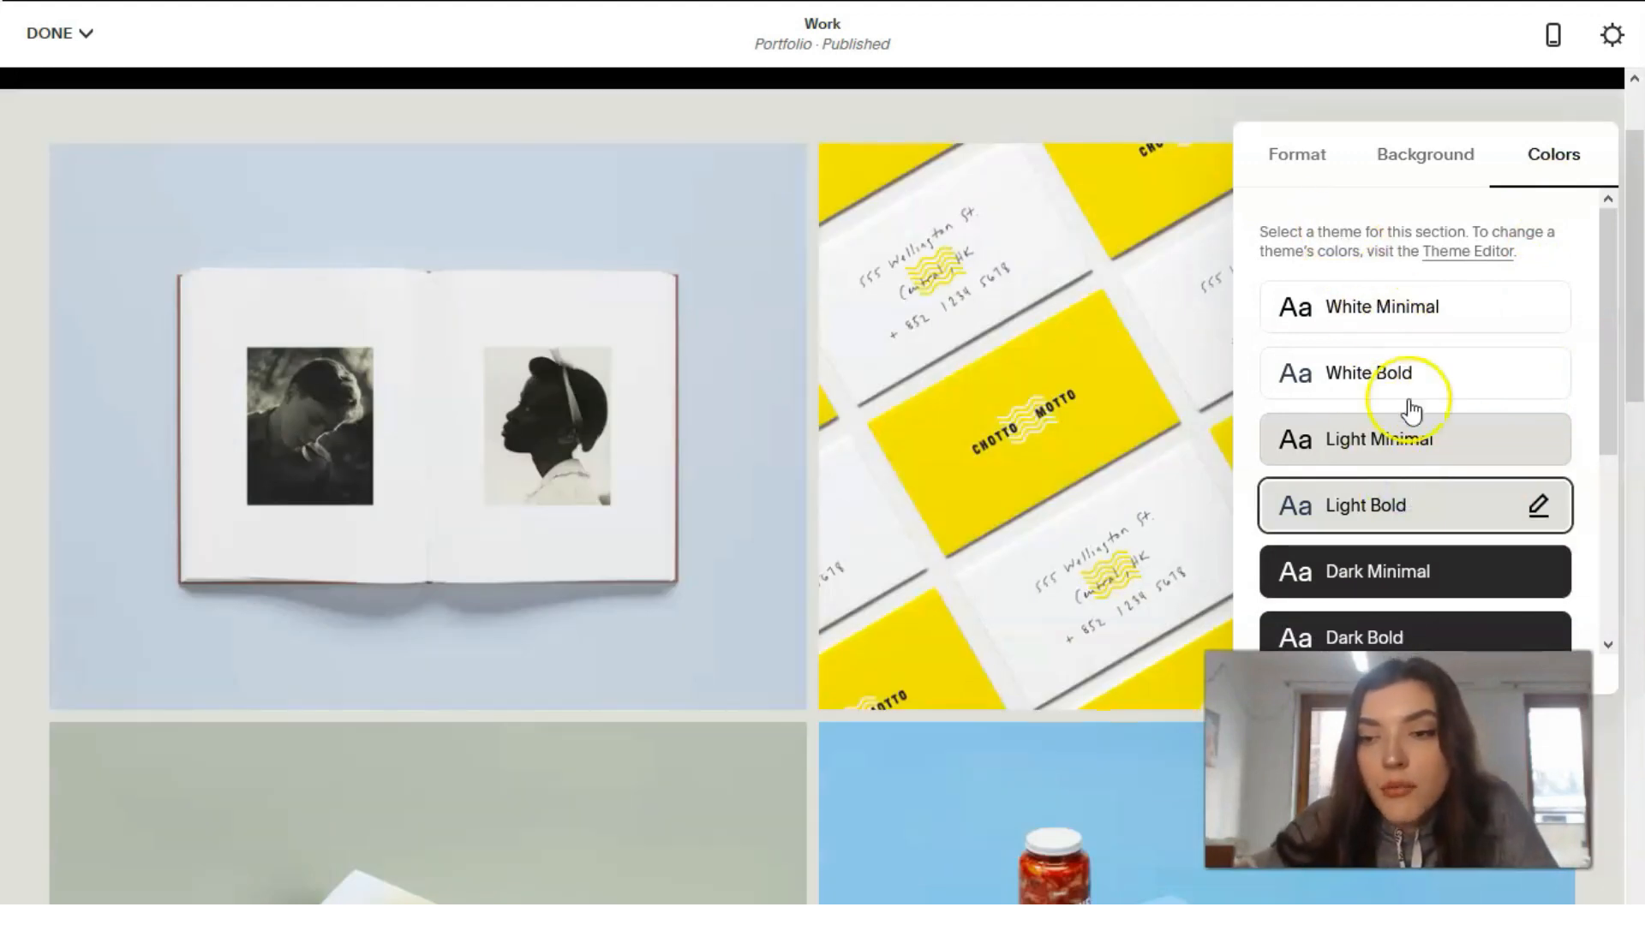
click(1296, 154)
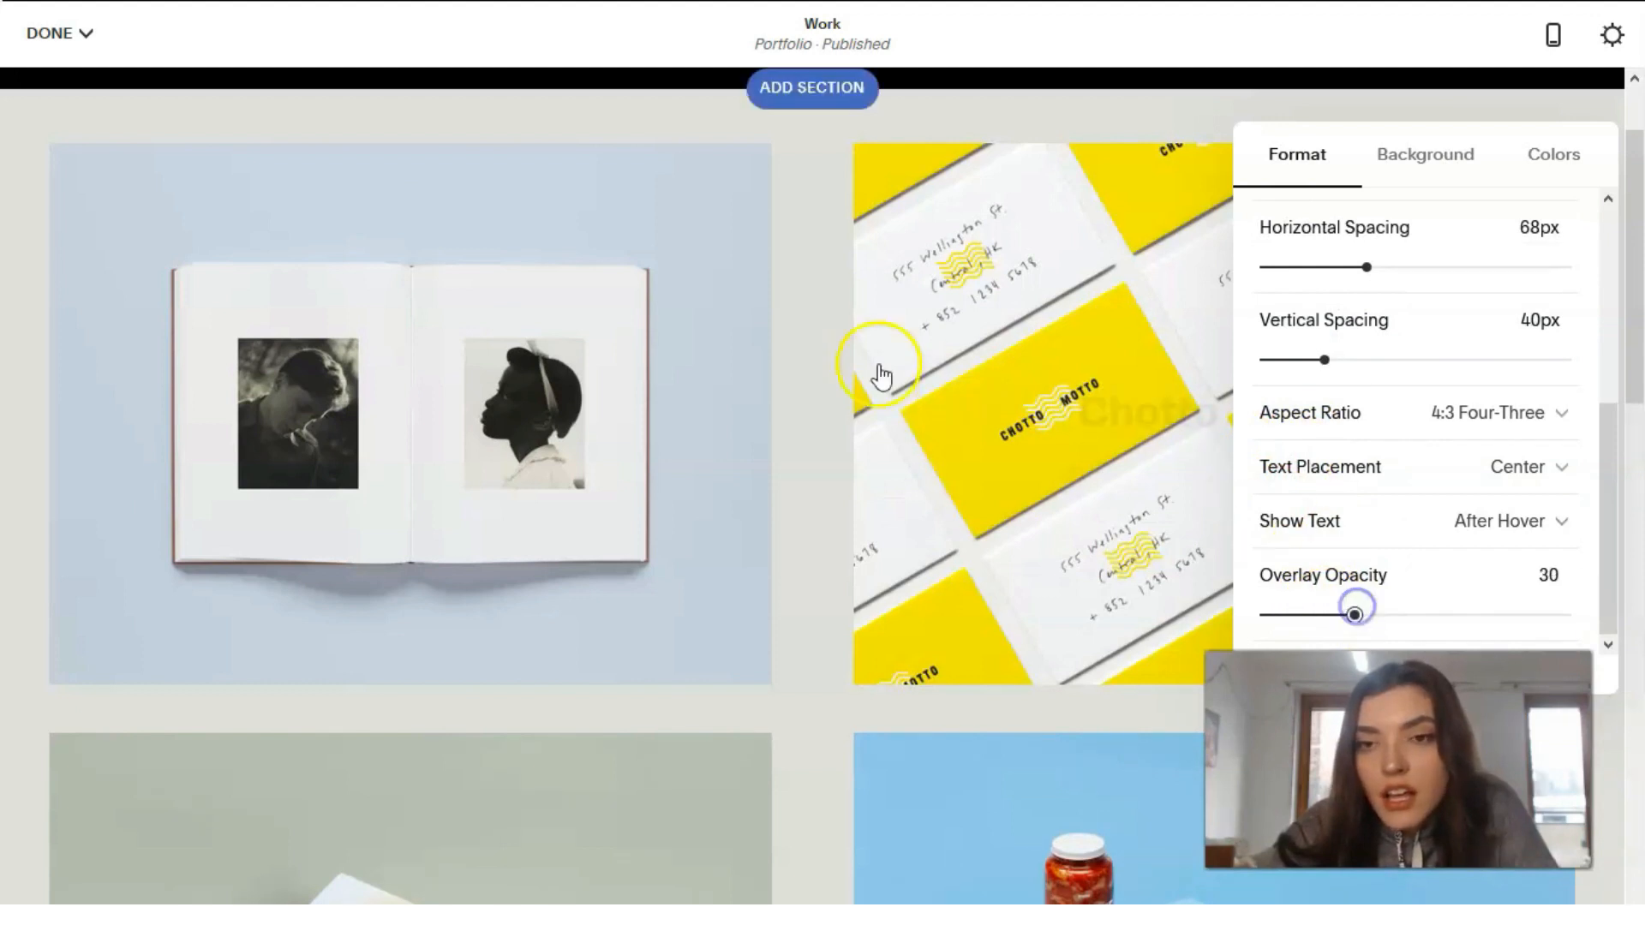
scroll(down, 3)
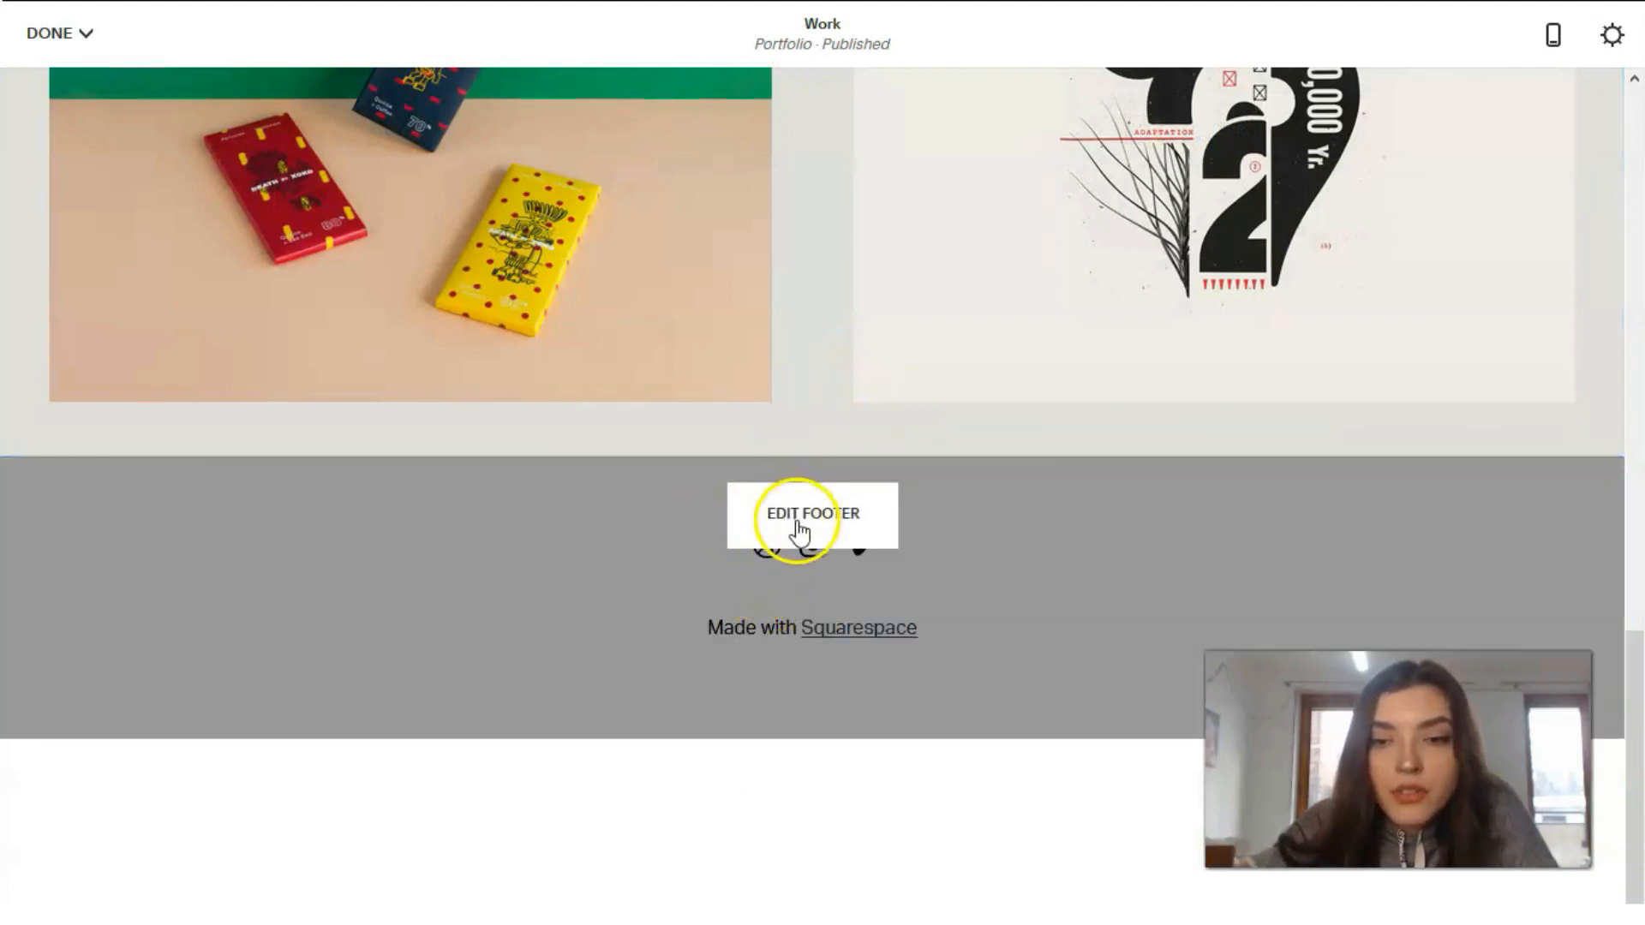
Edit the footer and set its content width to S.
click(811, 514)
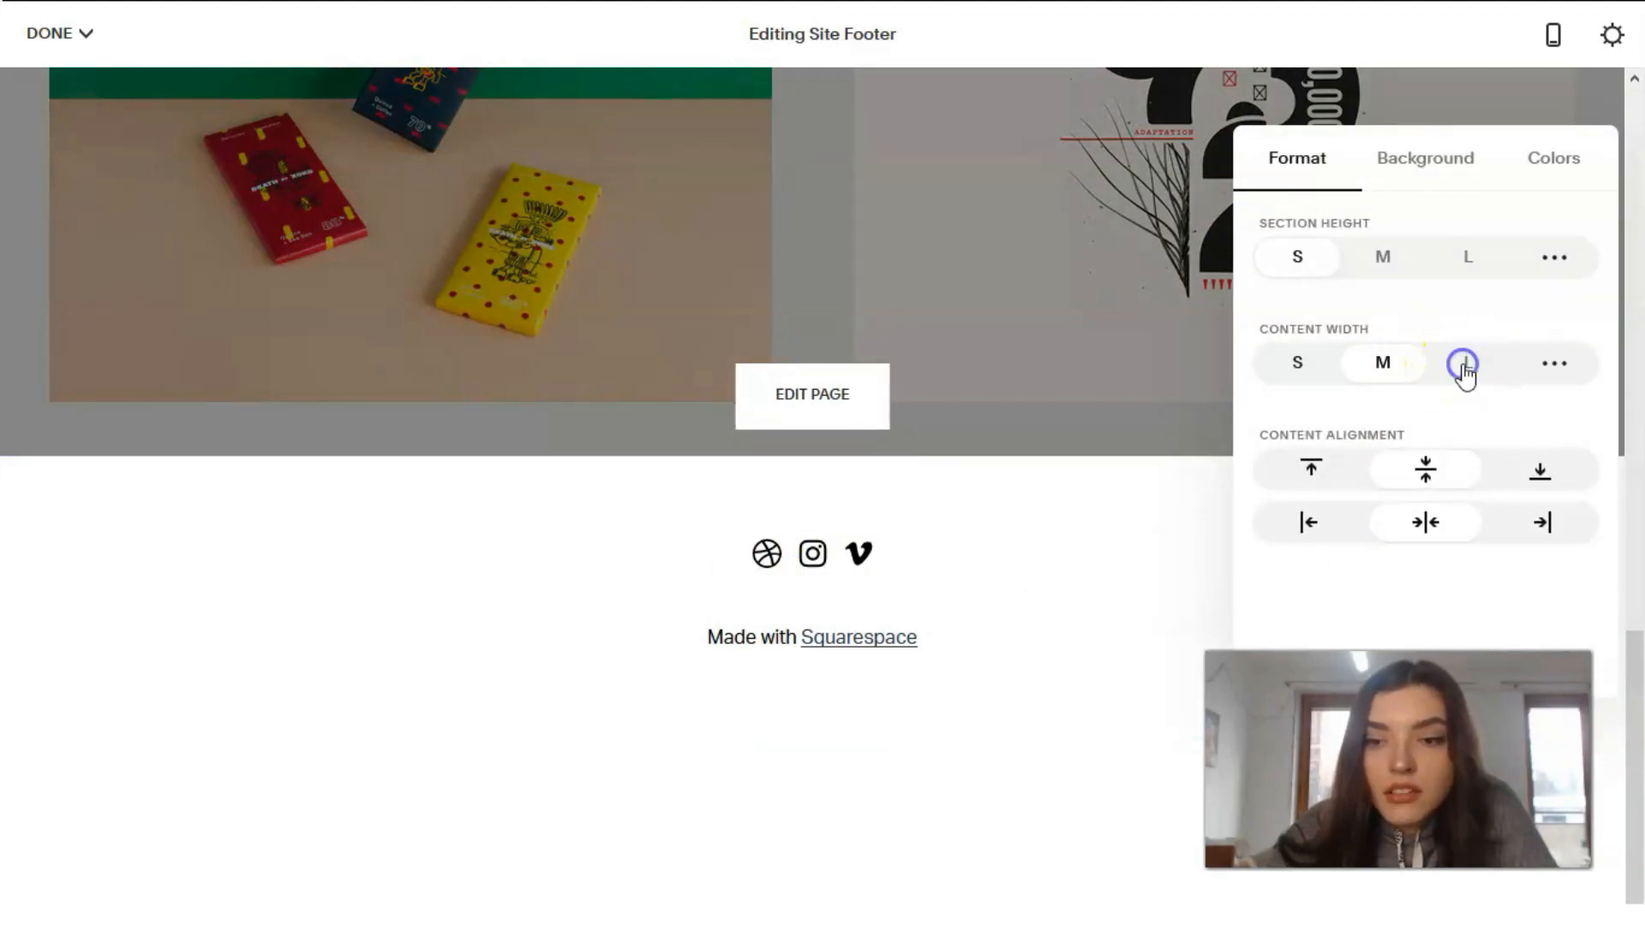
click(1383, 361)
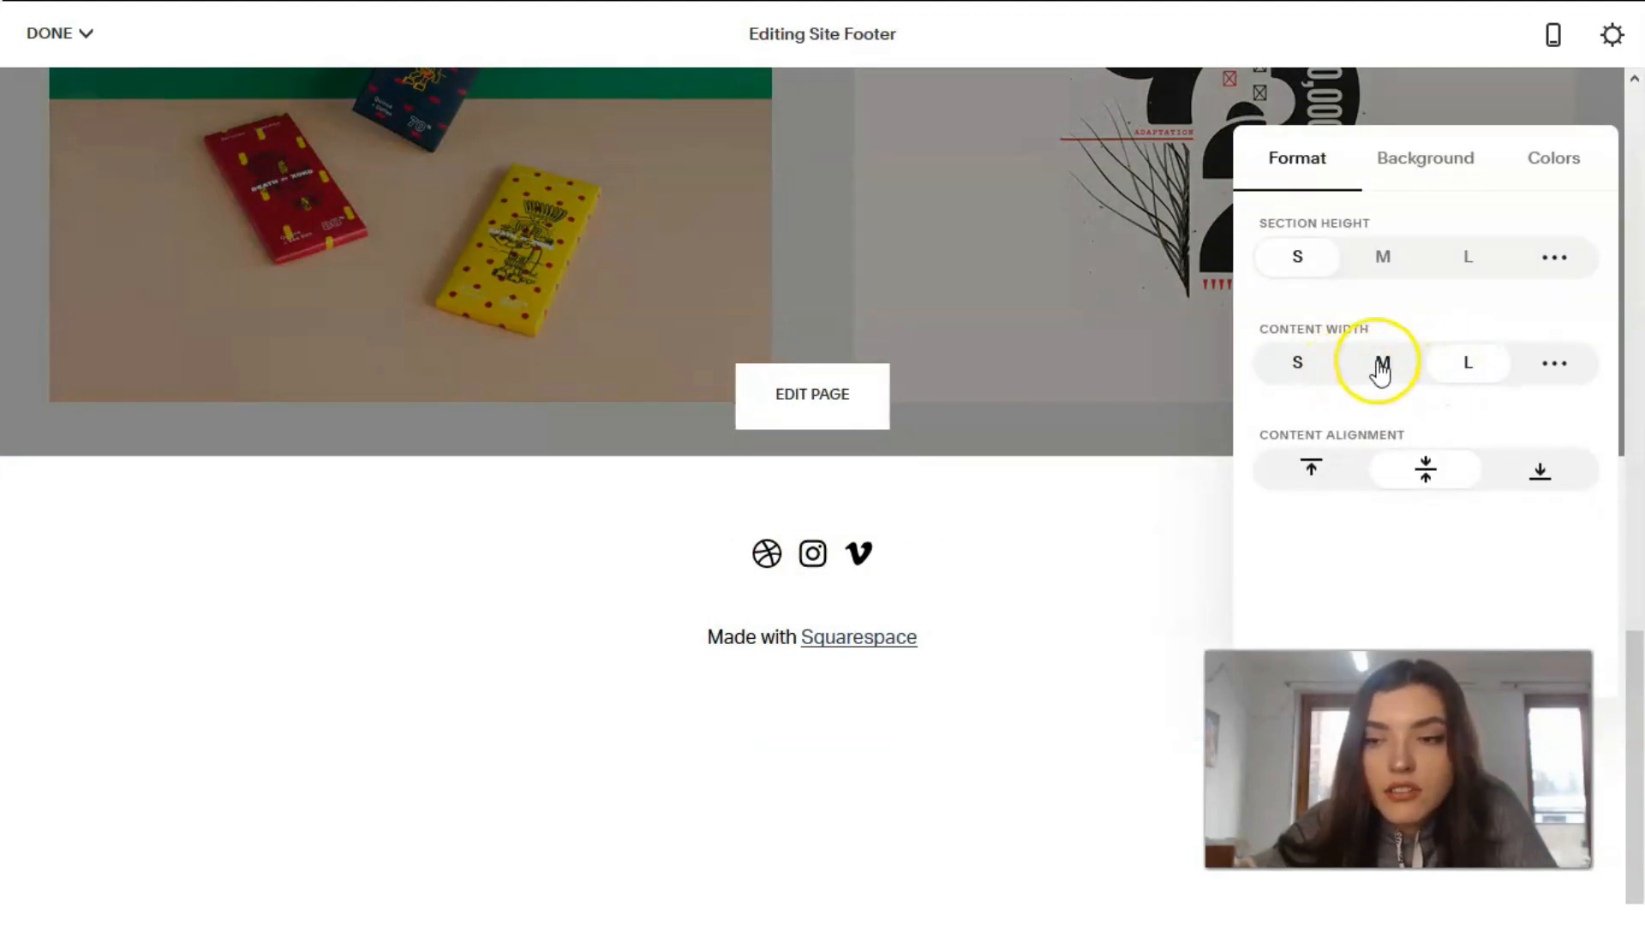
click(1296, 363)
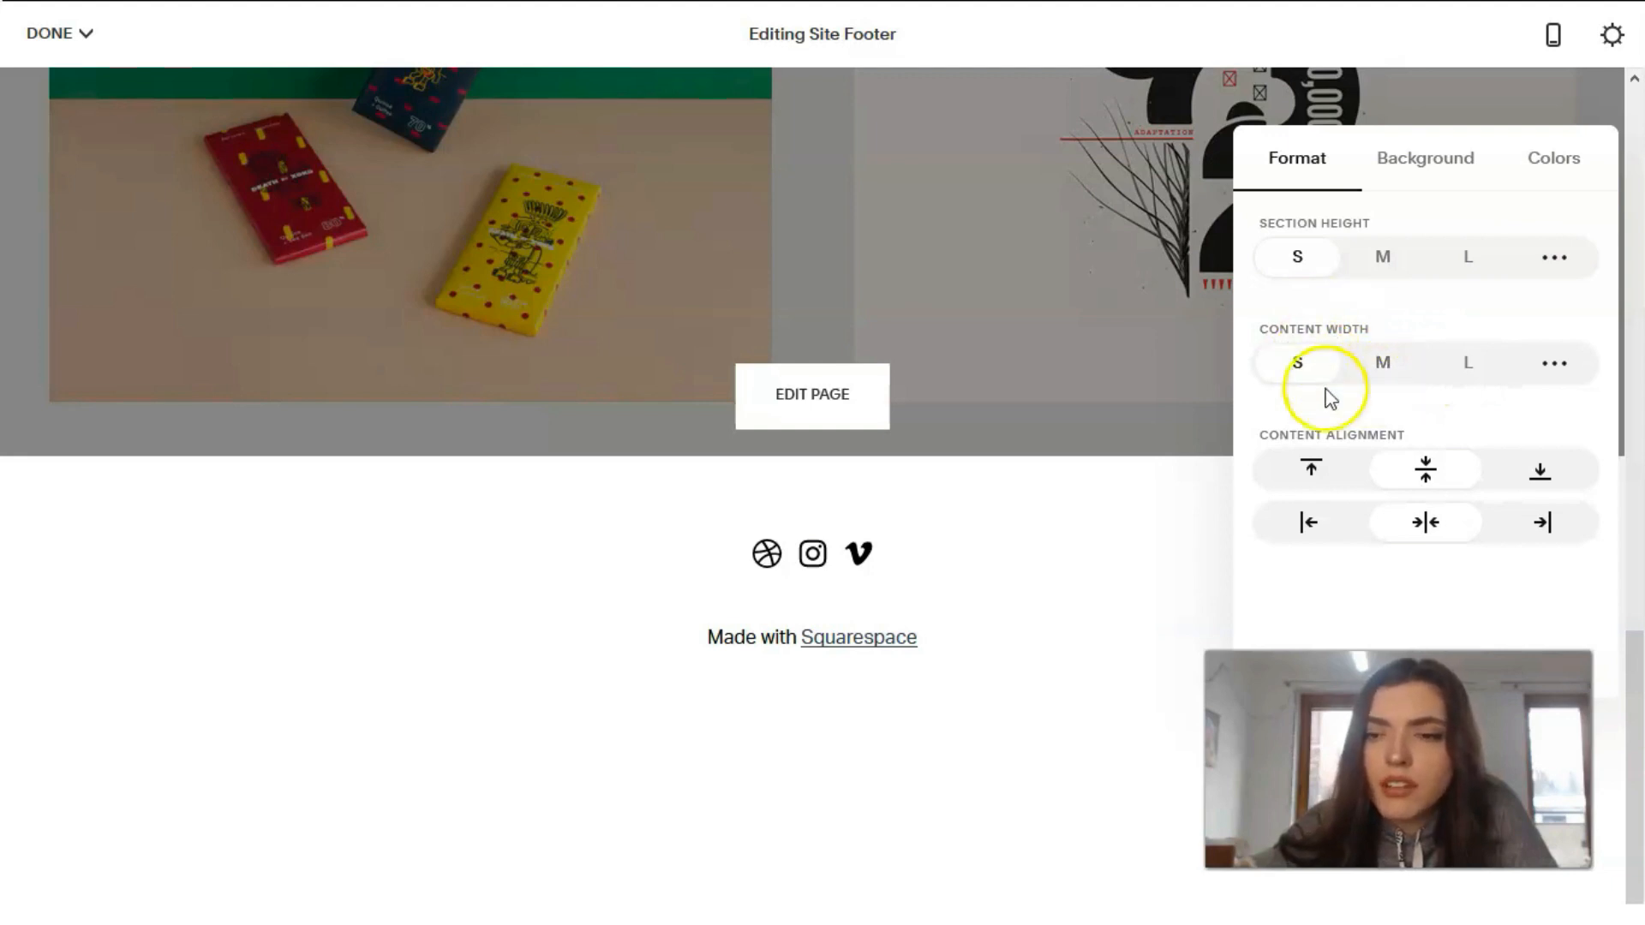
mouse_move(1387, 439)
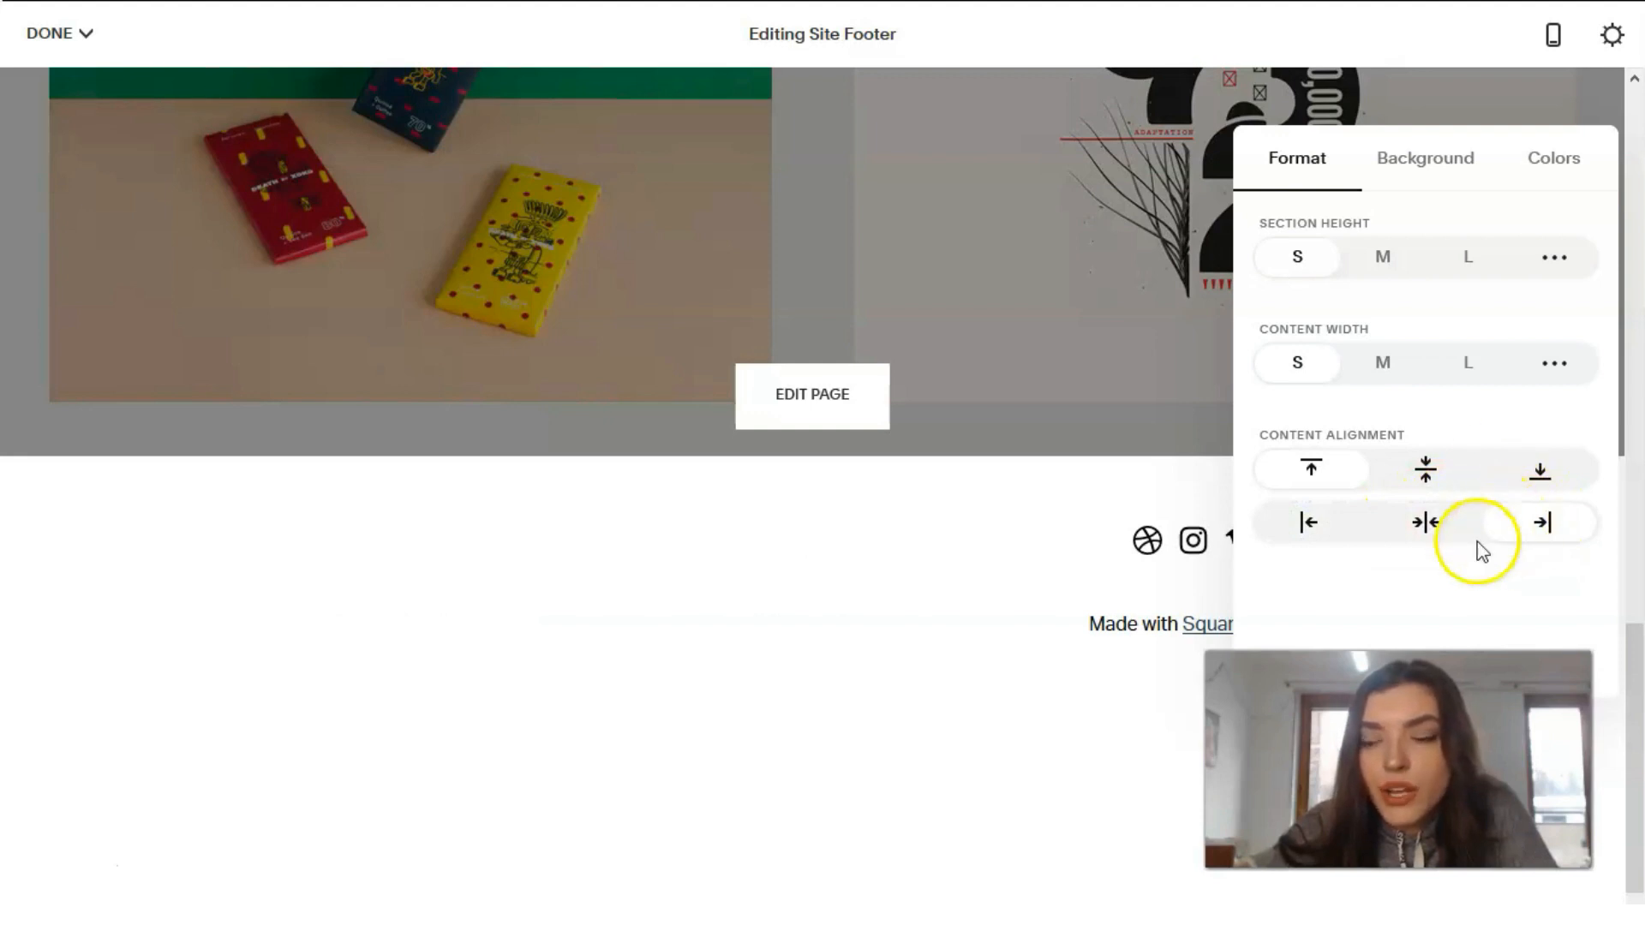
Right-align the footer content and apply the Dark Minimal colour theme.
click(1424, 158)
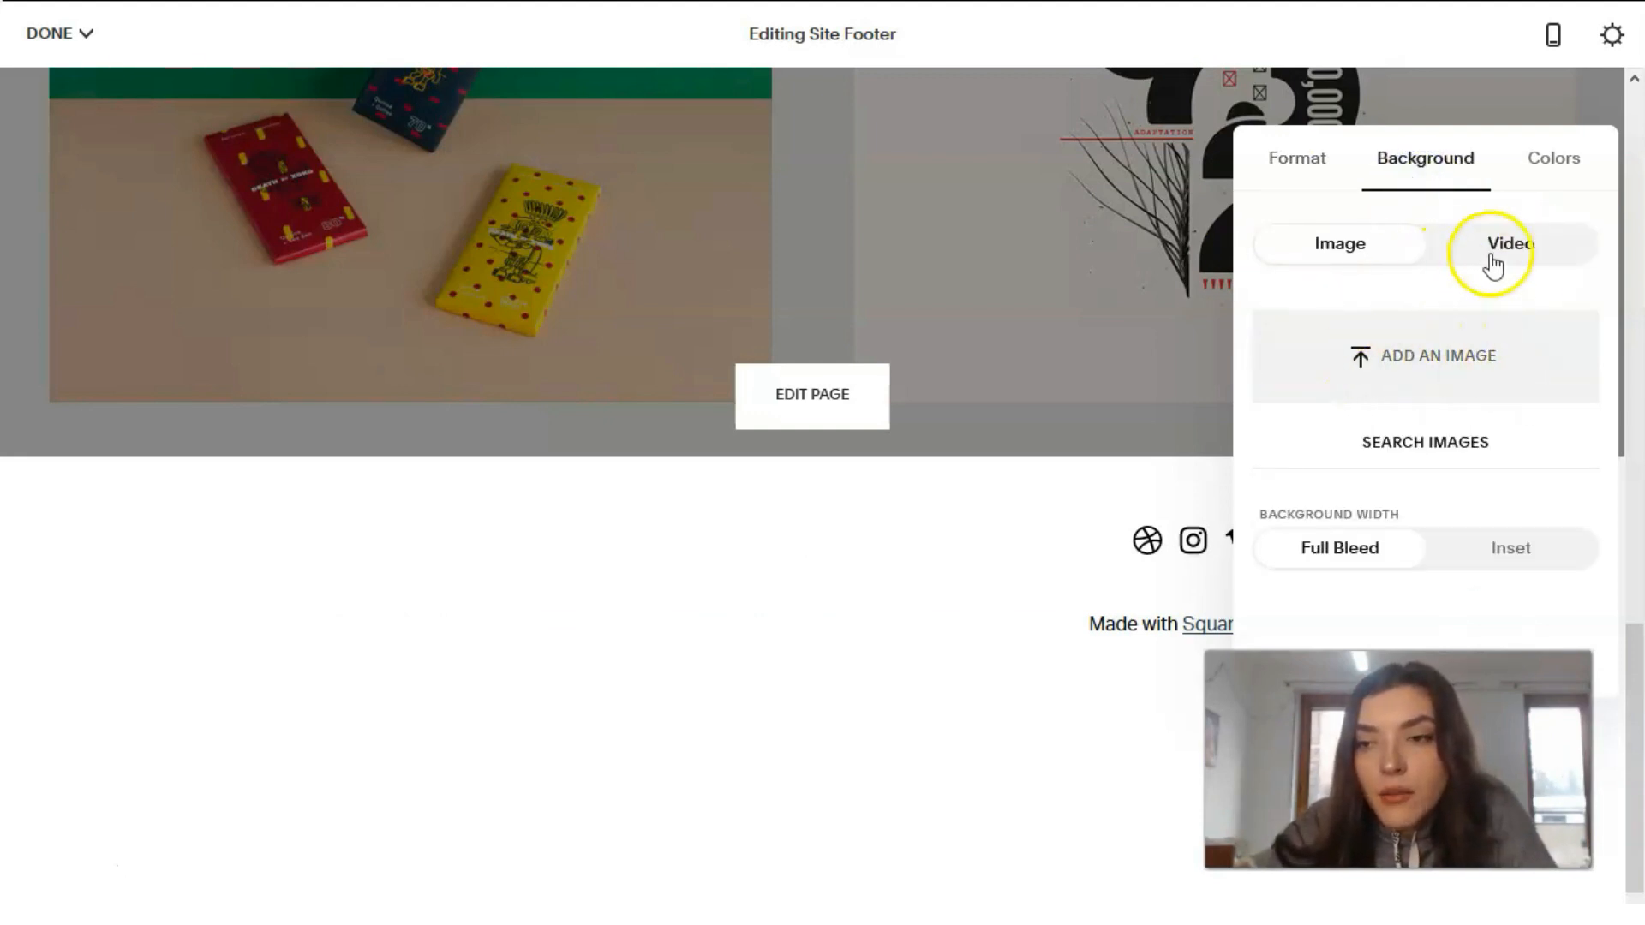
click(1552, 158)
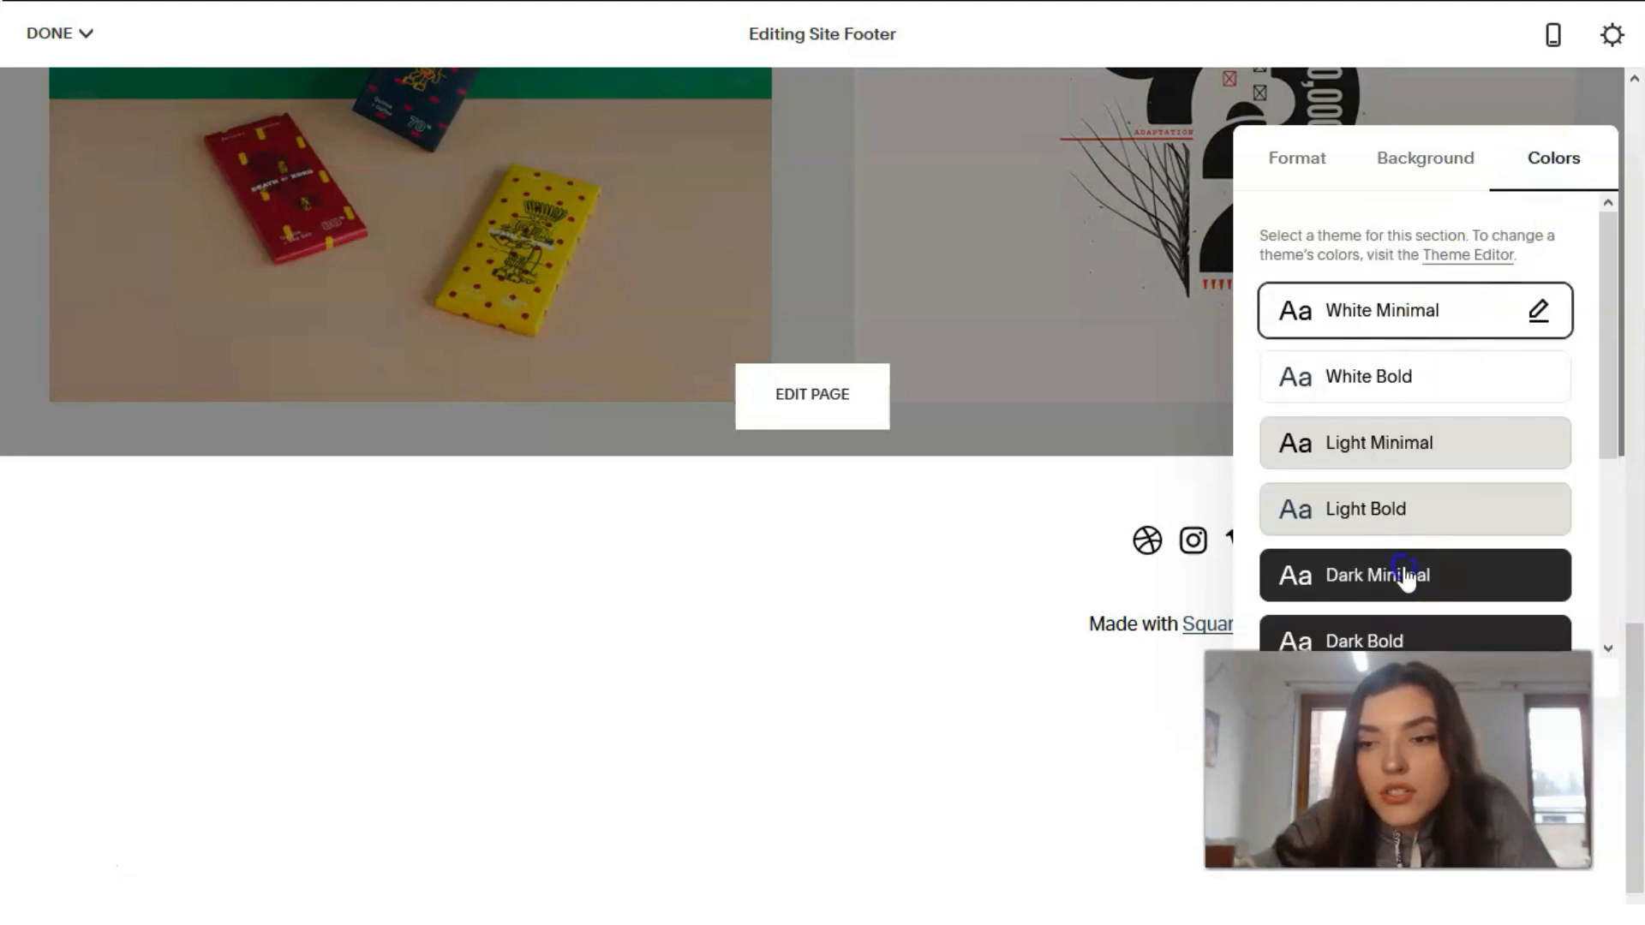
click(1413, 575)
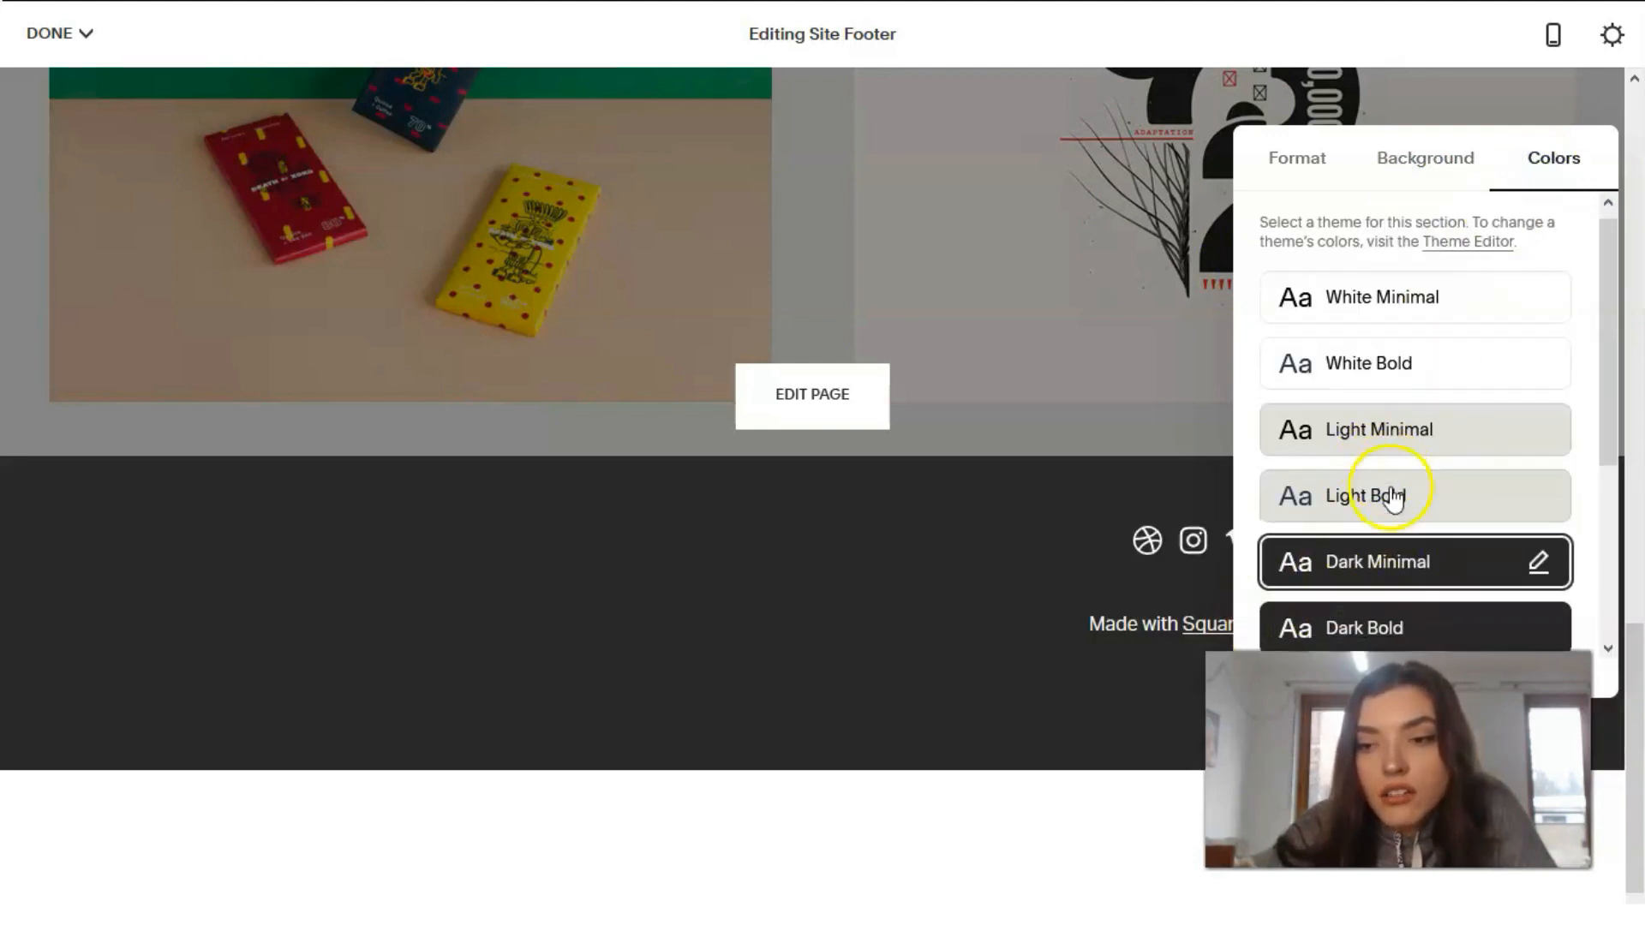
scroll(down, 3)
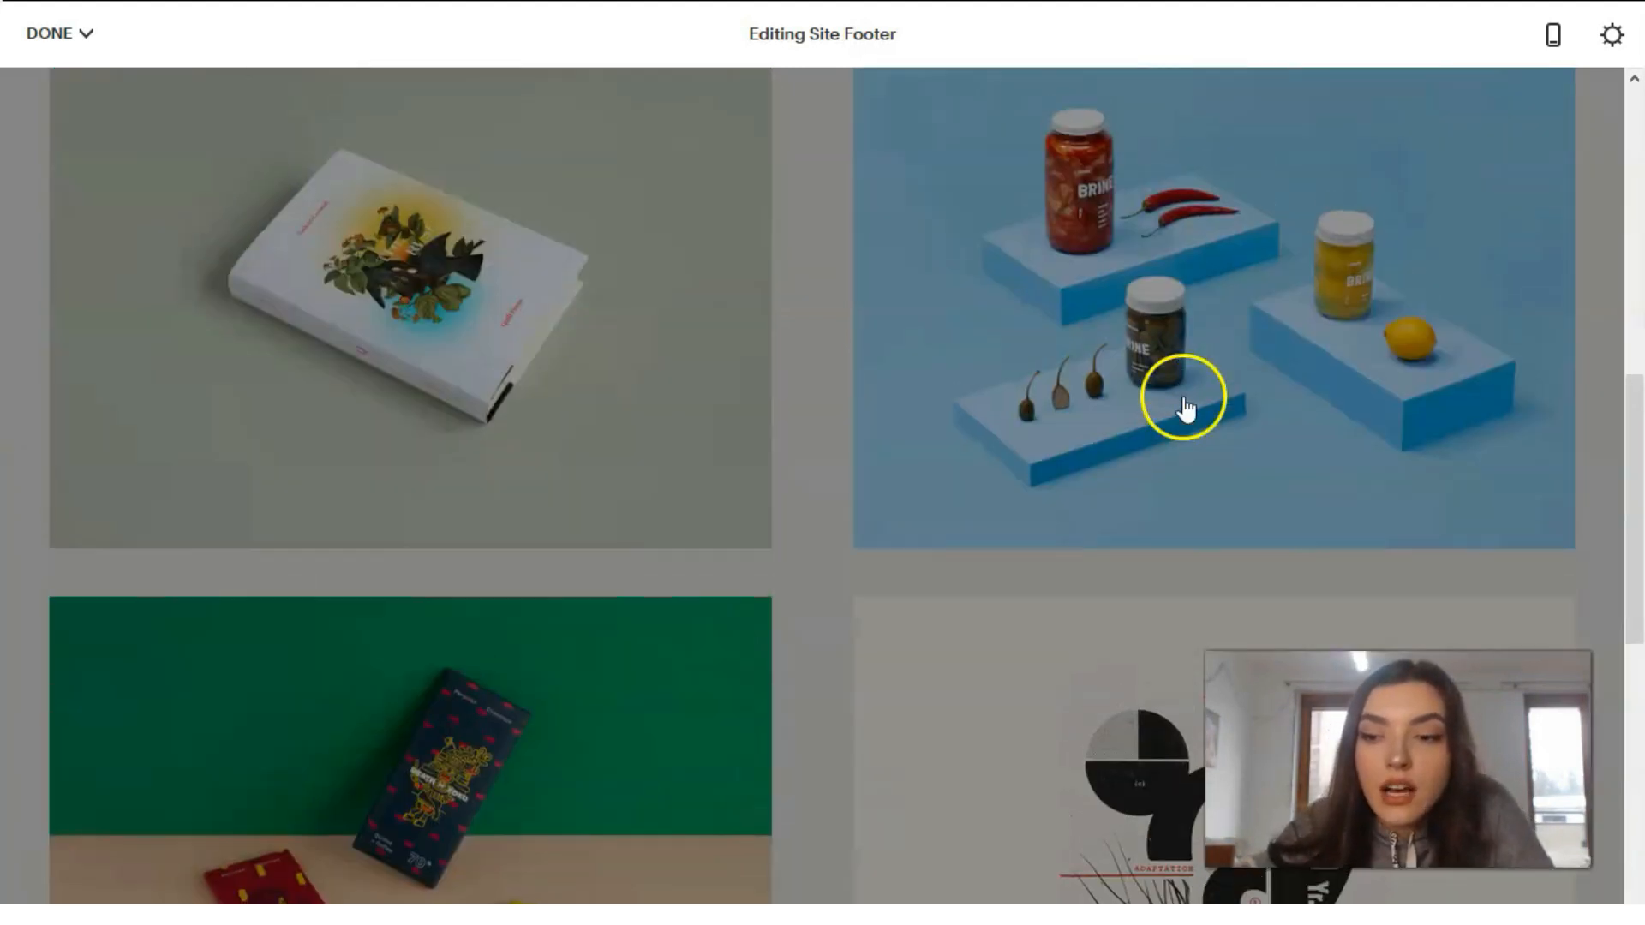
scroll(up, 3)
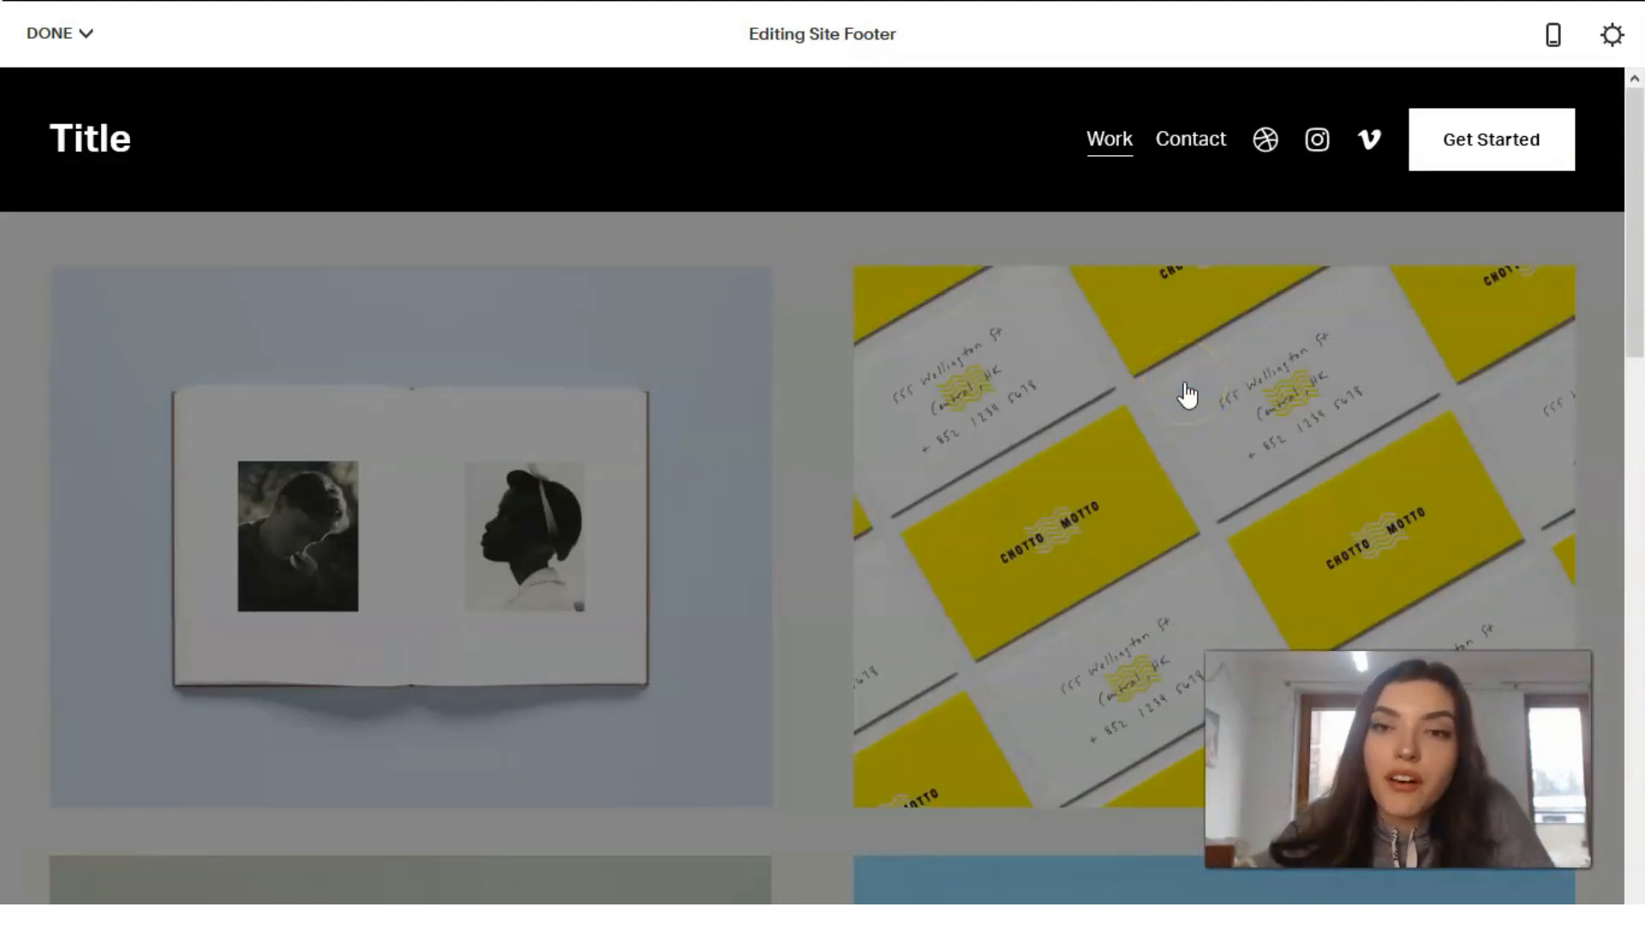
mouse_move(808, 430)
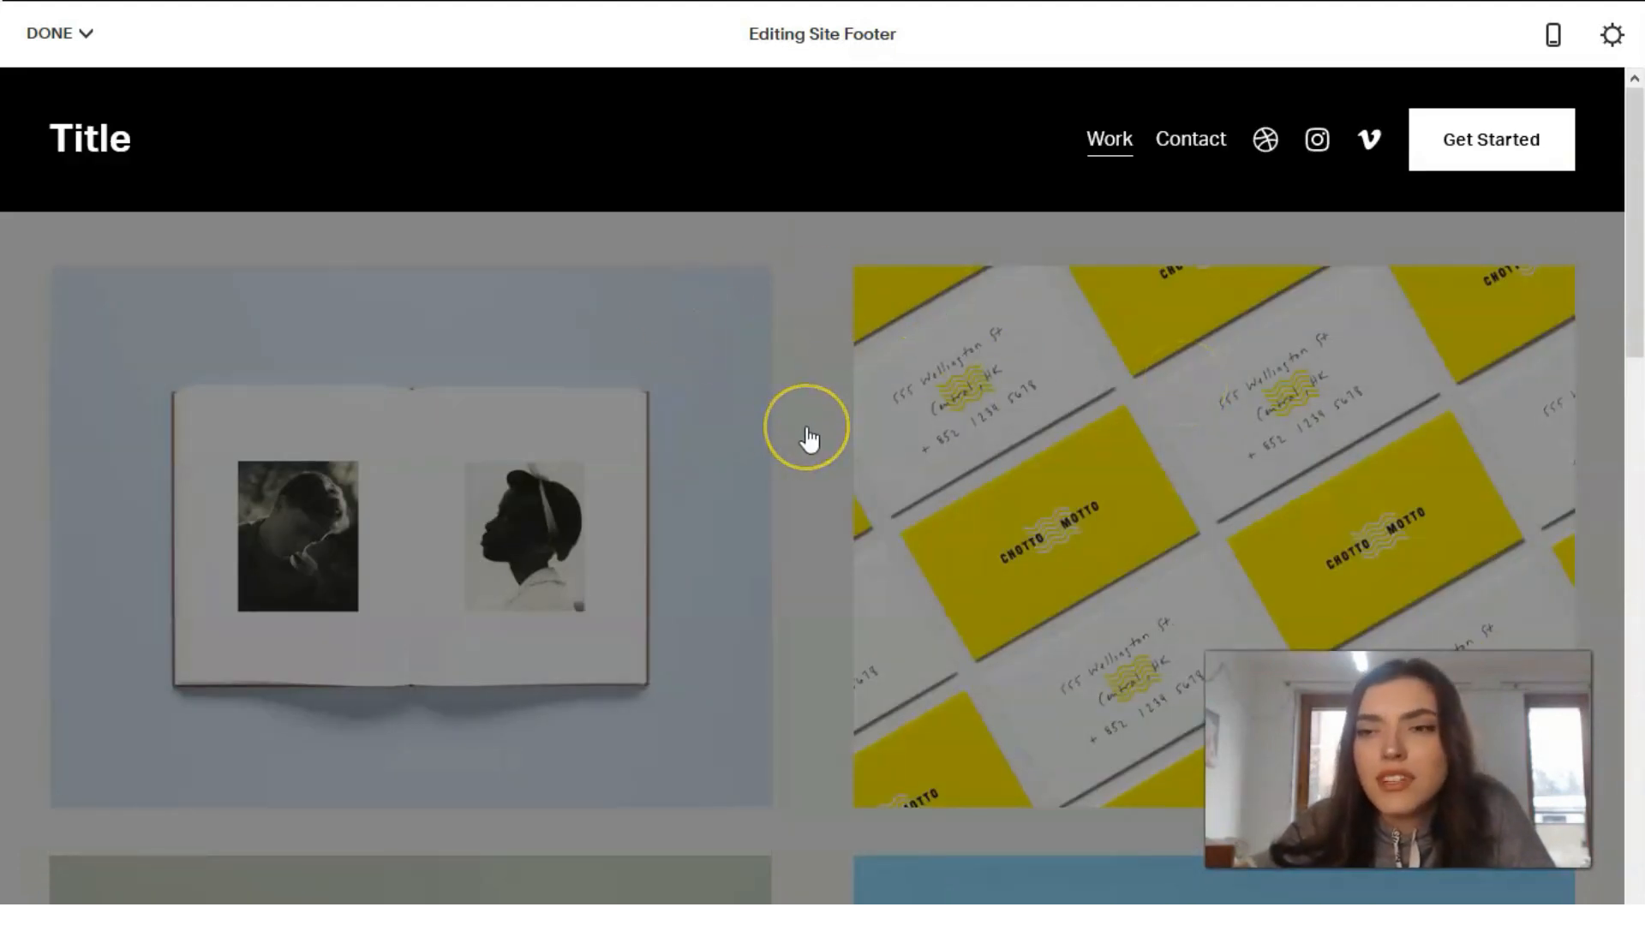
mouse_move(669, 341)
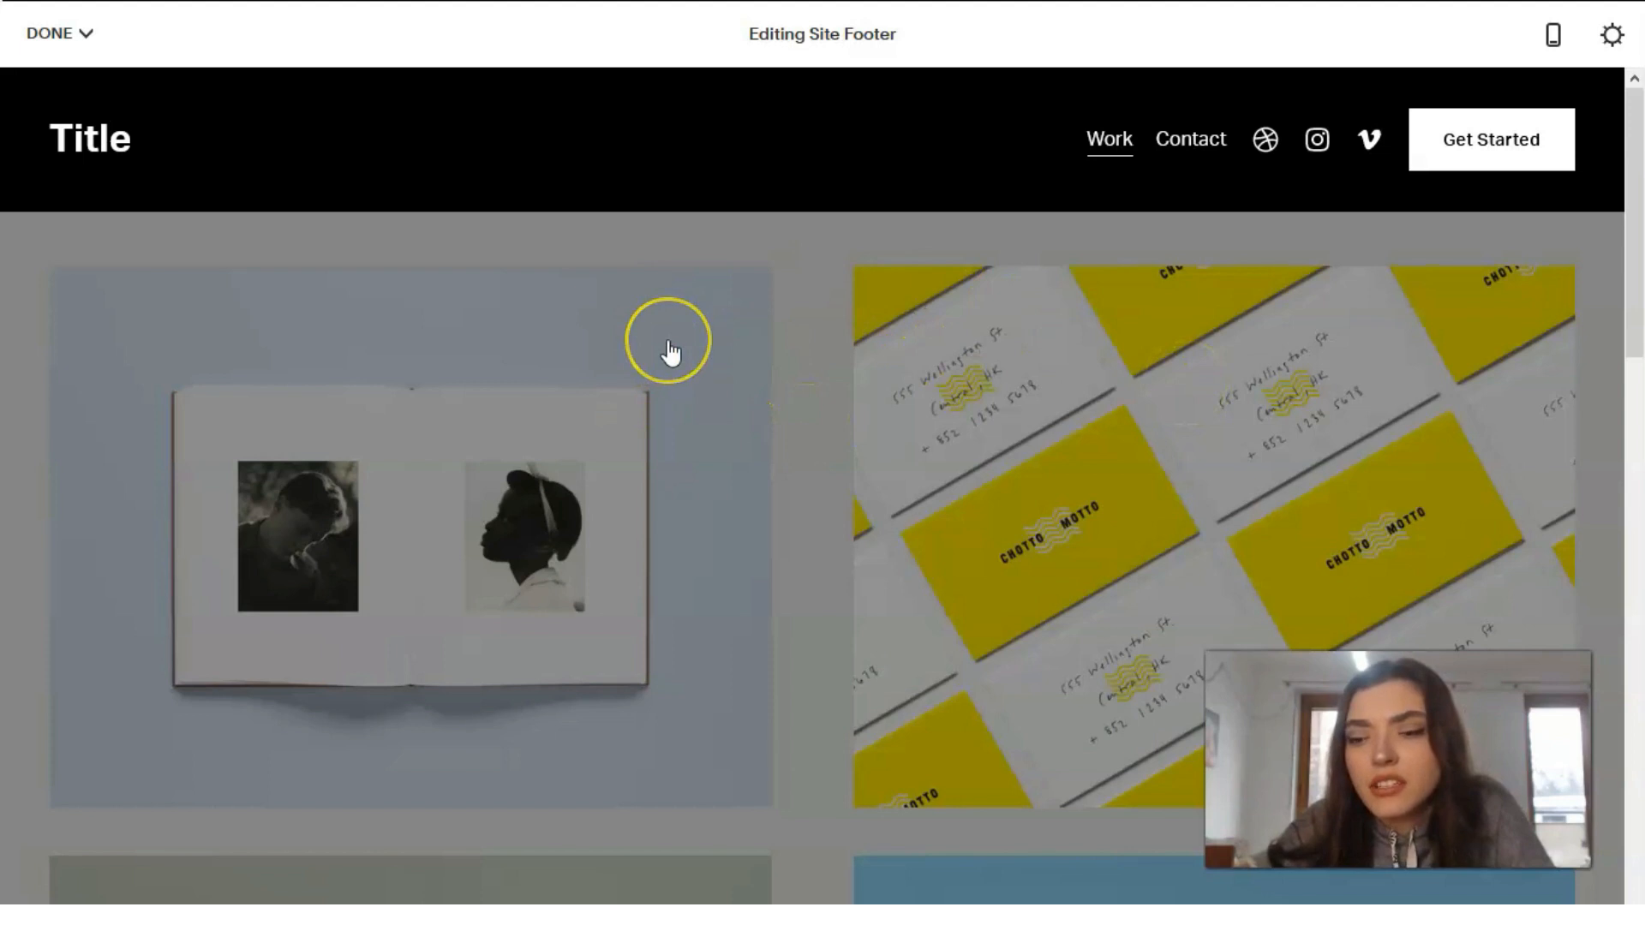
scroll(down, 3)
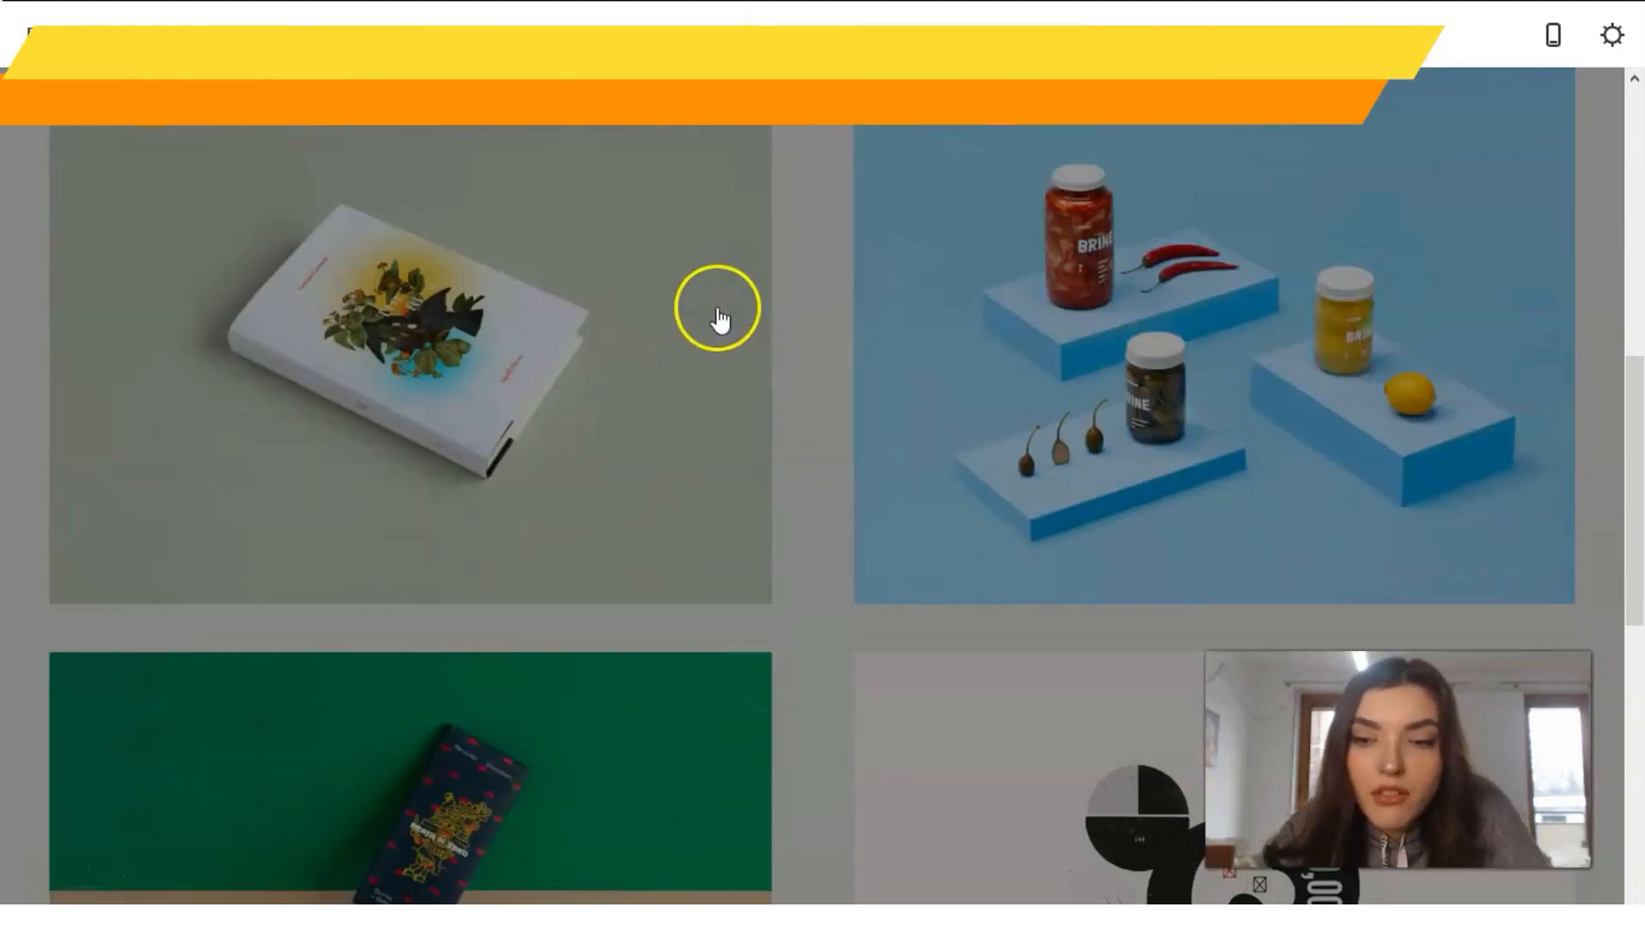
scroll(down, 3)
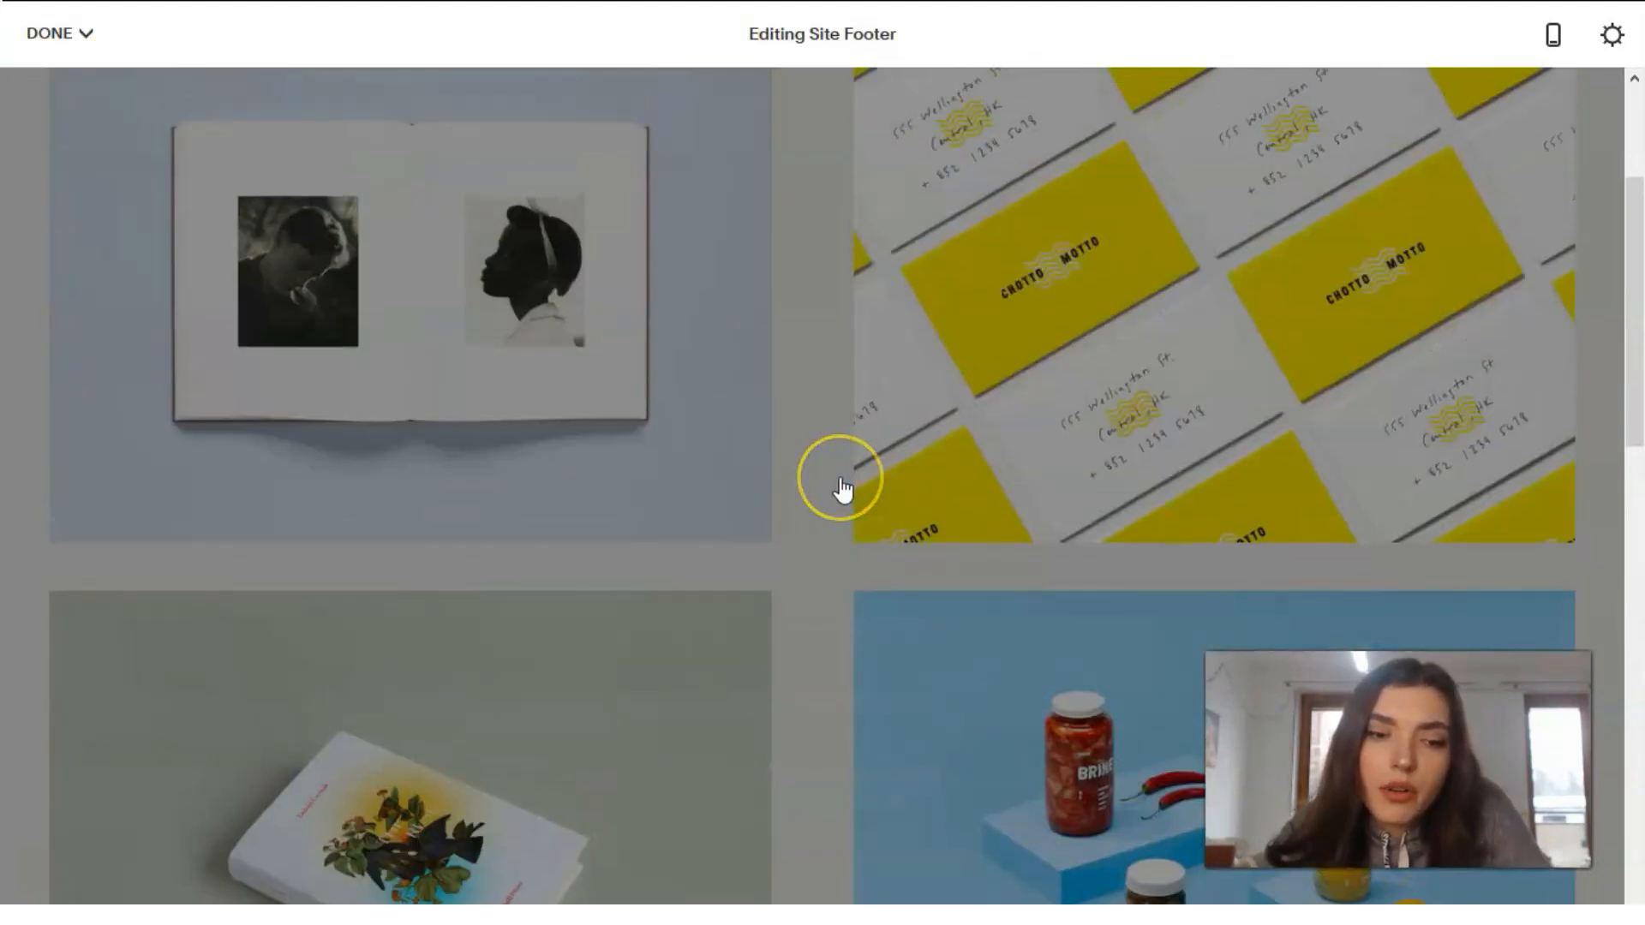
scroll(up, 3)
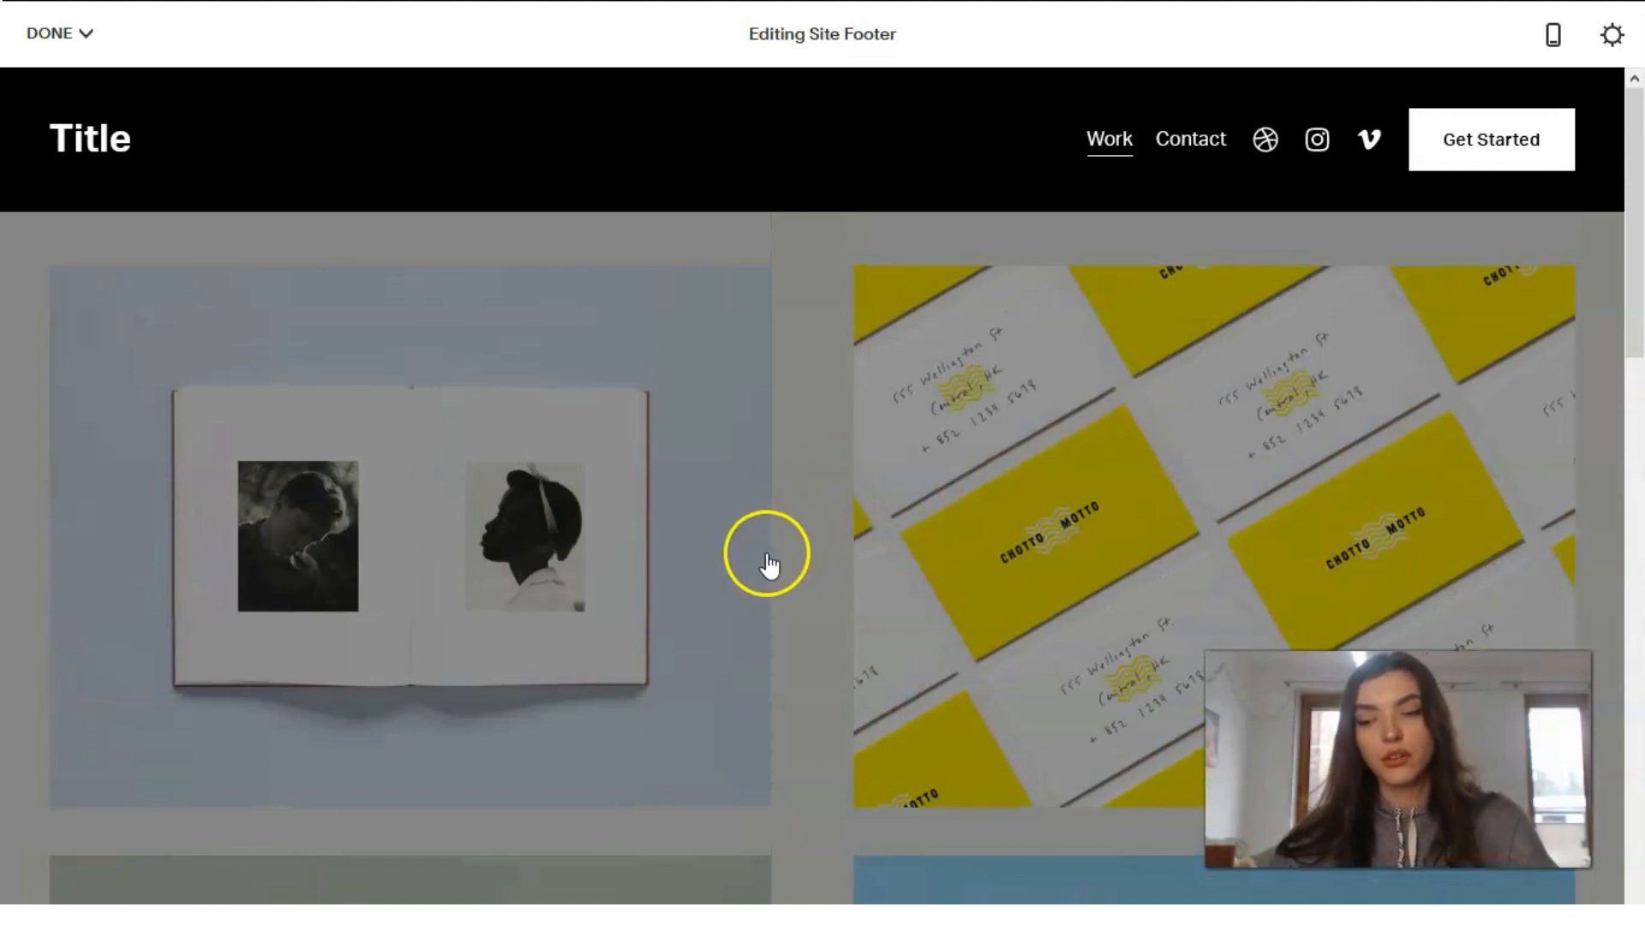